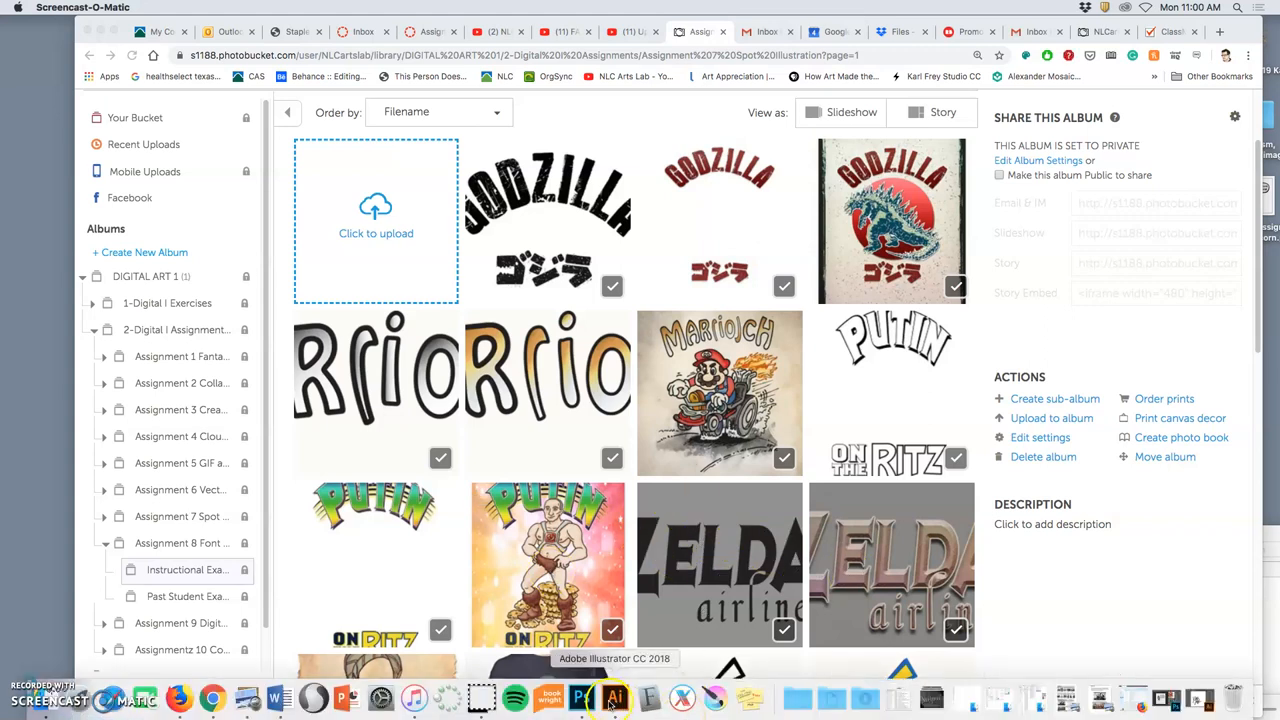
Return from the Illustrator bull logo to the photo album and view the black Godzilla logo example.
{"action": "left_click", "coordinate": [614, 696]}
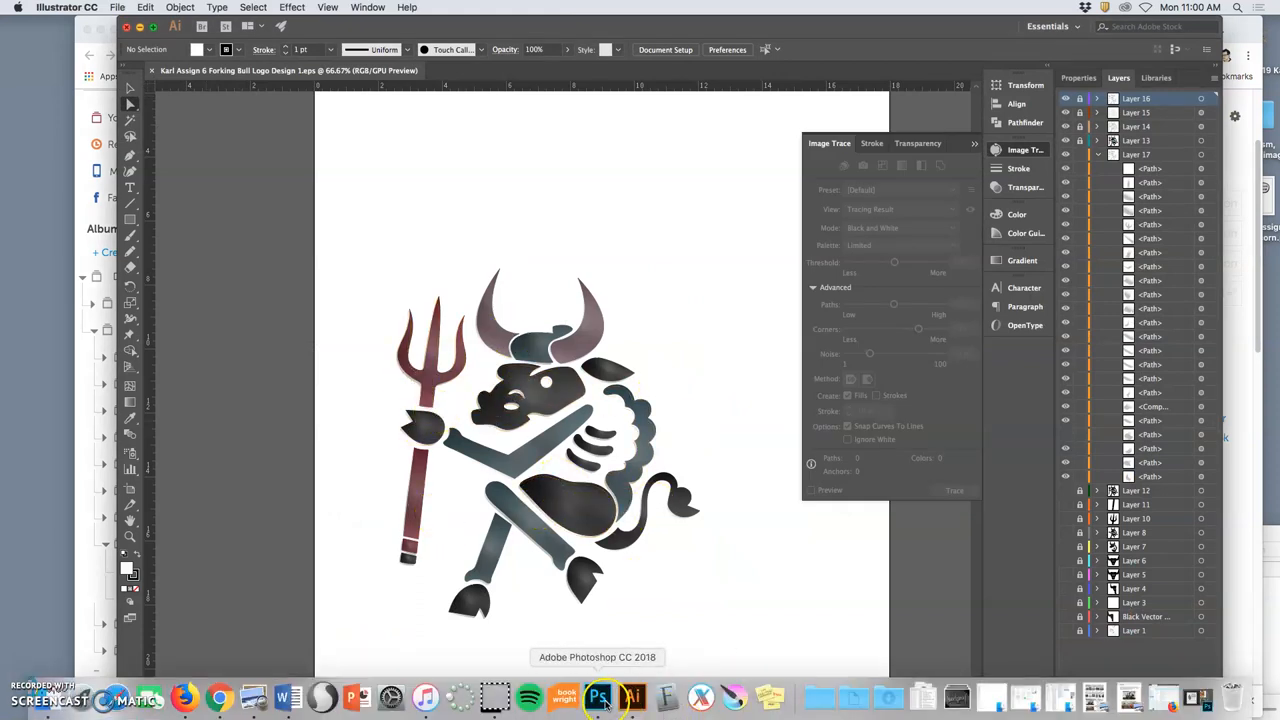
{"action": "left_click", "coordinate": [598, 696]}
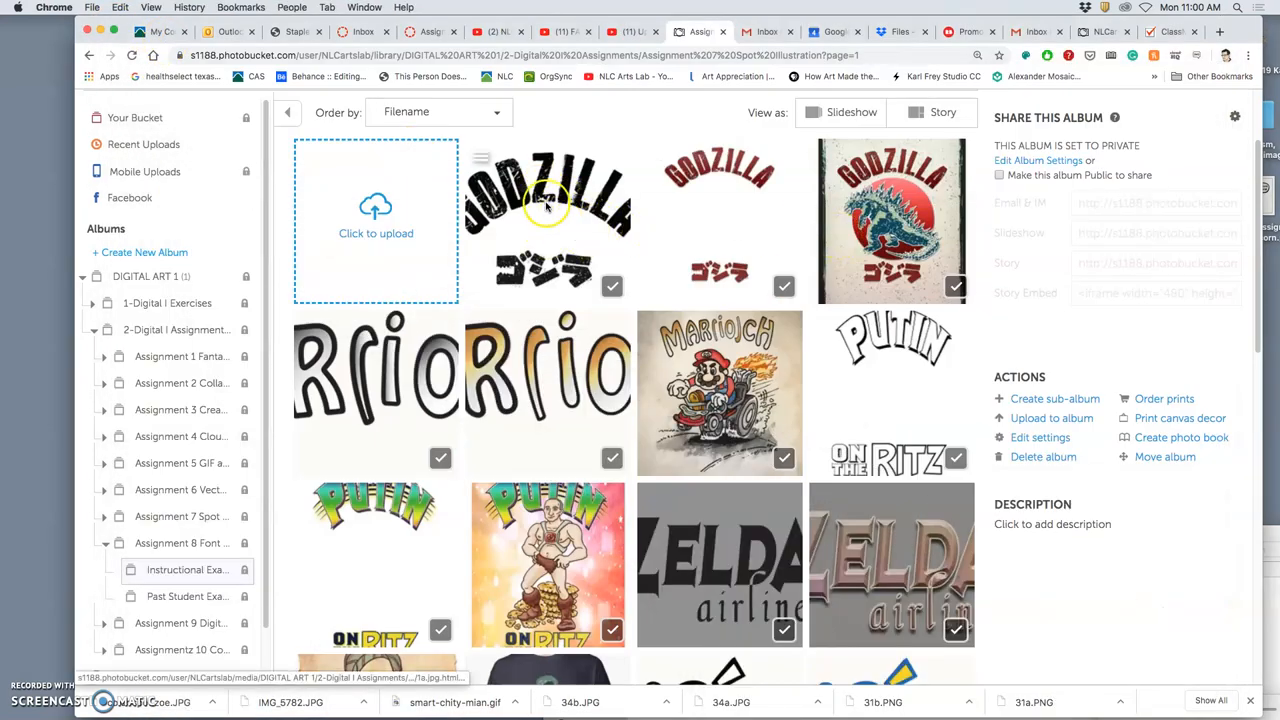
{"action": "left_click", "coordinate": [548, 200]}
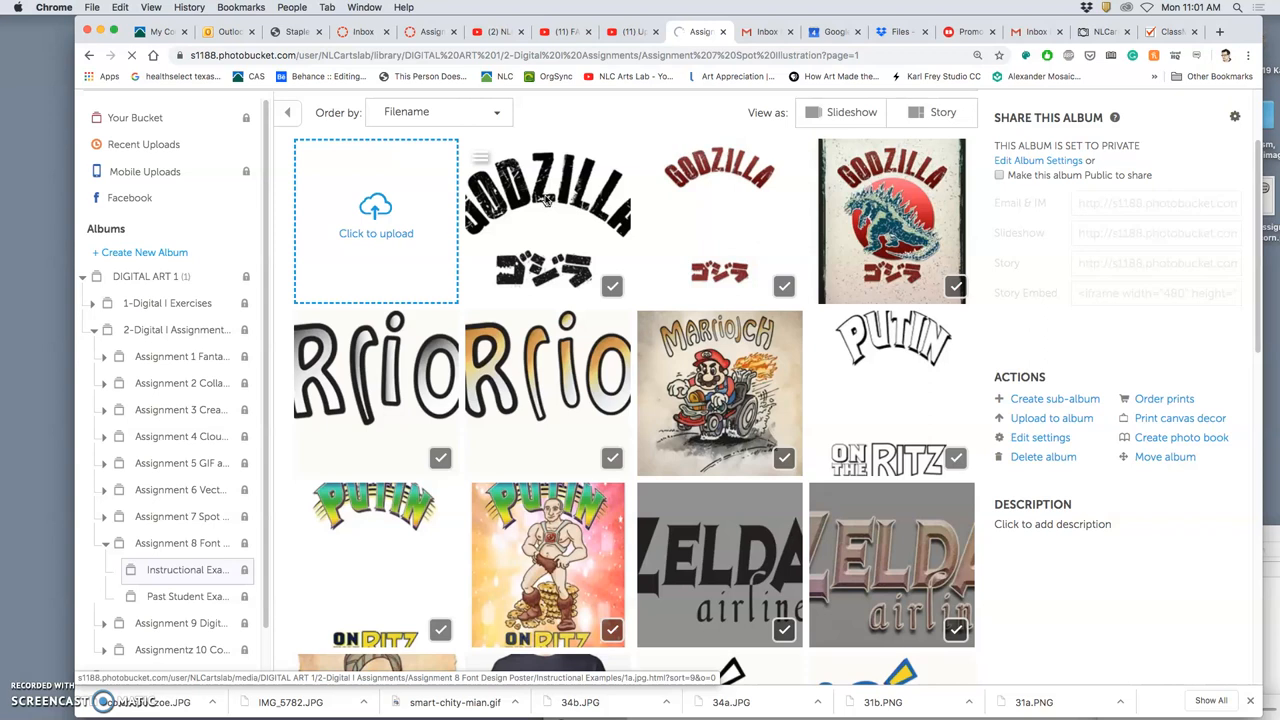
{"action": "left_click", "coordinate": [548, 196]}
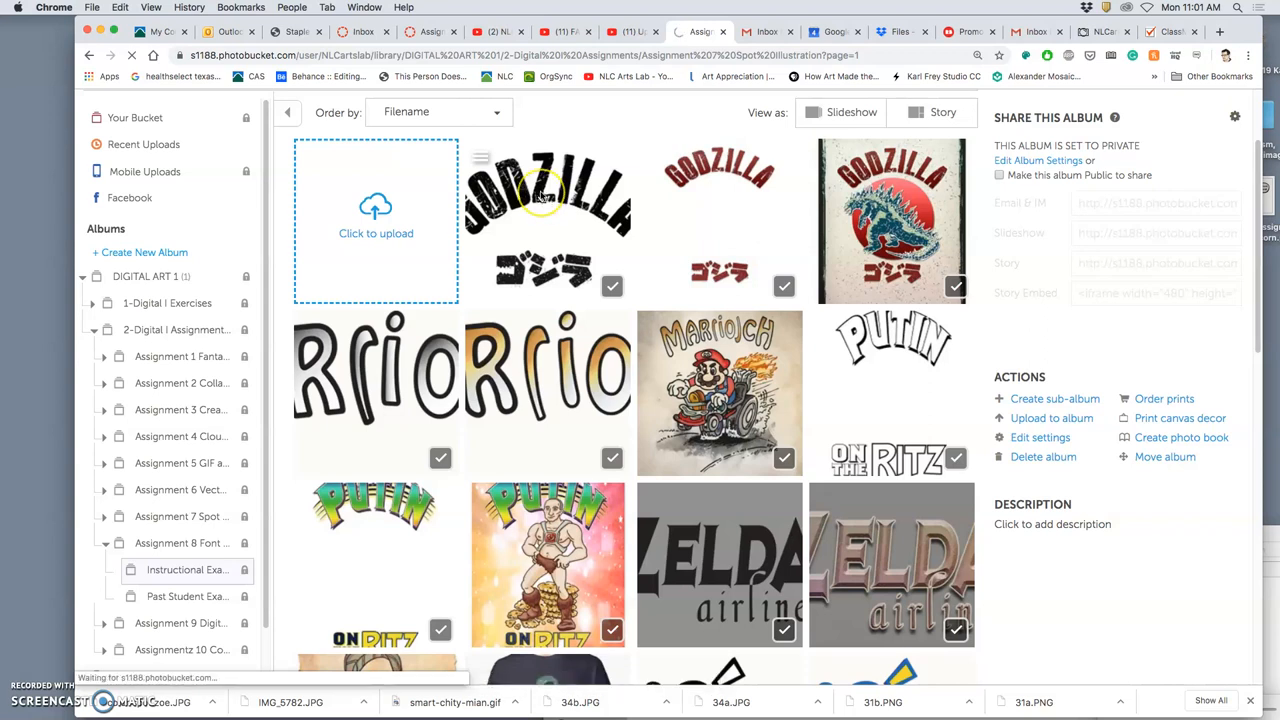
{"action": "left_click", "coordinate": [548, 196]}
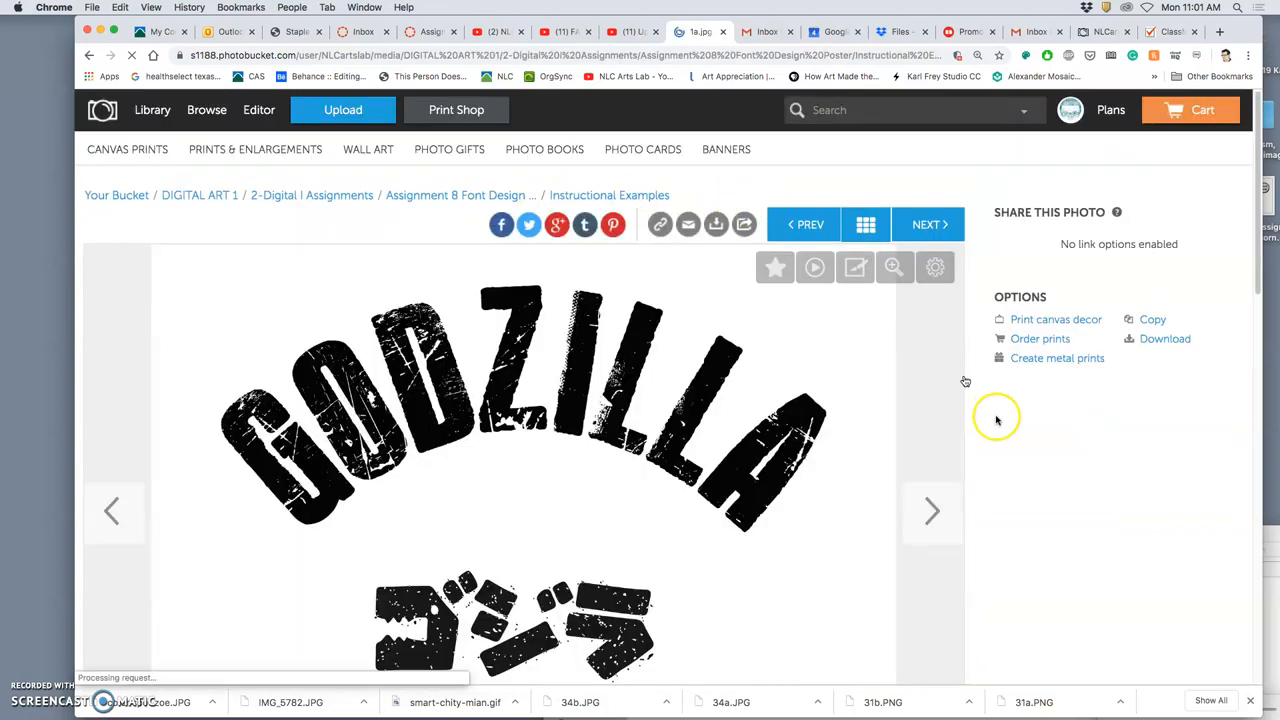
{"action": "scroll", "scroll_direction": "down", "scroll_amount": 3}
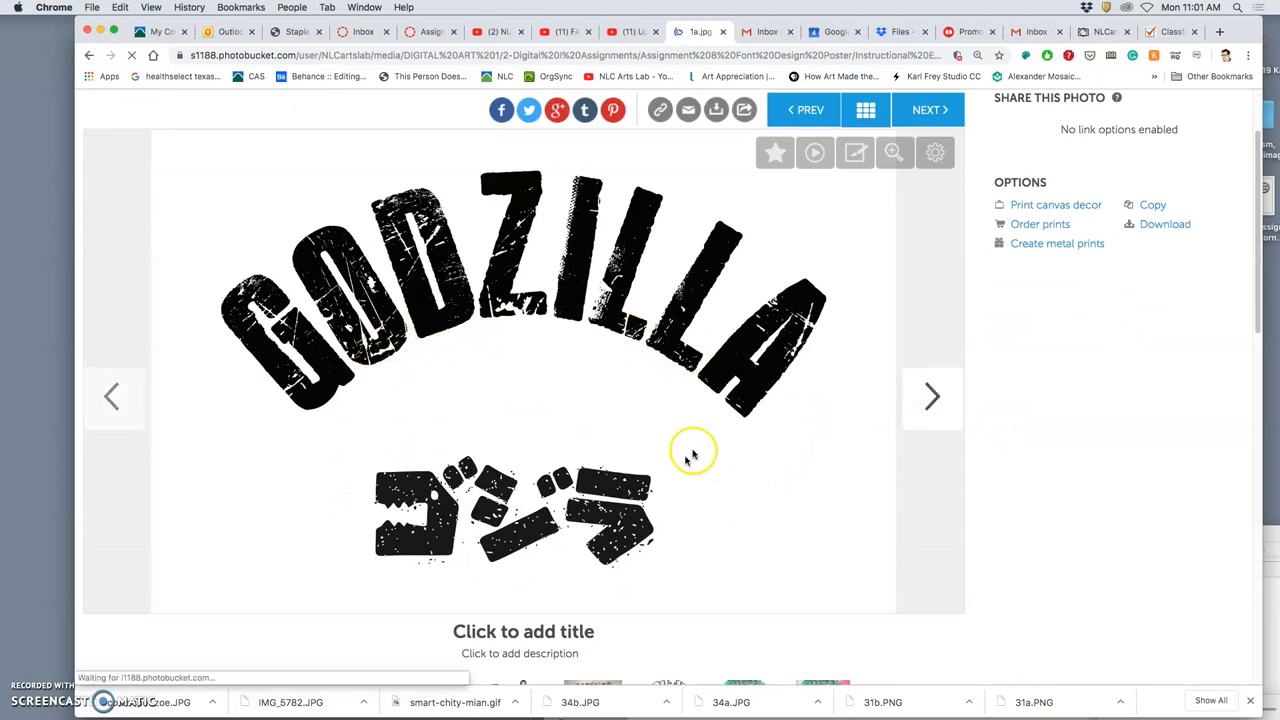
{"action": "mouse_move", "coordinate": [780, 368]}
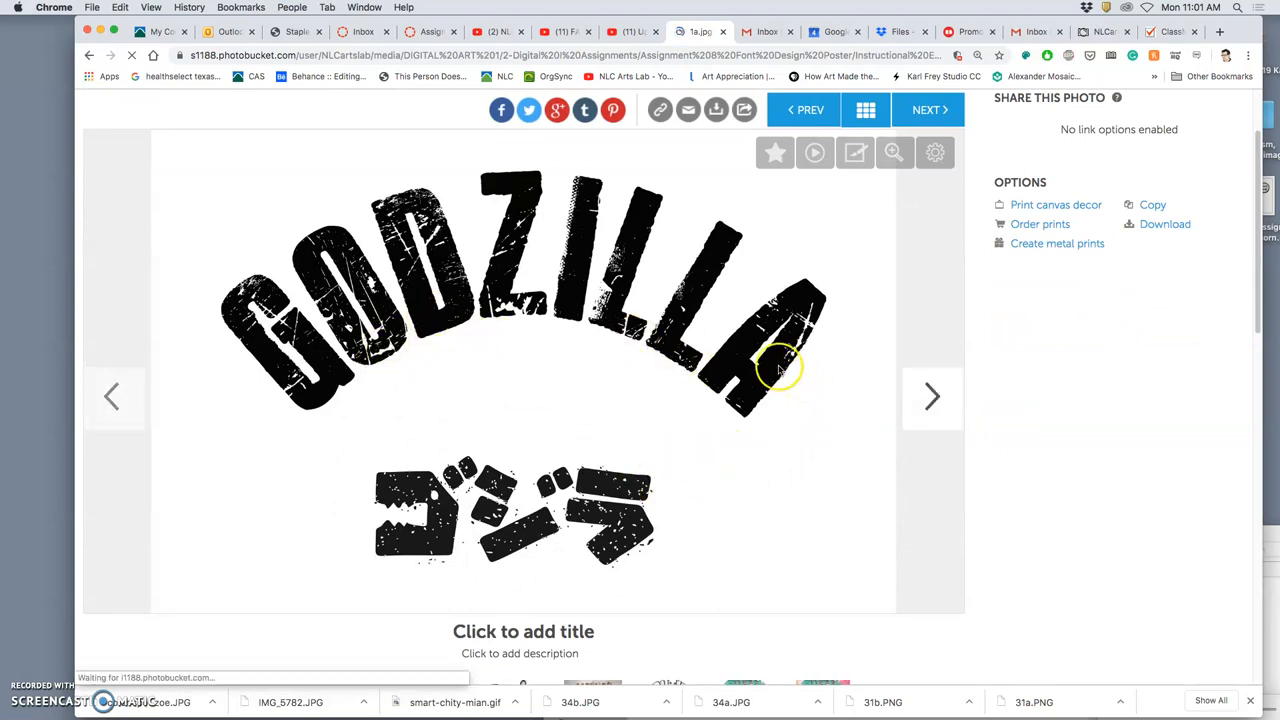
{"action": "mouse_move", "coordinate": [432, 348]}
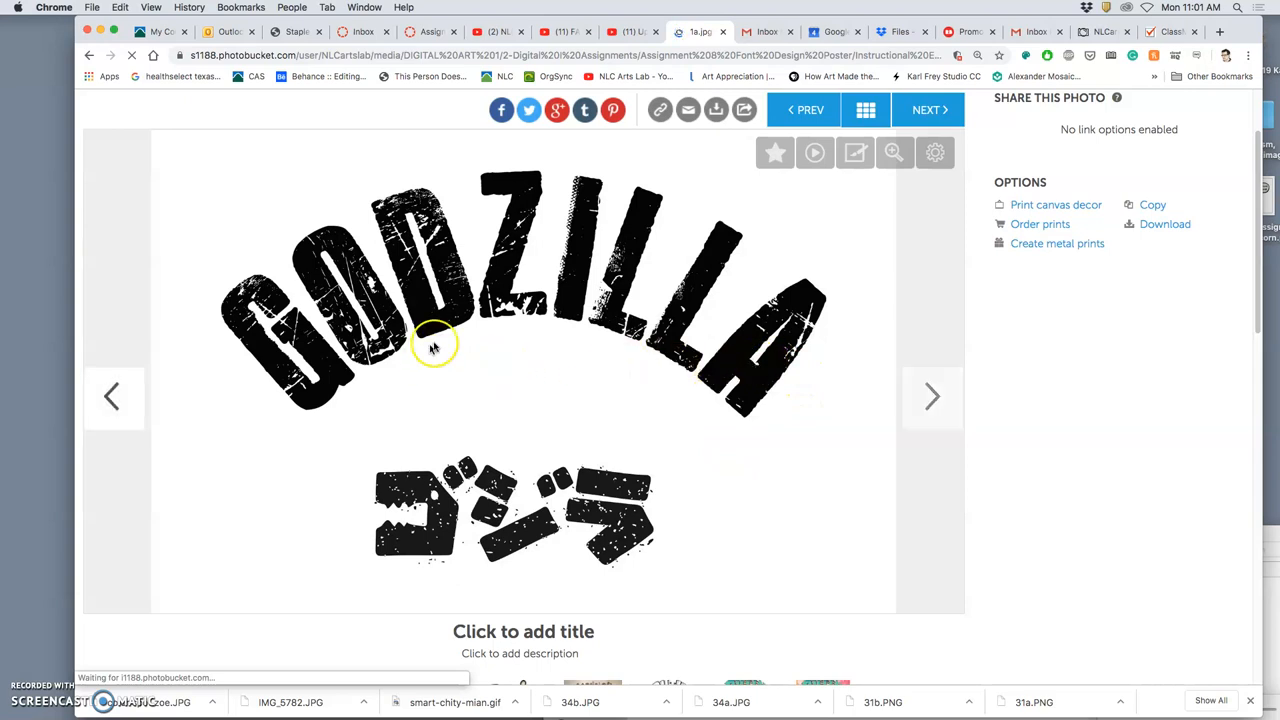
{"action": "mouse_move", "coordinate": [608, 392]}
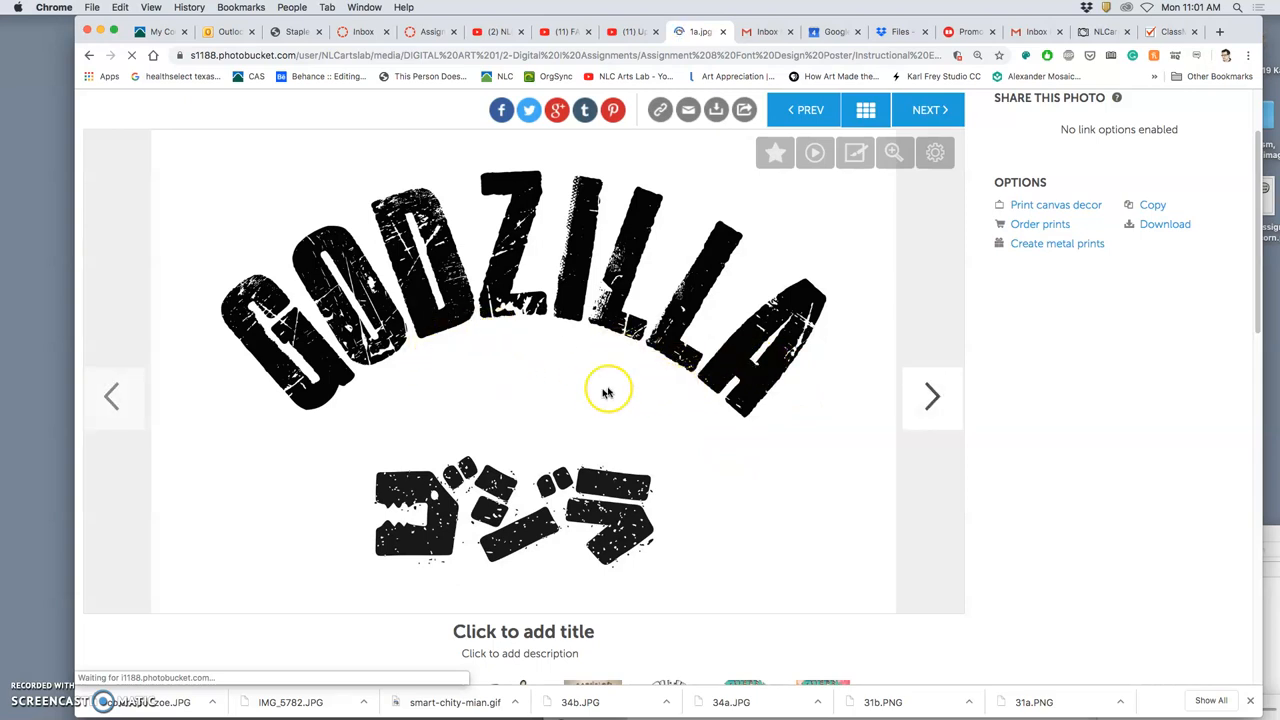
{"action": "mouse_move", "coordinate": [582, 328]}
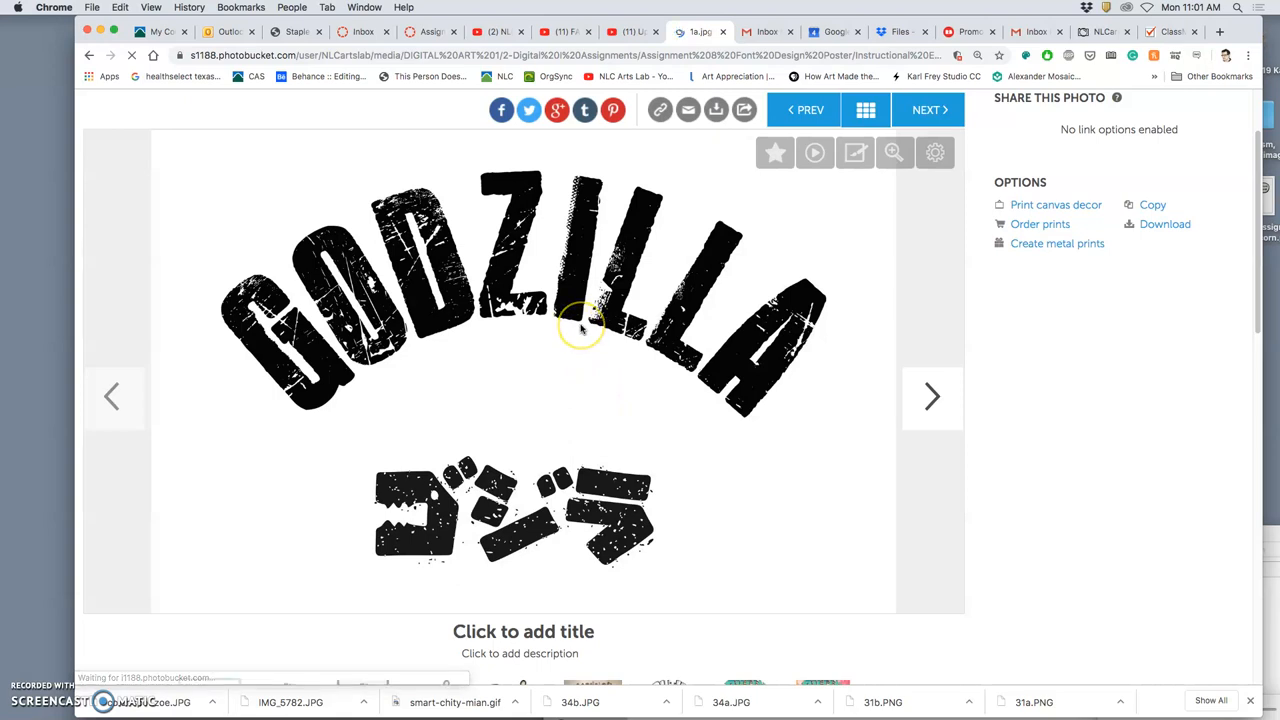
{"action": "mouse_move", "coordinate": [484, 336]}
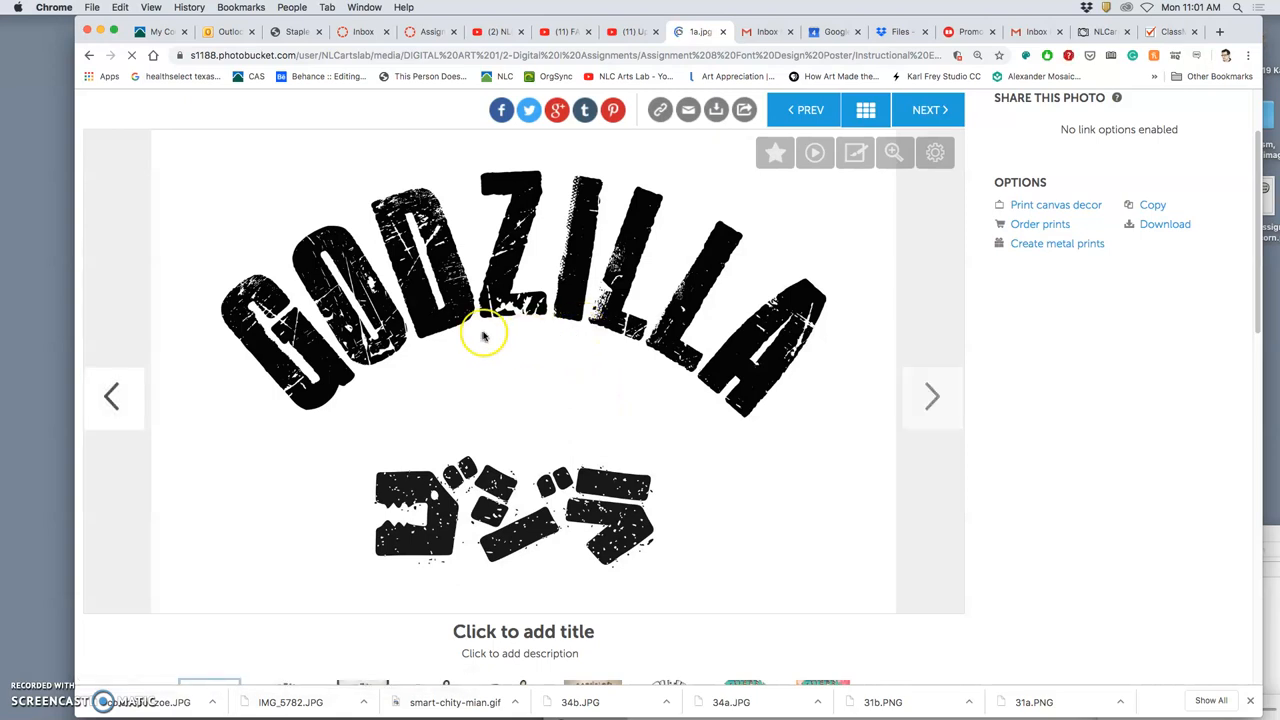
{"action": "mouse_move", "coordinate": [656, 276]}
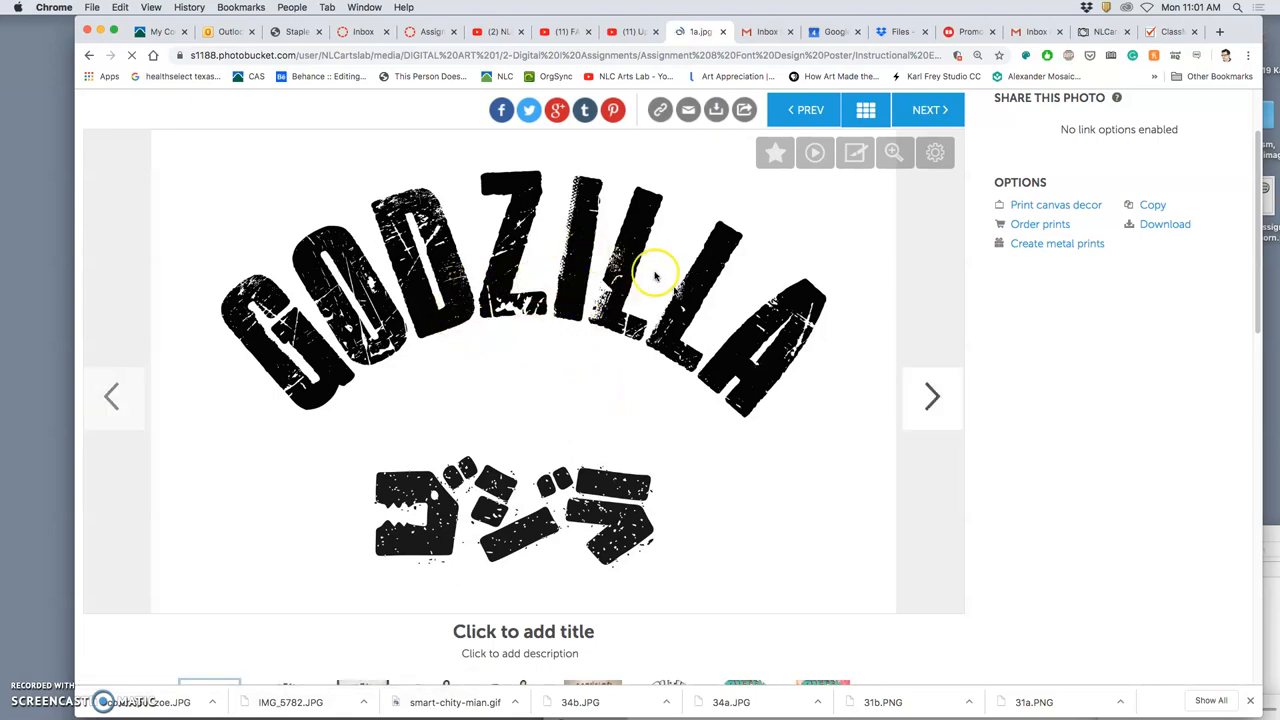
{"action": "mouse_move", "coordinate": [900, 410]}
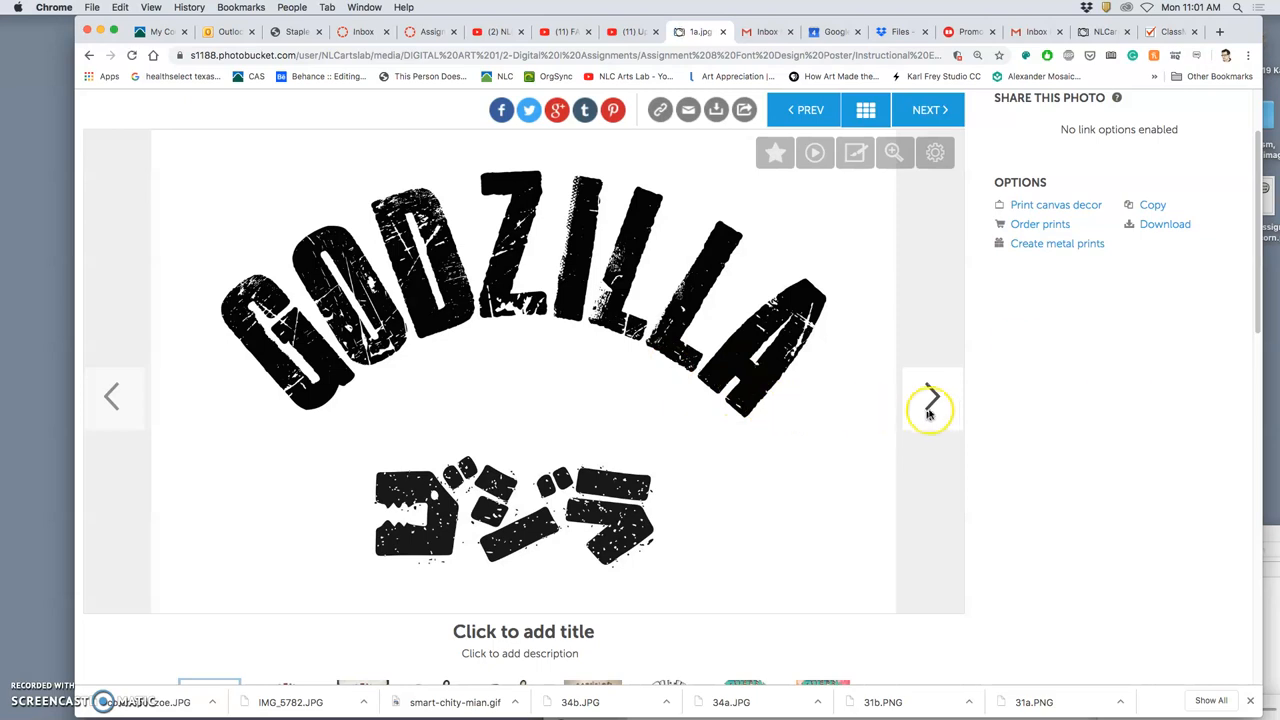
Advance to the red Godzilla lettering and then the full Godzilla poster.
{"action": "left_click", "coordinate": [932, 396]}
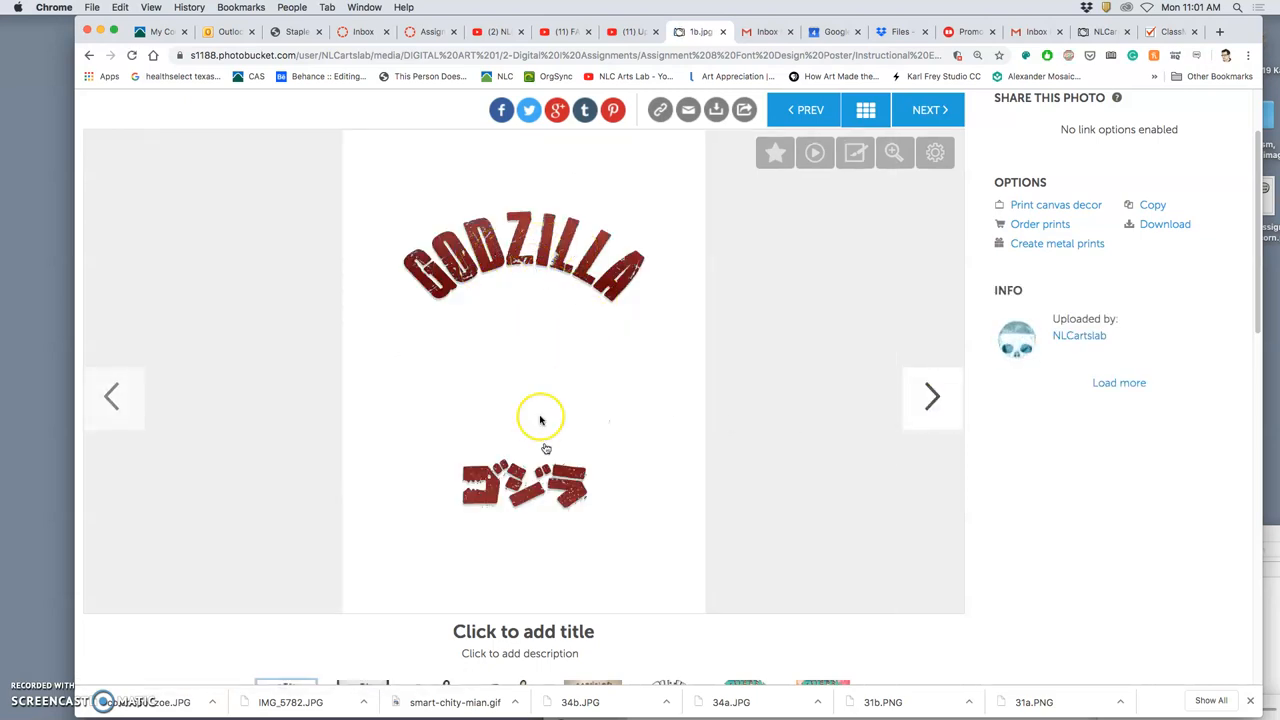
{"action": "mouse_move", "coordinate": [560, 290]}
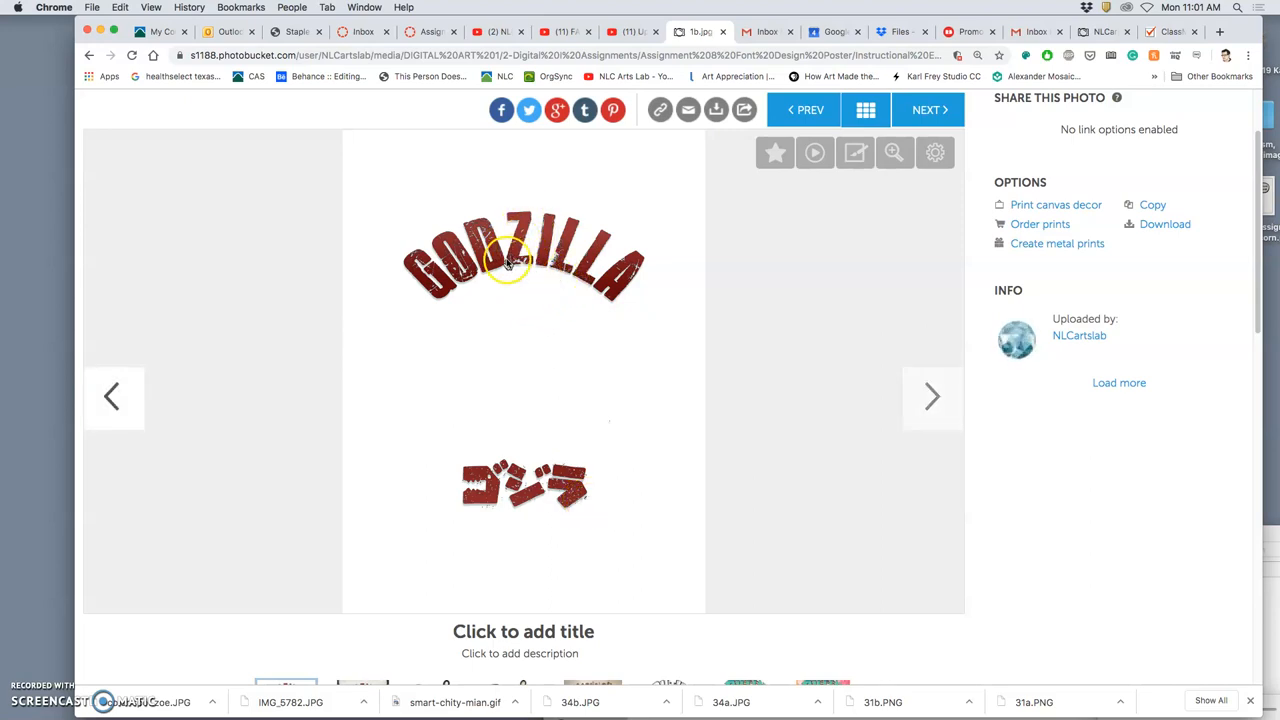
{"action": "mouse_move", "coordinate": [544, 282]}
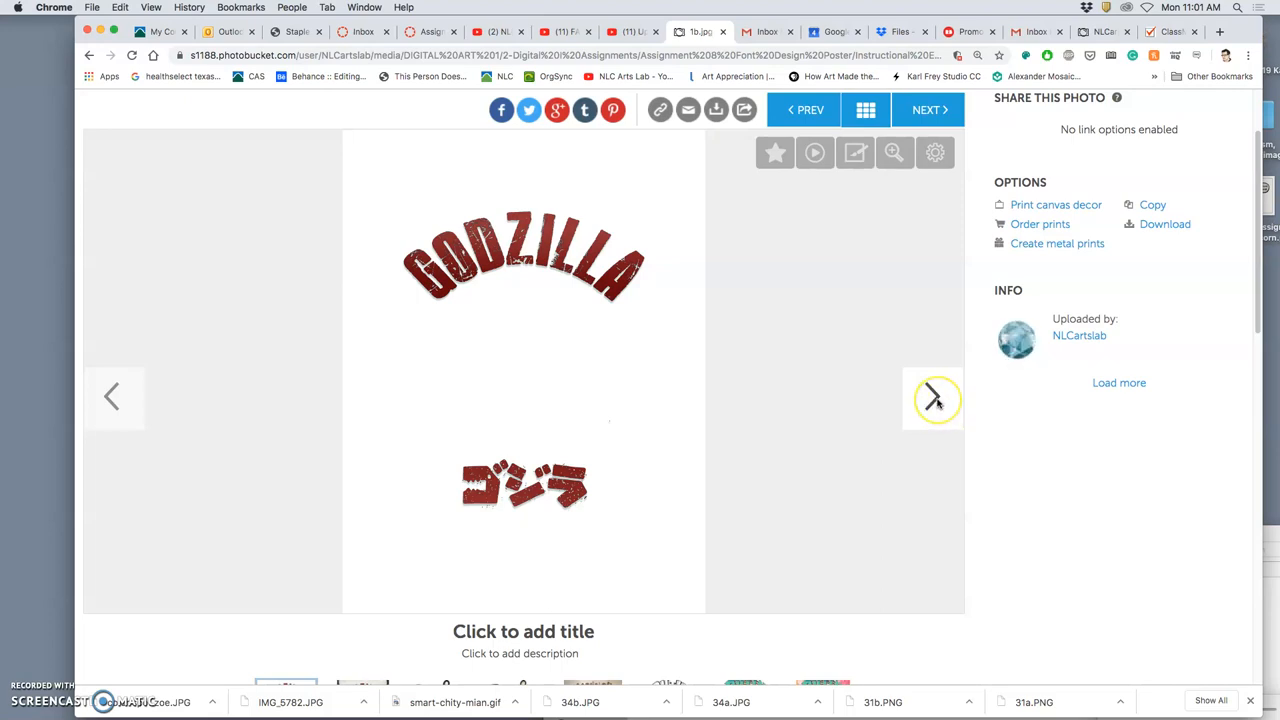
{"action": "left_click", "coordinate": [930, 396]}
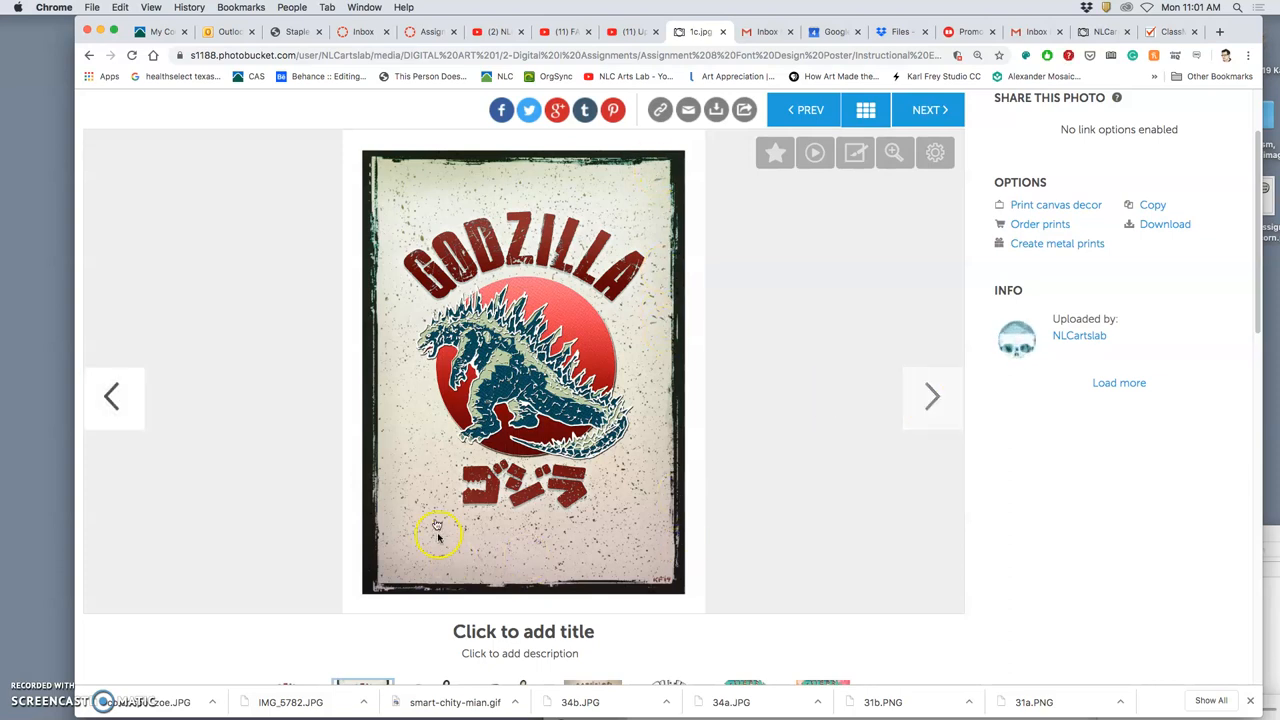
{"action": "mouse_move", "coordinate": [564, 524]}
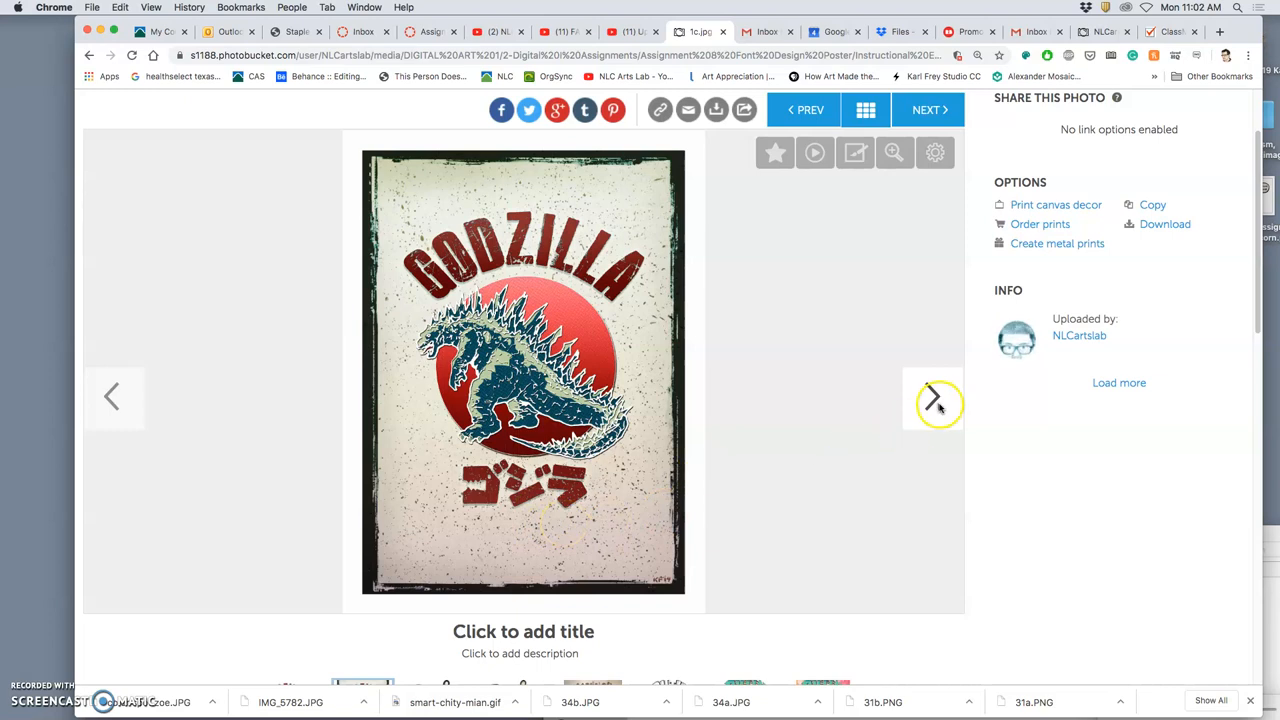
Page past the orange gradient lettering, PUTIN on the RITZ and ZELDA airlines posters to the NICÓMON logo.
{"action": "left_click", "coordinate": [930, 398]}
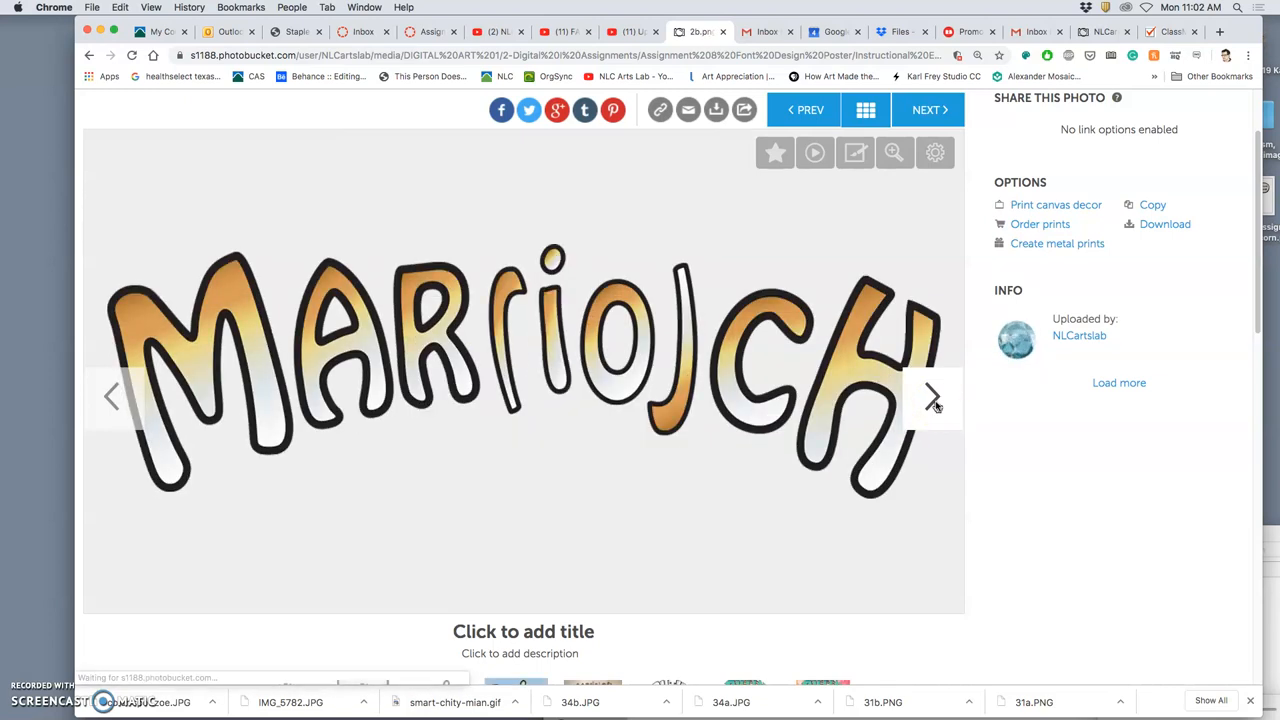
{"action": "left_click", "coordinate": [932, 396]}
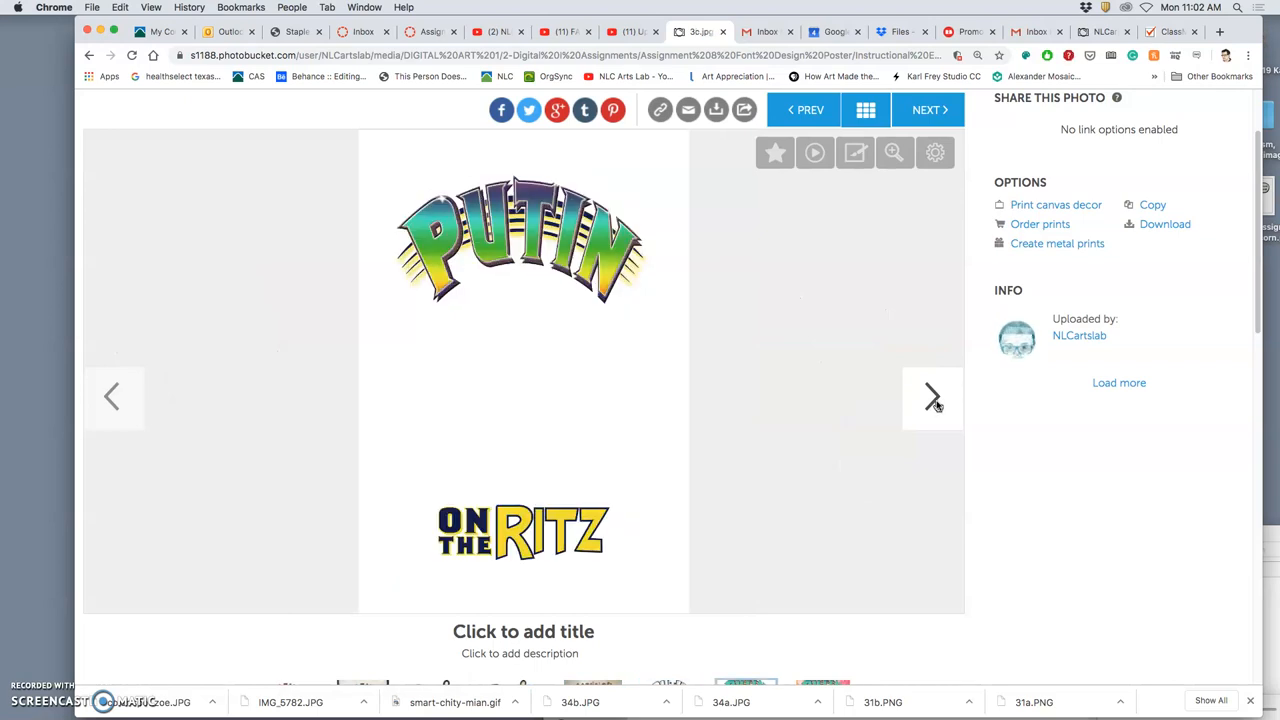
{"action": "left_click", "coordinate": [932, 396]}
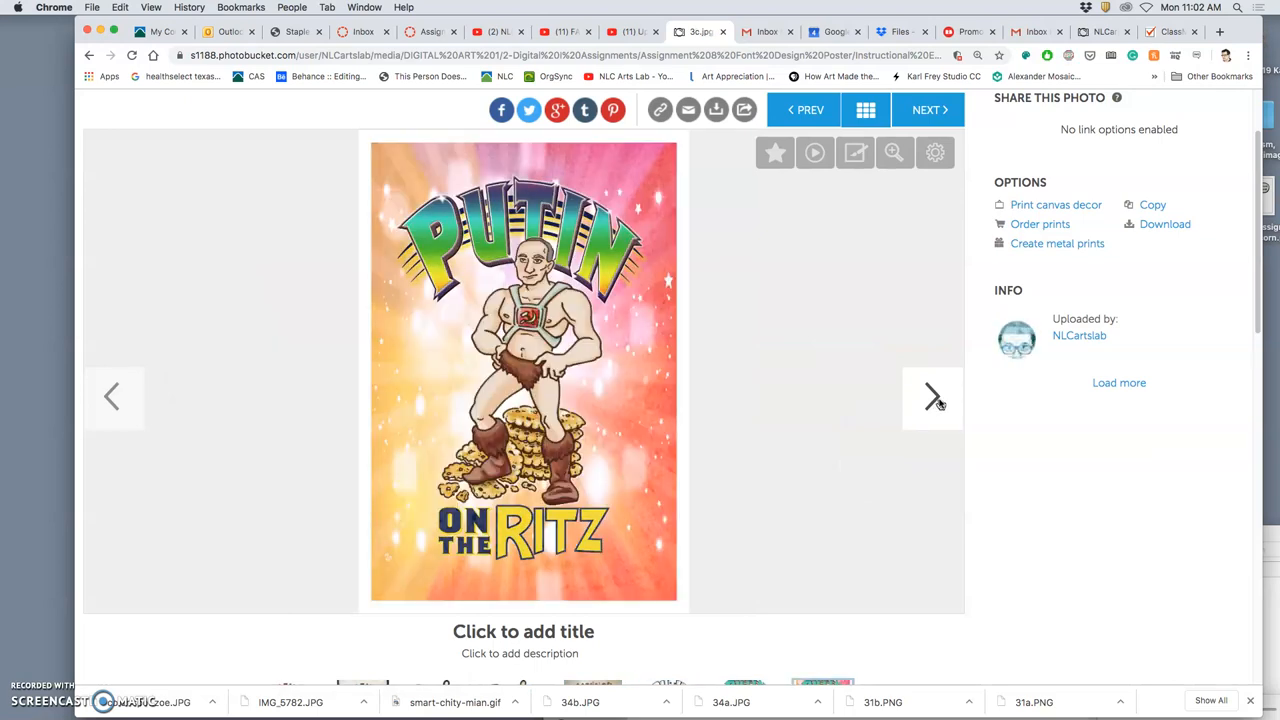
{"action": "left_click", "coordinate": [932, 396]}
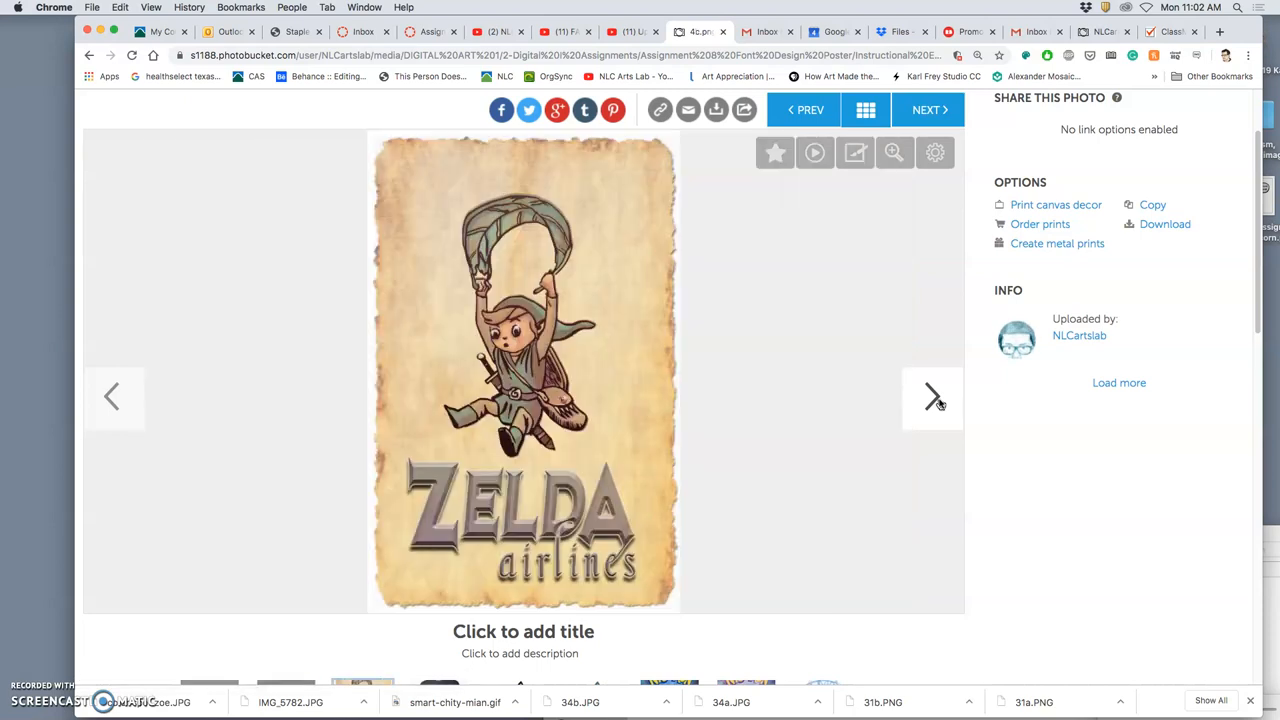
{"action": "left_click", "coordinate": [932, 396]}
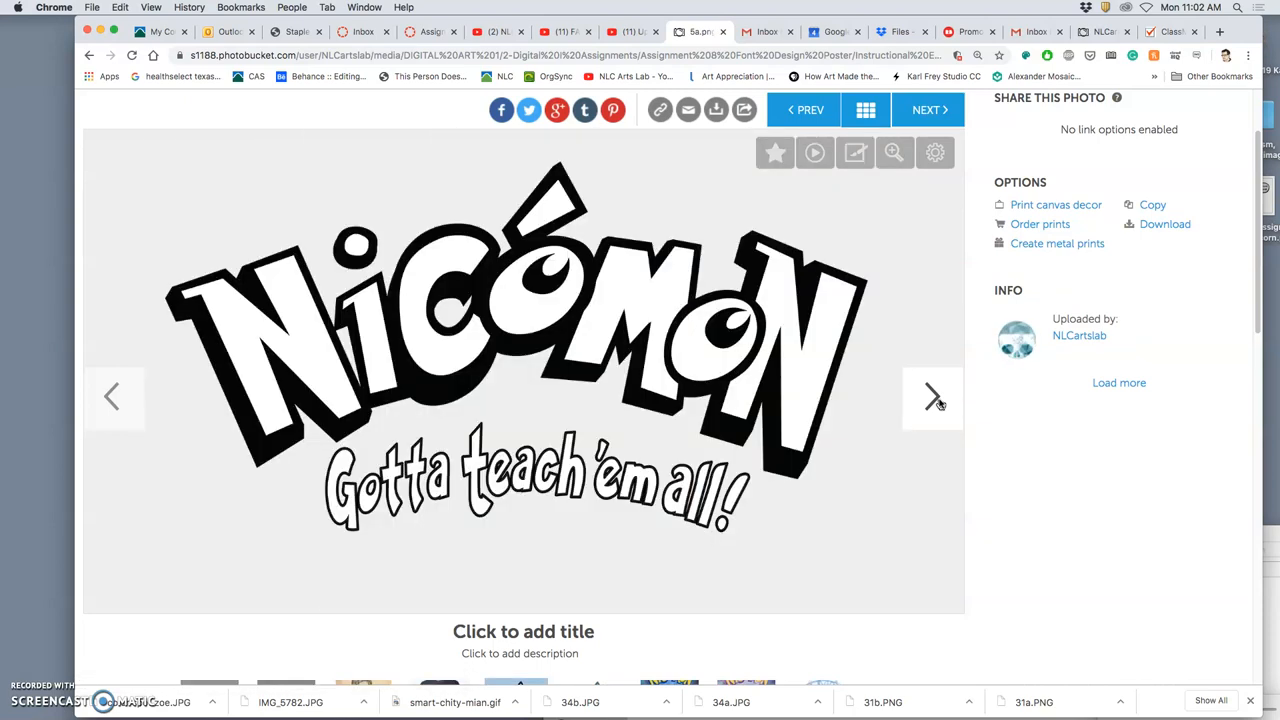
{"action": "mouse_move", "coordinate": [378, 396]}
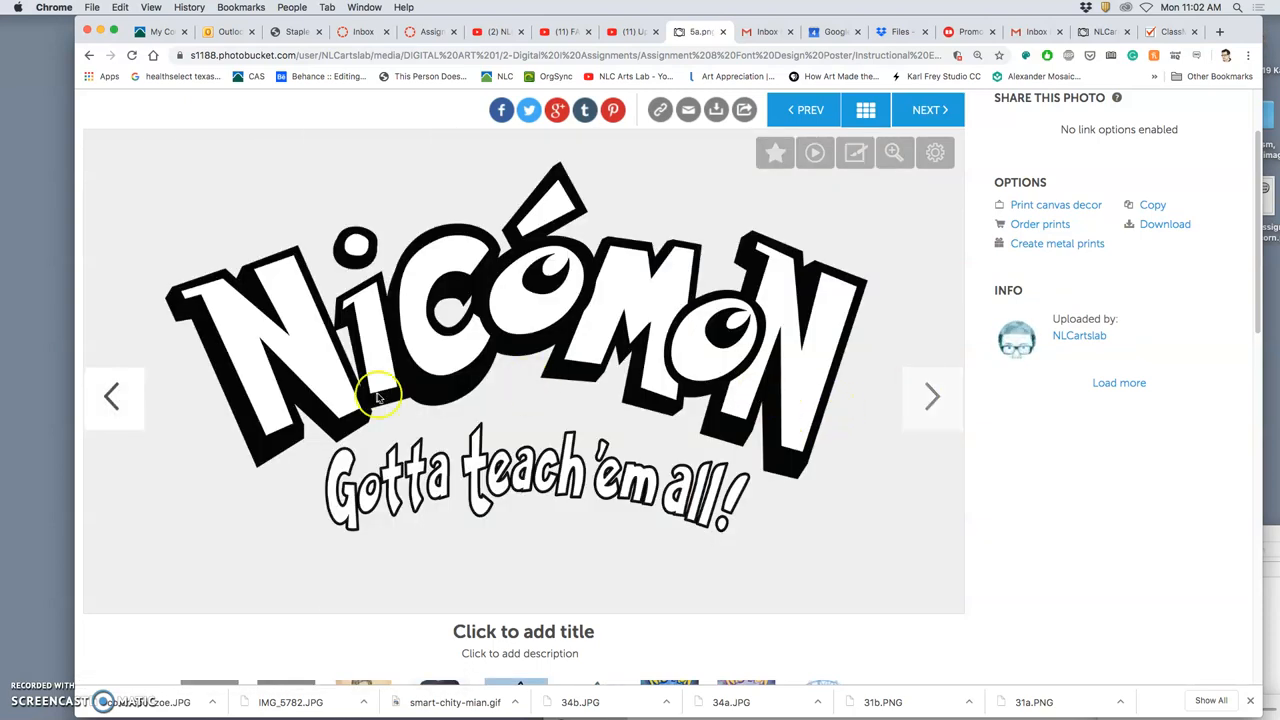
{"action": "mouse_move", "coordinate": [776, 436]}
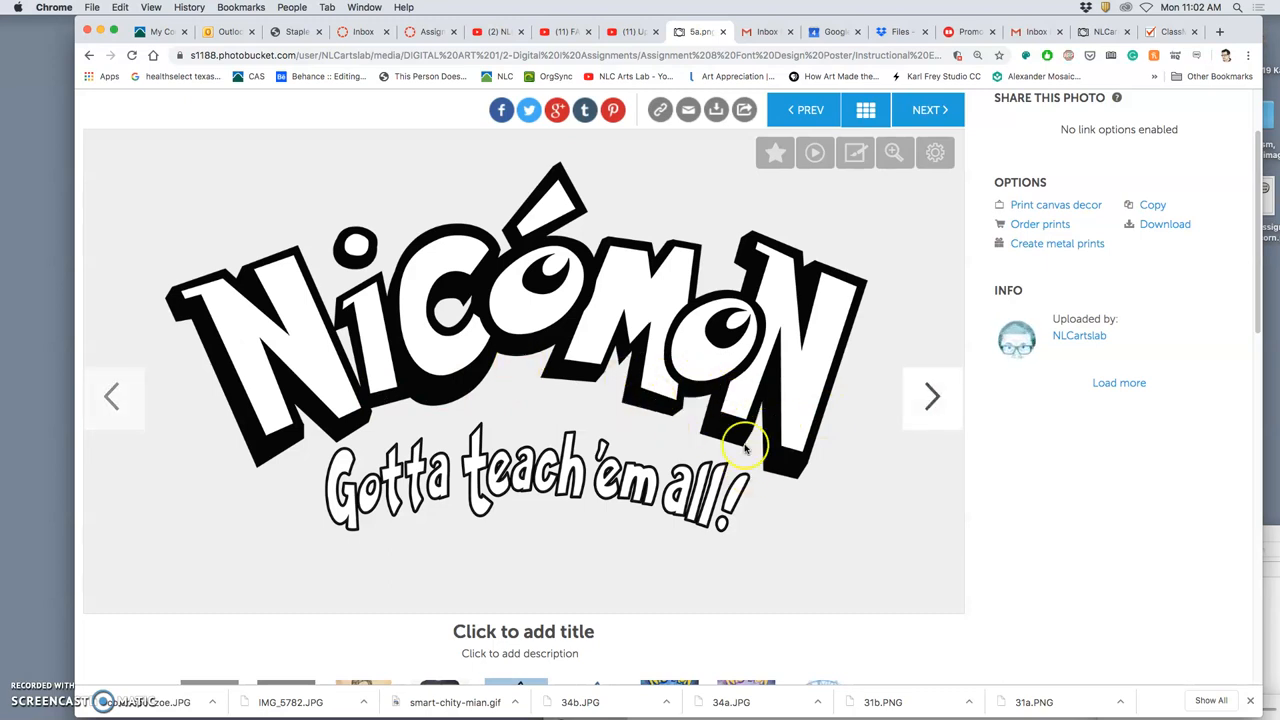
{"action": "mouse_move", "coordinate": [938, 414]}
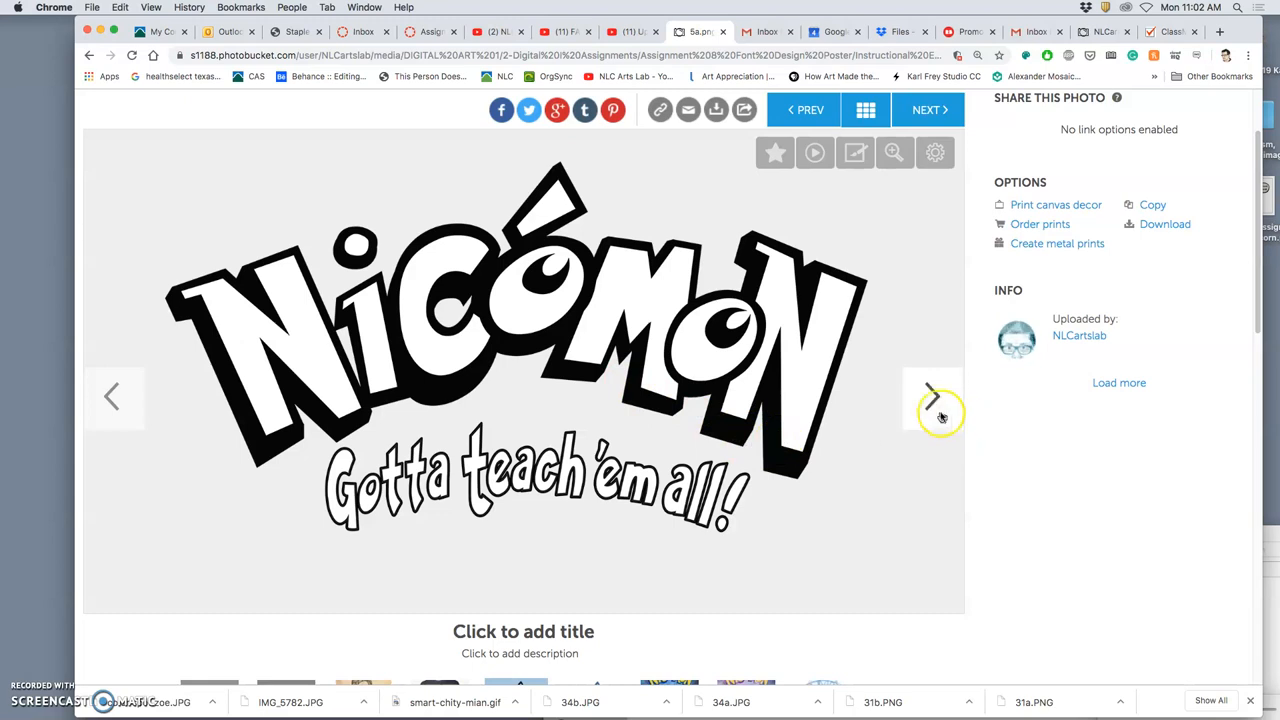
Page through the coloured Nicomon logo, the full poster and the final textured poster version.
{"action": "left_click", "coordinate": [932, 396]}
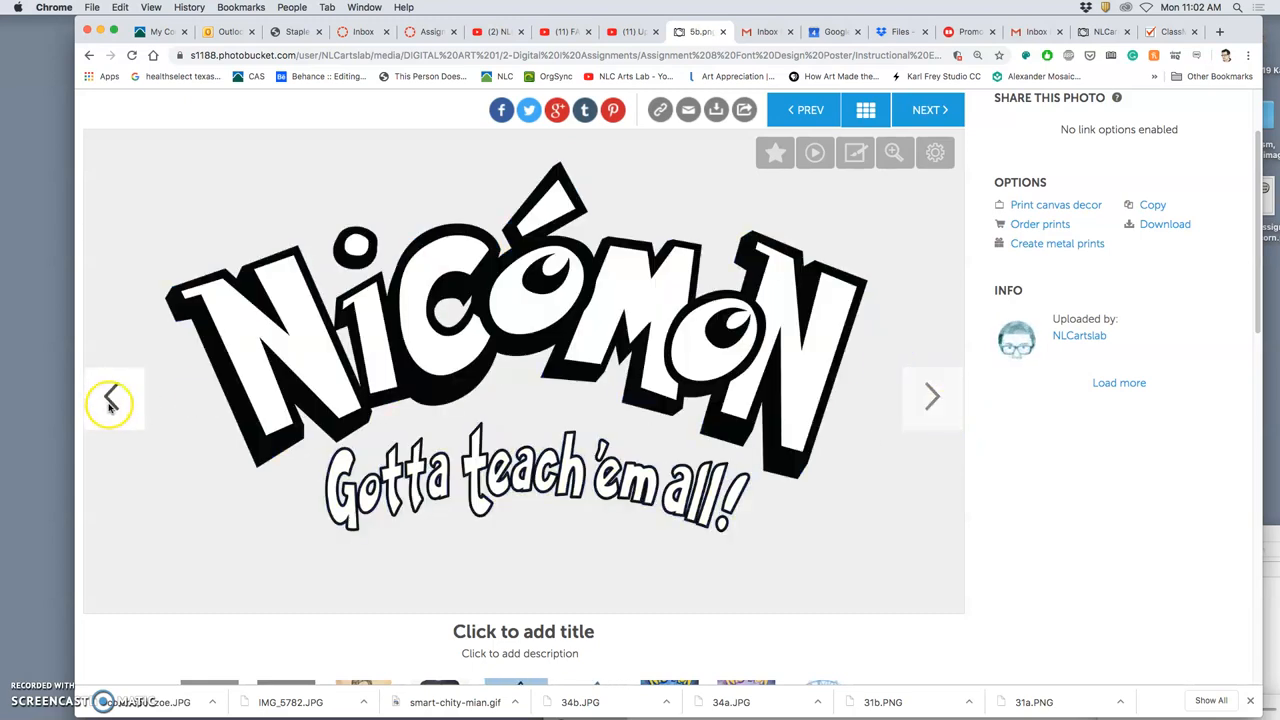
{"action": "left_click", "coordinate": [932, 396]}
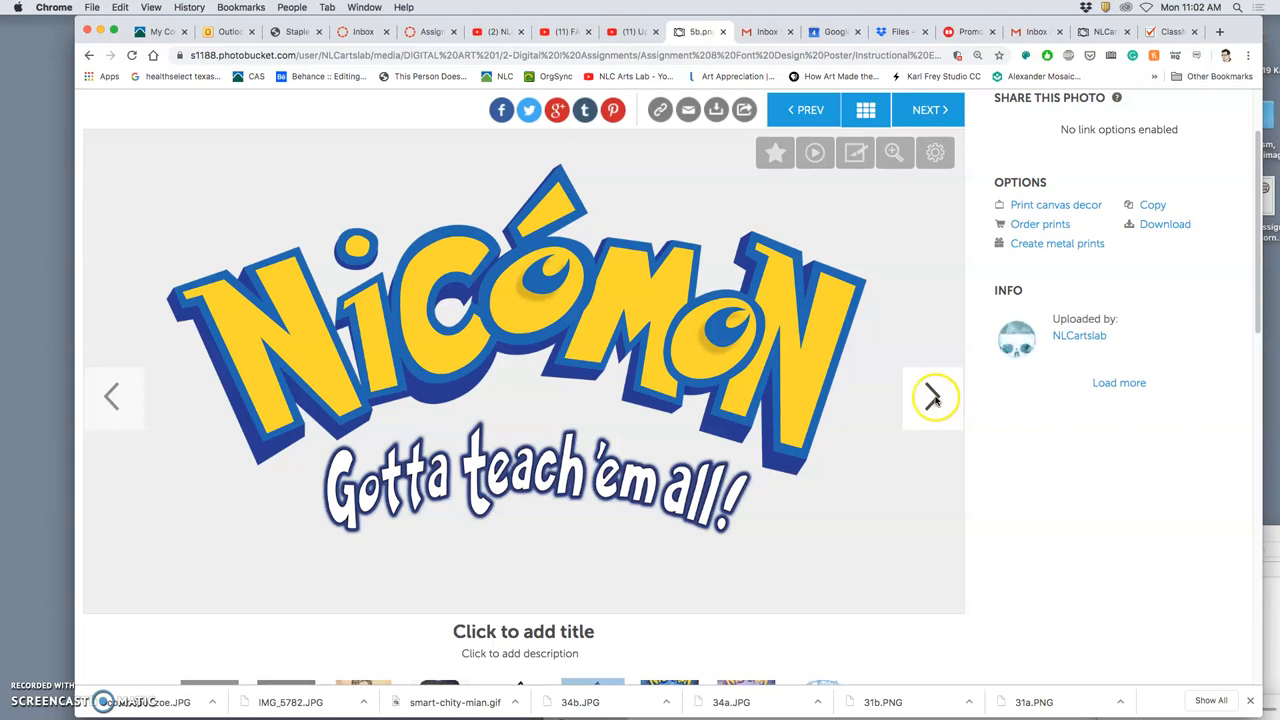
{"action": "left_click", "coordinate": [932, 396]}
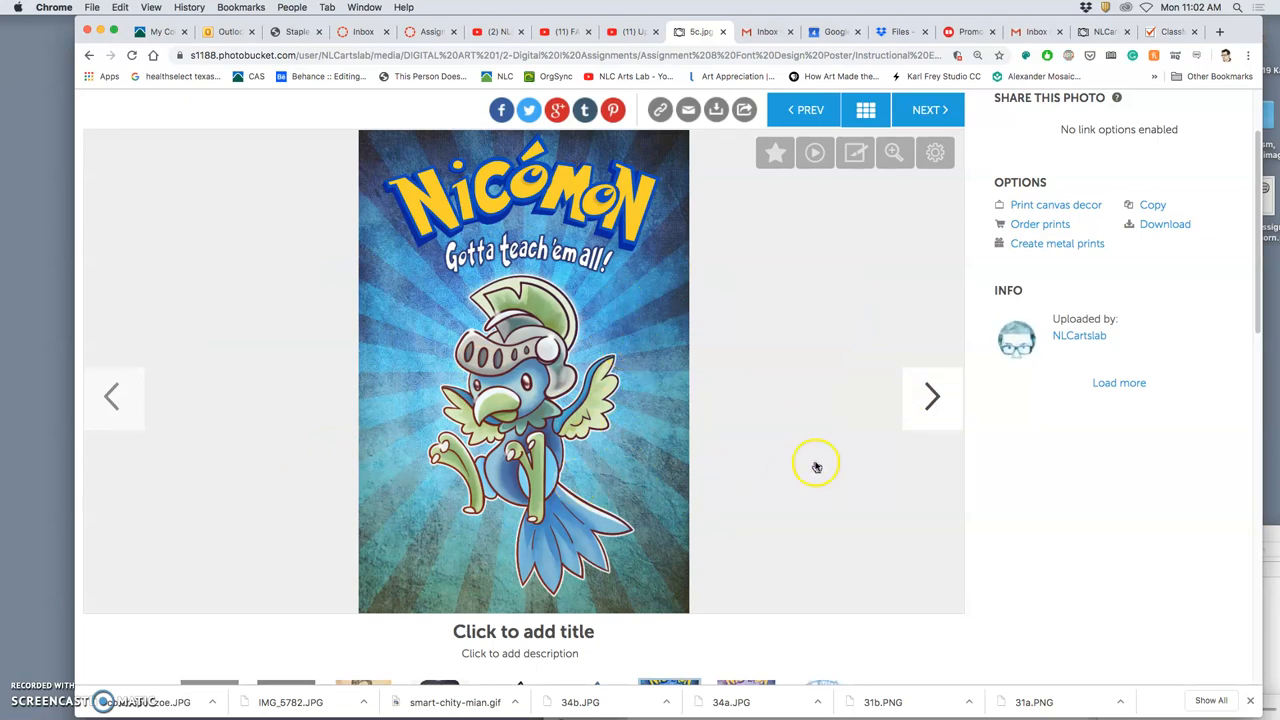
{"action": "left_click", "coordinate": [932, 396]}
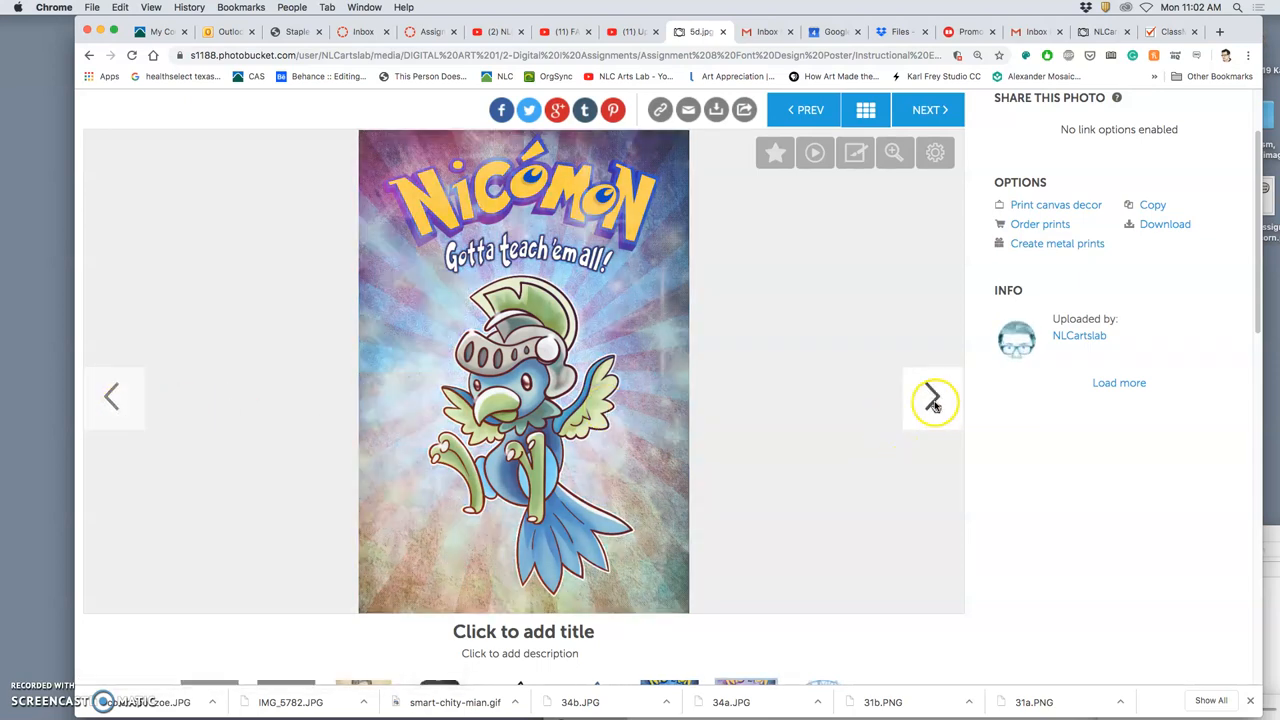
{"action": "mouse_move", "coordinate": [1082, 368]}
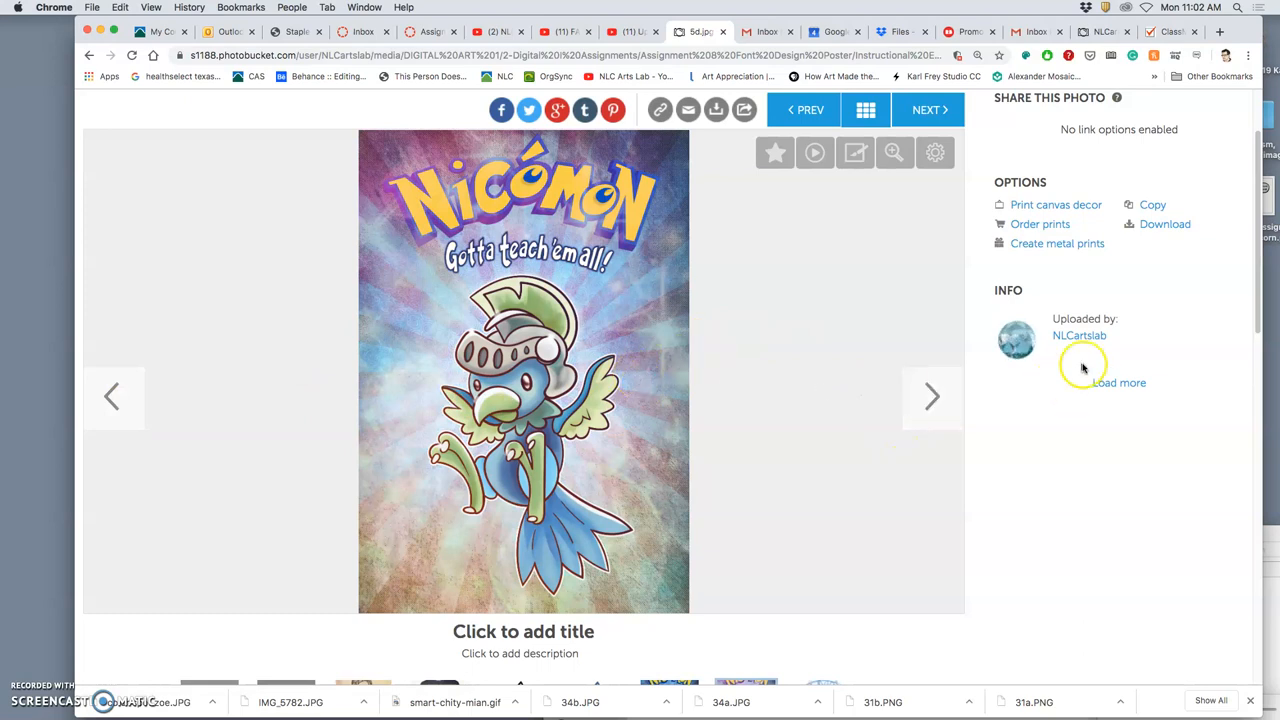
View the TEXAS sketch and inked lettering, then return to the pencil sketch.
{"action": "left_click", "coordinate": [932, 396]}
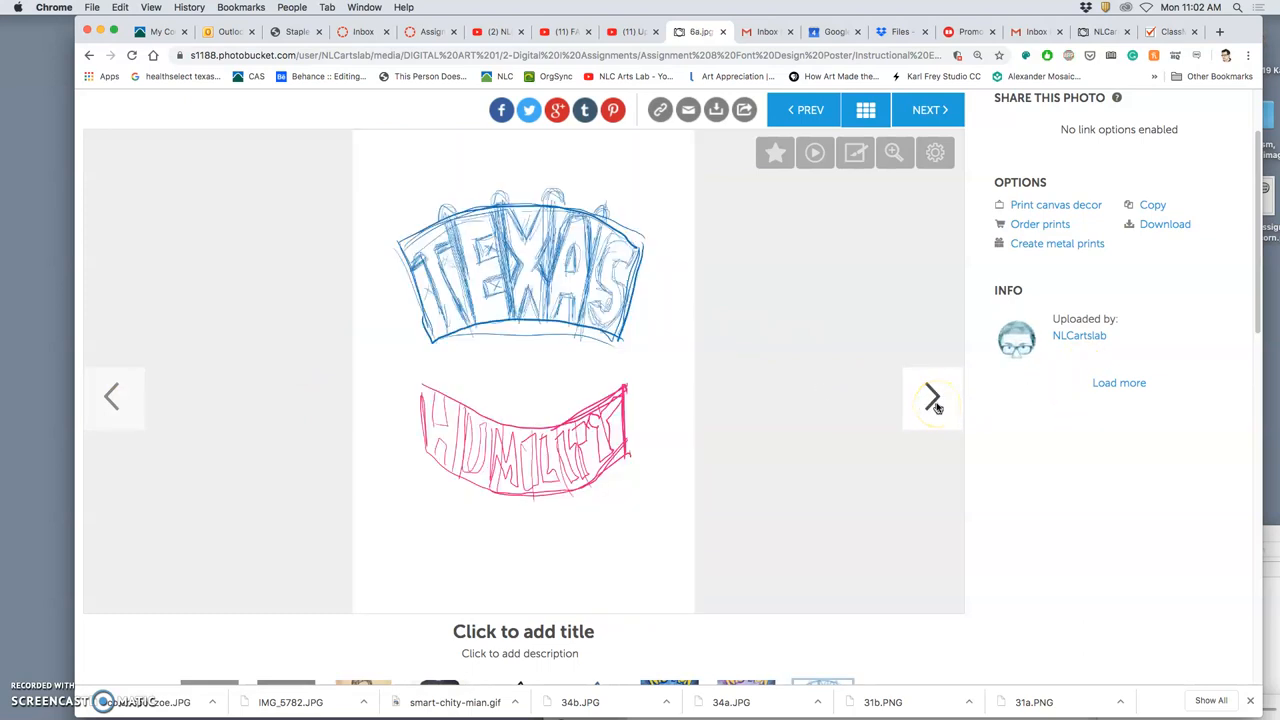
{"action": "left_click", "coordinate": [932, 396]}
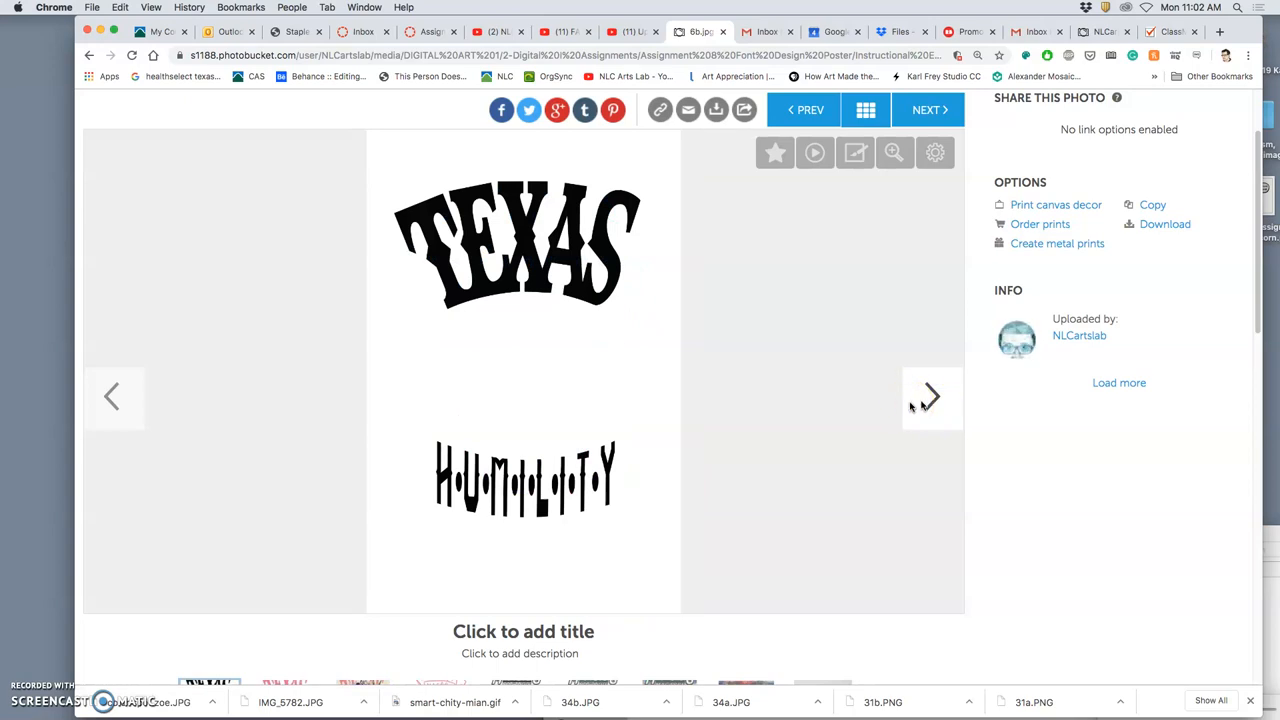
{"action": "mouse_move", "coordinate": [148, 392]}
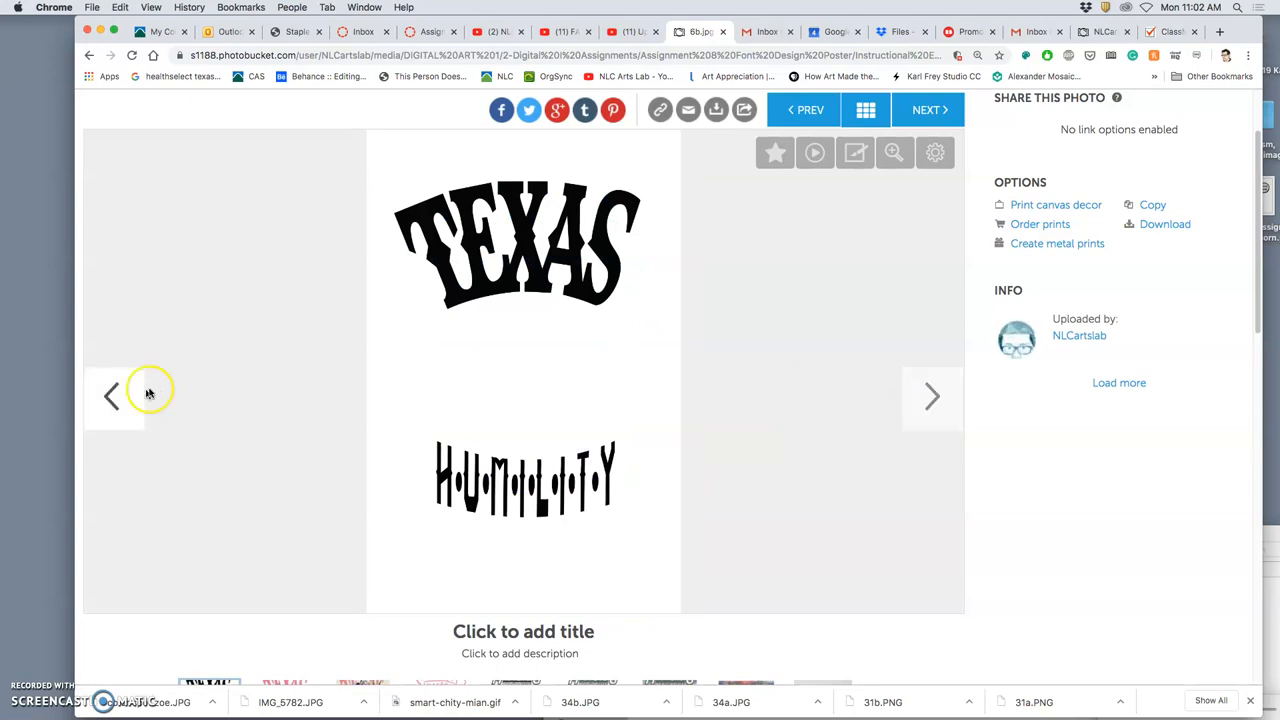
{"action": "left_click", "coordinate": [112, 396]}
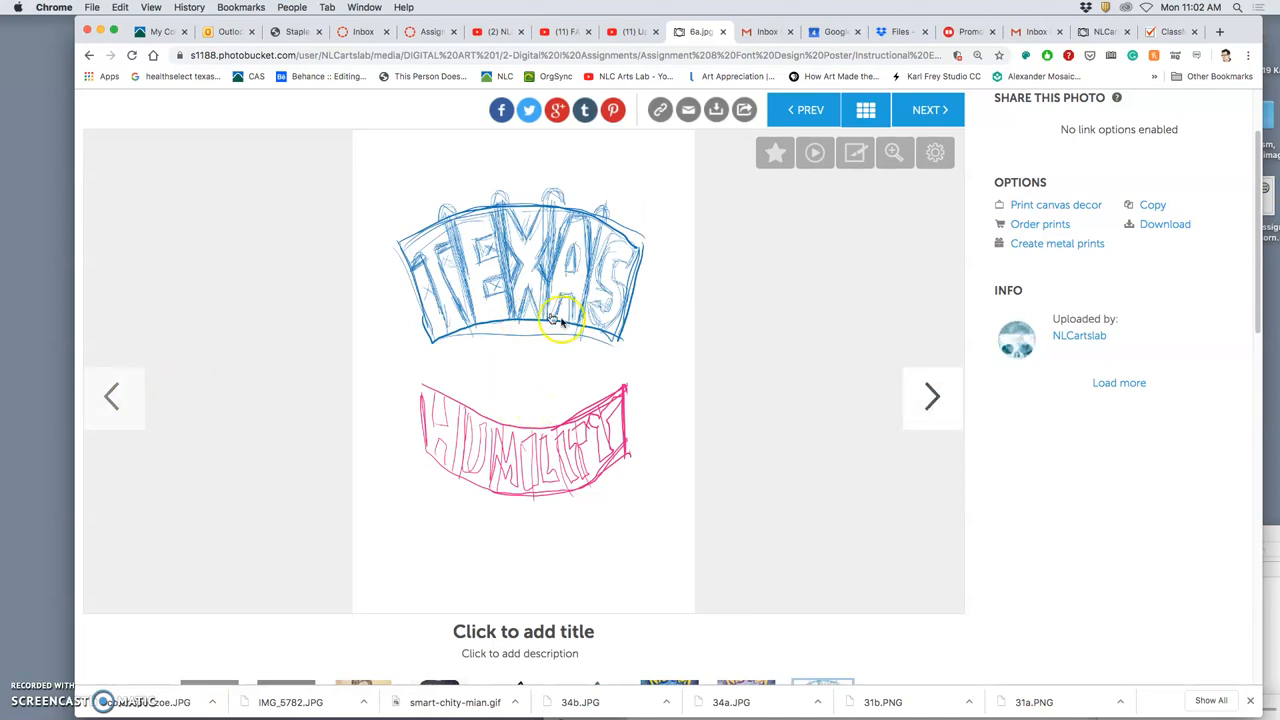
{"action": "mouse_move", "coordinate": [568, 358]}
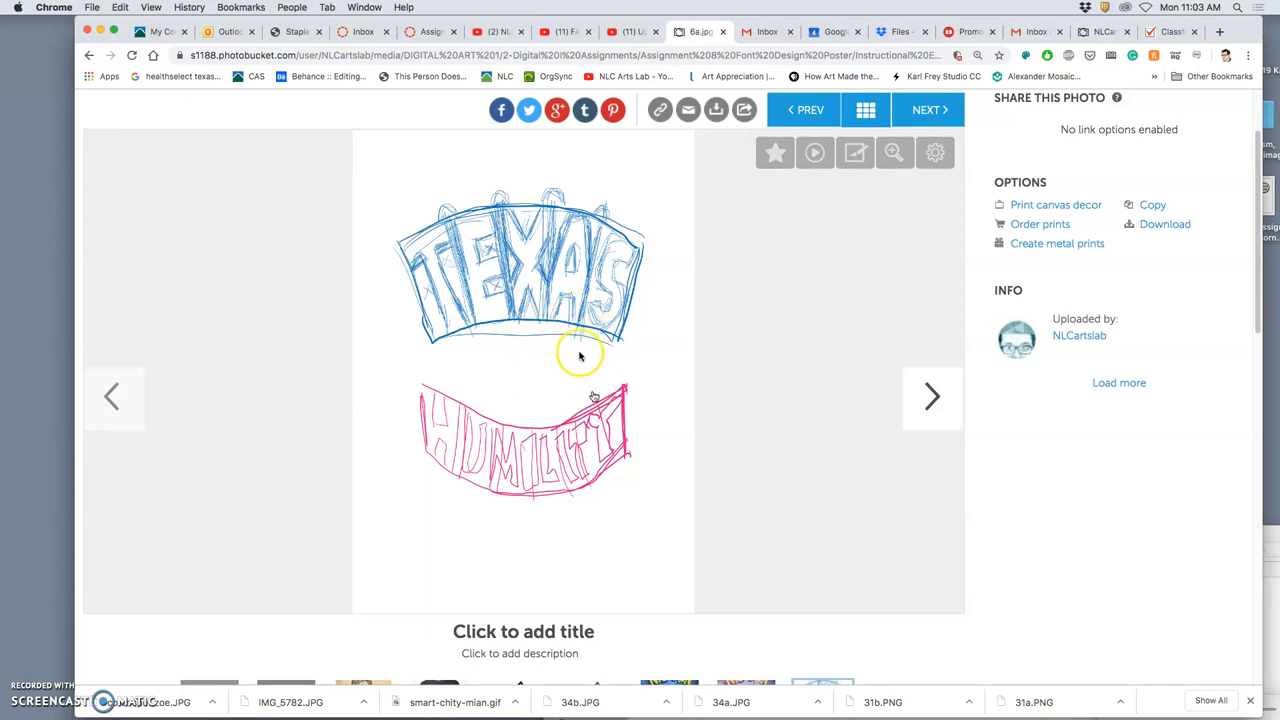
{"action": "mouse_move", "coordinate": [510, 414]}
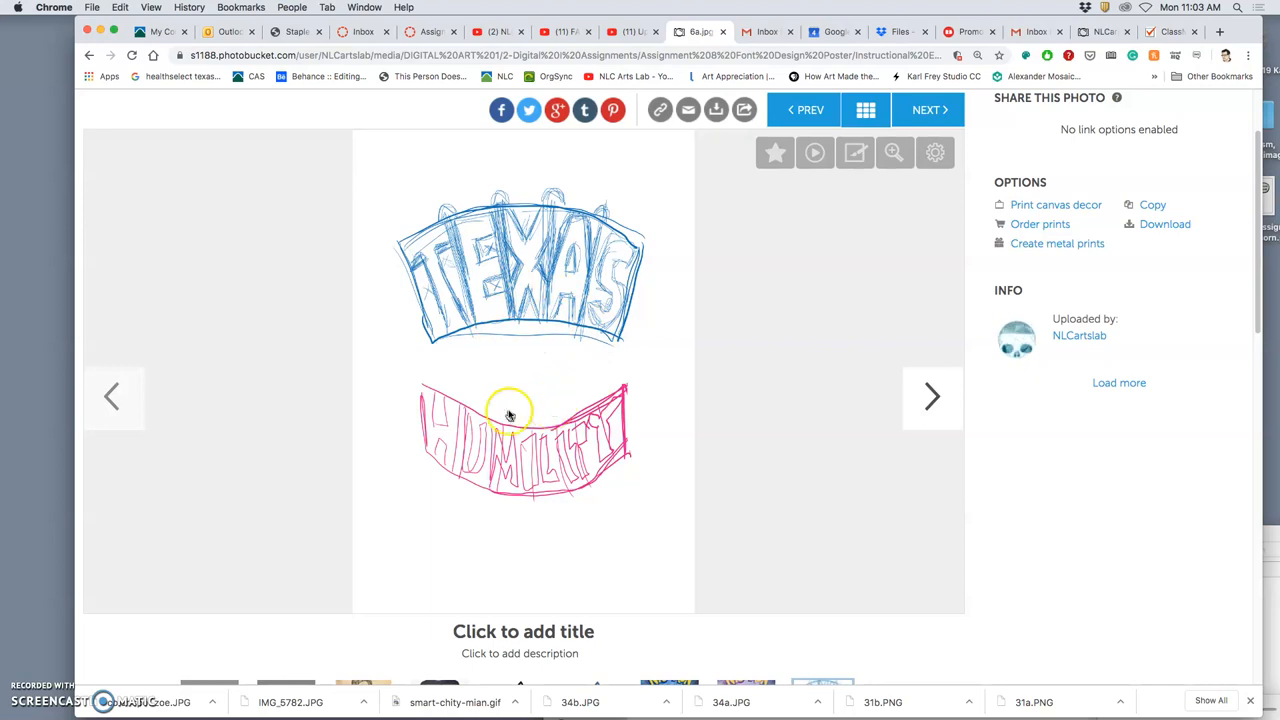
{"action": "mouse_move", "coordinate": [568, 304]}
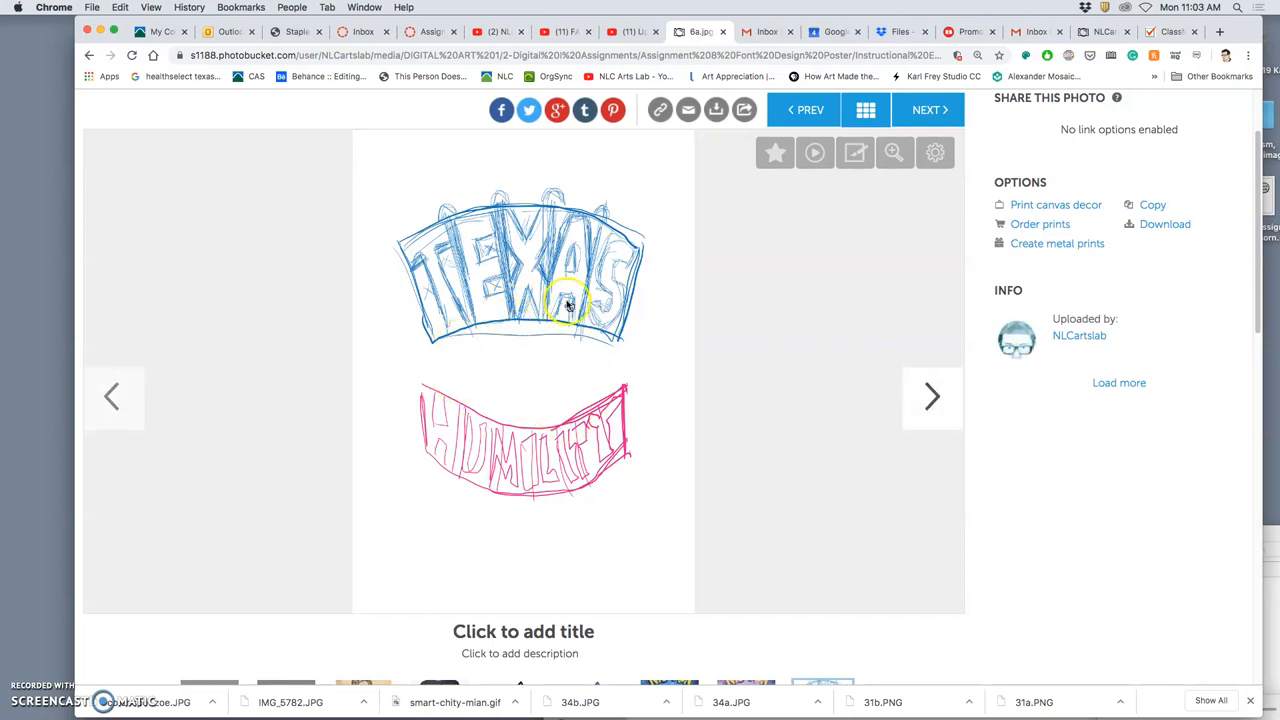
{"action": "mouse_move", "coordinate": [476, 364]}
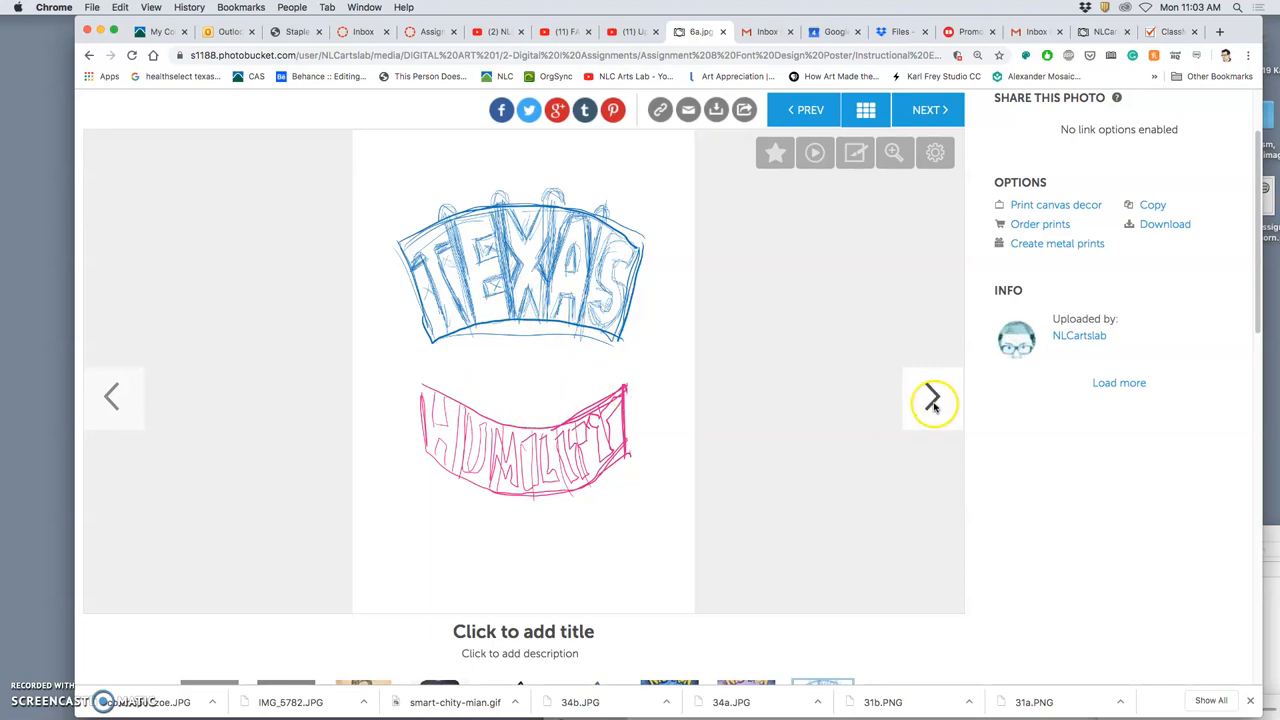
Advance through the black and pink lettering to the finished elk poster and the MELTING MACABRE sketch.
{"action": "left_click", "coordinate": [928, 398]}
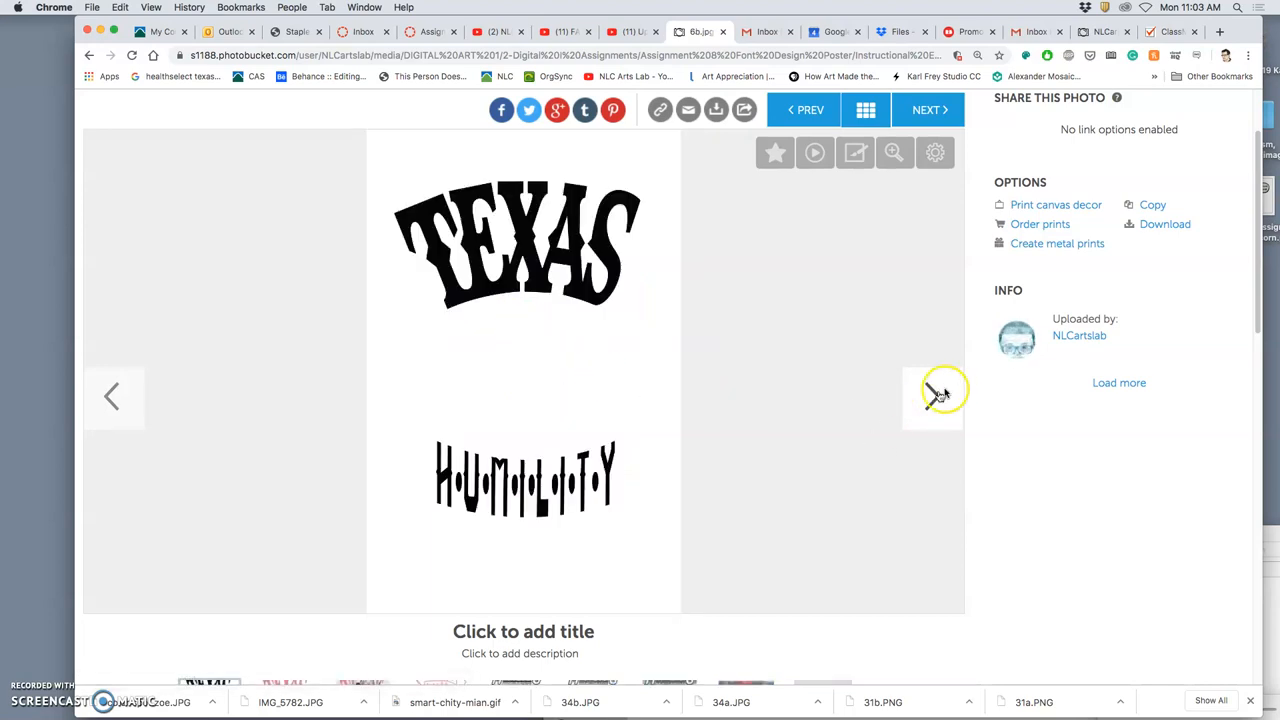
{"action": "left_click", "coordinate": [932, 396]}
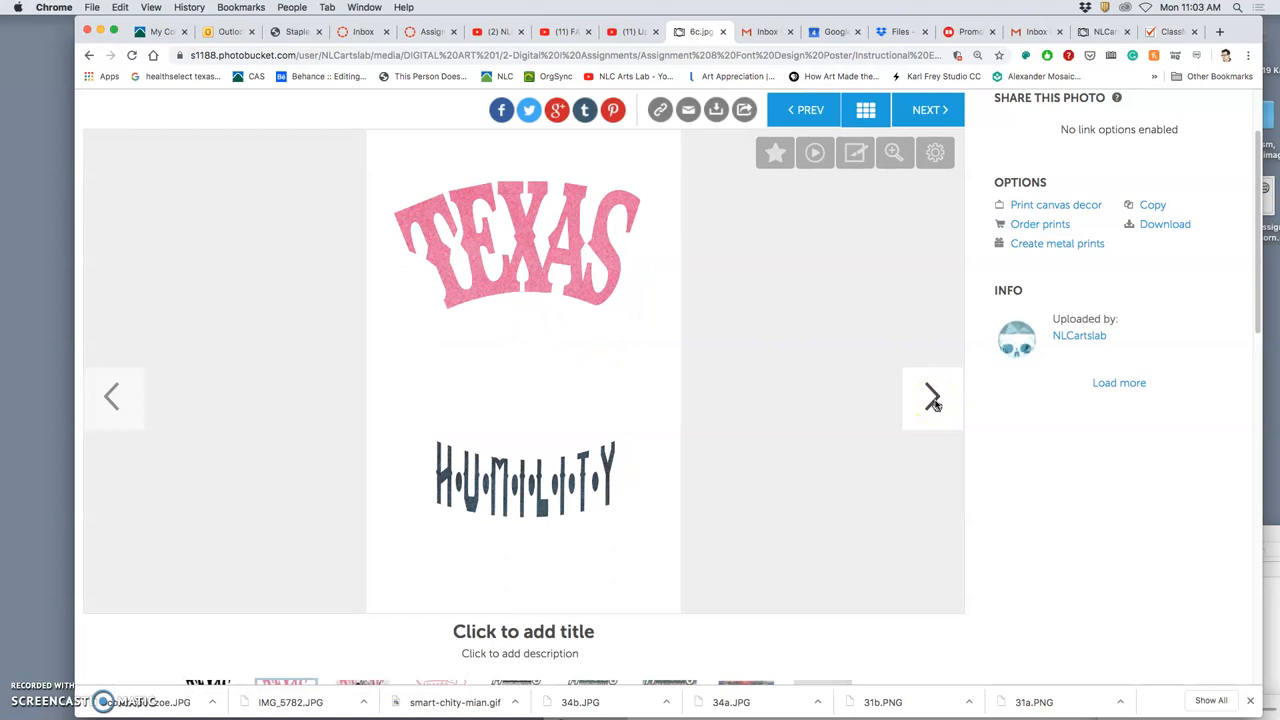
{"action": "left_click", "coordinate": [932, 396]}
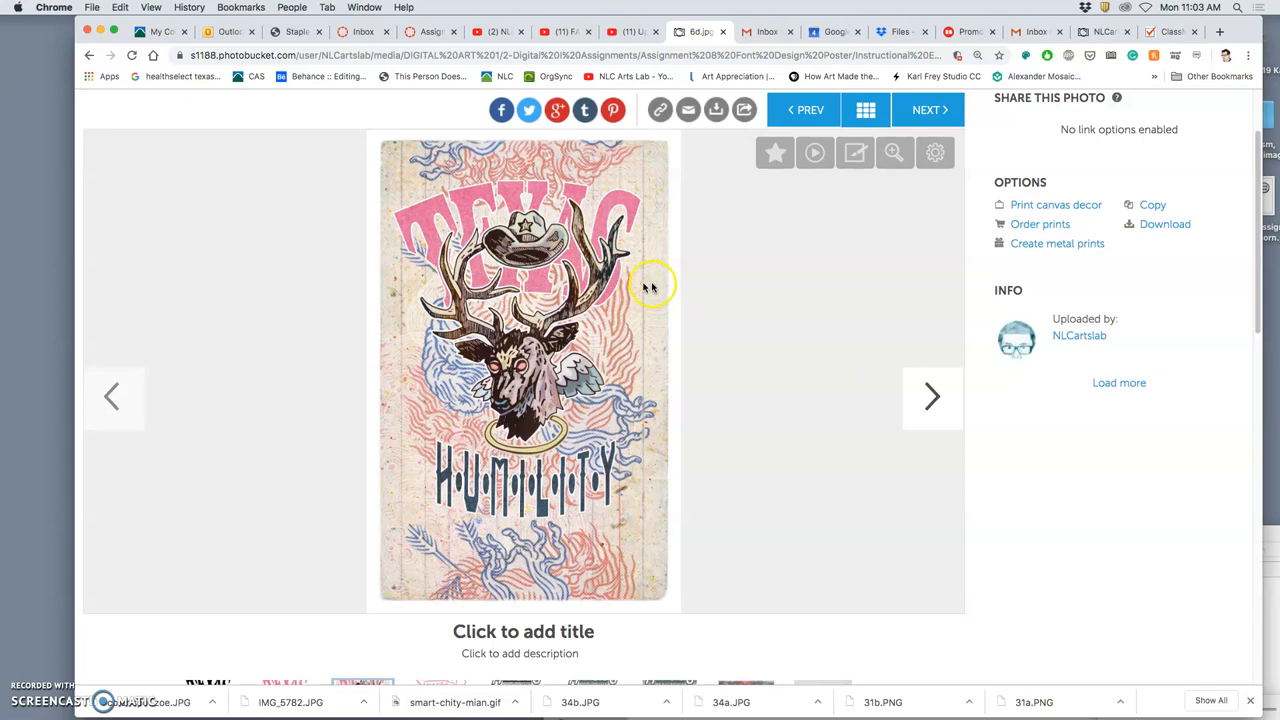
{"action": "mouse_move", "coordinate": [588, 364]}
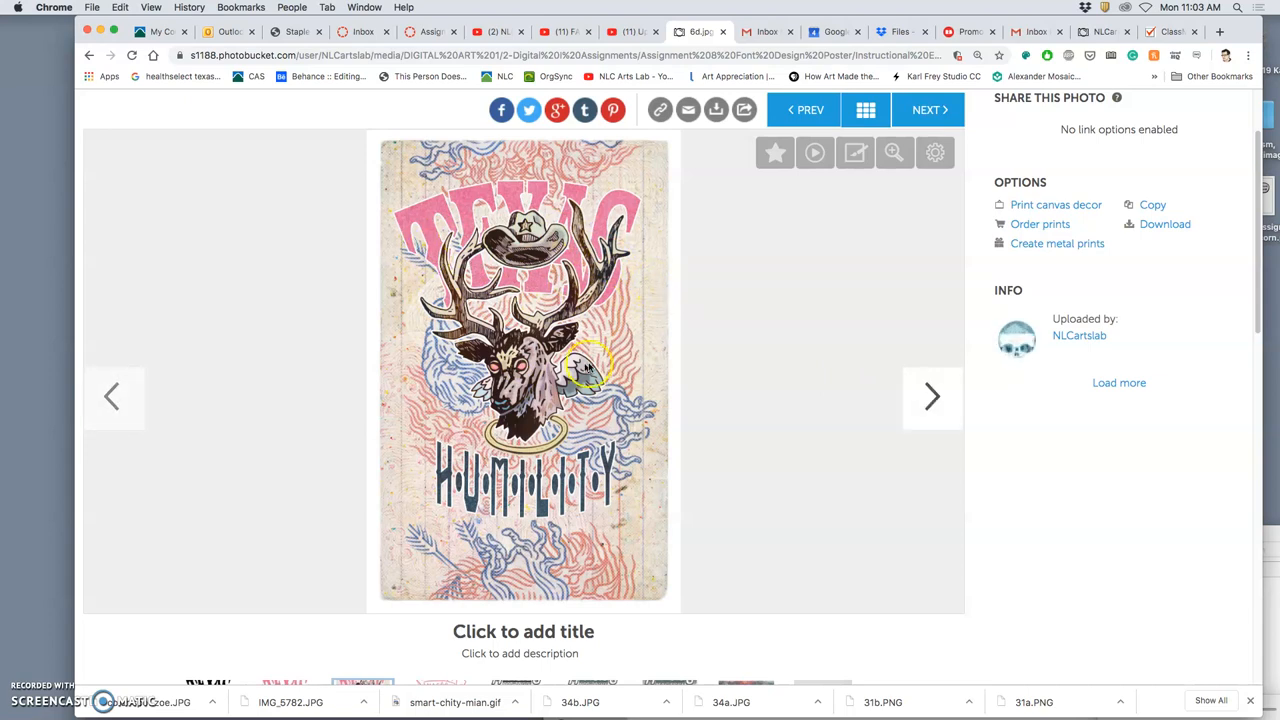
{"action": "mouse_move", "coordinate": [556, 414]}
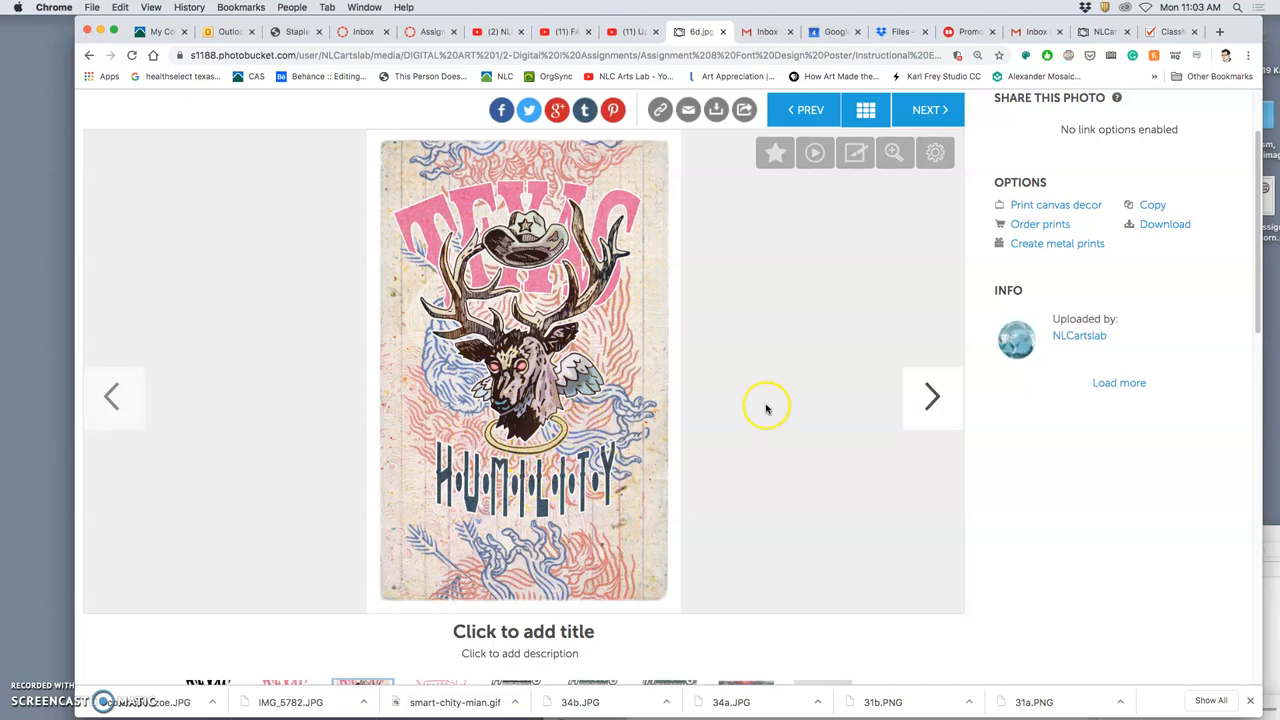
{"action": "left_click", "coordinate": [932, 396]}
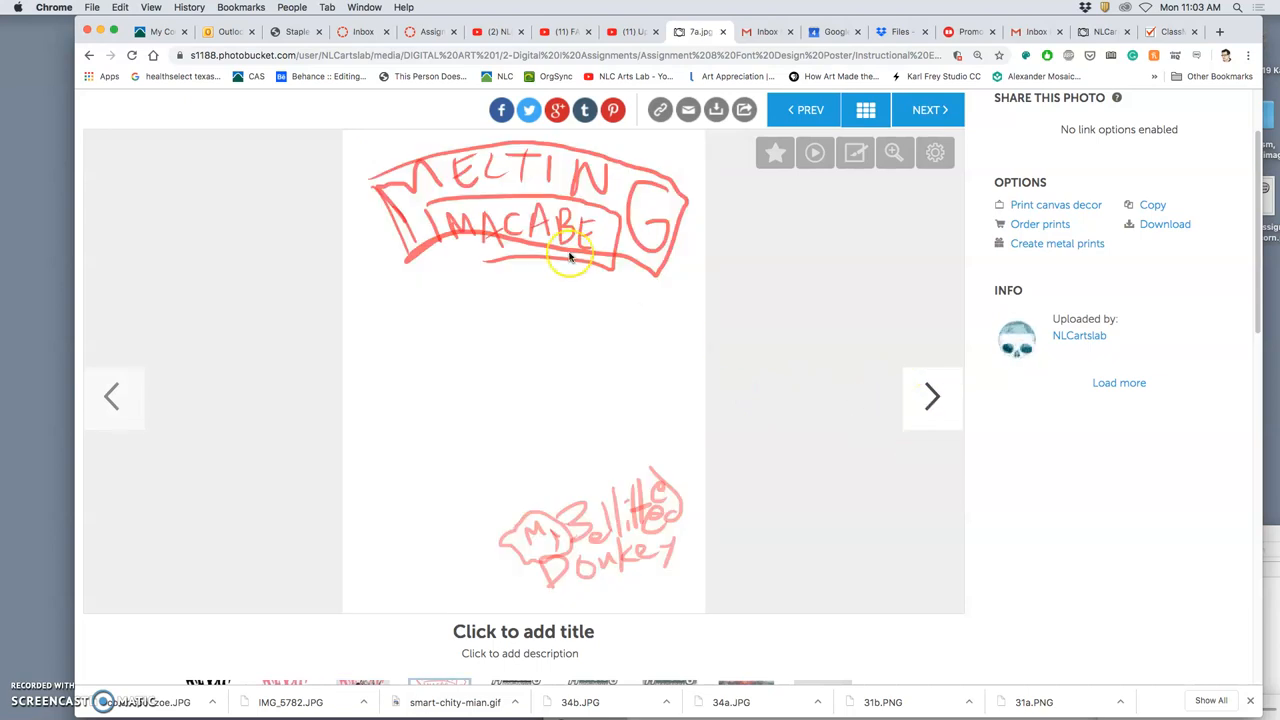
{"action": "mouse_move", "coordinate": [556, 358]}
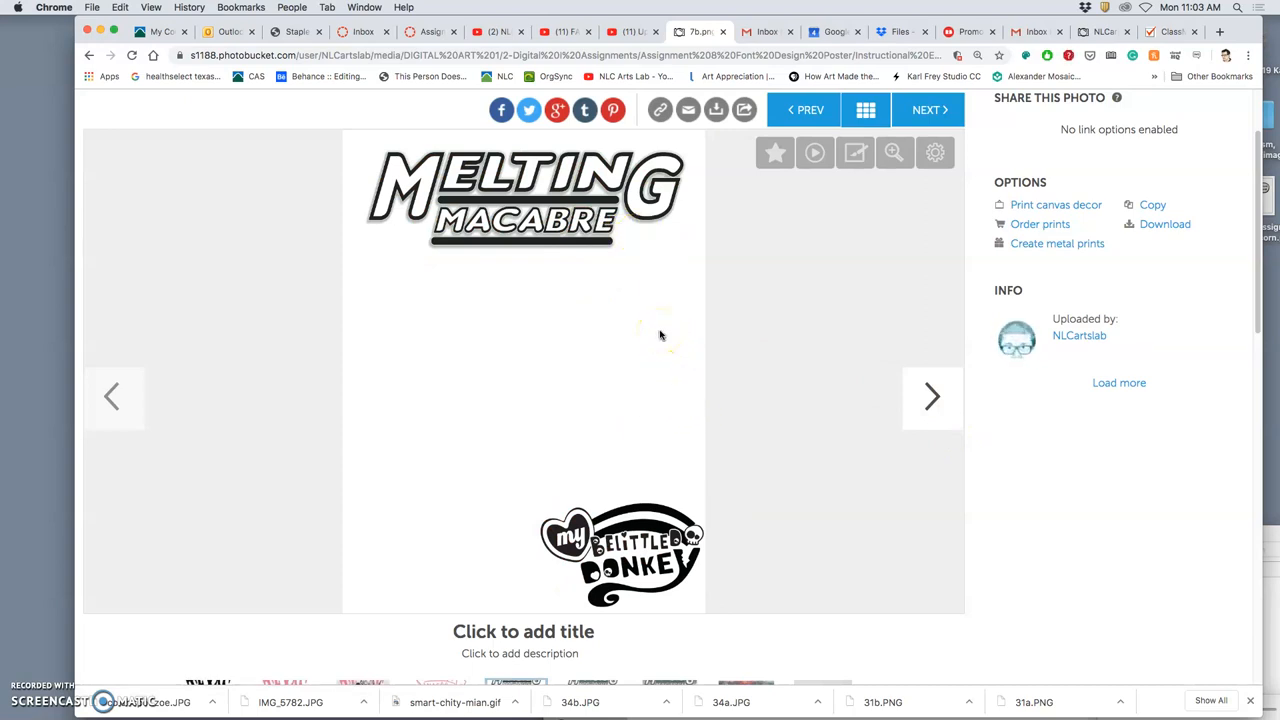
View the coloured Melting Macabre logo and the full poster.
{"action": "left_click", "coordinate": [932, 396]}
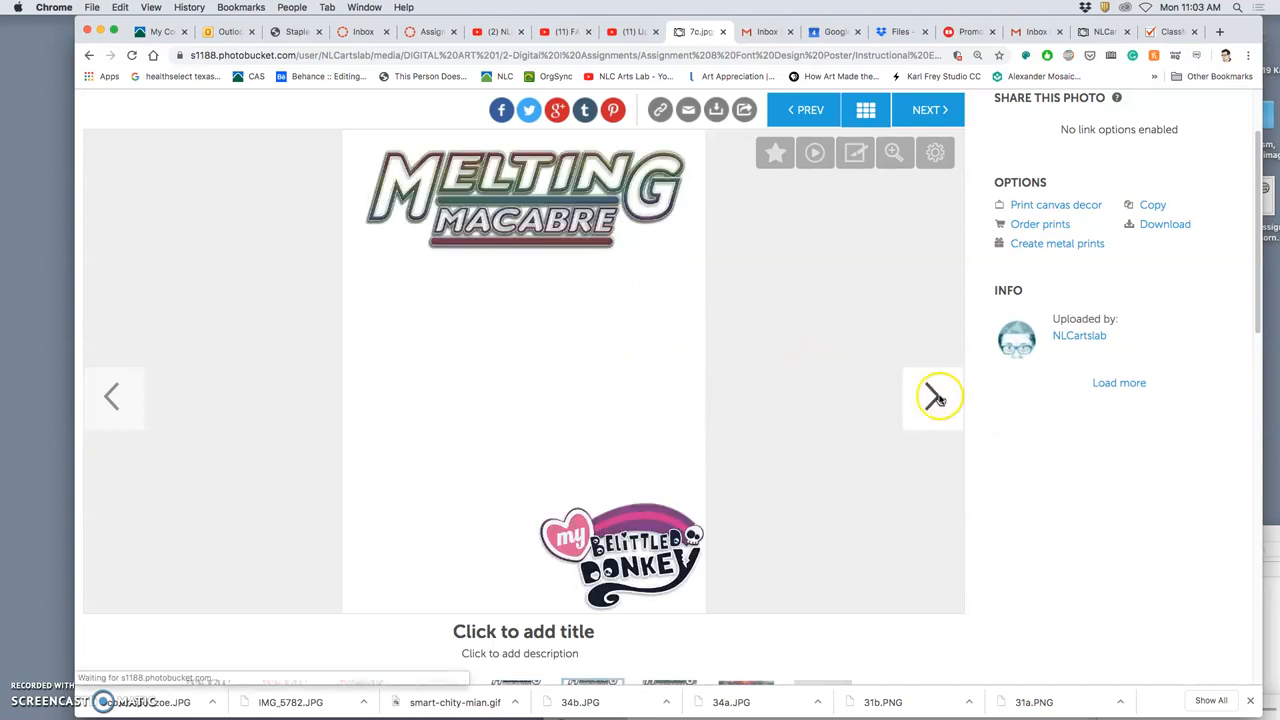
{"action": "left_click", "coordinate": [930, 396]}
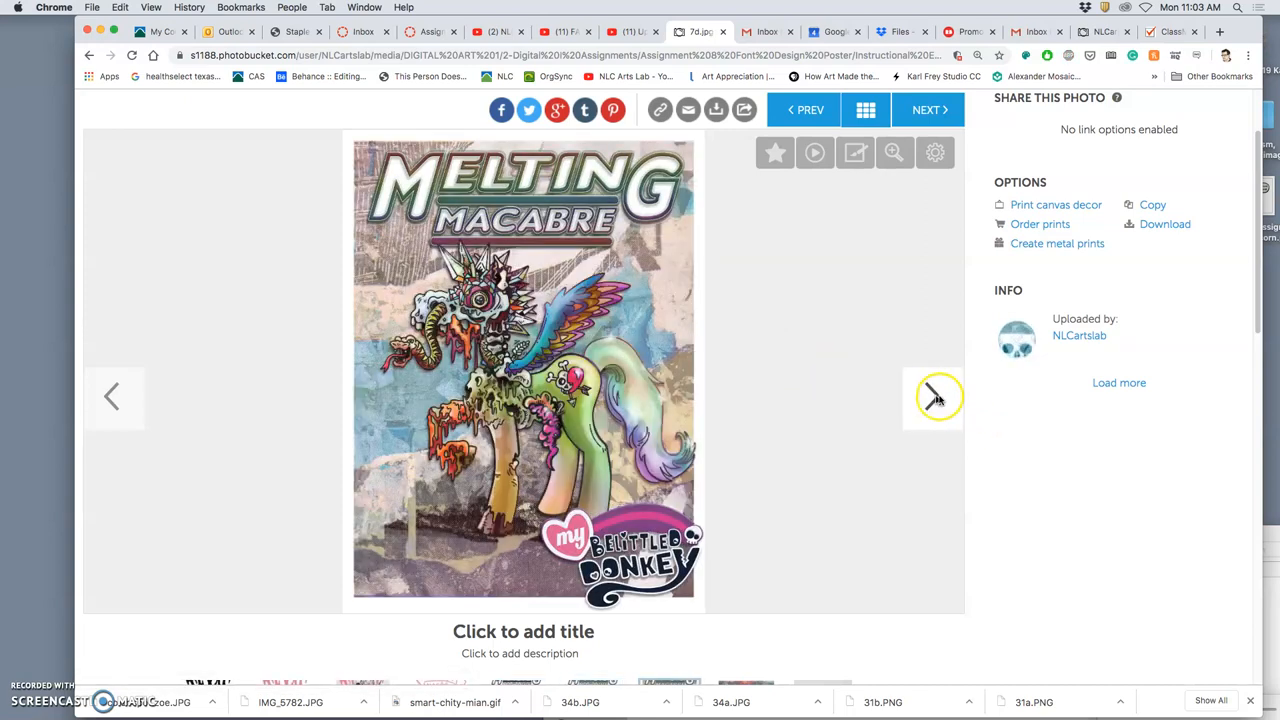
{"action": "left_click", "coordinate": [930, 396]}
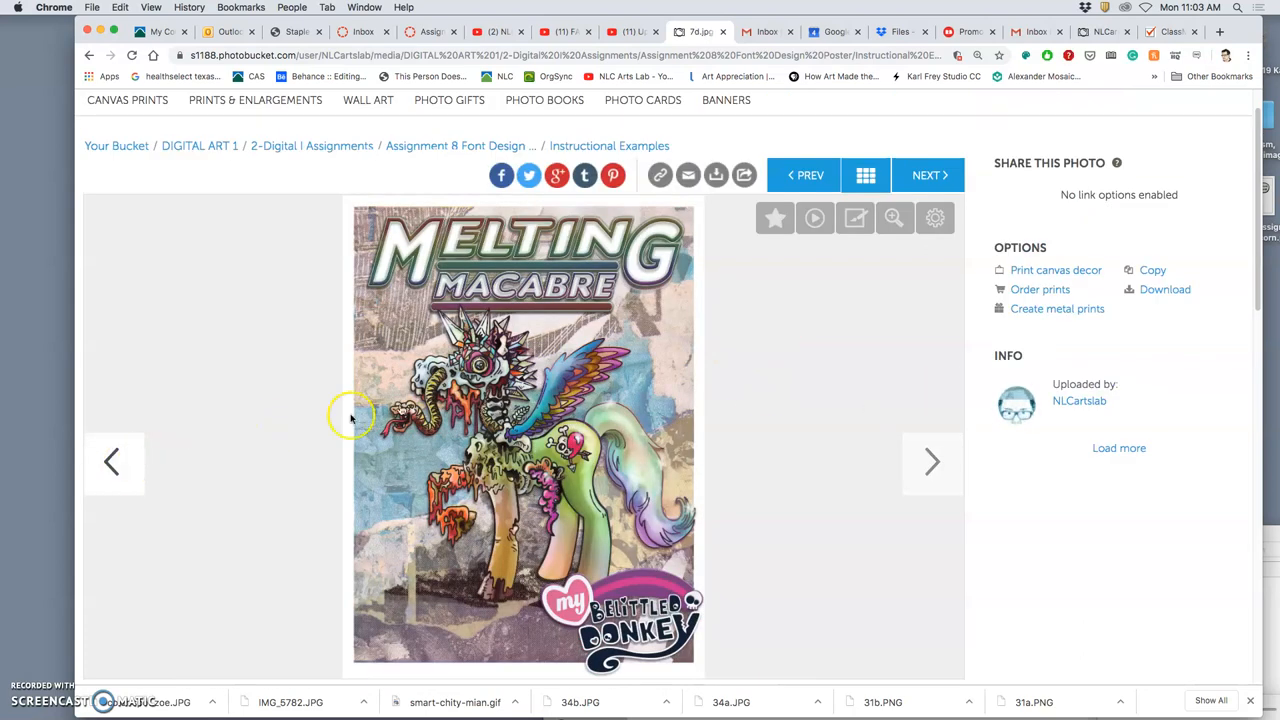
{"action": "mouse_move", "coordinate": [932, 462]}
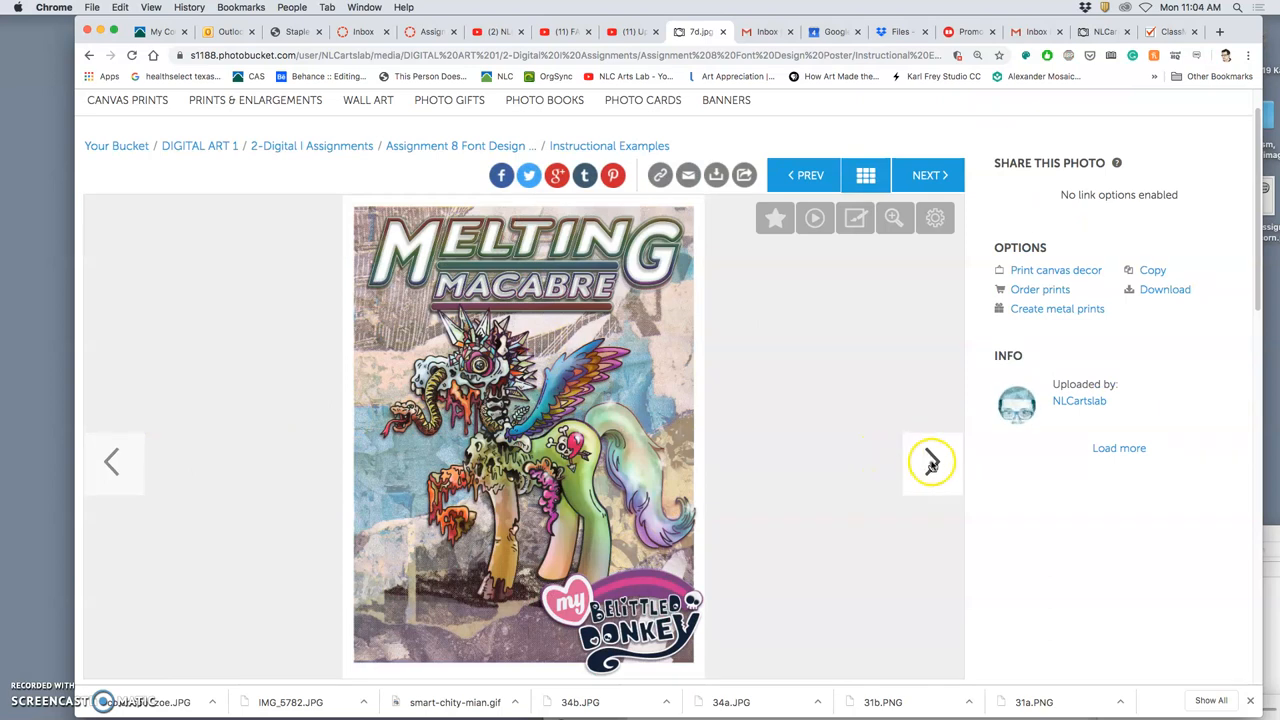
Advance to the poster close-up, the wall mockup and the next font design example.
{"action": "left_click", "coordinate": [932, 460]}
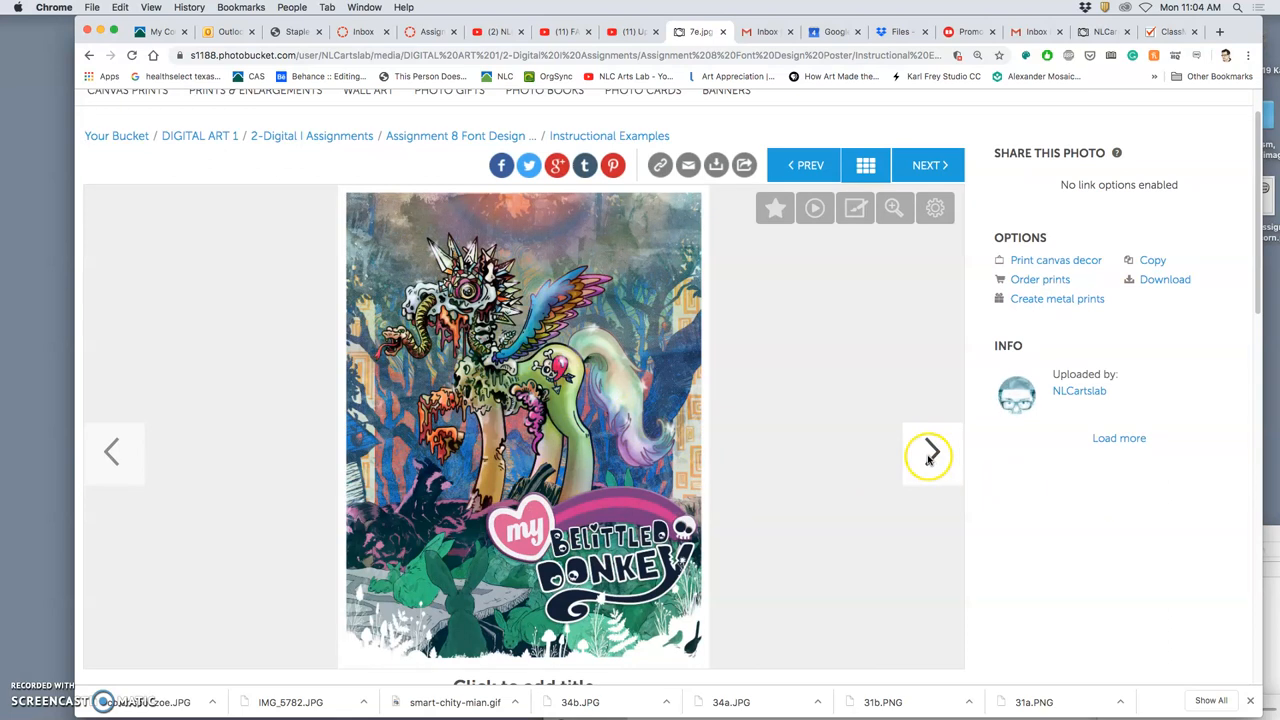
{"action": "left_click", "coordinate": [930, 452]}
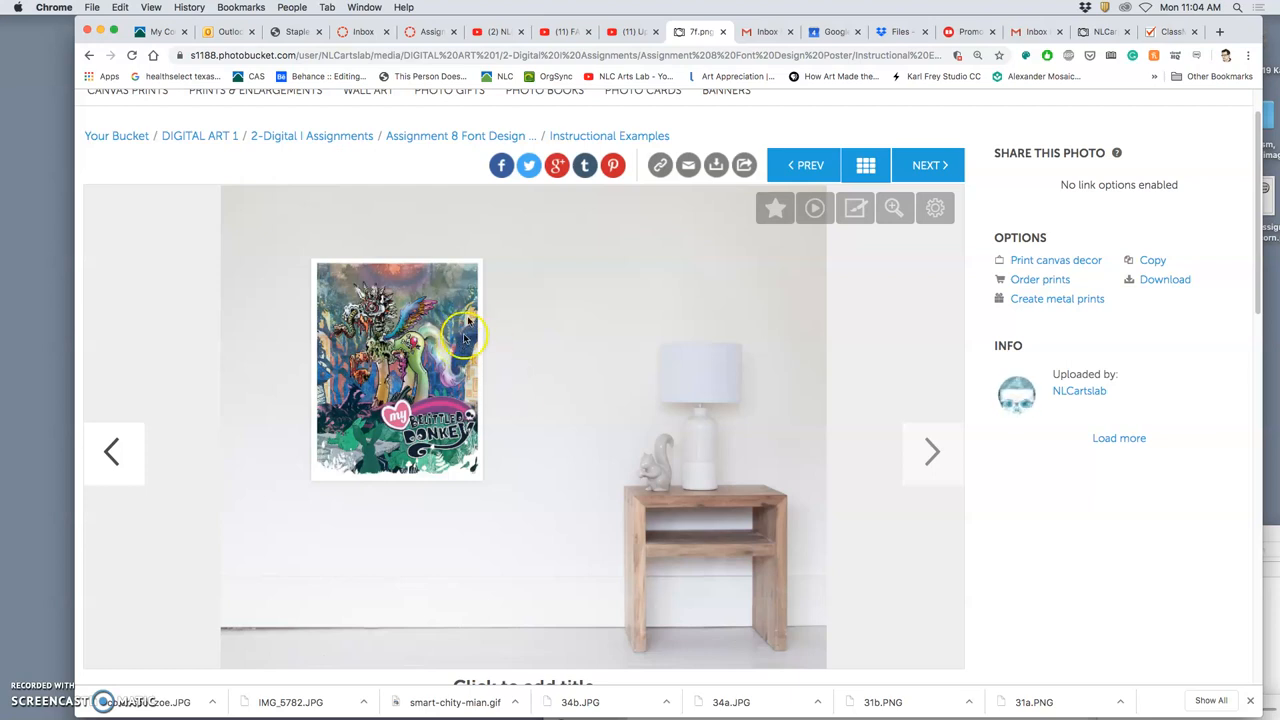
{"action": "mouse_move", "coordinate": [890, 418]}
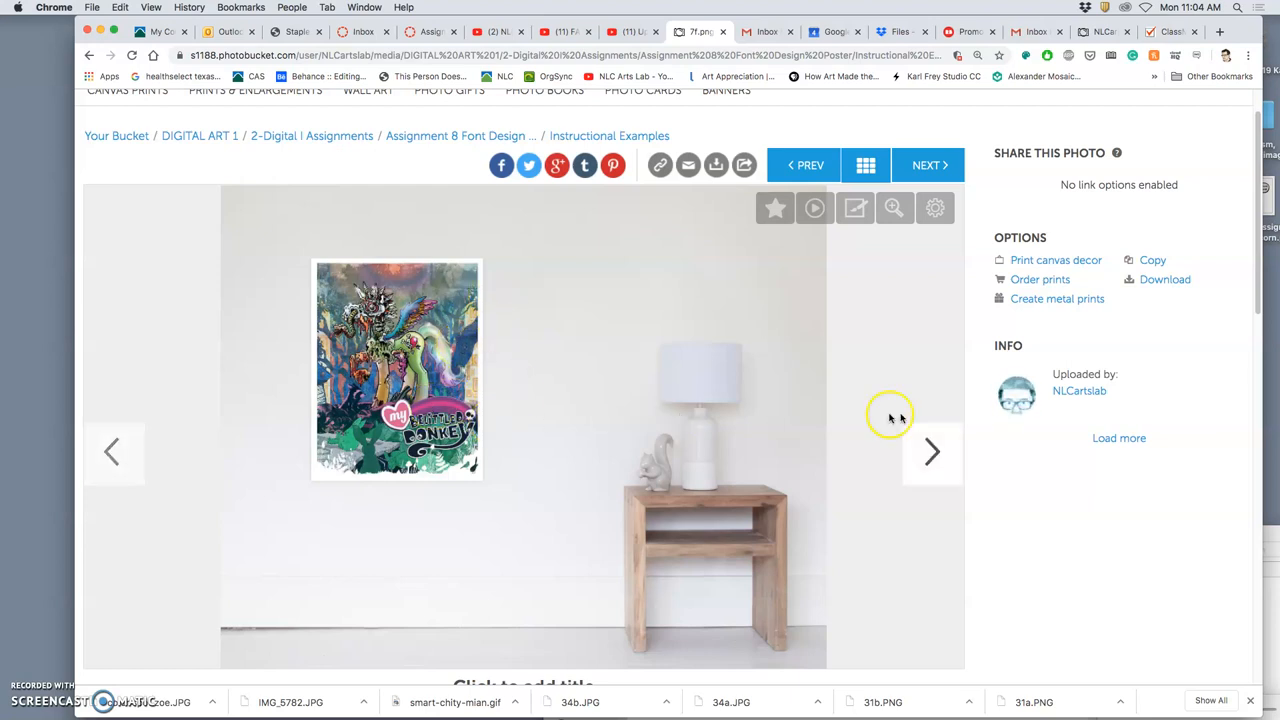
{"action": "left_click", "coordinate": [932, 452]}
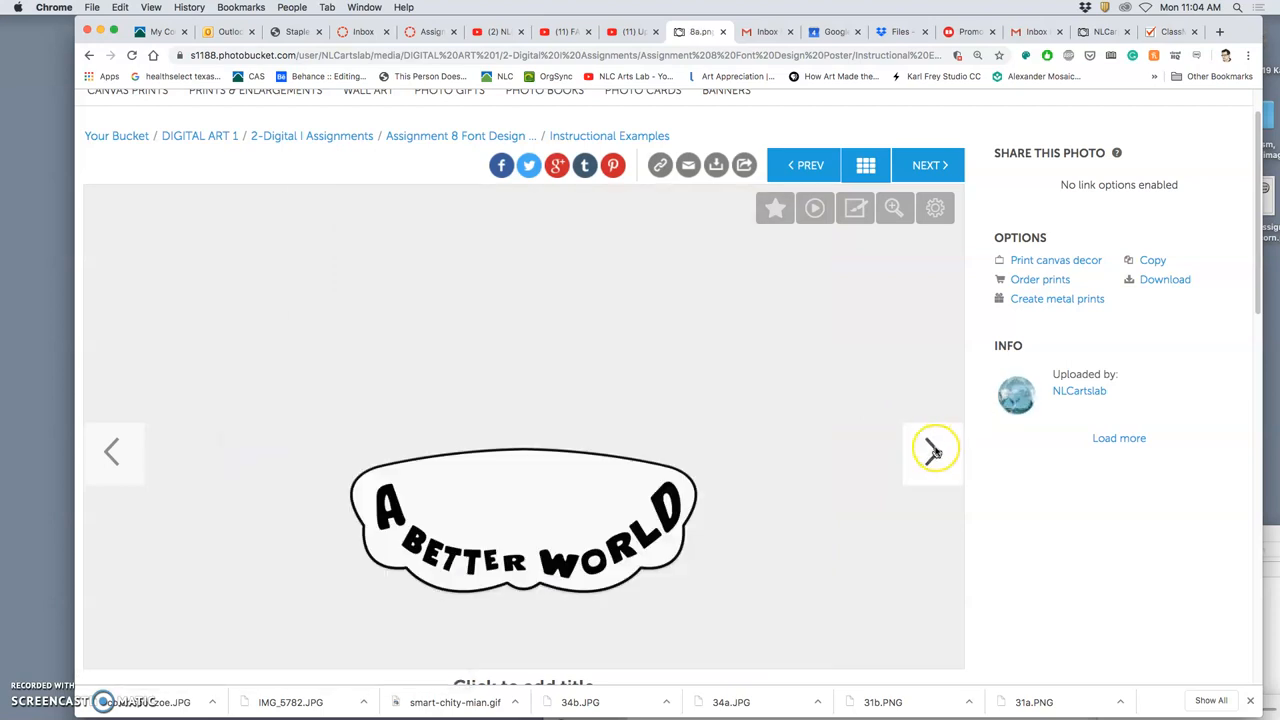
Page past the Absurdity & Association poster to the Godzilla title example.
{"action": "left_click", "coordinate": [932, 452]}
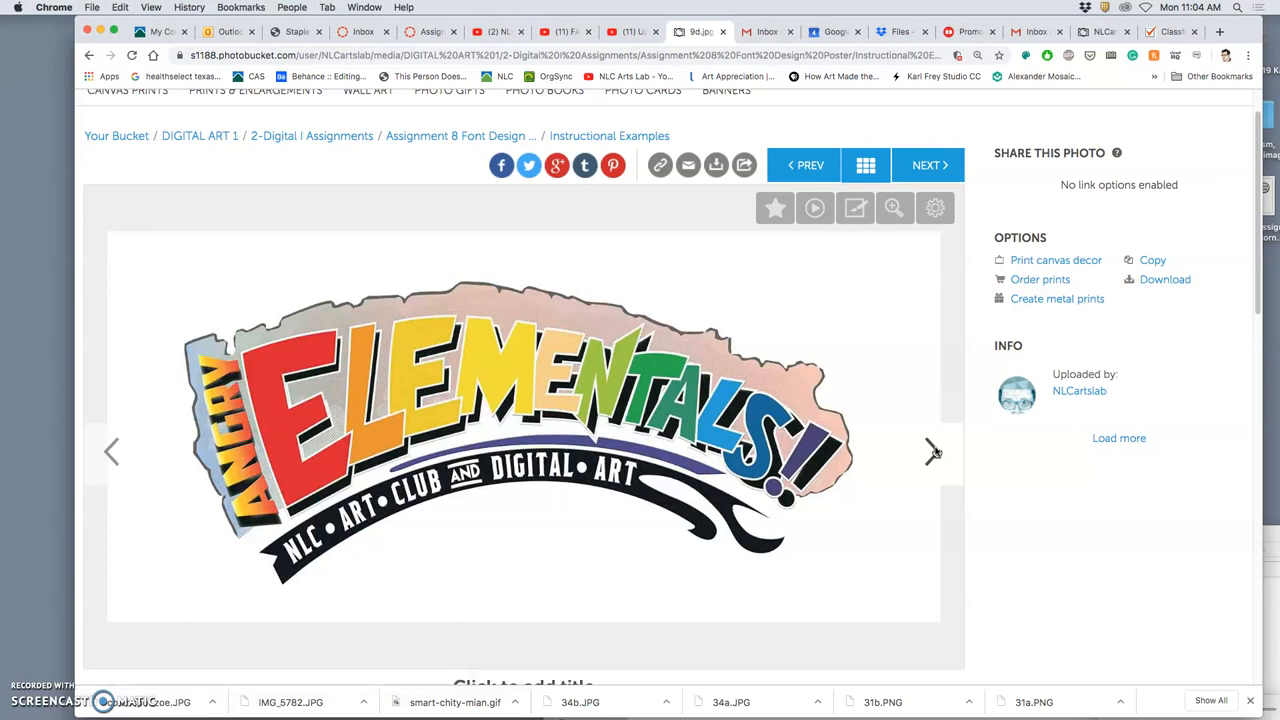
{"action": "left_click", "coordinate": [928, 452]}
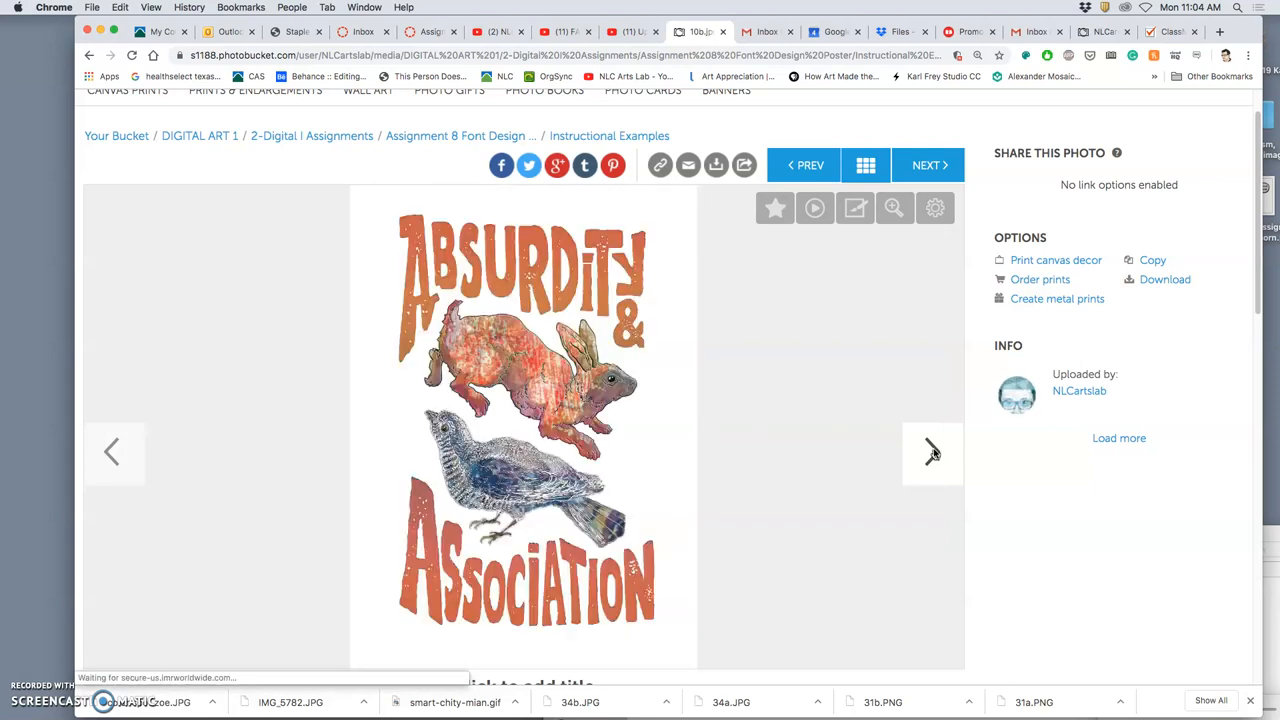
{"action": "left_click", "coordinate": [932, 452]}
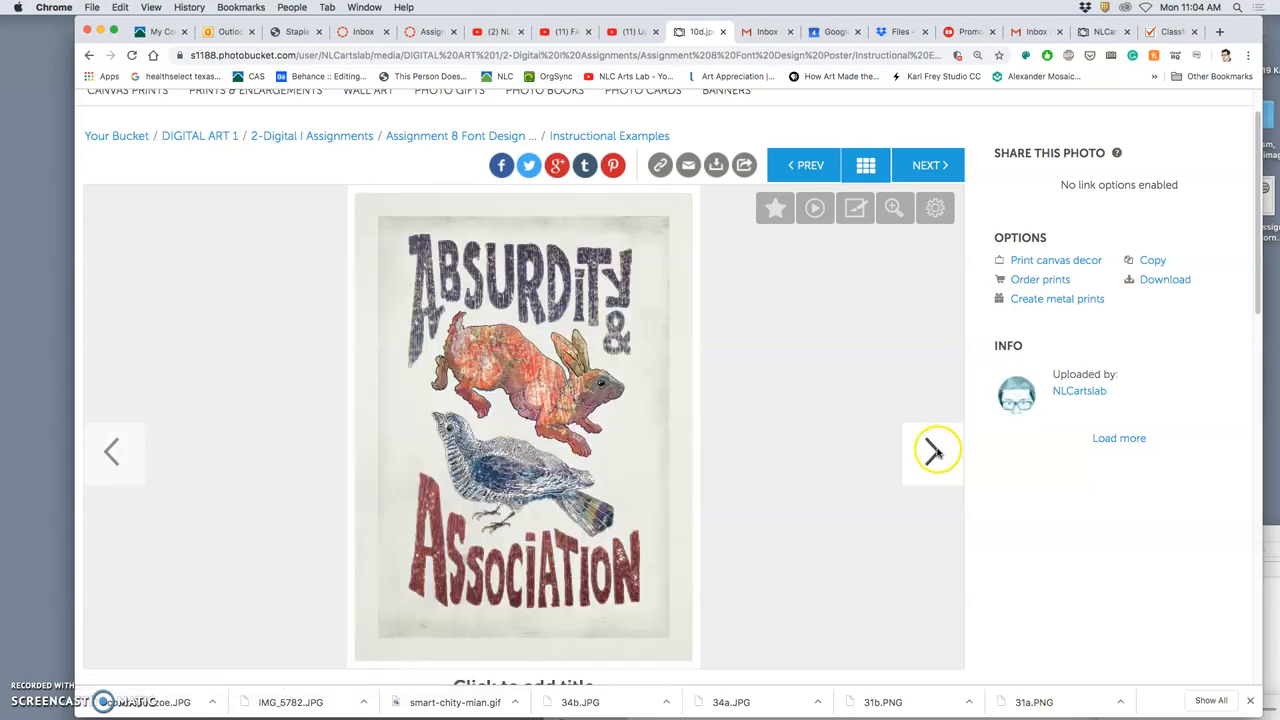
{"action": "left_click", "coordinate": [932, 452]}
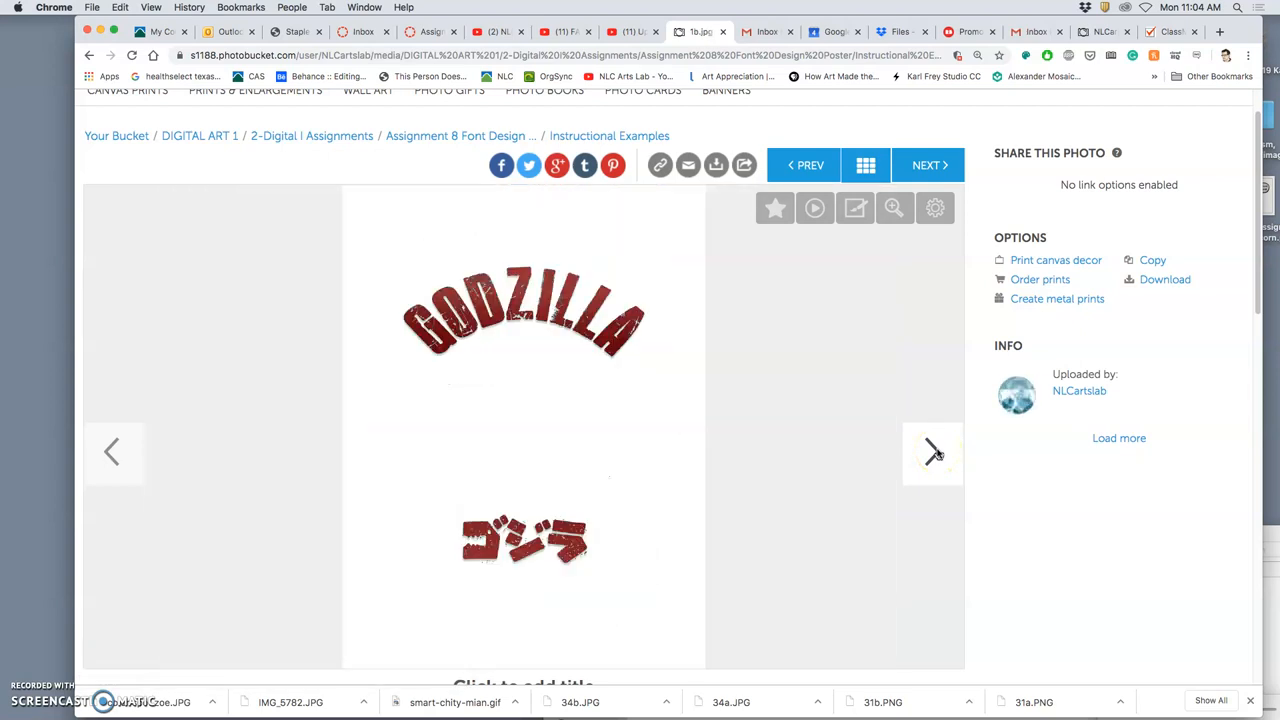
{"action": "mouse_move", "coordinate": [218, 52]}
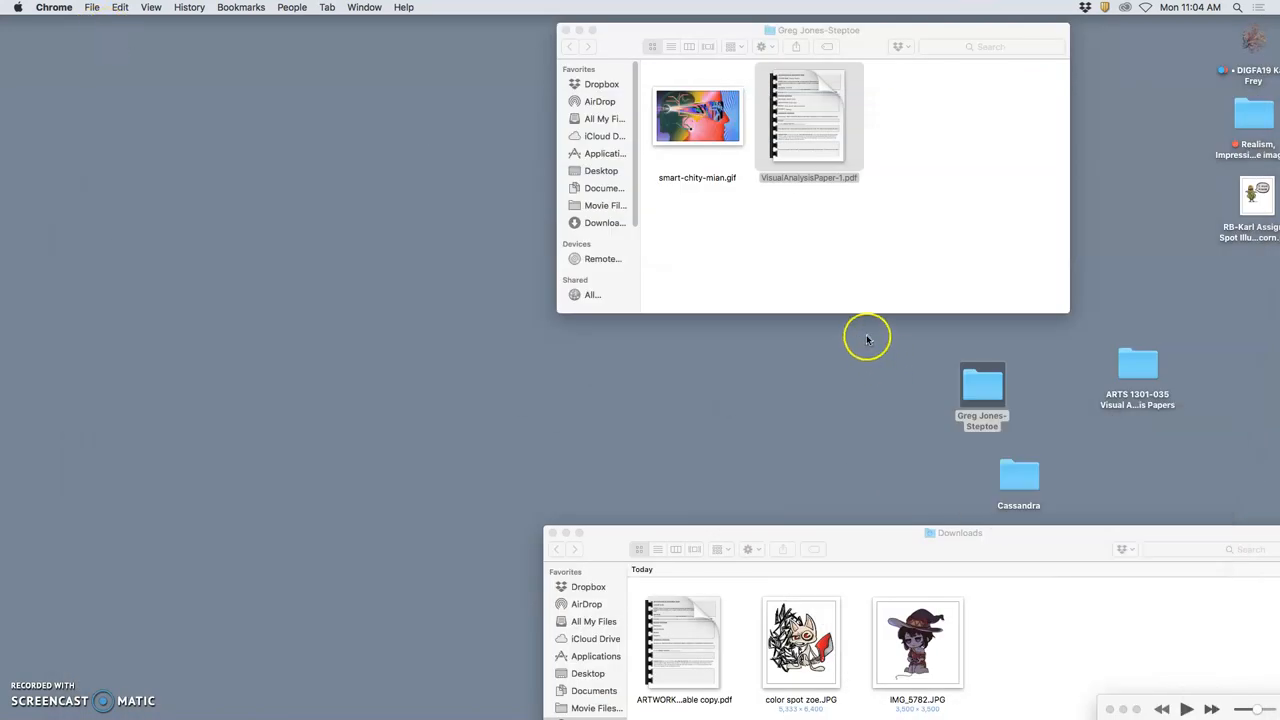
Restore the Illustrator bull logo document, then switch to the Photoshop corn illustration.
{"action": "left_click", "coordinate": [604, 696]}
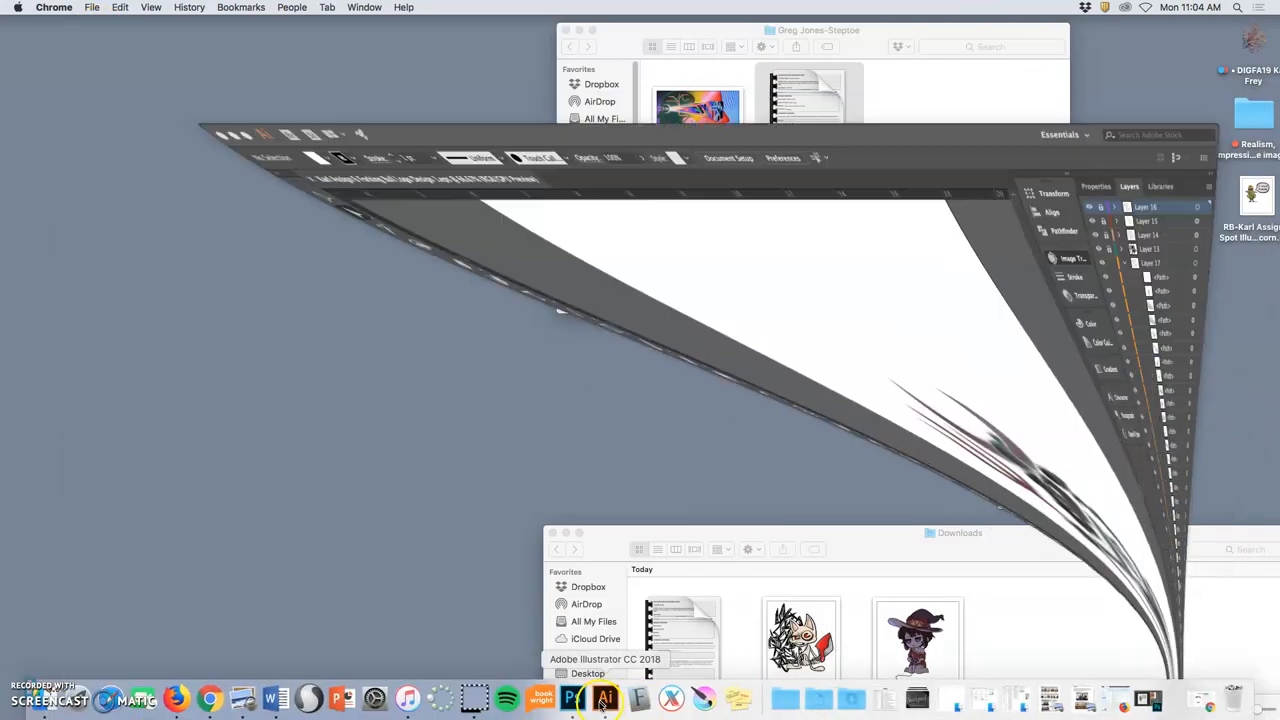
{"action": "left_click", "coordinate": [604, 696]}
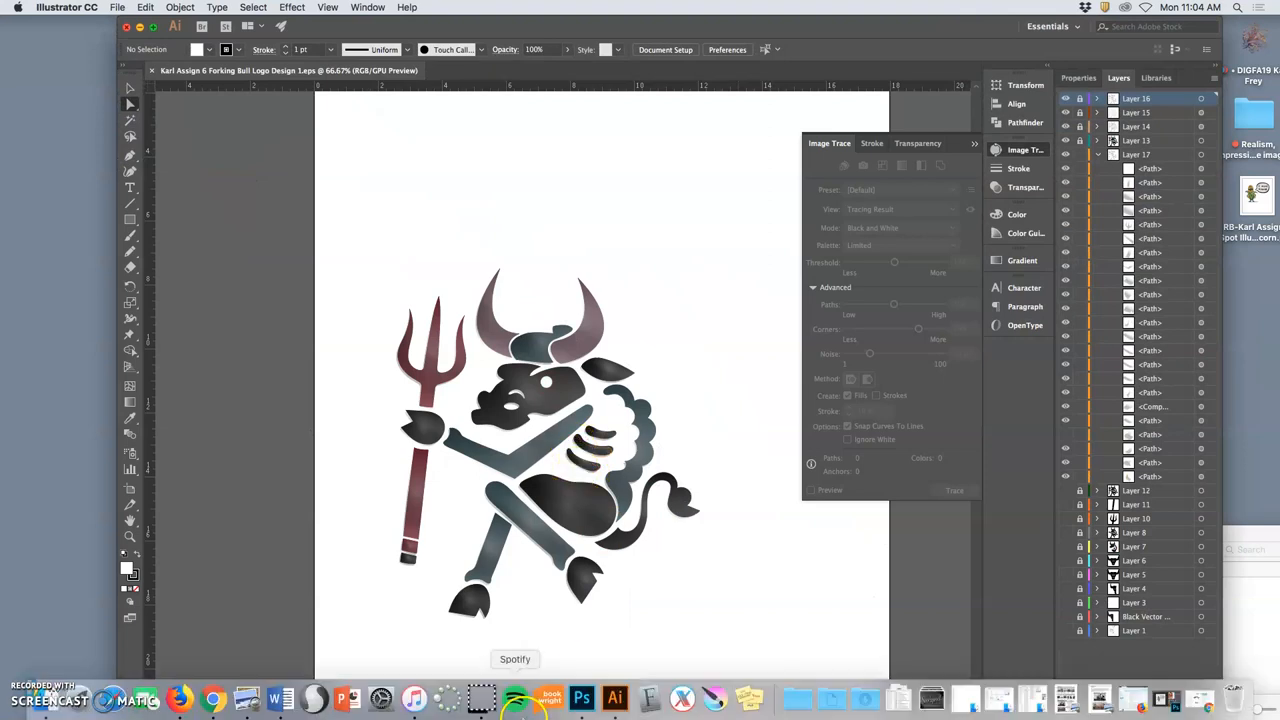
{"action": "left_click", "coordinate": [594, 696]}
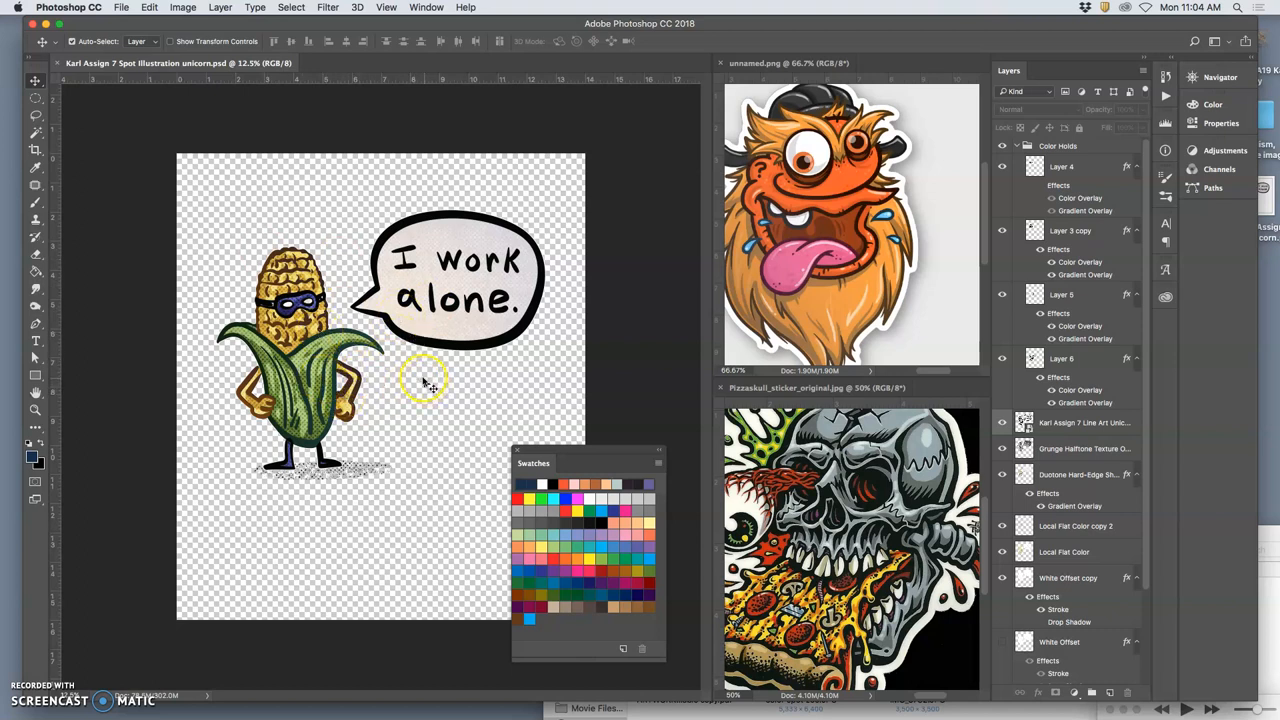
{"action": "mouse_move", "coordinate": [1070, 350]}
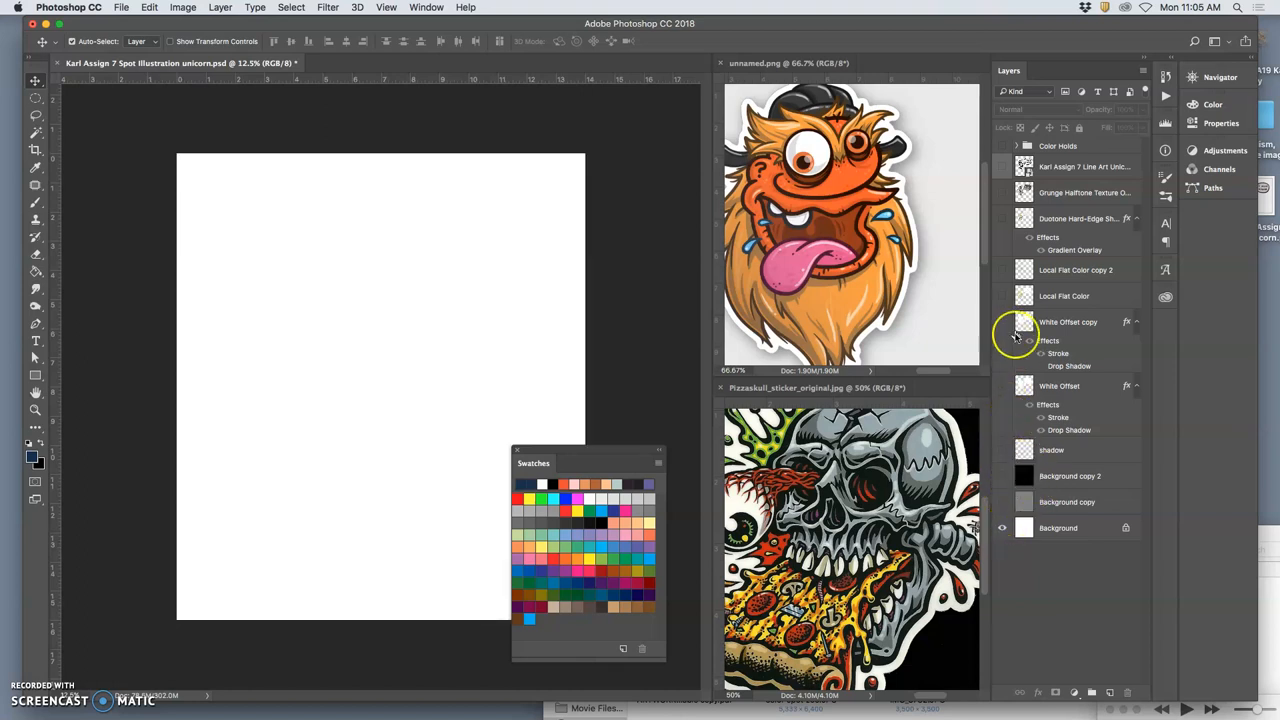
Show the hidden corn illustration layer again over the black background.
{"action": "left_click", "coordinate": [1002, 166]}
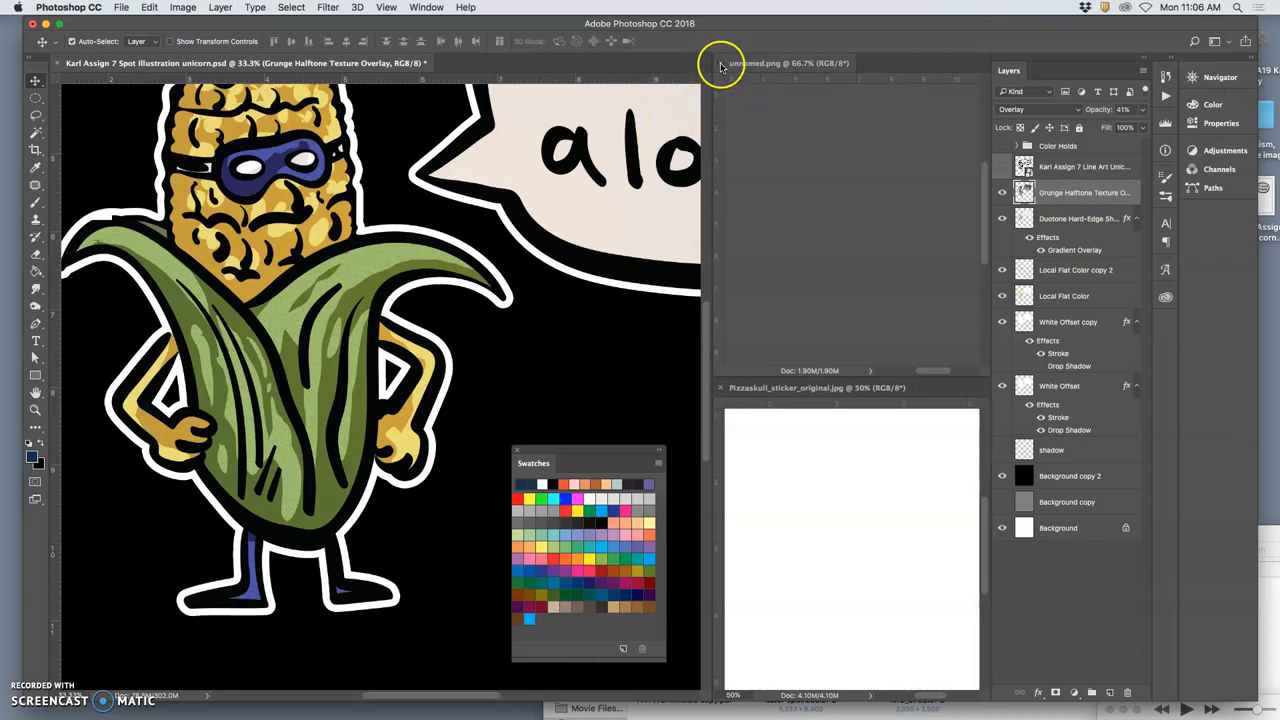
Close the orange monster and pizza skull reference images.
{"action": "left_click", "coordinate": [816, 62]}
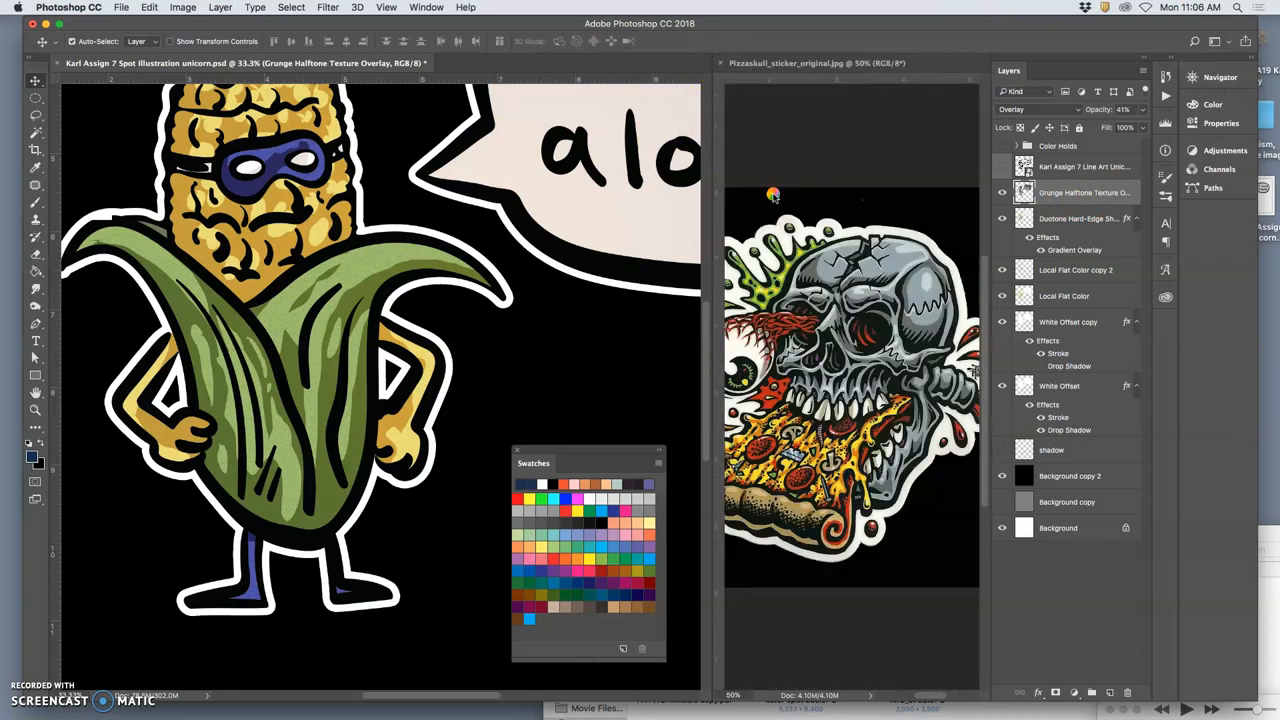
{"action": "left_click", "coordinate": [1002, 192]}
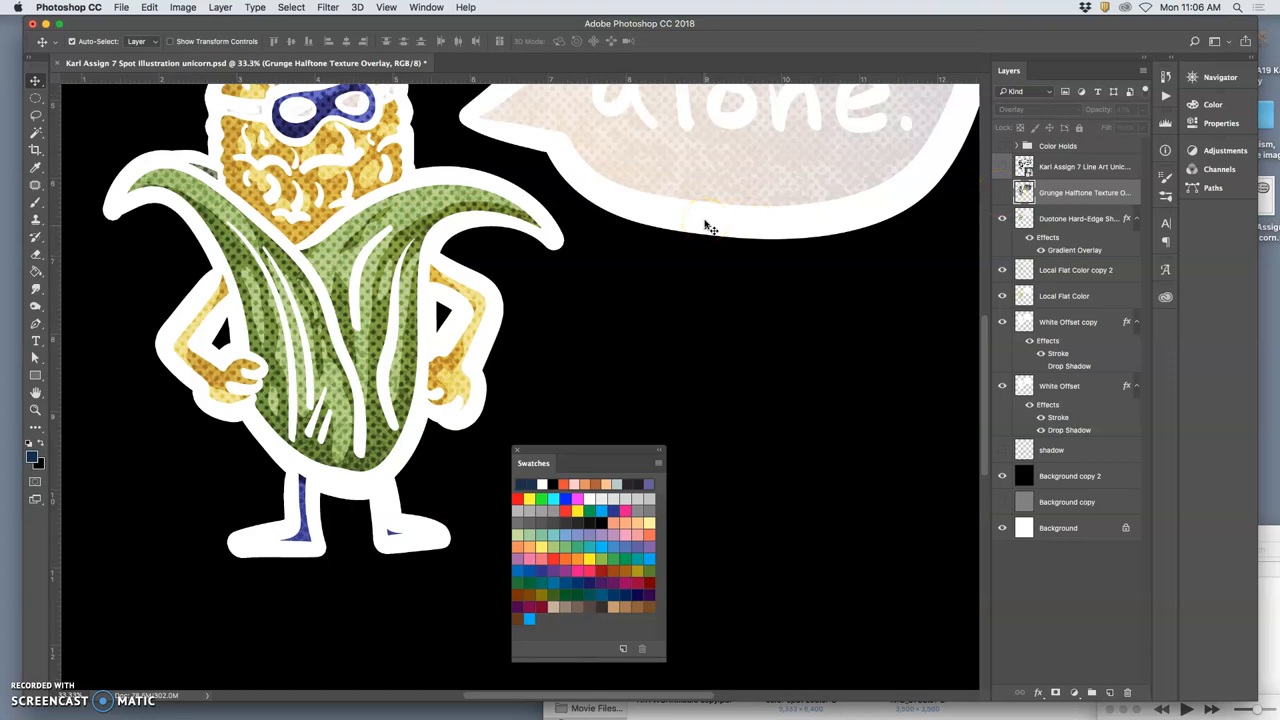
{"action": "mouse_move", "coordinate": [964, 188]}
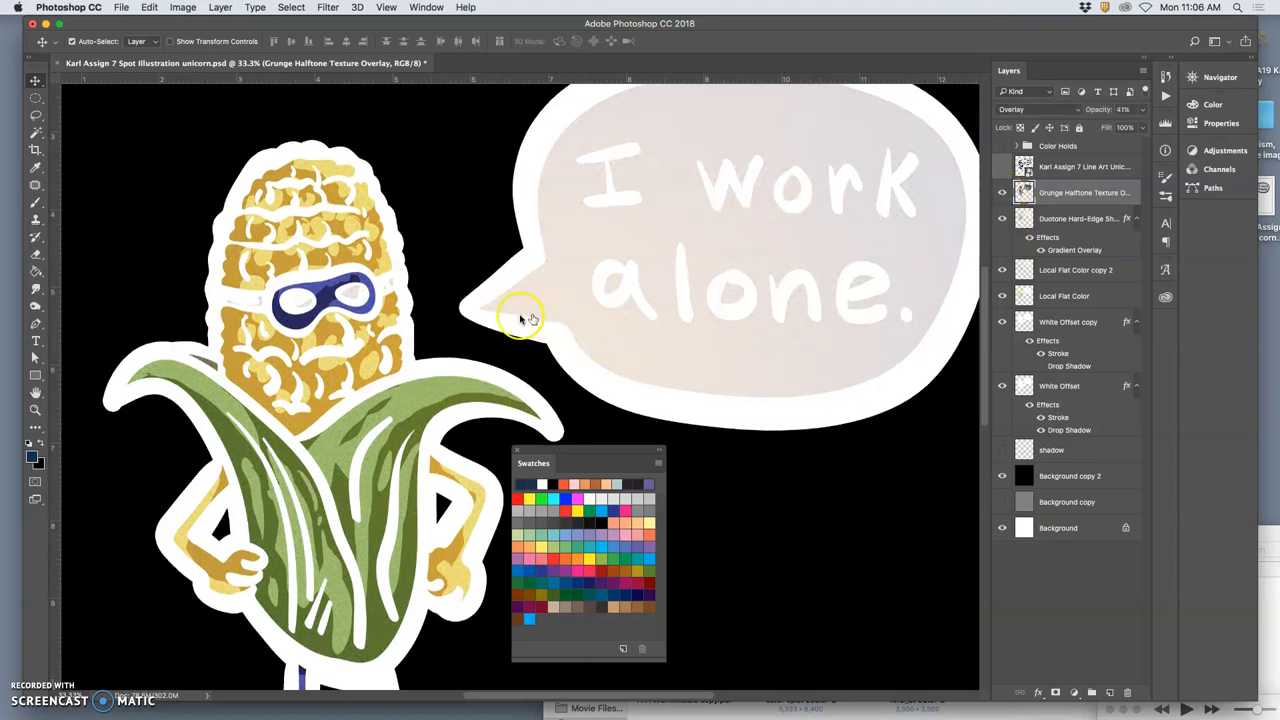
{"action": "mouse_move", "coordinate": [488, 390]}
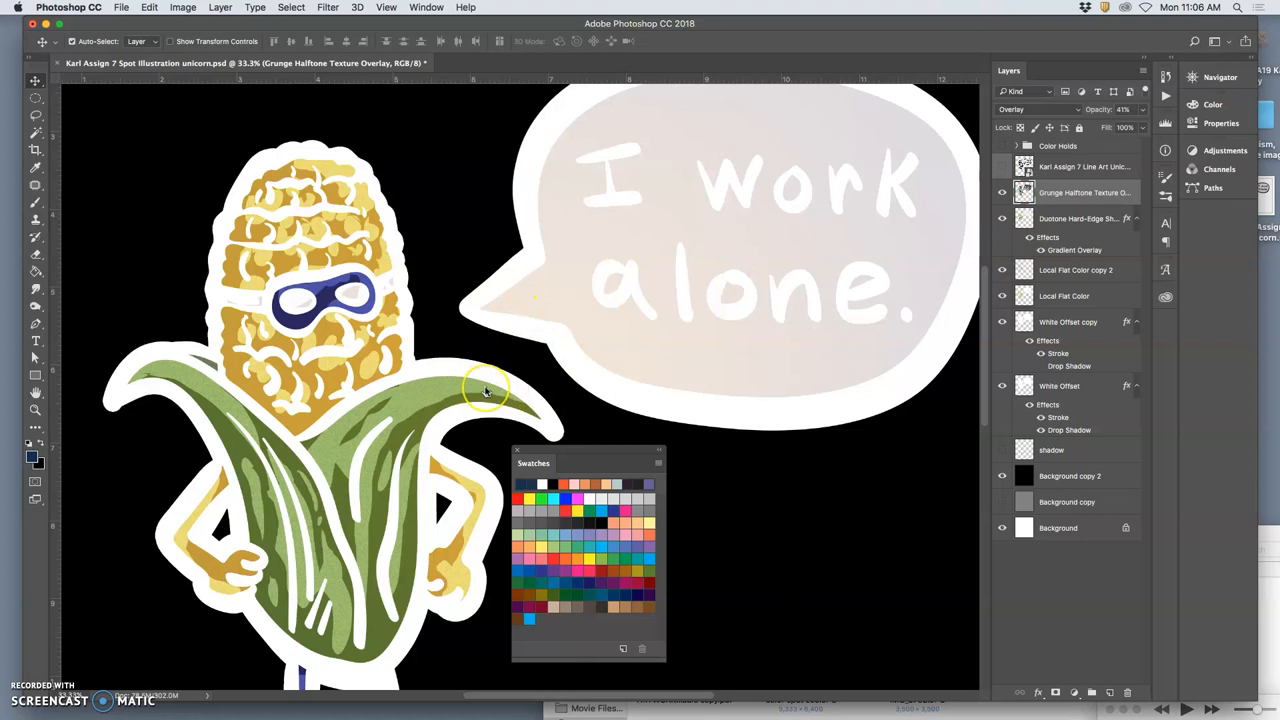
Turn on the grunge halftone texture and black line art layers.
{"action": "left_click", "coordinate": [1002, 166]}
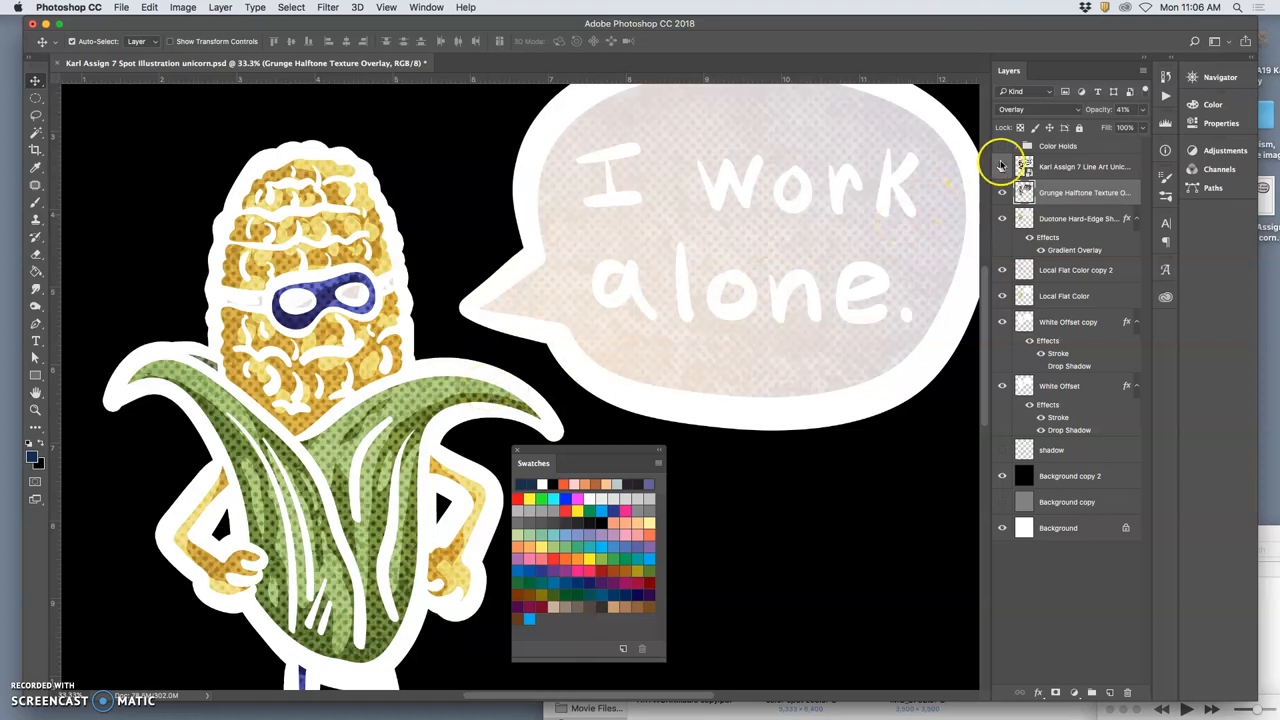
{"action": "left_click", "coordinate": [1000, 166]}
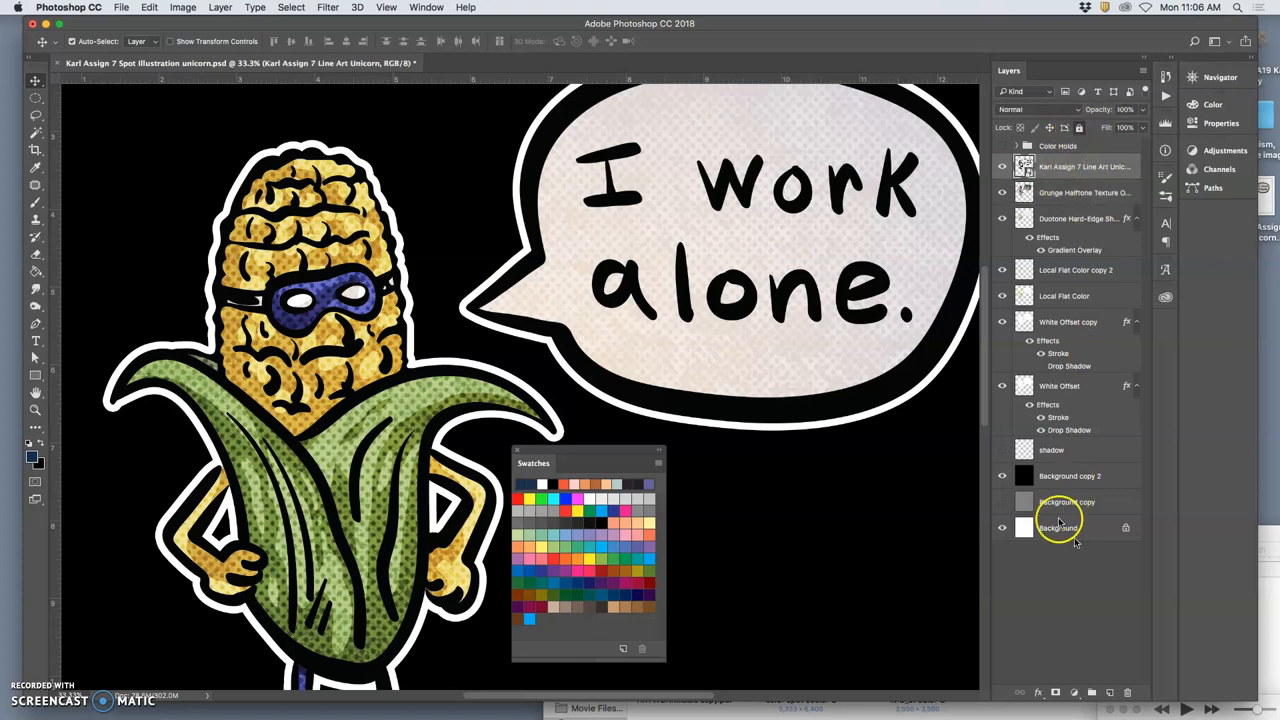
Convert the white background into an editable layer named 'Blank White'.
{"action": "left_click", "coordinate": [1058, 528]}
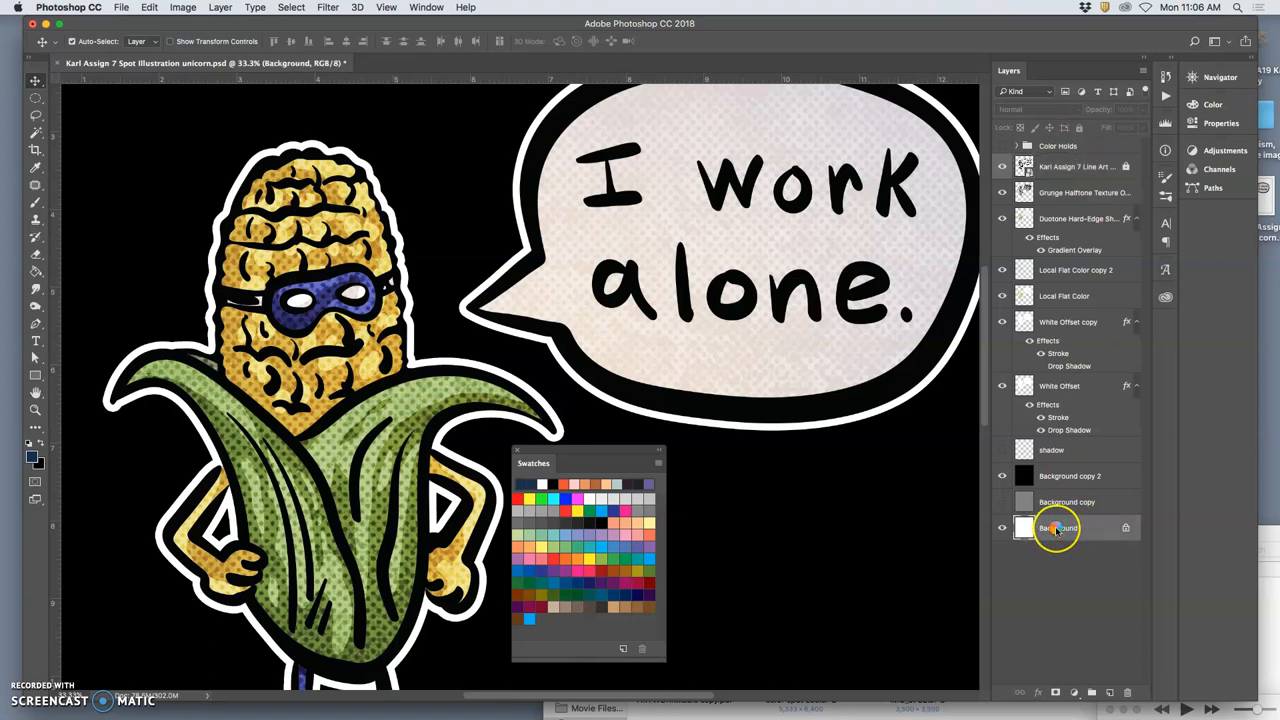
{"action": "double_click", "coordinate": [1056, 528]}
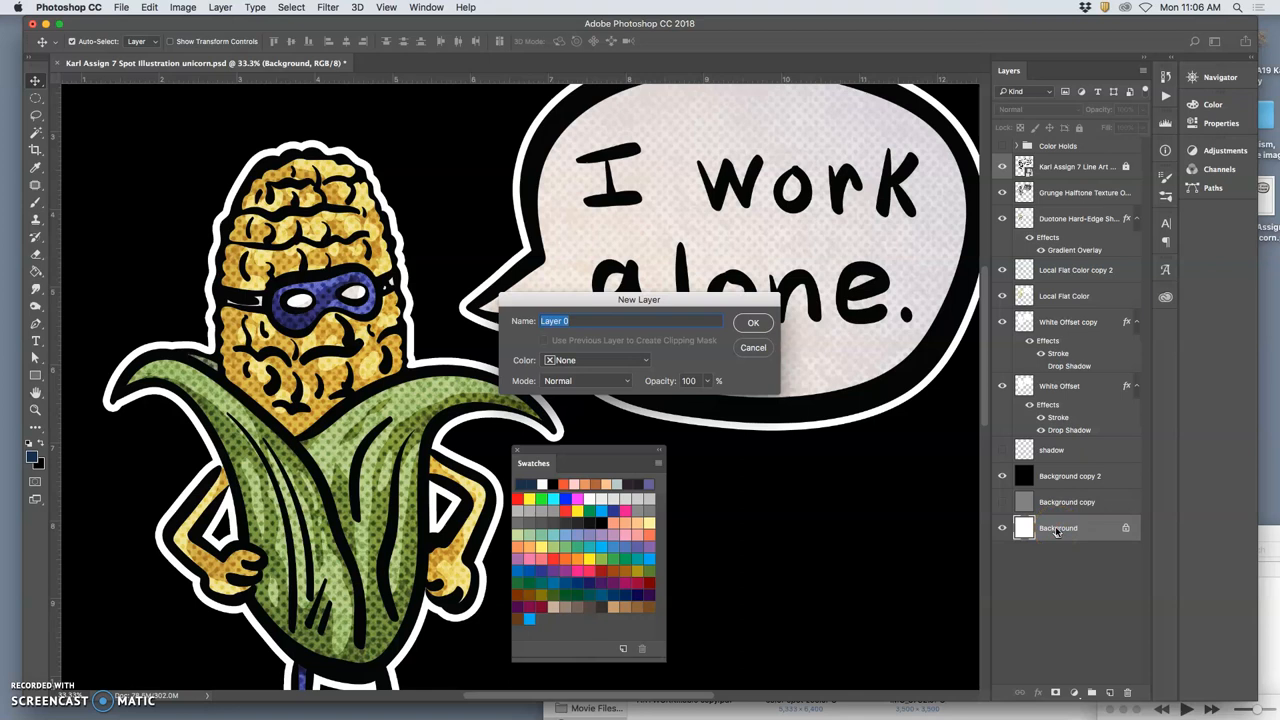
{"action": "type", "text": "Blank White"}
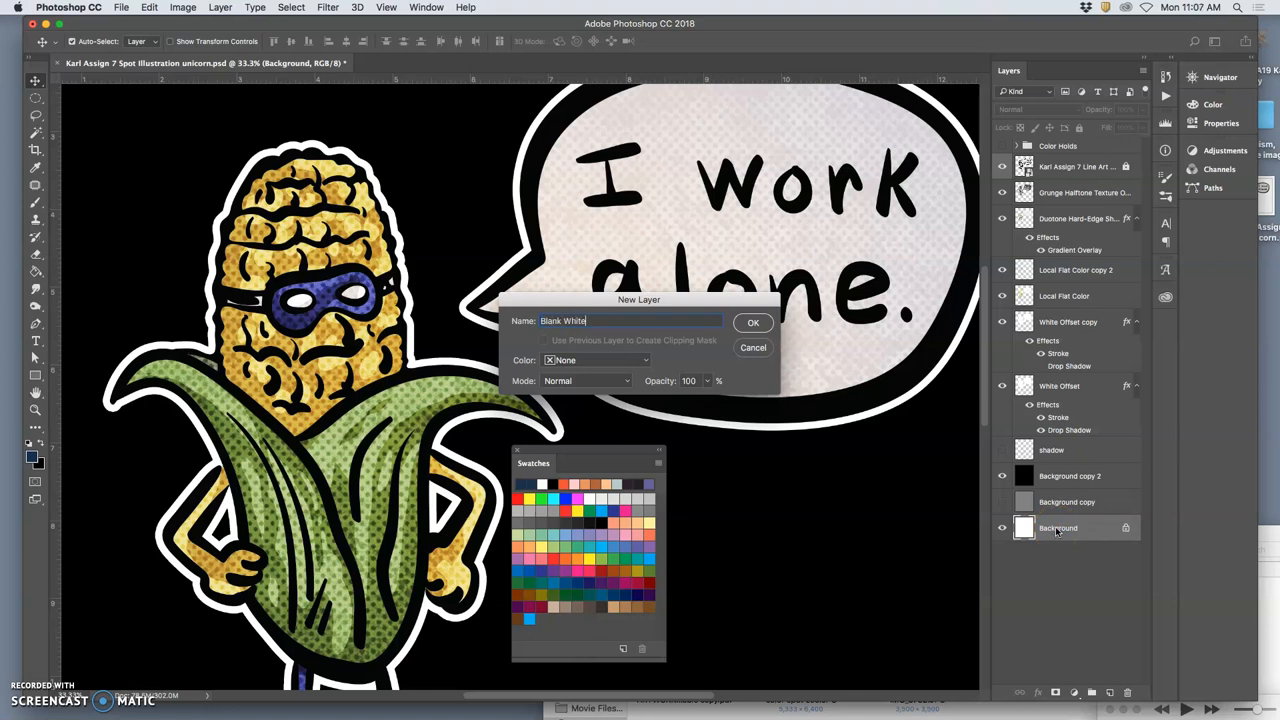
{"action": "mouse_move", "coordinate": [752, 322]}
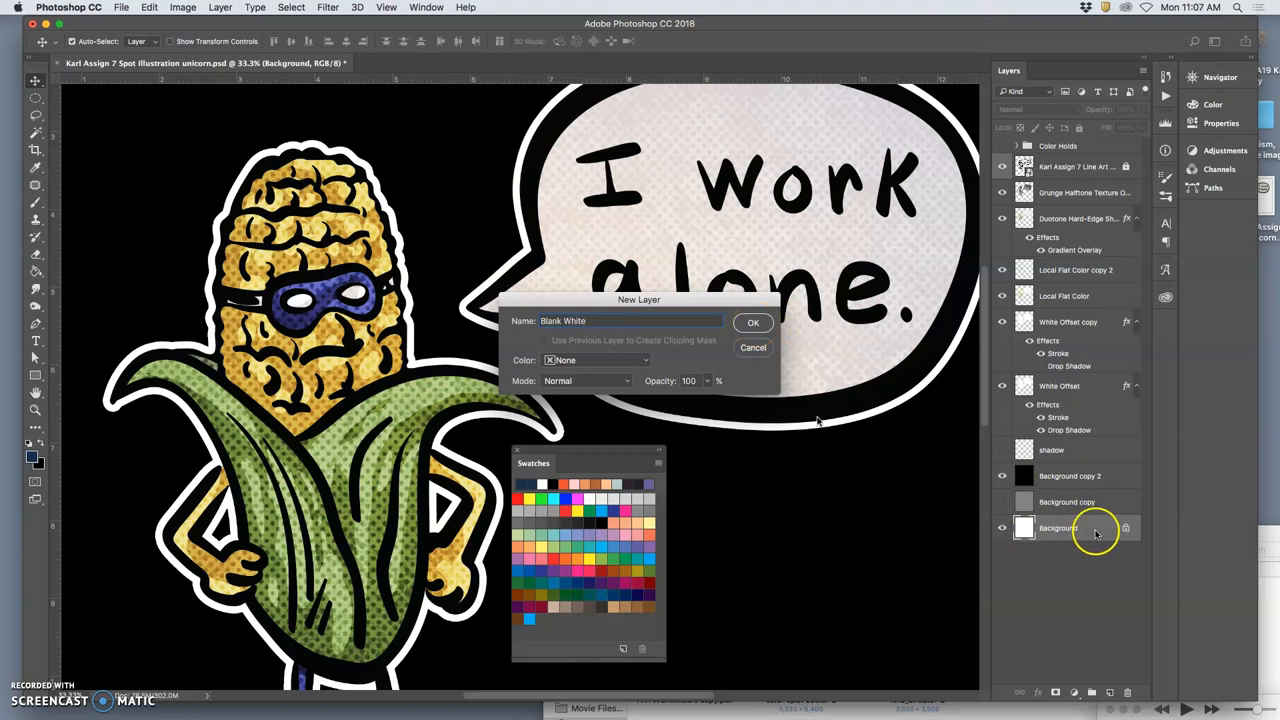
{"action": "left_click", "coordinate": [752, 322]}
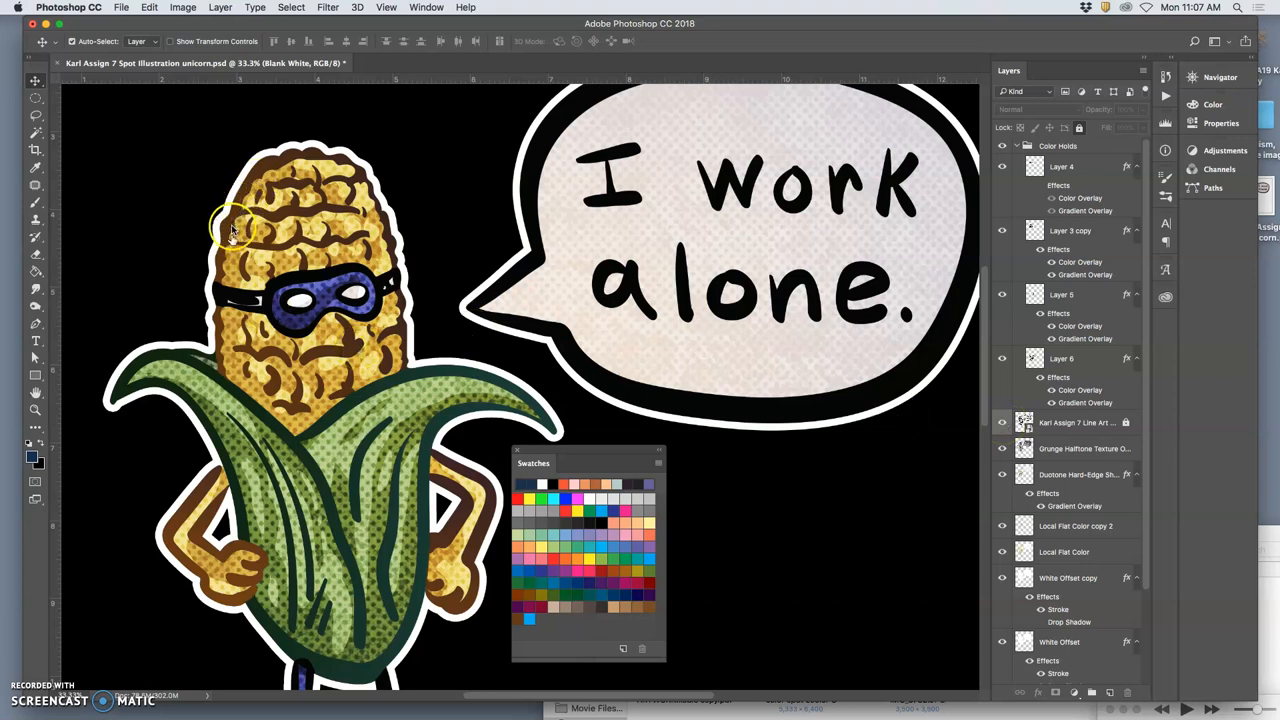
{"action": "mouse_move", "coordinate": [344, 410]}
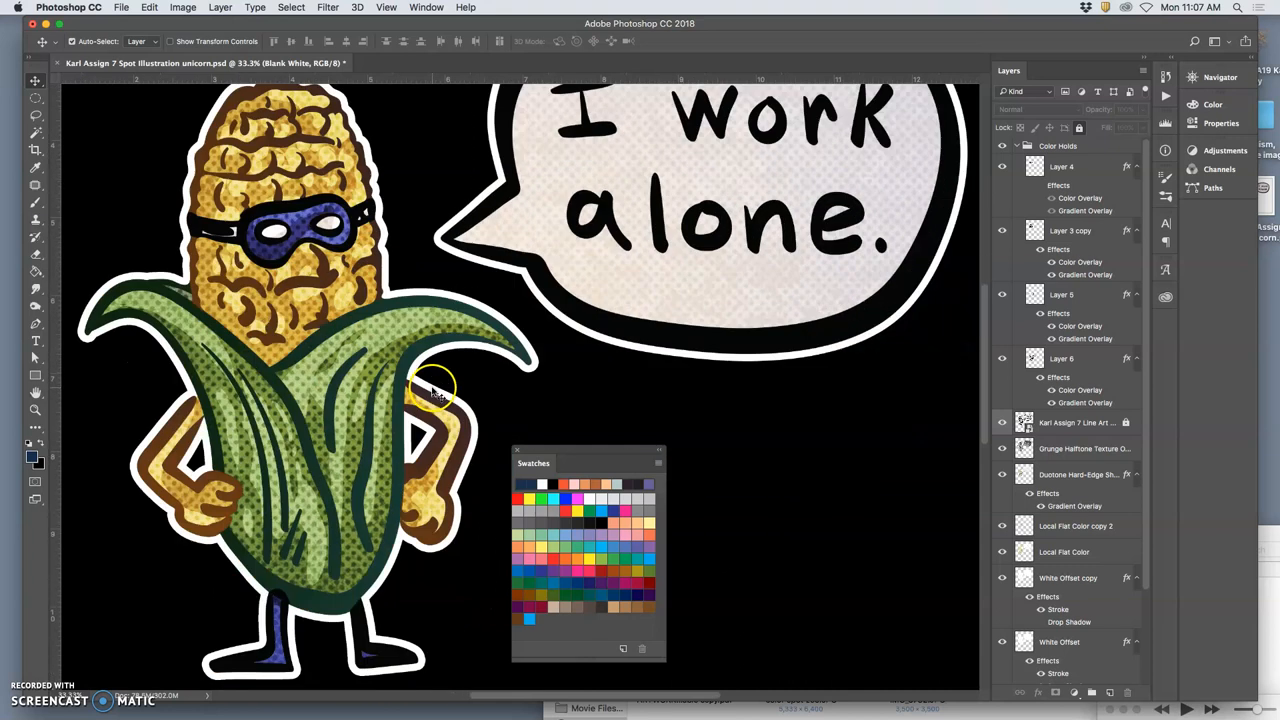
{"action": "mouse_move", "coordinate": [584, 328]}
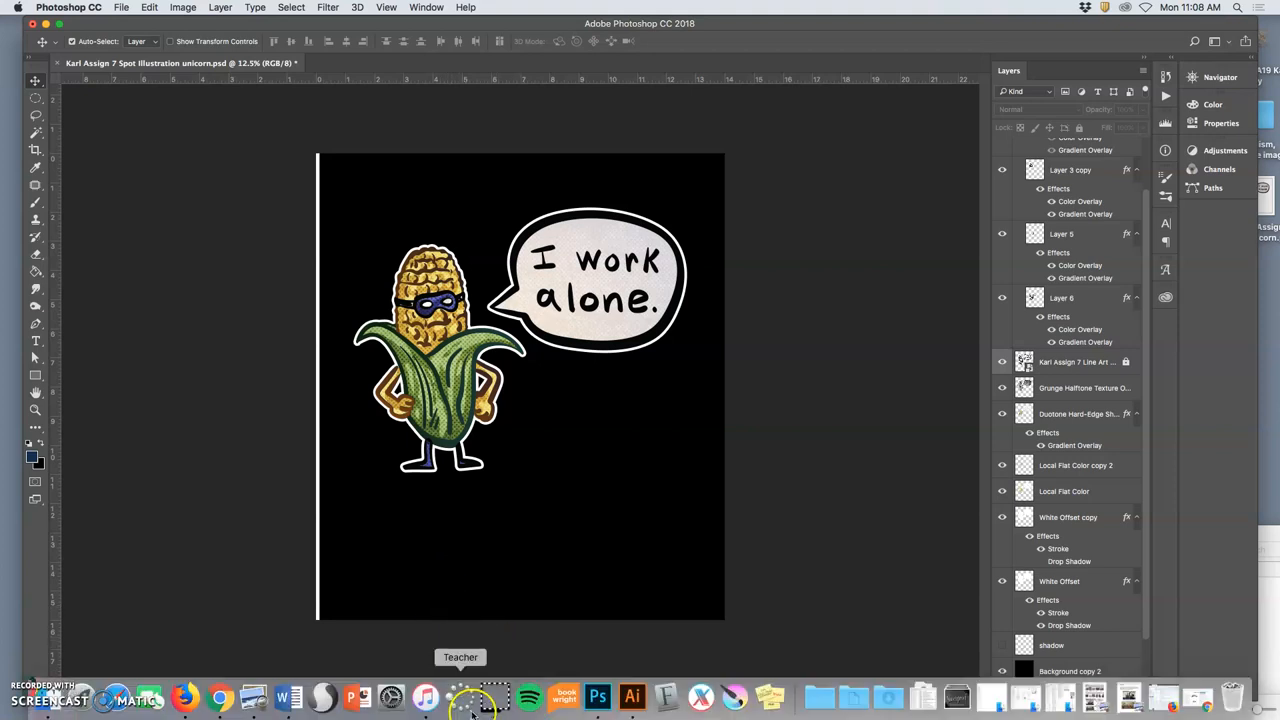
{"action": "mouse_move", "coordinate": [150, 696]}
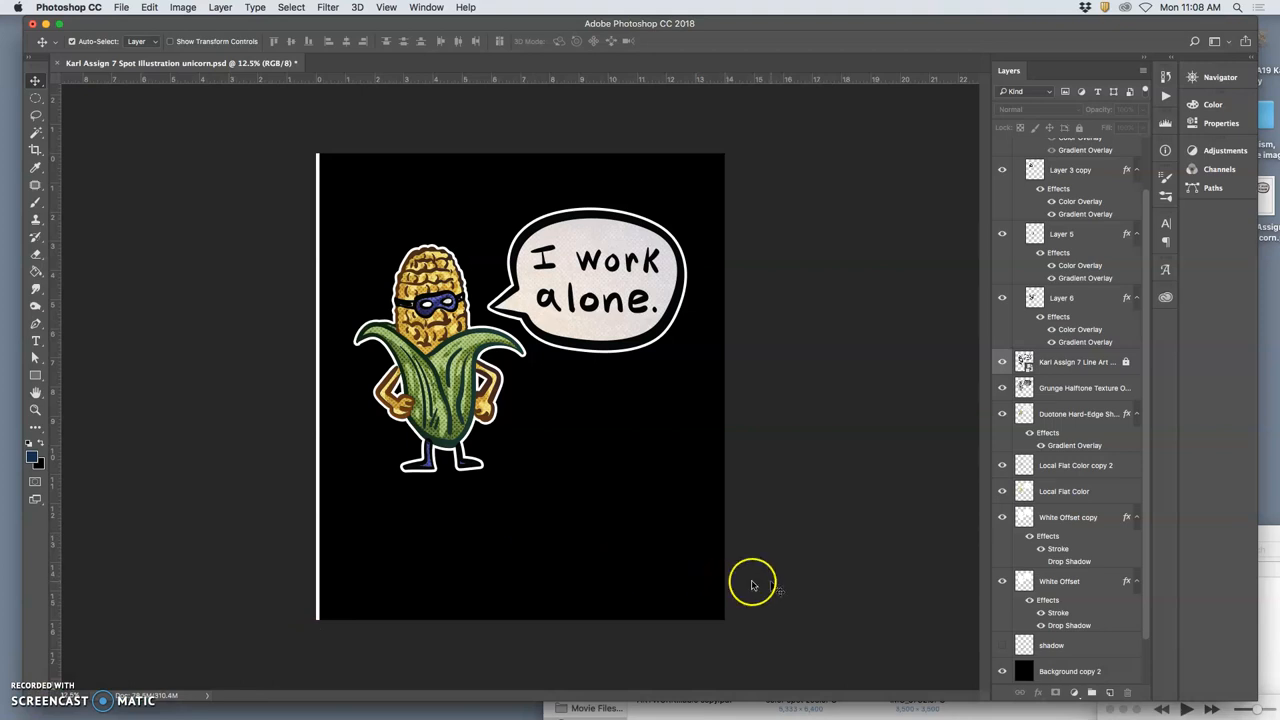
{"action": "mouse_move", "coordinate": [784, 580]}
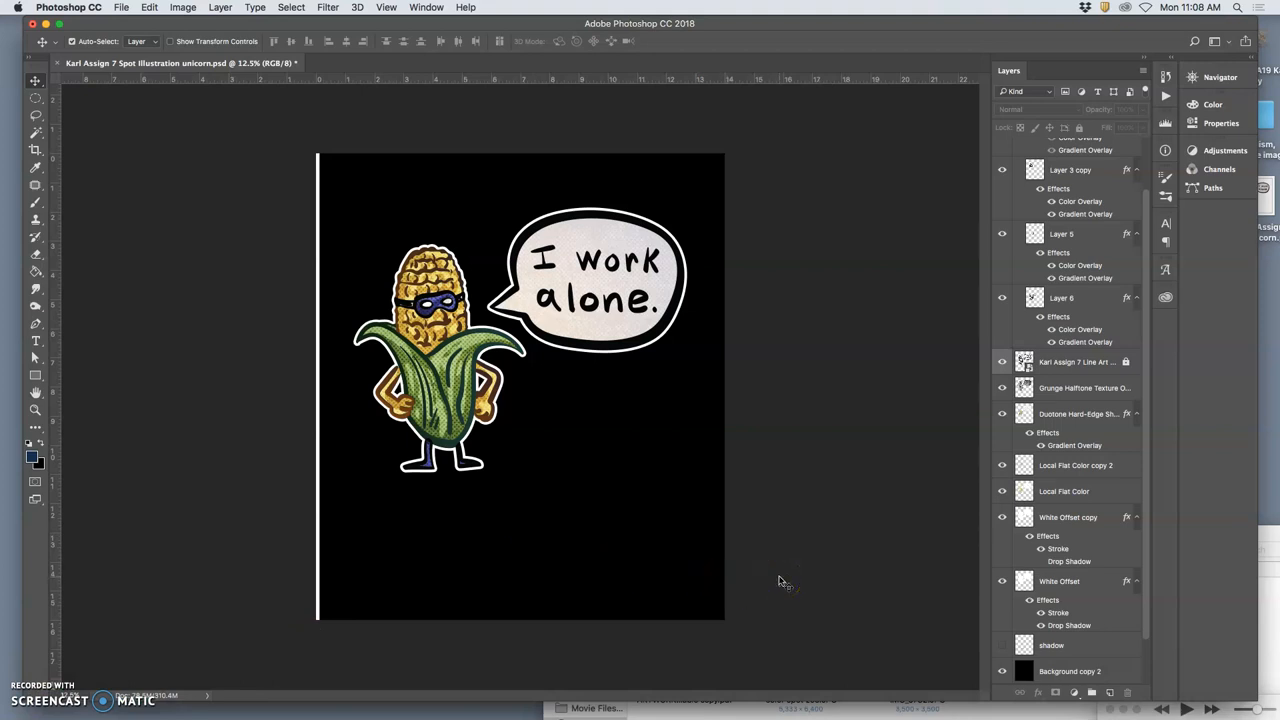
{"action": "mouse_move", "coordinate": [780, 580]}
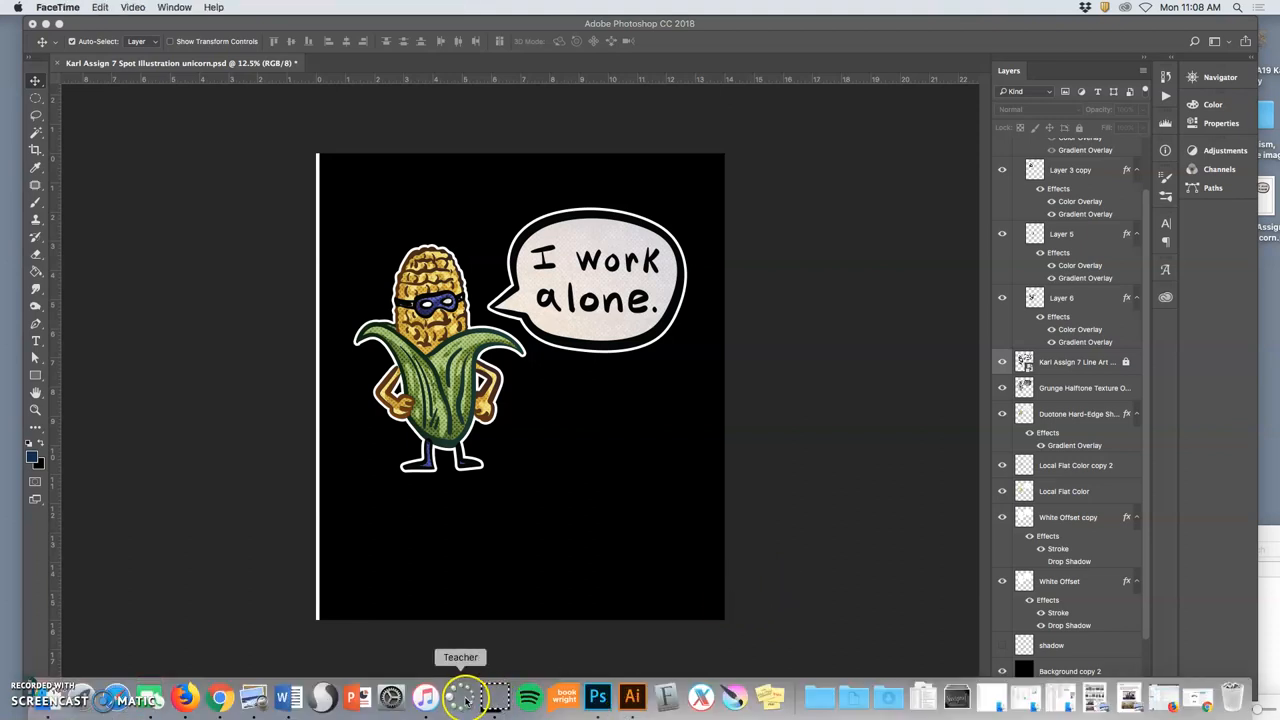
{"action": "mouse_move", "coordinate": [490, 696]}
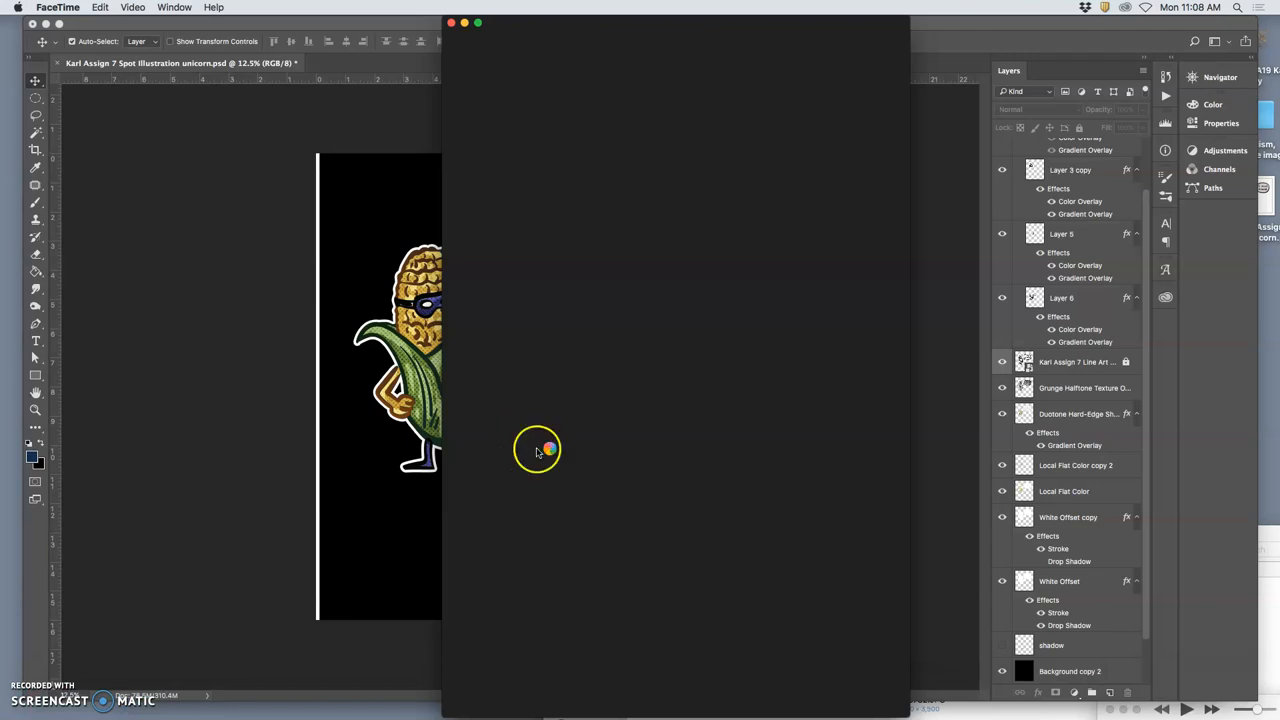
{"action": "mouse_move", "coordinate": [562, 448]}
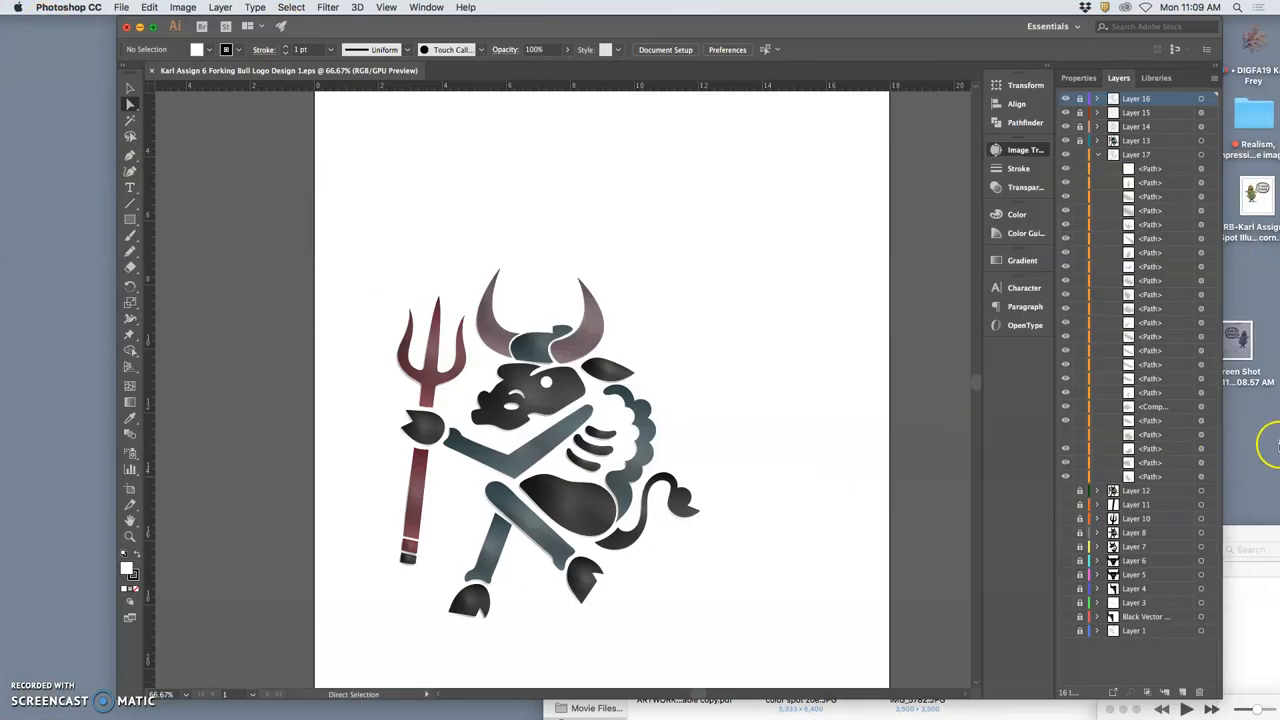
Open the corn drawing screenshot from the desktop in Preview.
{"action": "double_click", "coordinate": [1238, 336]}
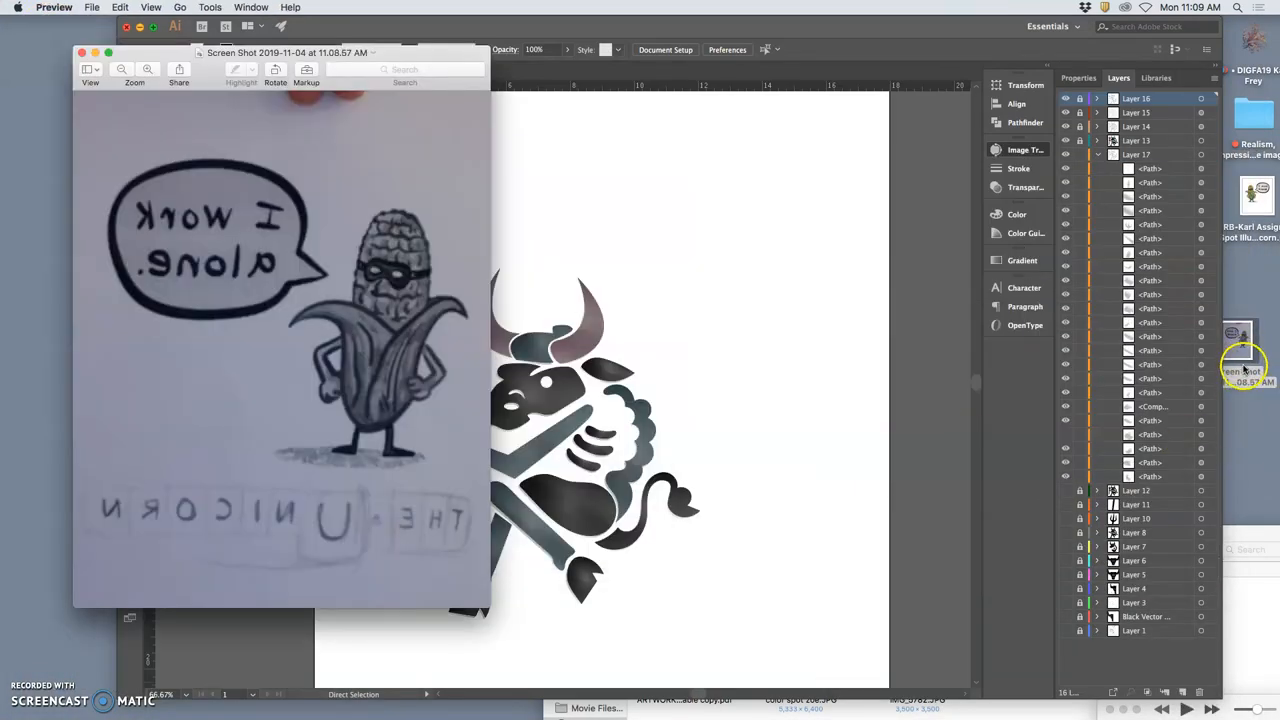
Flip the corn drawing horizontally and adjust its tint, shadows and highlights in Adjust Color.
{"action": "left_click", "coordinate": [210, 8]}
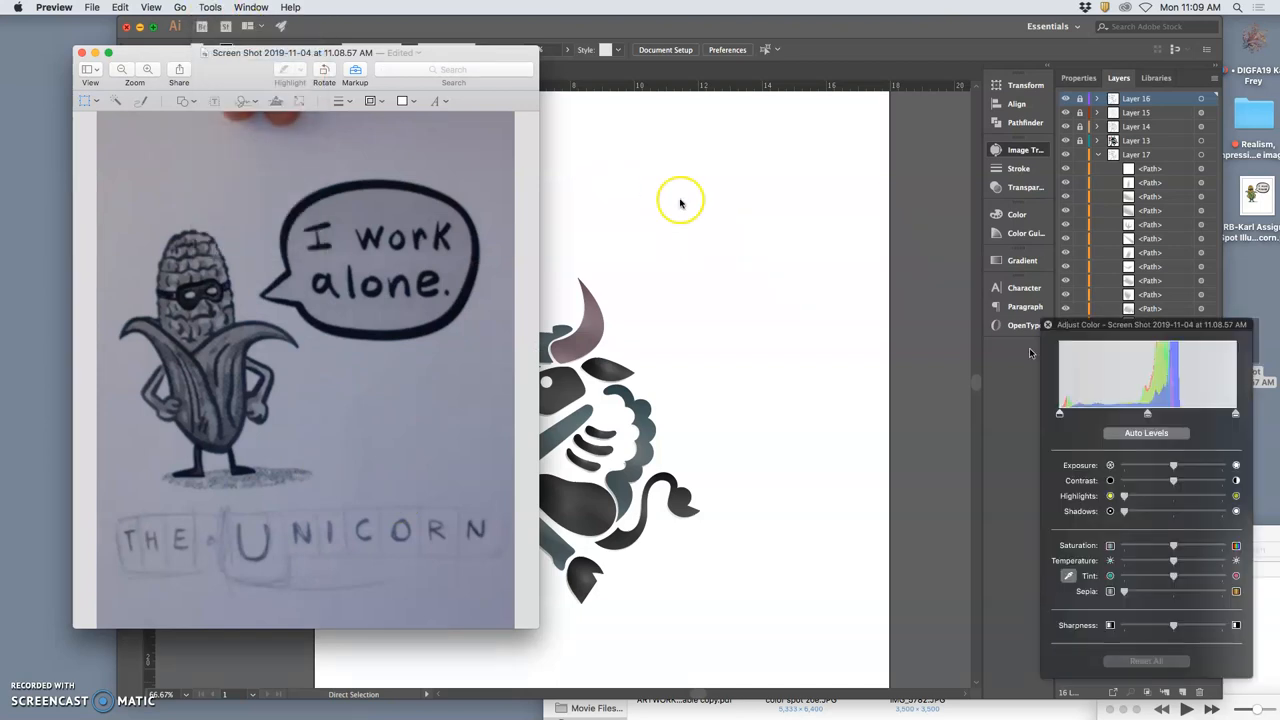
{"action": "left_click", "coordinate": [1146, 432]}
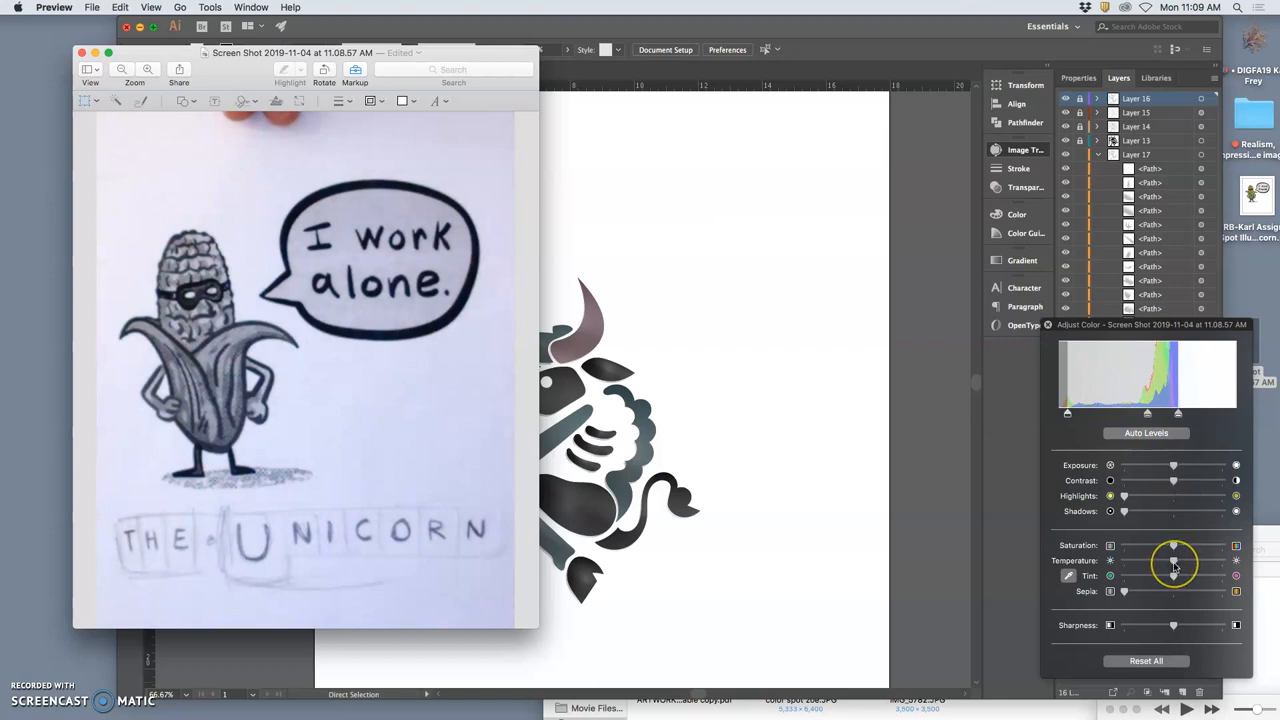
{"action": "left_click_drag", "start_coordinate": [1172, 560], "coordinate": [1190, 560]}
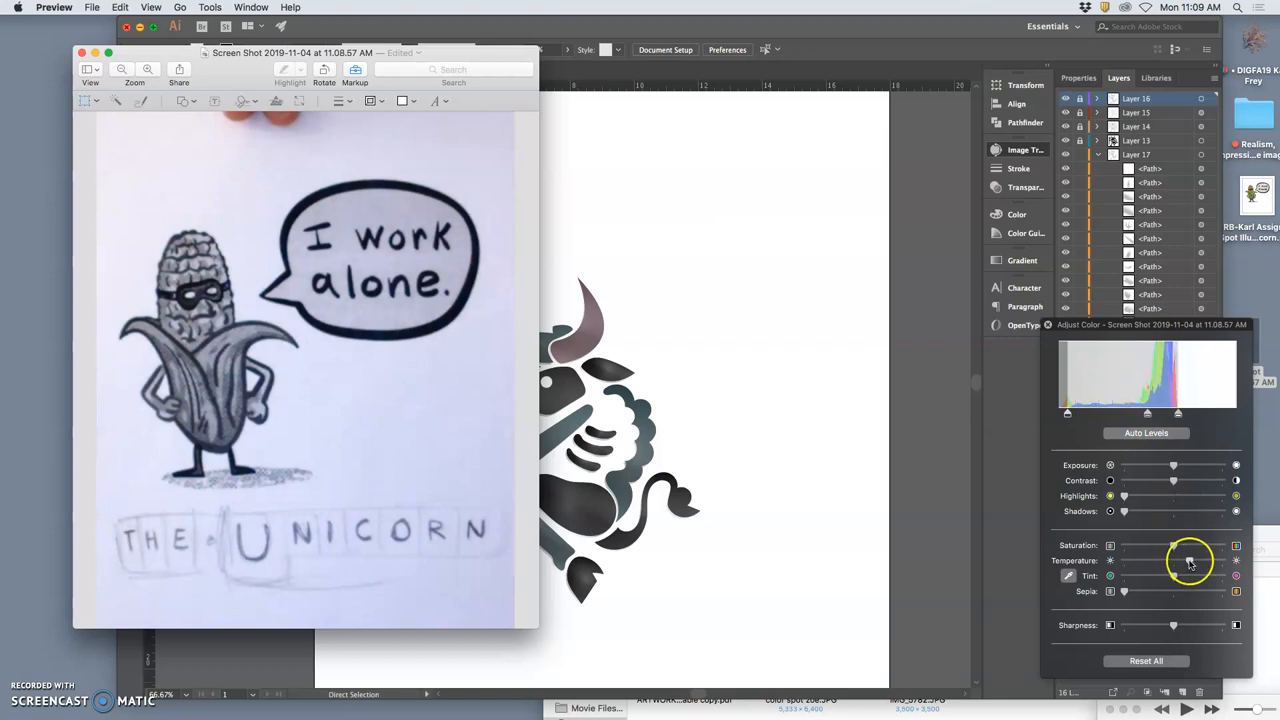
{"action": "left_click_drag", "start_coordinate": [1190, 564], "coordinate": [1170, 580]}
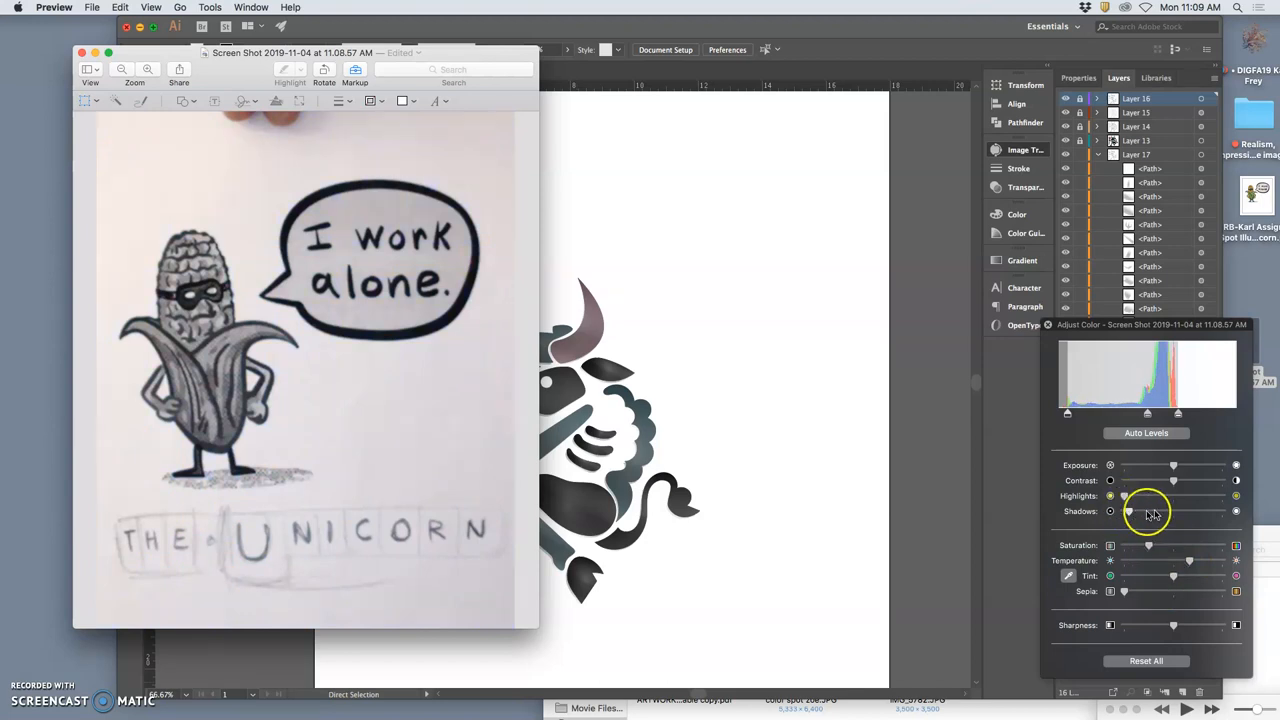
{"action": "left_click_drag", "start_coordinate": [1172, 496], "coordinate": [1124, 496]}
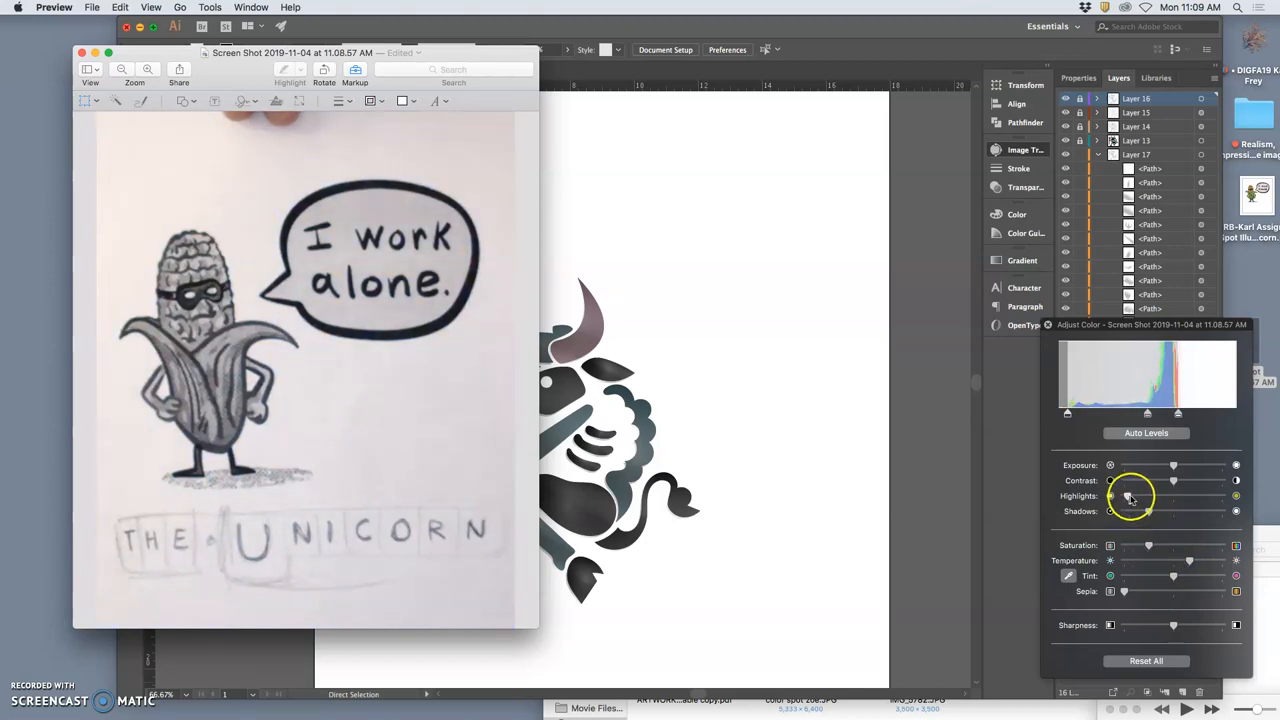
{"action": "left_click_drag", "start_coordinate": [1130, 496], "coordinate": [1148, 512]}
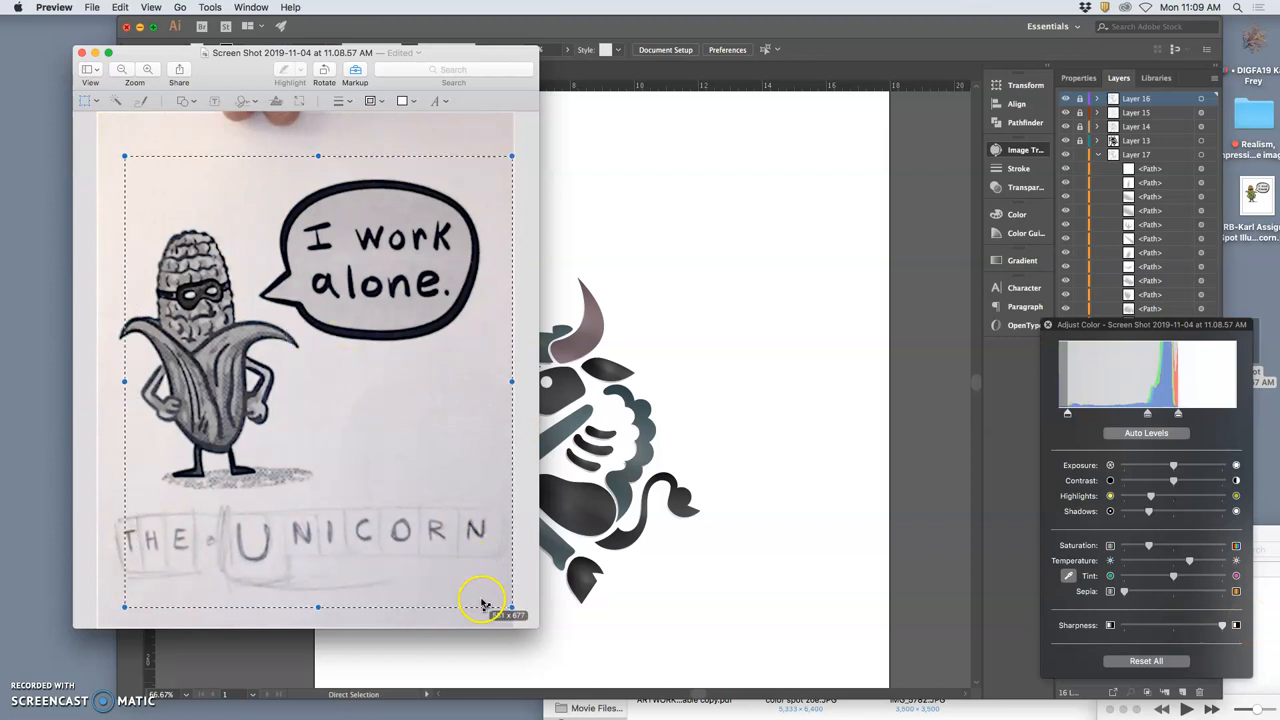
Crop the drawing to the marked area and fine-tune its tint before closing it.
{"action": "left_click_drag", "start_coordinate": [484, 600], "coordinate": [516, 612]}
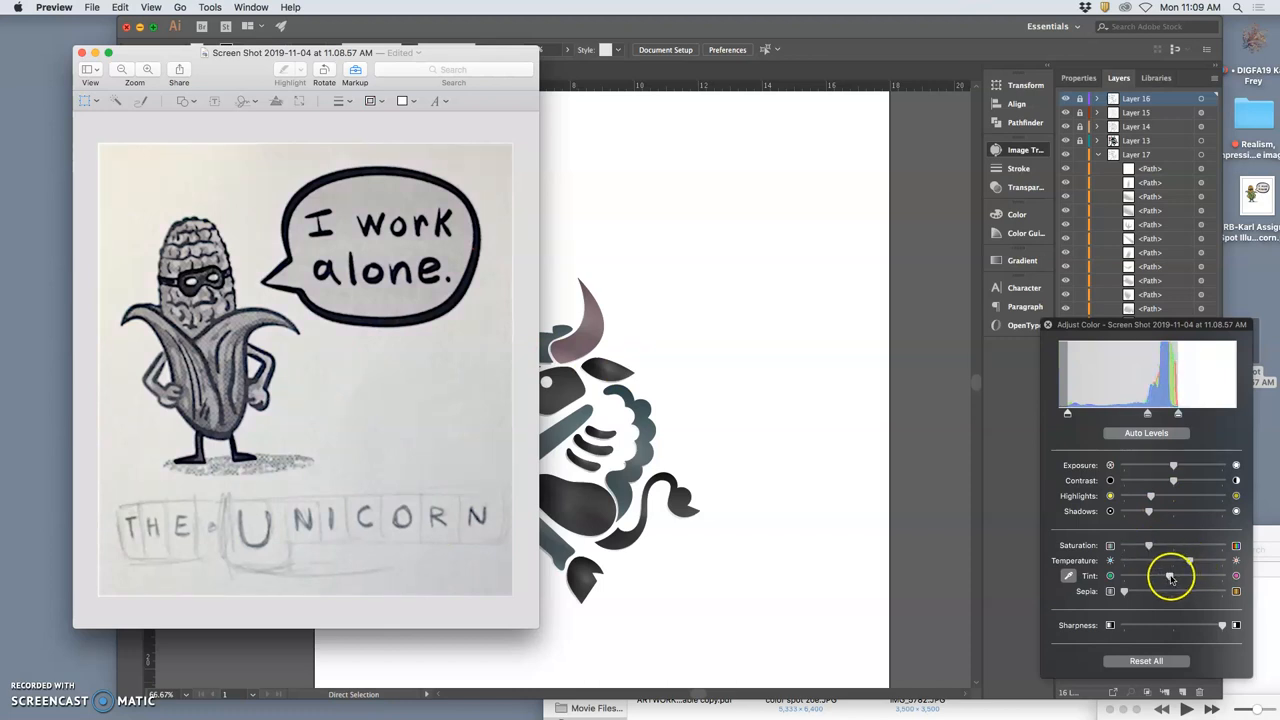
{"action": "left_click_drag", "start_coordinate": [1172, 576], "coordinate": [1184, 560]}
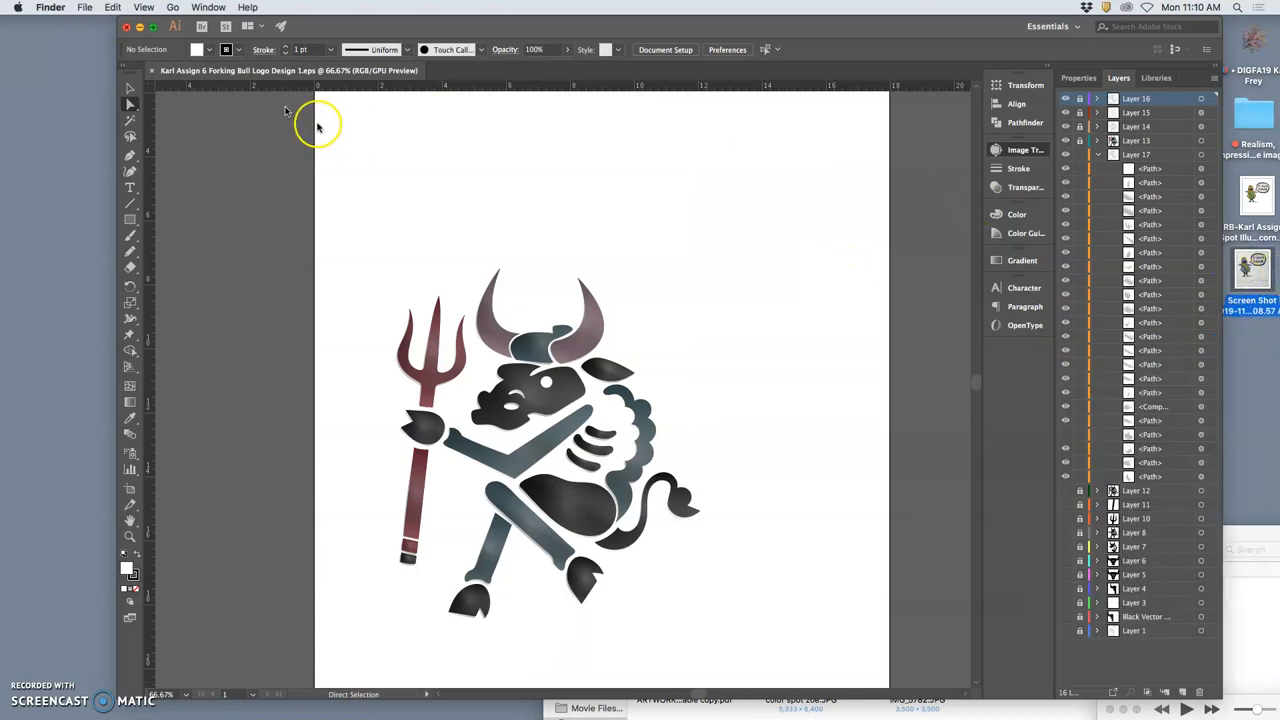
Capture the Forking Bull sketch in FaceTime, close the camera, and flip the screenshot to read correctly.
{"action": "left_click", "coordinate": [1024, 148]}
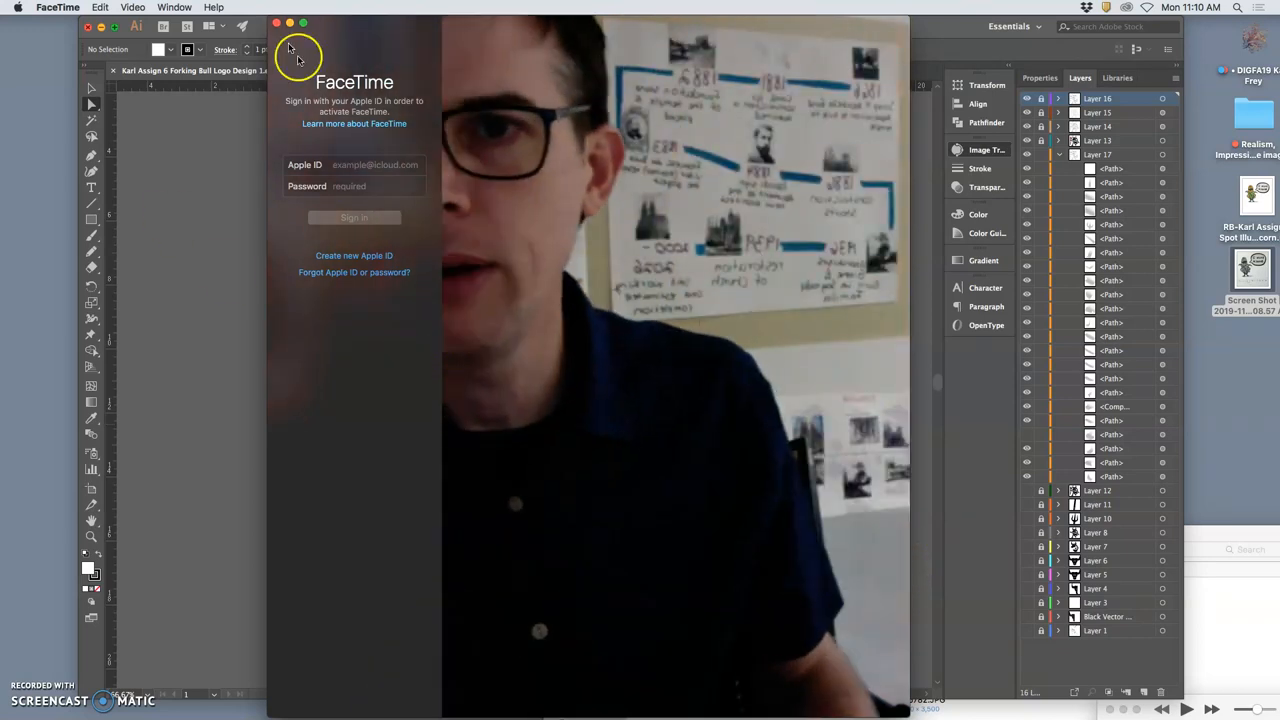
{"action": "left_click", "coordinate": [276, 22]}
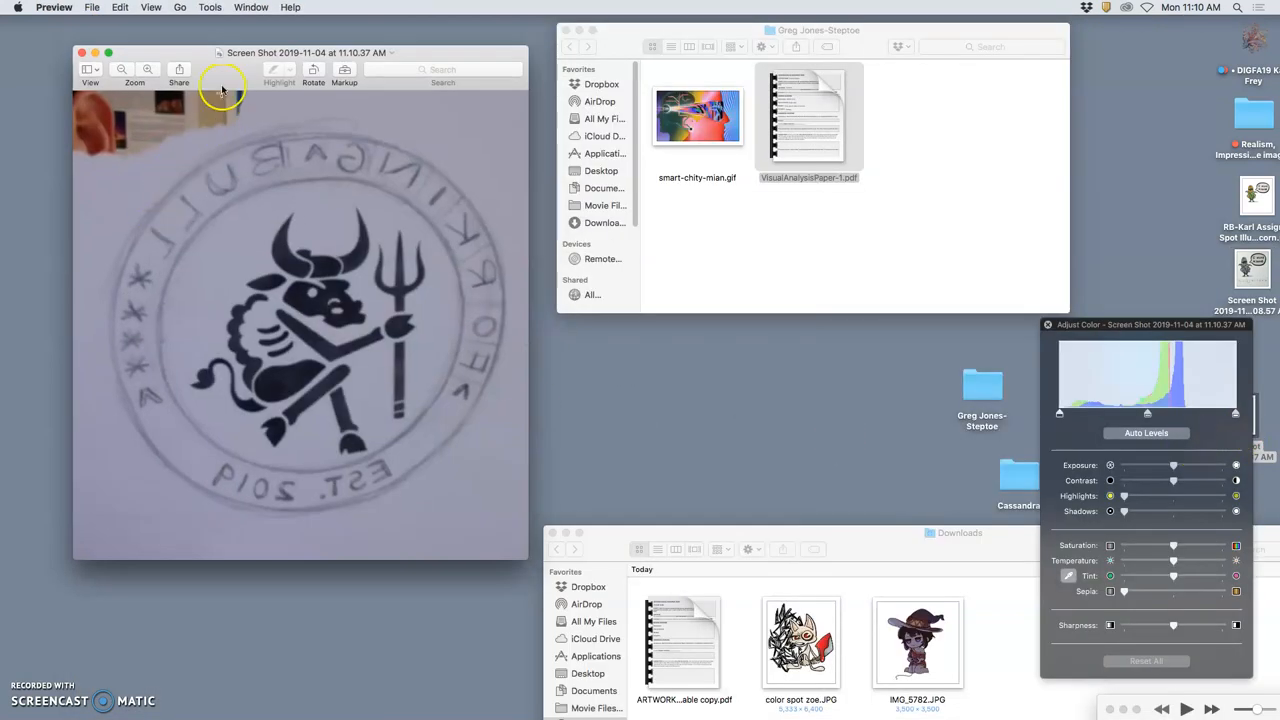
{"action": "left_click", "coordinate": [208, 8]}
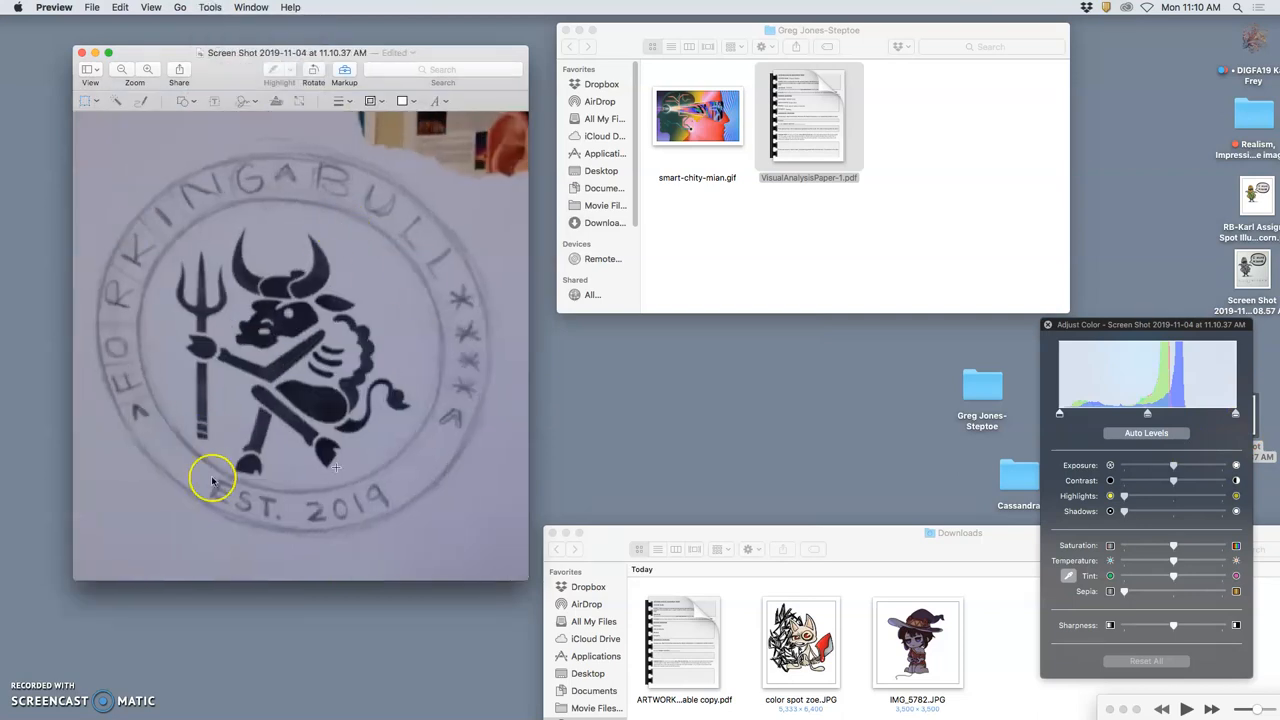
{"action": "mouse_move", "coordinate": [220, 348]}
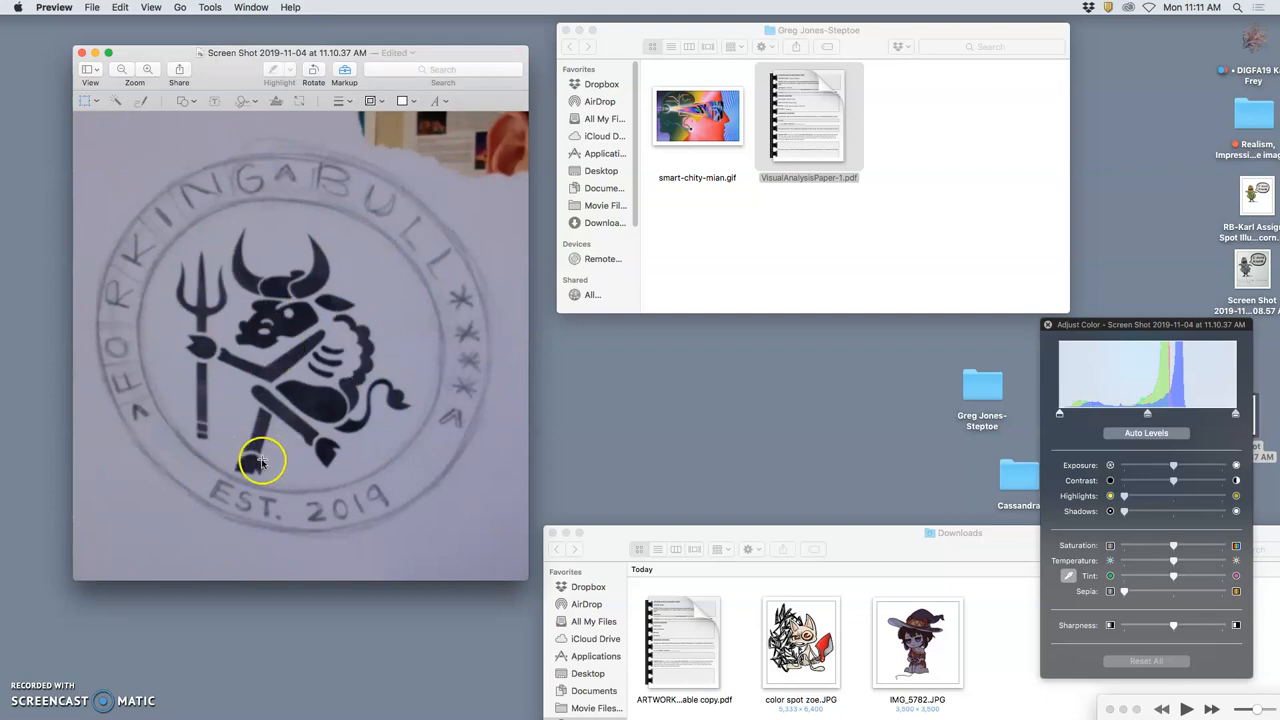
{"action": "mouse_move", "coordinate": [332, 206]}
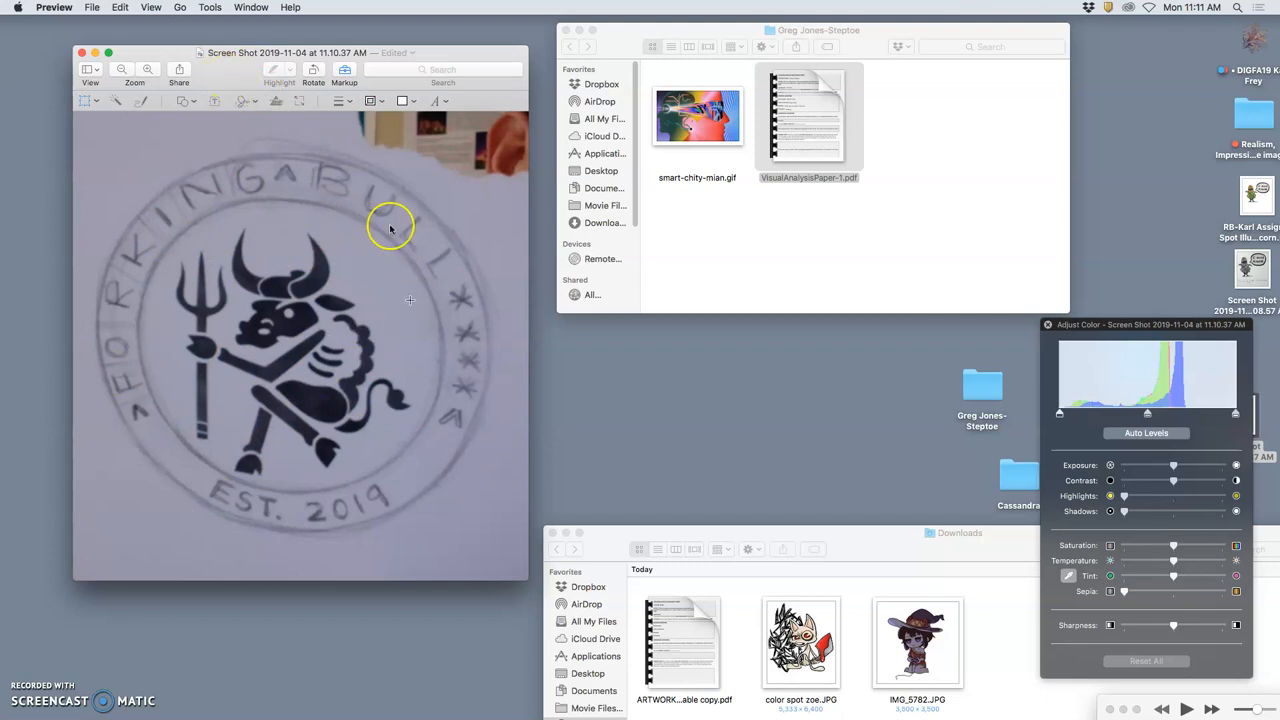
{"action": "mouse_move", "coordinate": [308, 138]}
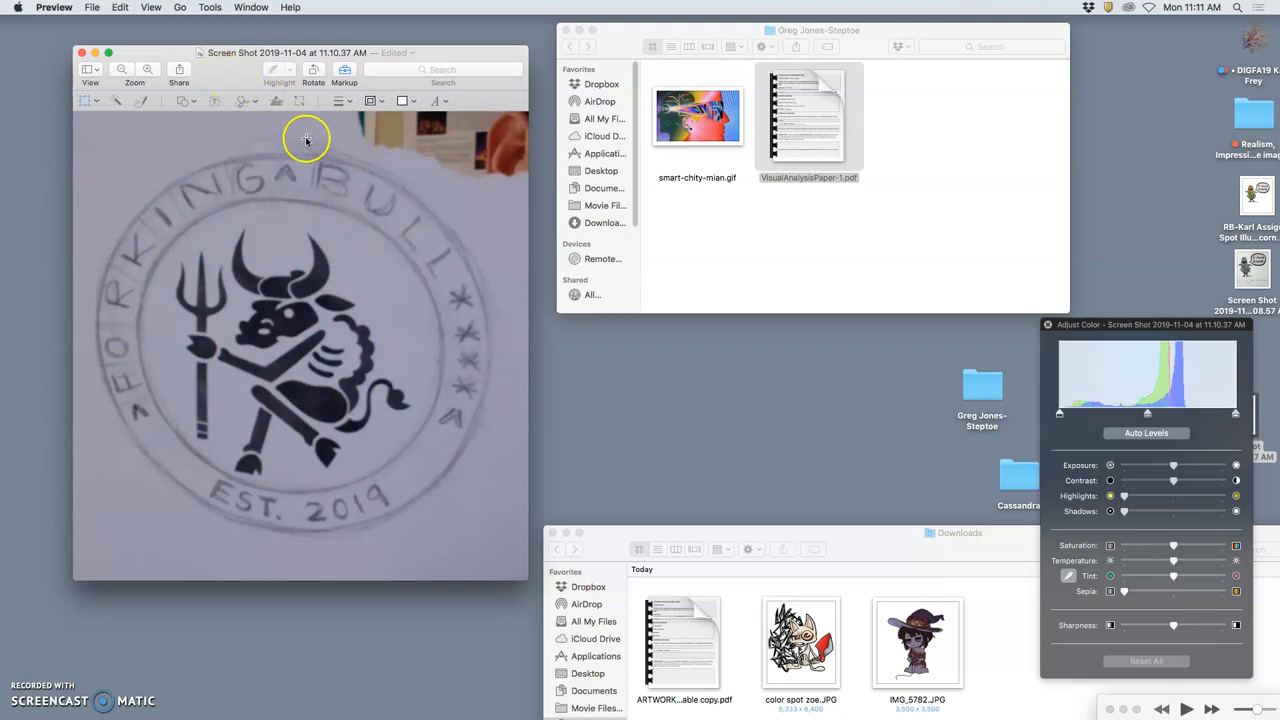
{"action": "mouse_move", "coordinate": [244, 68]}
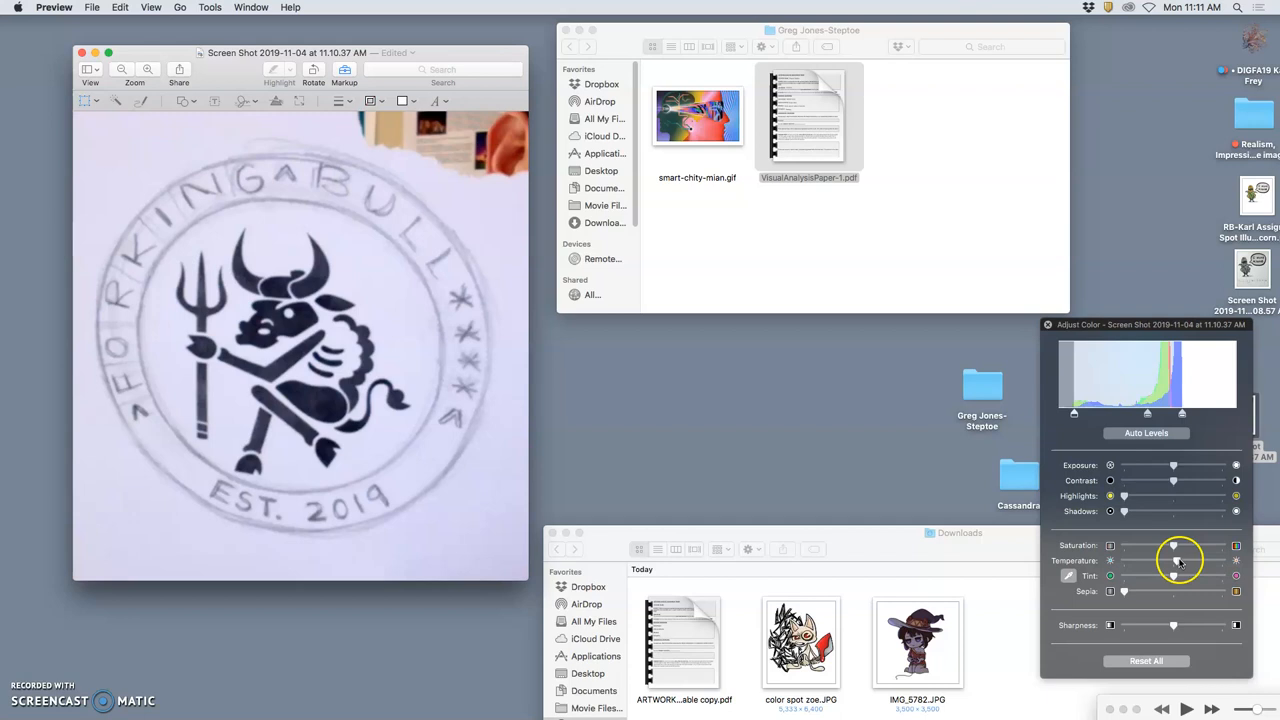
Adjust the Forking Bull logo photo's tint and brighten its exposure in Adjust Color.
{"action": "left_click_drag", "start_coordinate": [1176, 576], "coordinate": [1164, 576]}
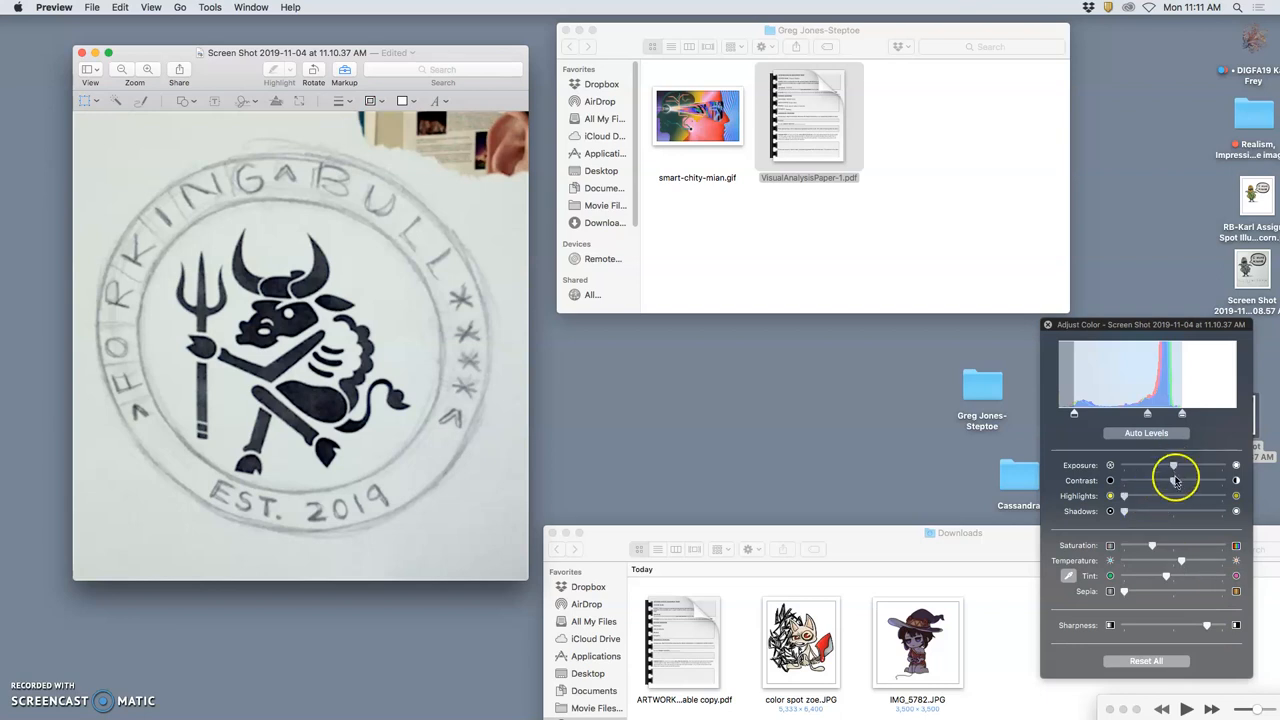
{"action": "left_click_drag", "start_coordinate": [1172, 464], "coordinate": [1188, 464]}
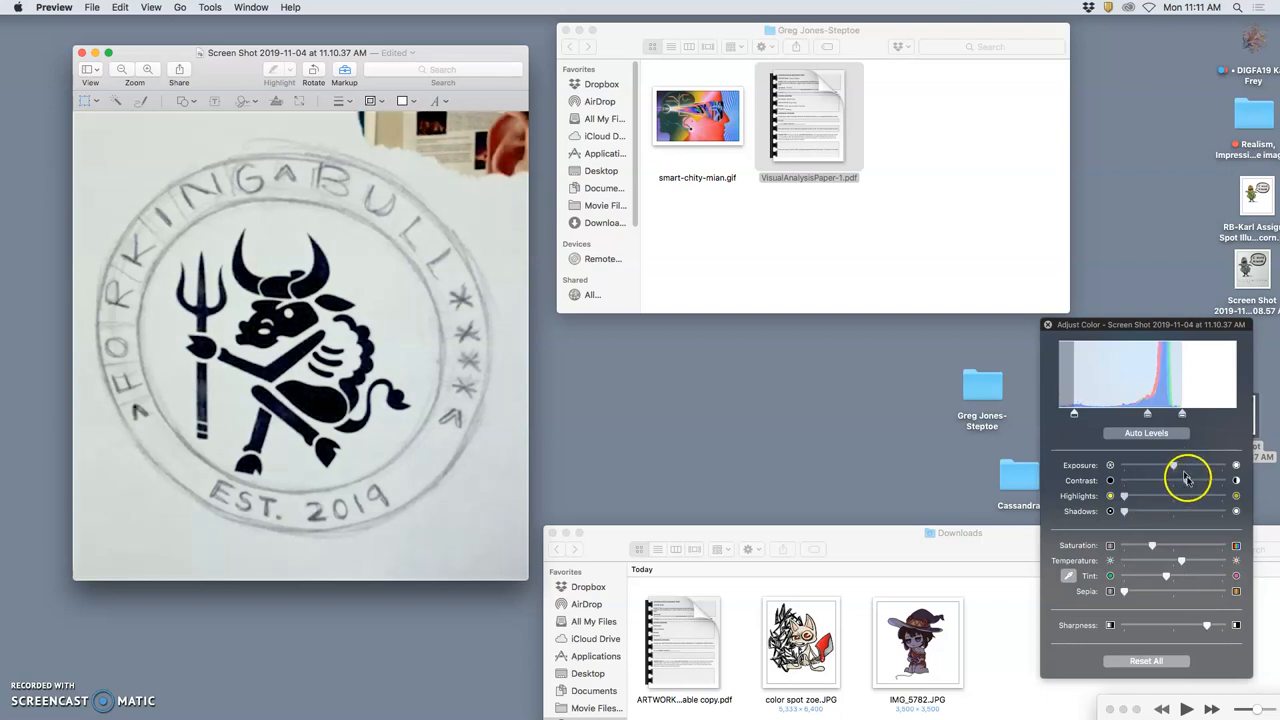
{"action": "left_click_drag", "start_coordinate": [1210, 464], "coordinate": [1184, 464]}
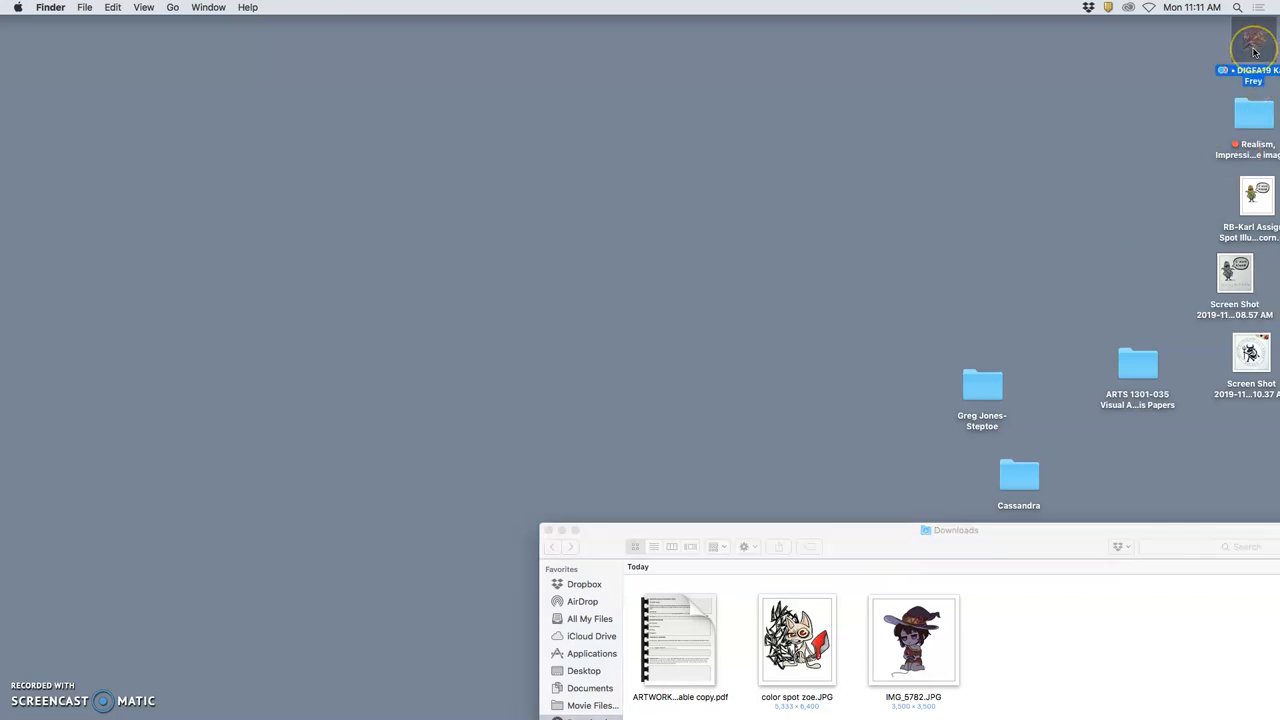
Navigate from the desktop course folder into Assignment 8 and view the corn drawing screenshot.
{"action": "double_click", "coordinate": [1252, 48]}
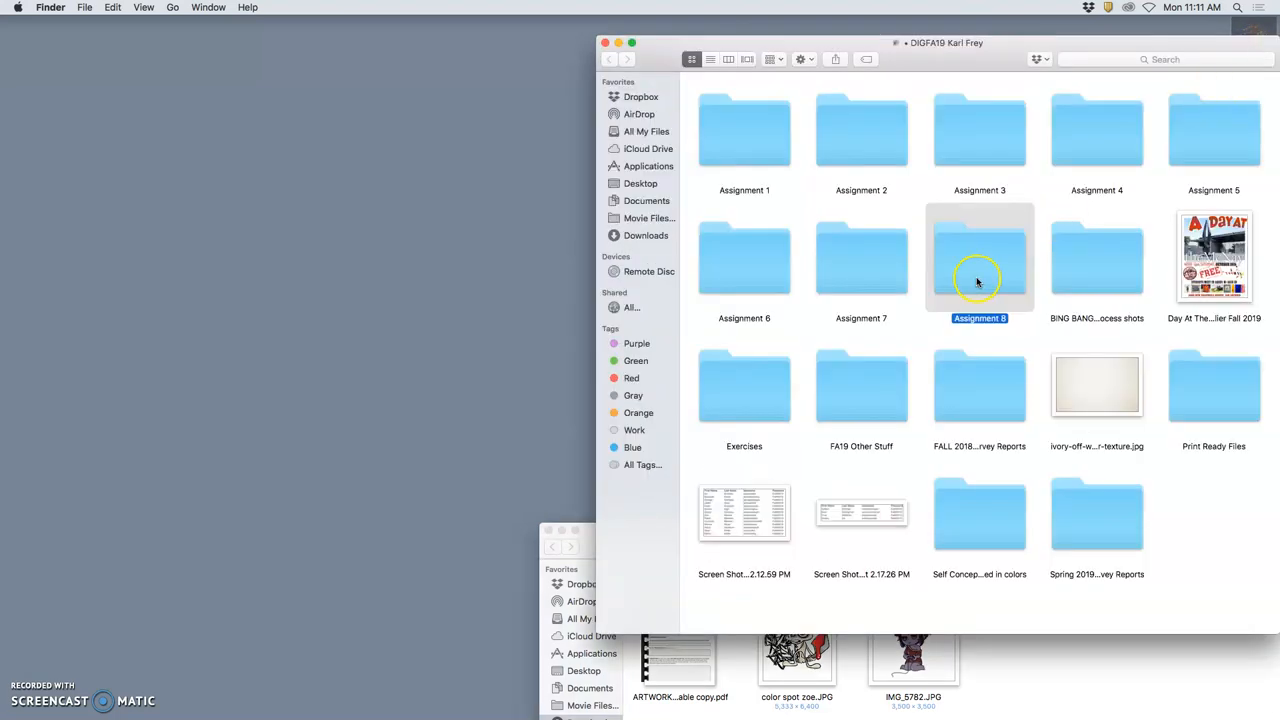
{"action": "double_click", "coordinate": [980, 258]}
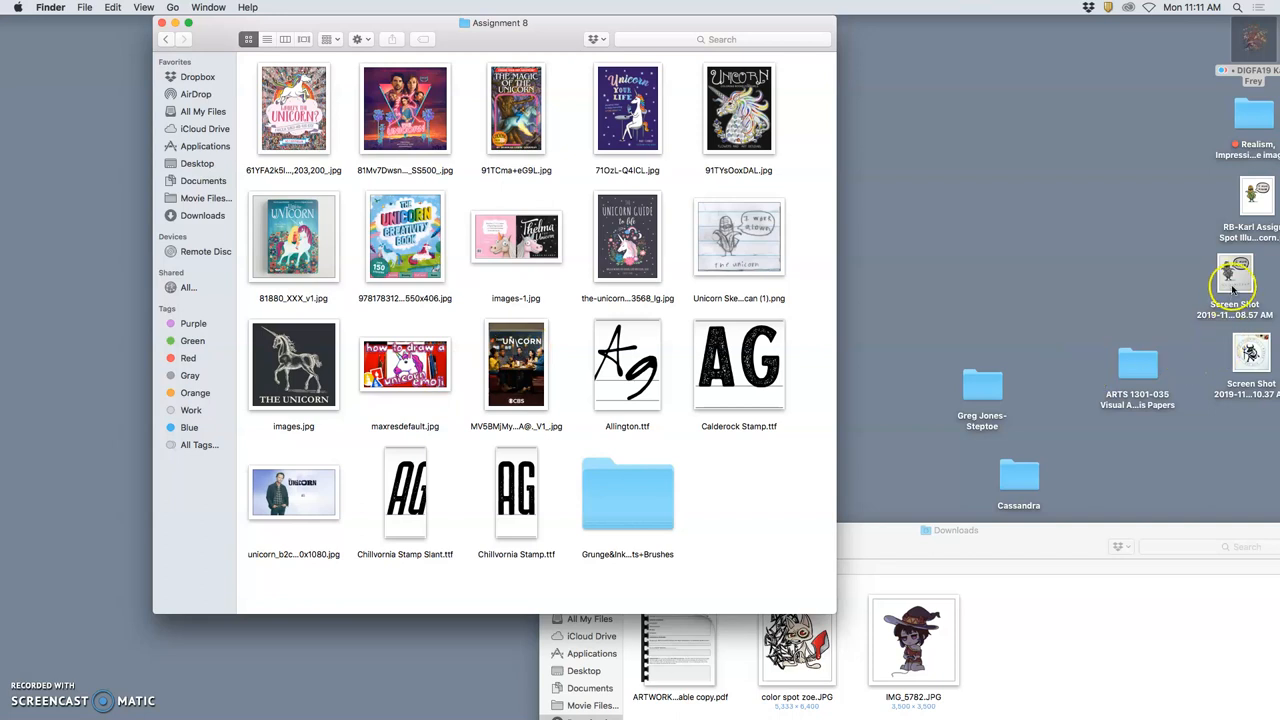
{"action": "double_click", "coordinate": [1236, 276]}
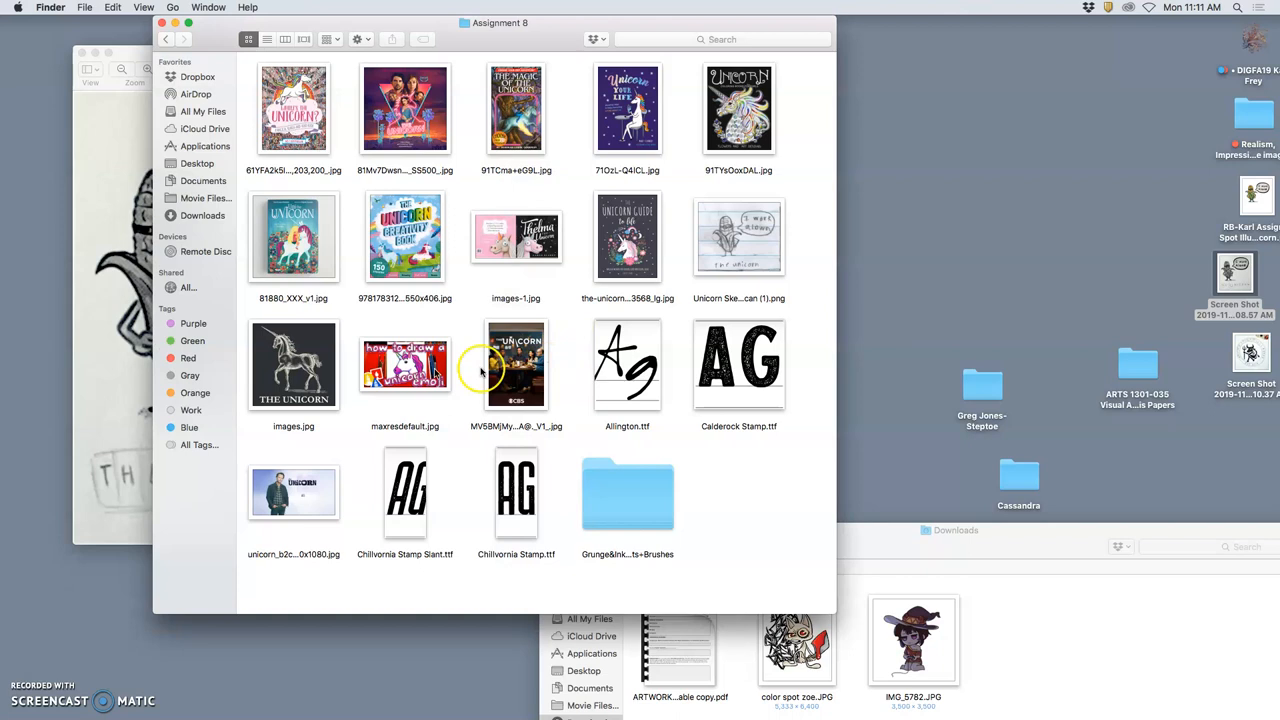
Select the unicorn book cover images in the Assignment 8 folder.
{"action": "left_click", "coordinate": [292, 108]}
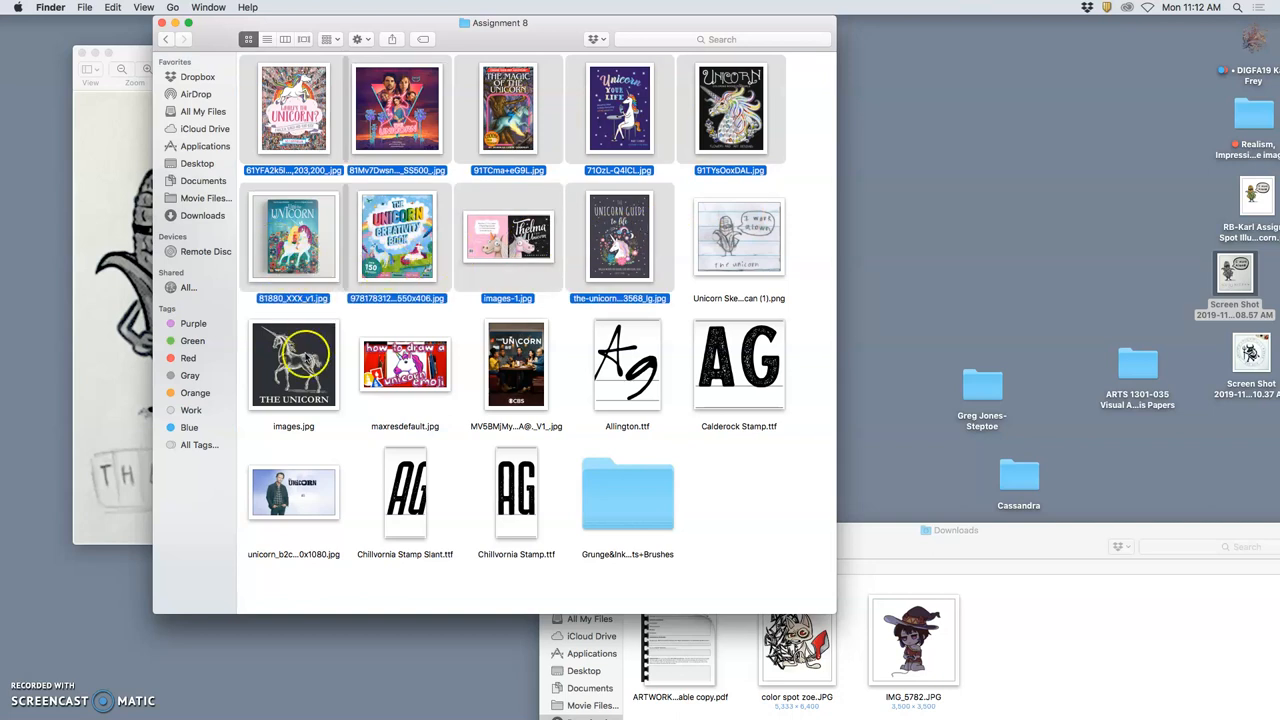
{"action": "left_click", "coordinate": [516, 364]}
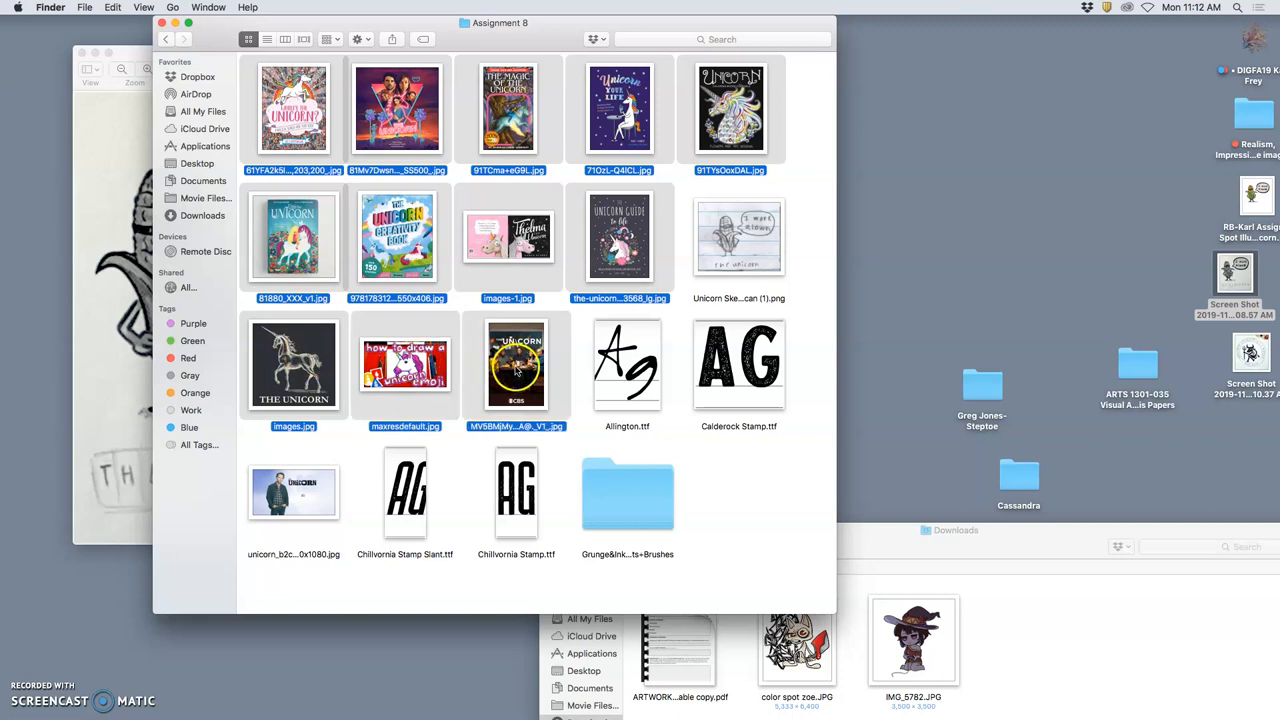
View the selected unicorn covers one by one in Preview's sidebar, then close them.
{"action": "double_click", "coordinate": [292, 108]}
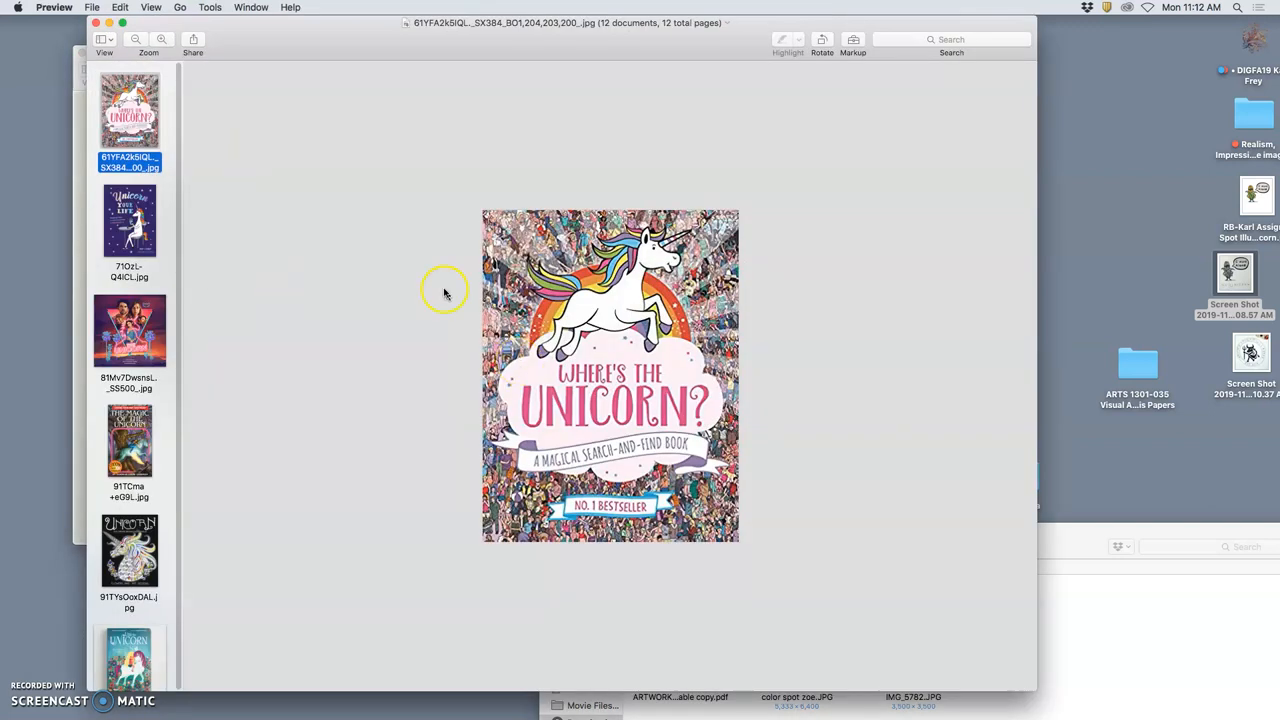
{"action": "left_click", "coordinate": [128, 220]}
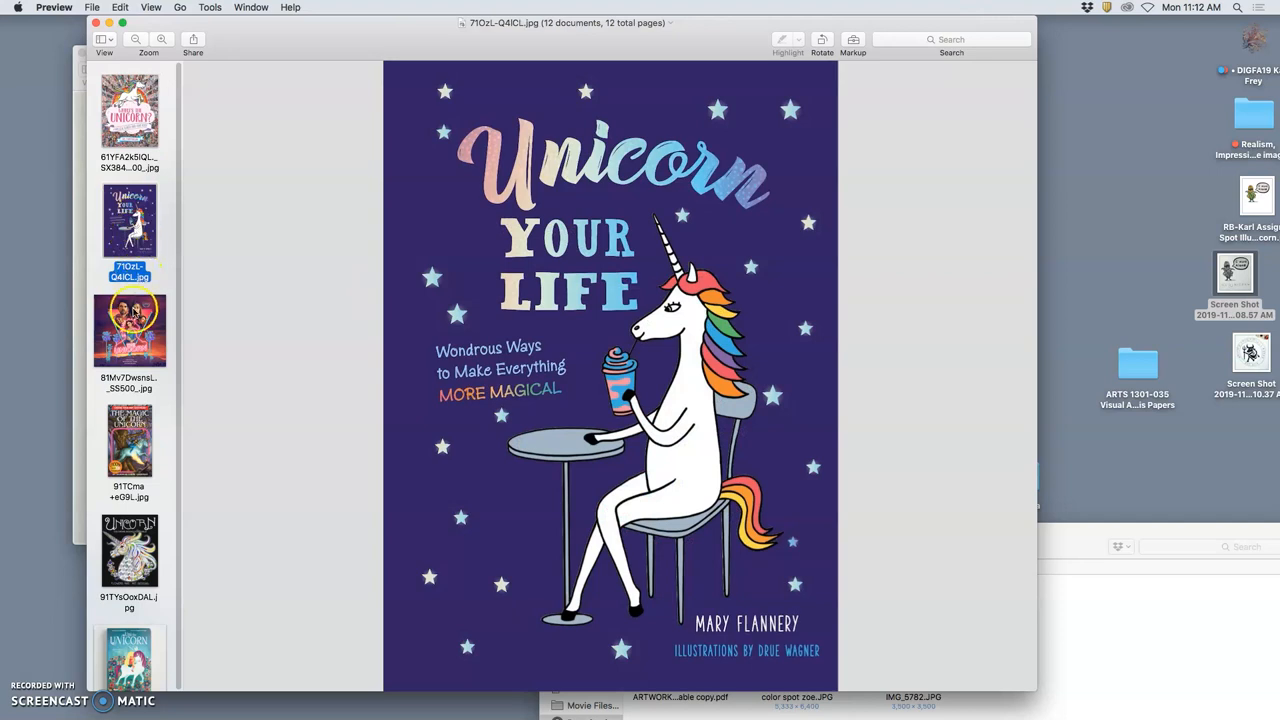
{"action": "left_click", "coordinate": [128, 442]}
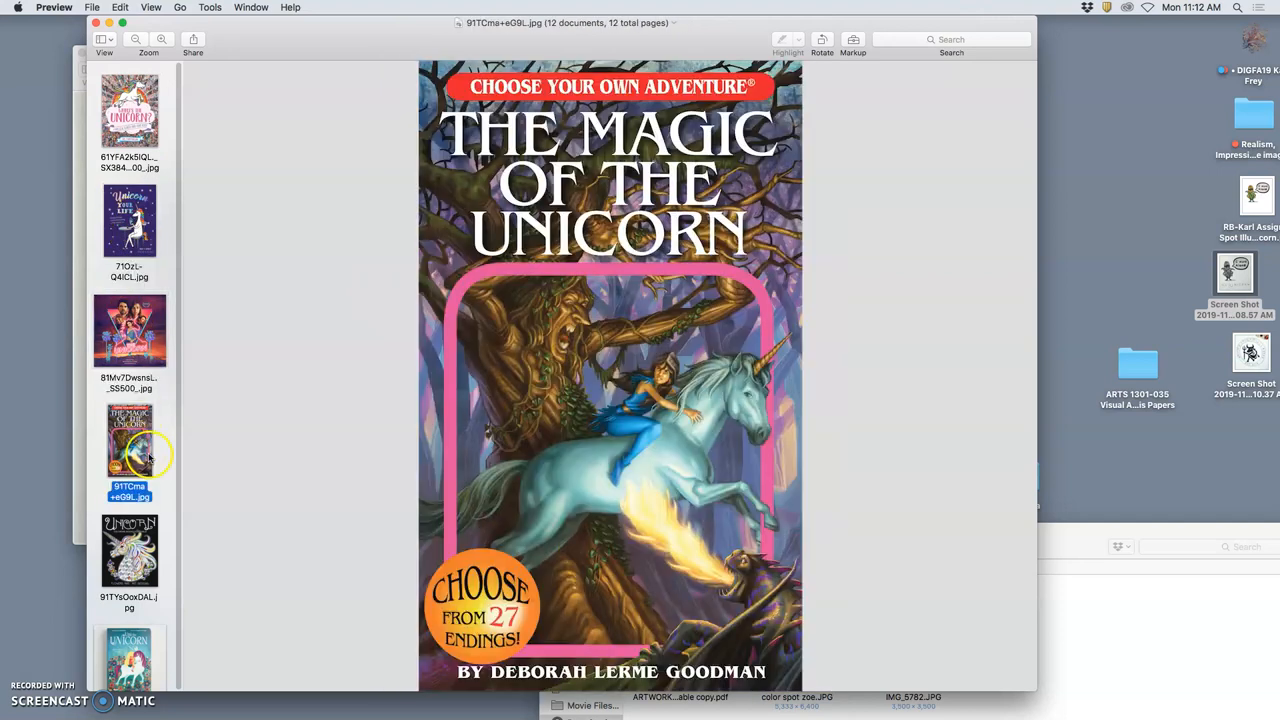
{"action": "left_click", "coordinate": [128, 550]}
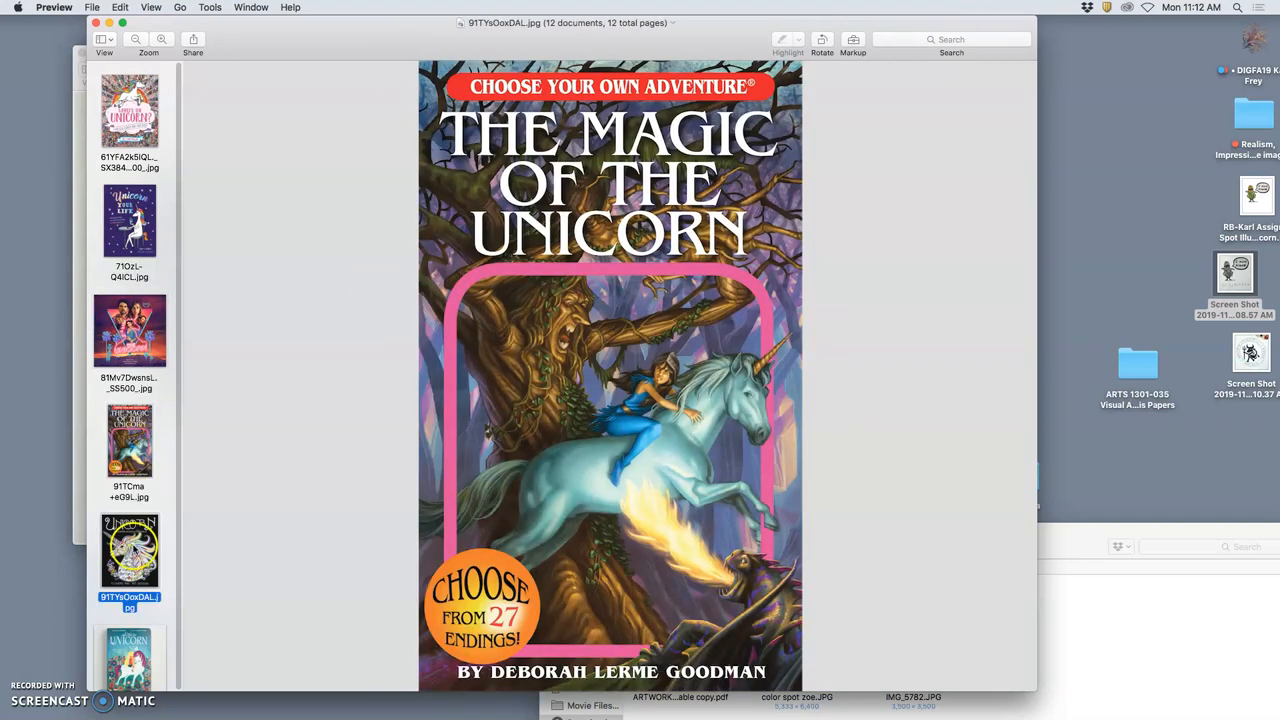
{"action": "left_click", "coordinate": [128, 660]}
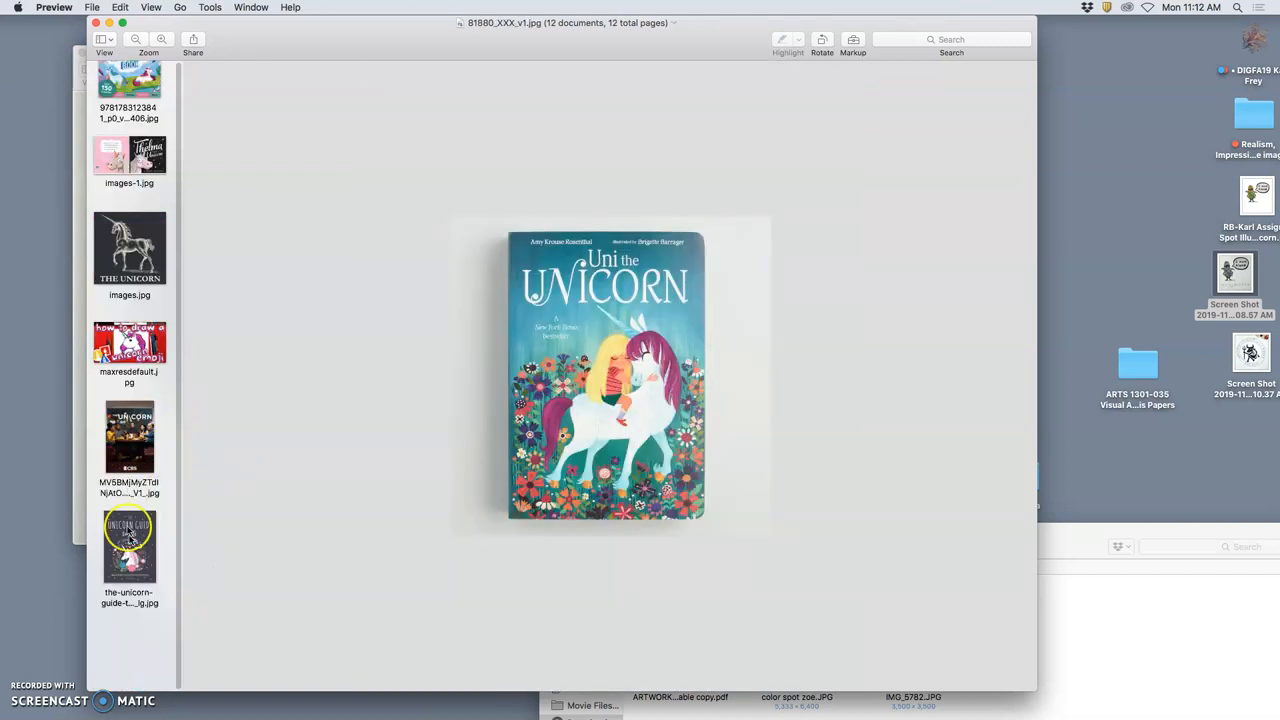
{"action": "left_click", "coordinate": [128, 438]}
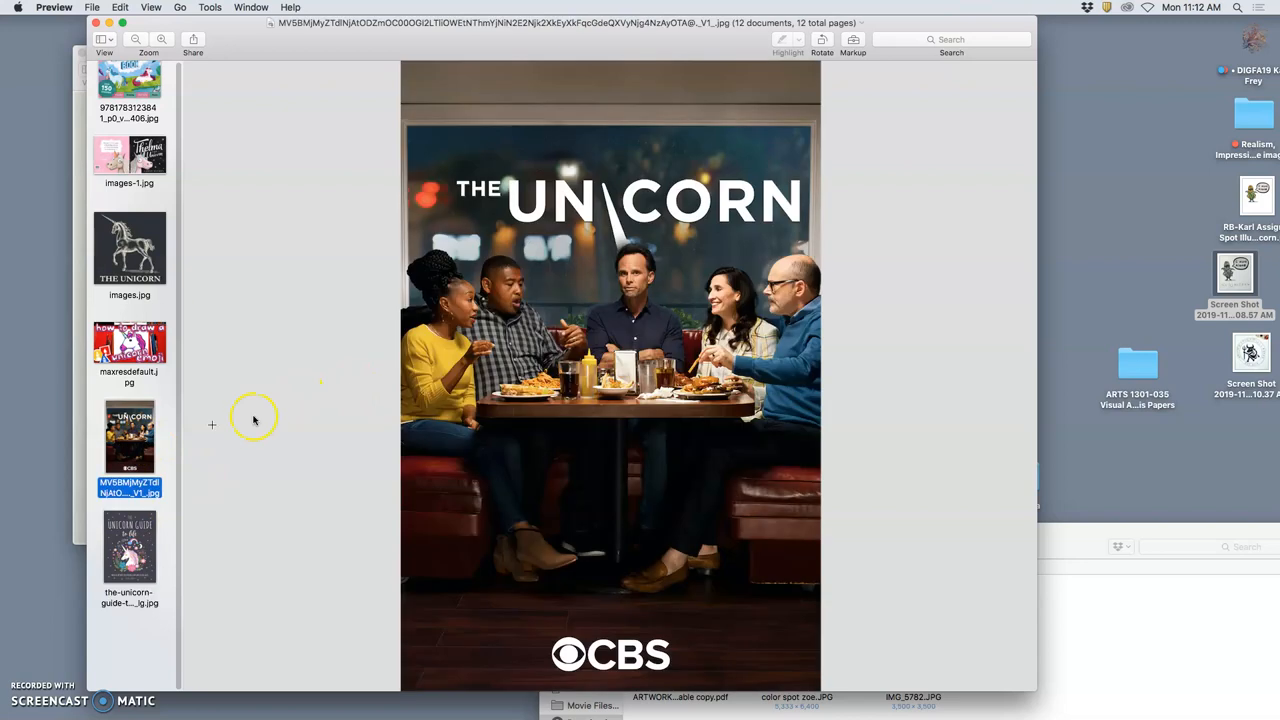
{"action": "mouse_move", "coordinate": [128, 344]}
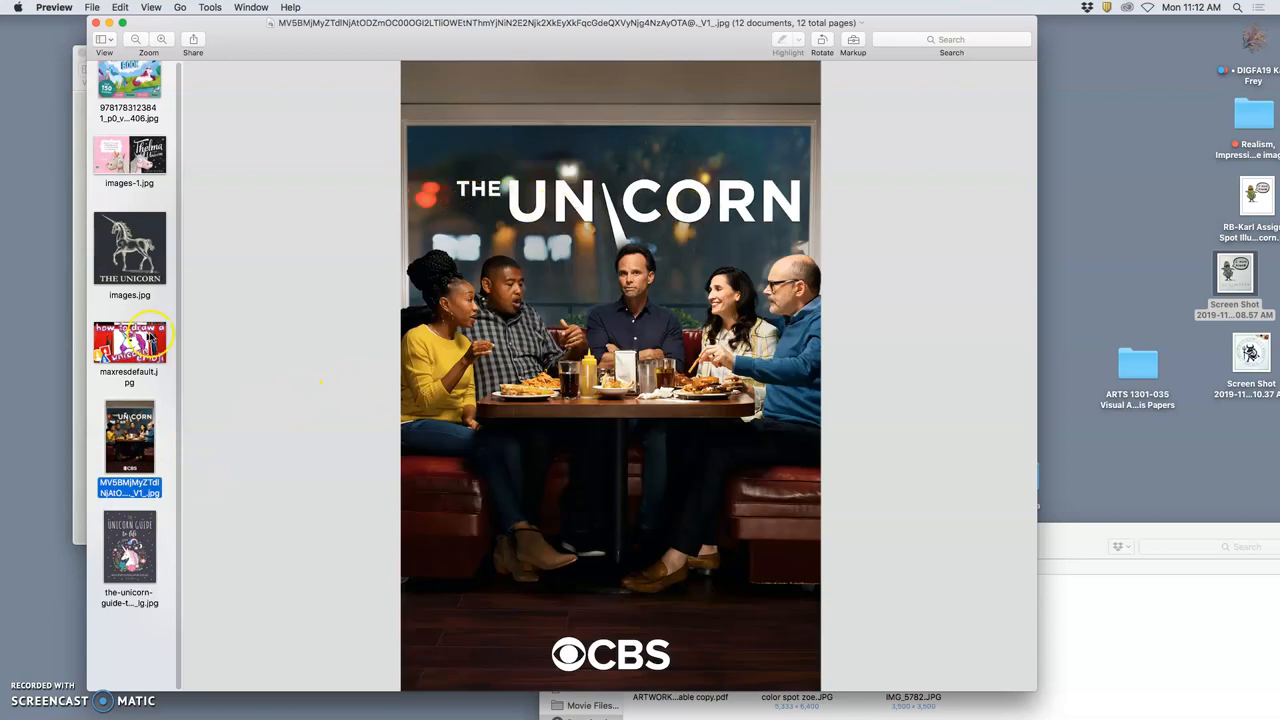
{"action": "left_click", "coordinate": [128, 344]}
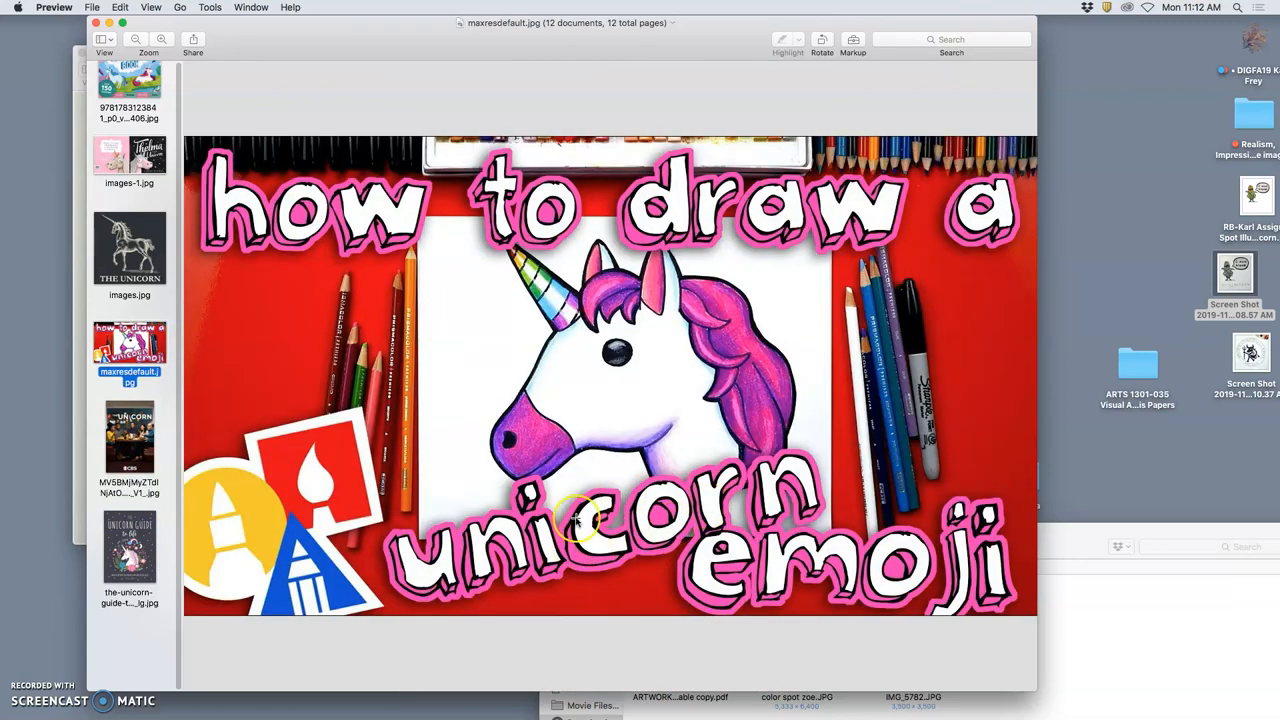
{"action": "left_click", "coordinate": [128, 248]}
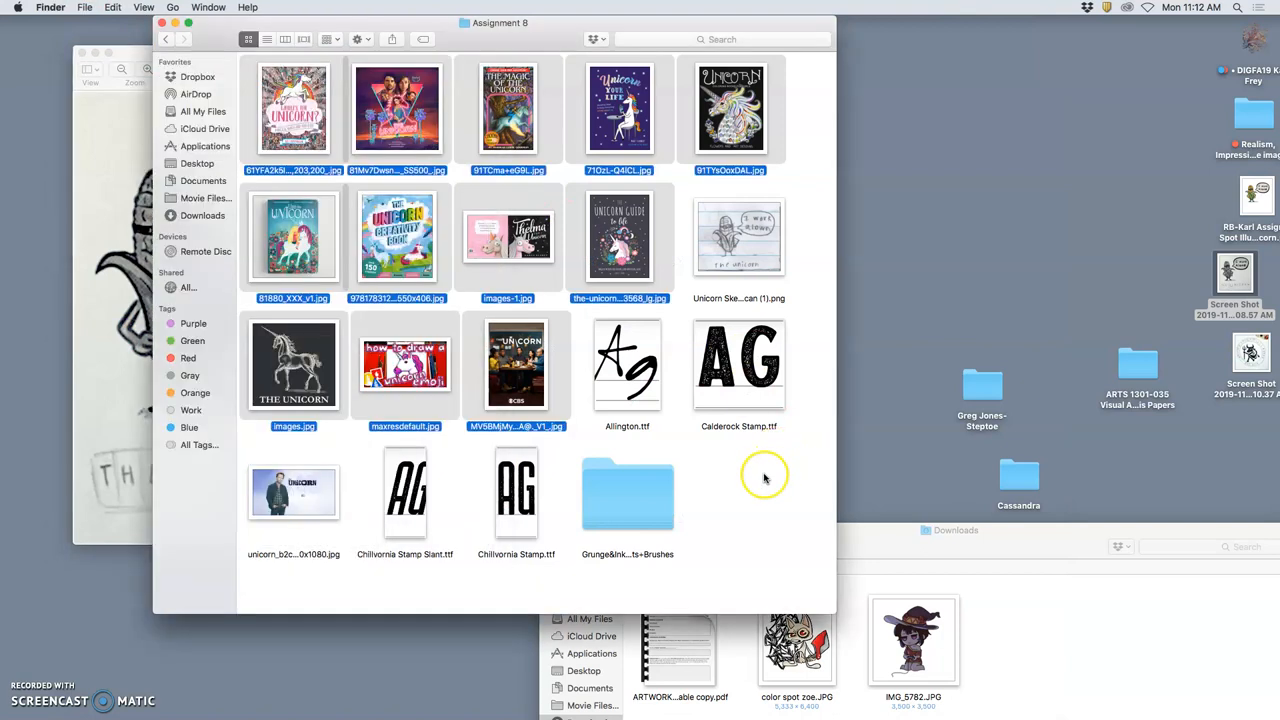
{"action": "mouse_move", "coordinate": [670, 404]}
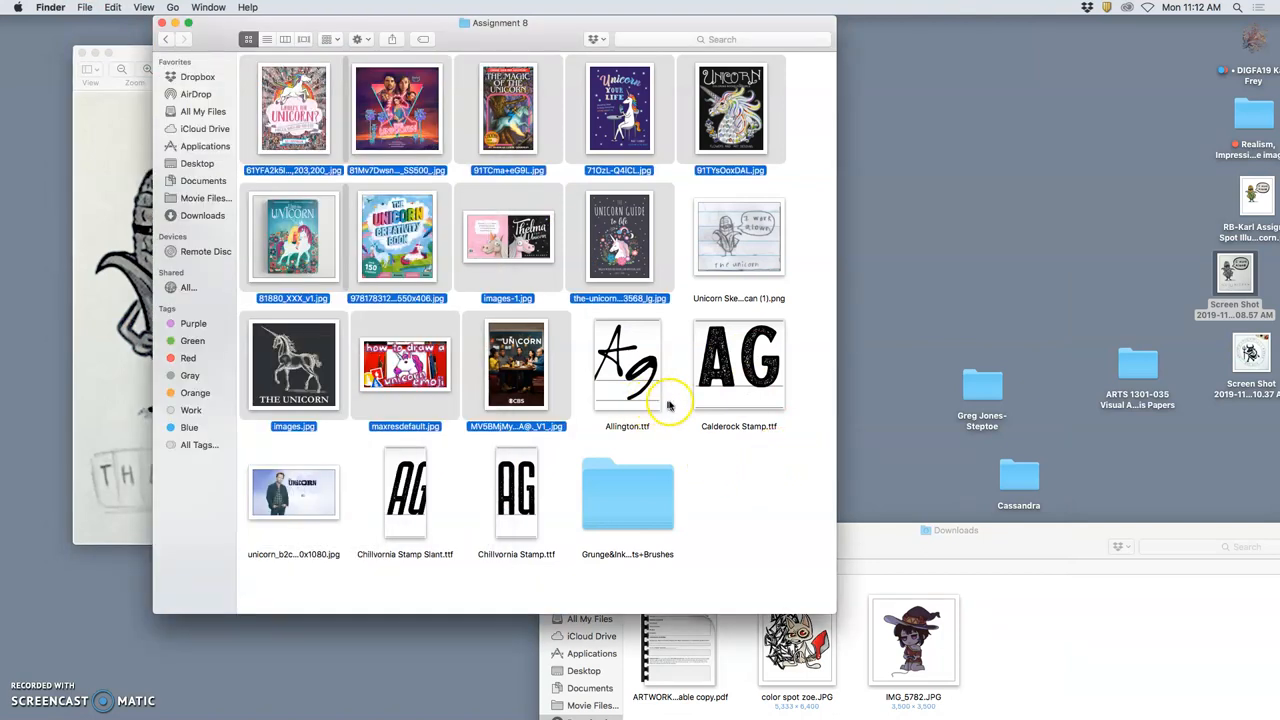
{"action": "mouse_move", "coordinate": [690, 396]}
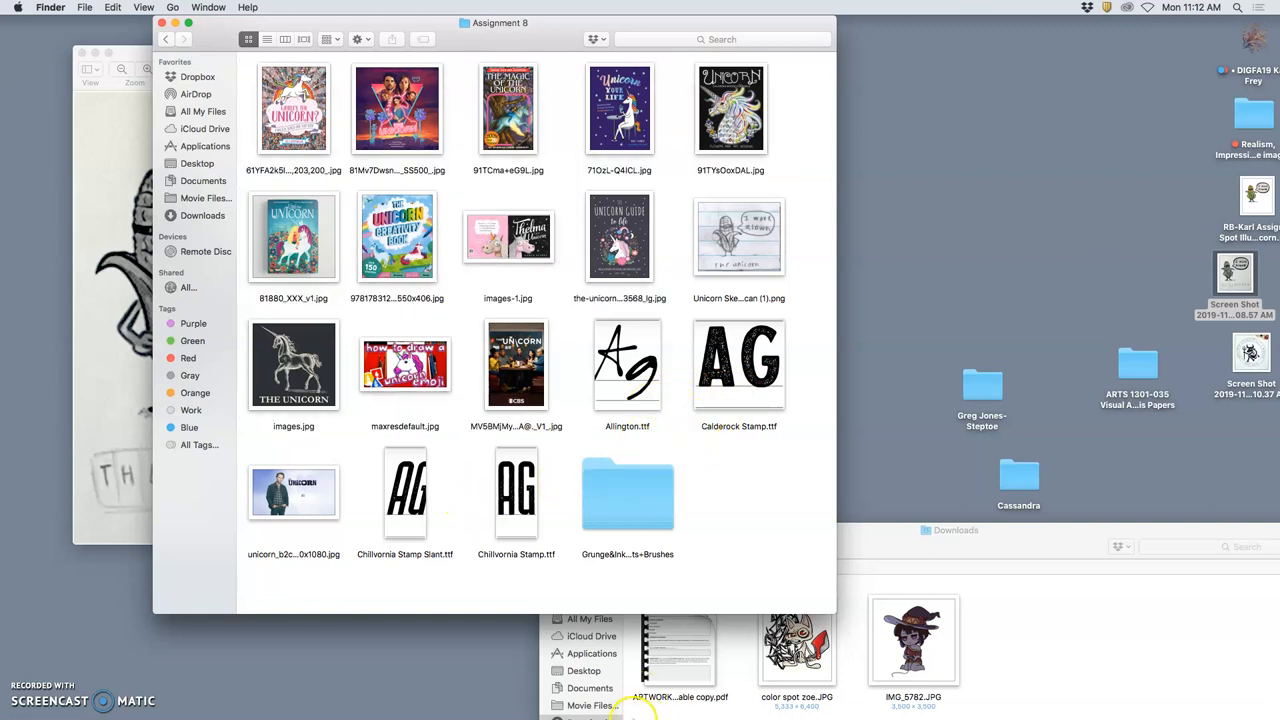
Switch to the browser and load dafont.com in a new tab.
{"action": "left_click", "coordinate": [208, 696]}
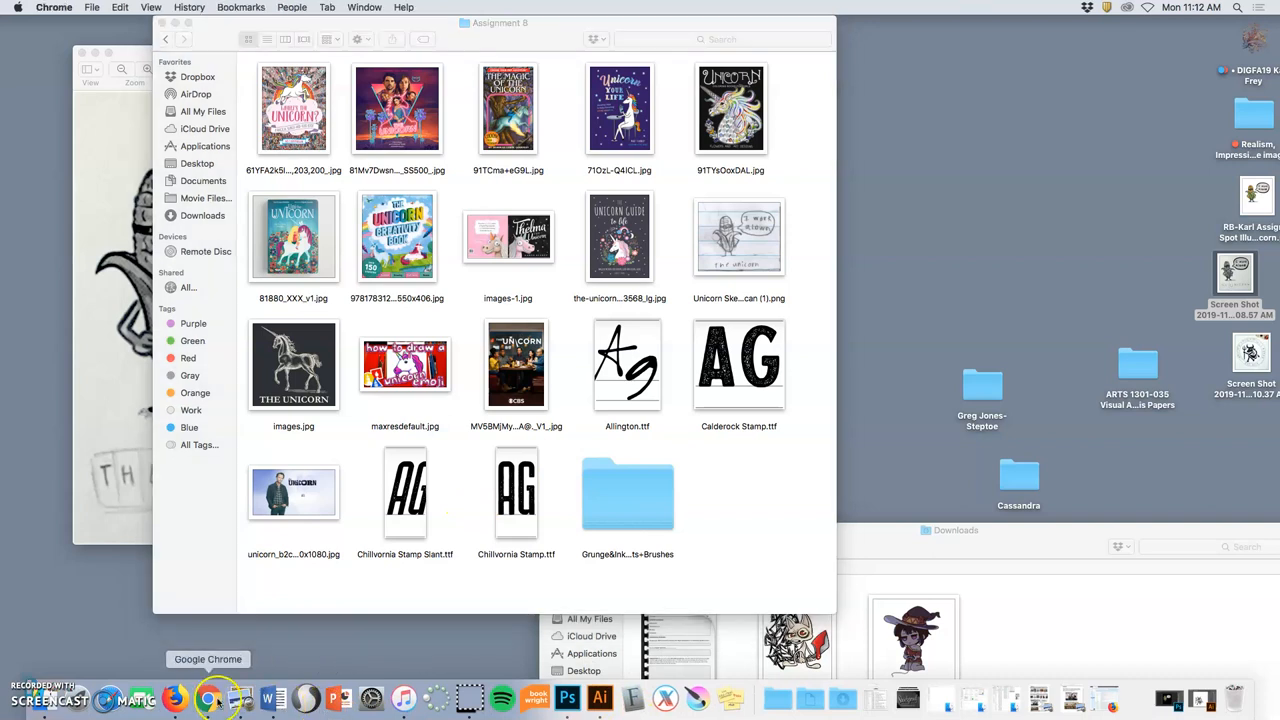
{"action": "left_click", "coordinate": [208, 696]}
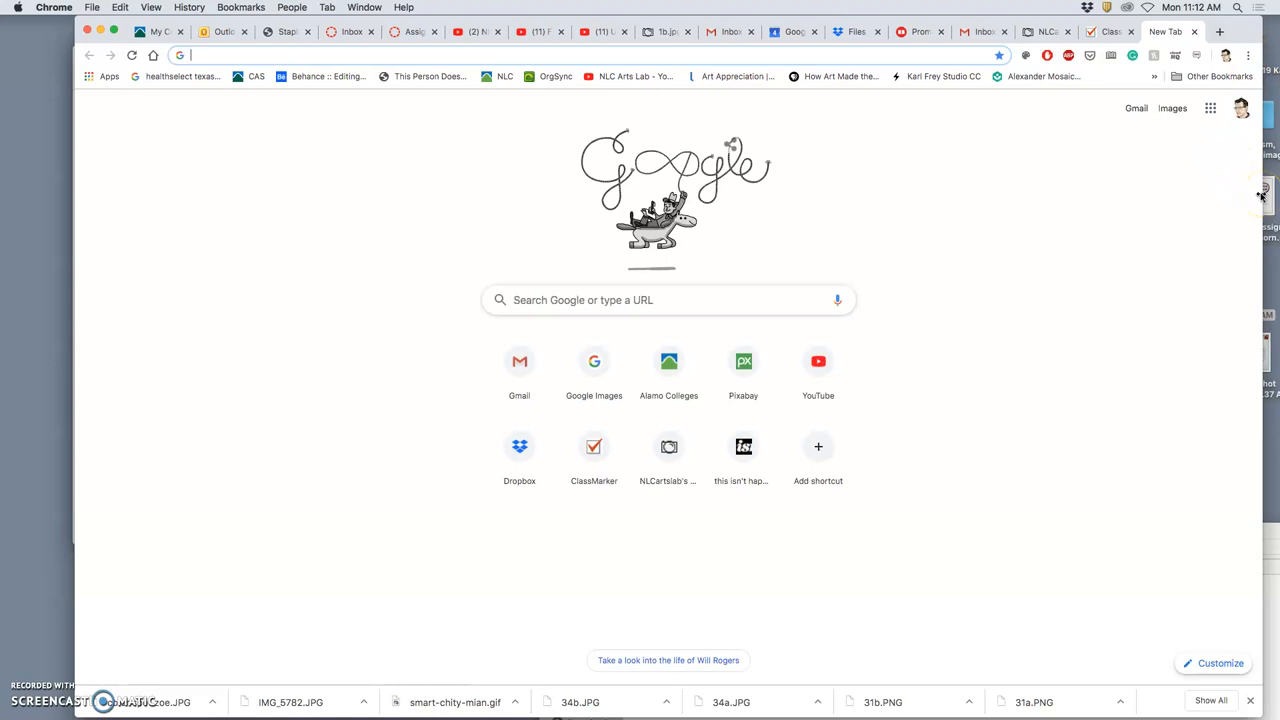
{"action": "mouse_move", "coordinate": [1230, 176]}
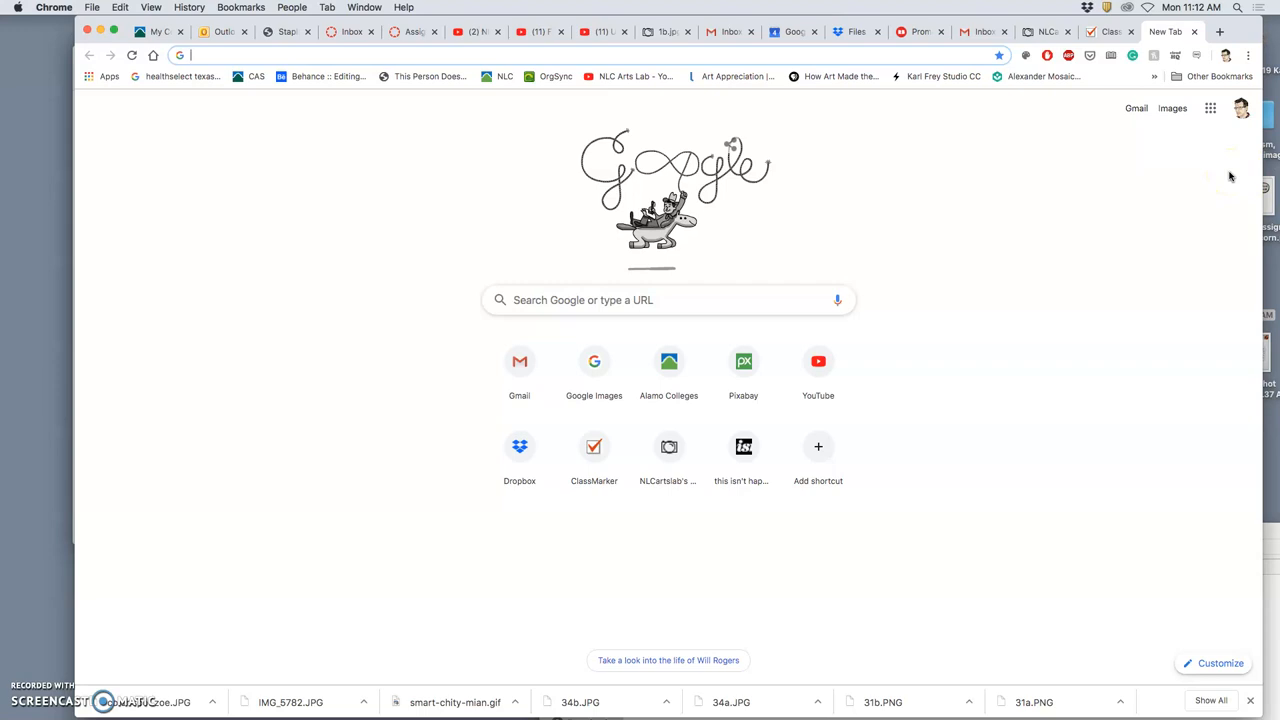
{"action": "type", "text": "dafont.com"}
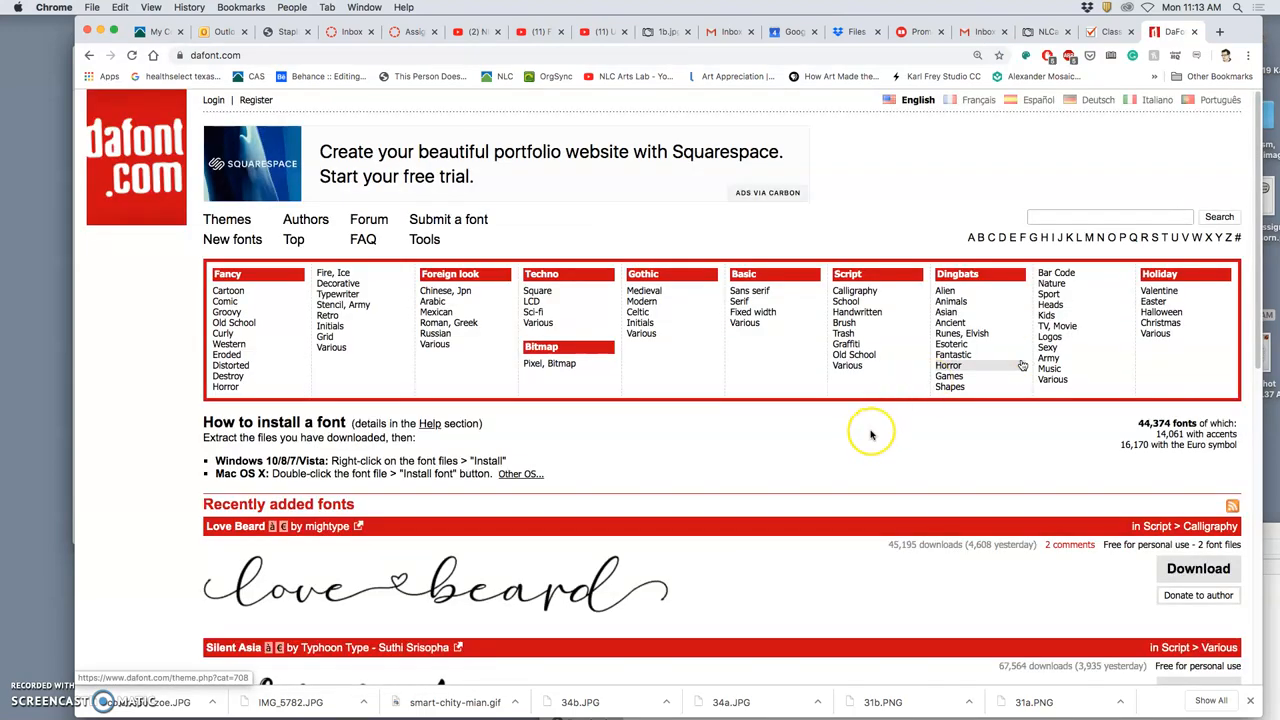
{"action": "scroll", "scroll_direction": "down", "scroll_amount": 3}
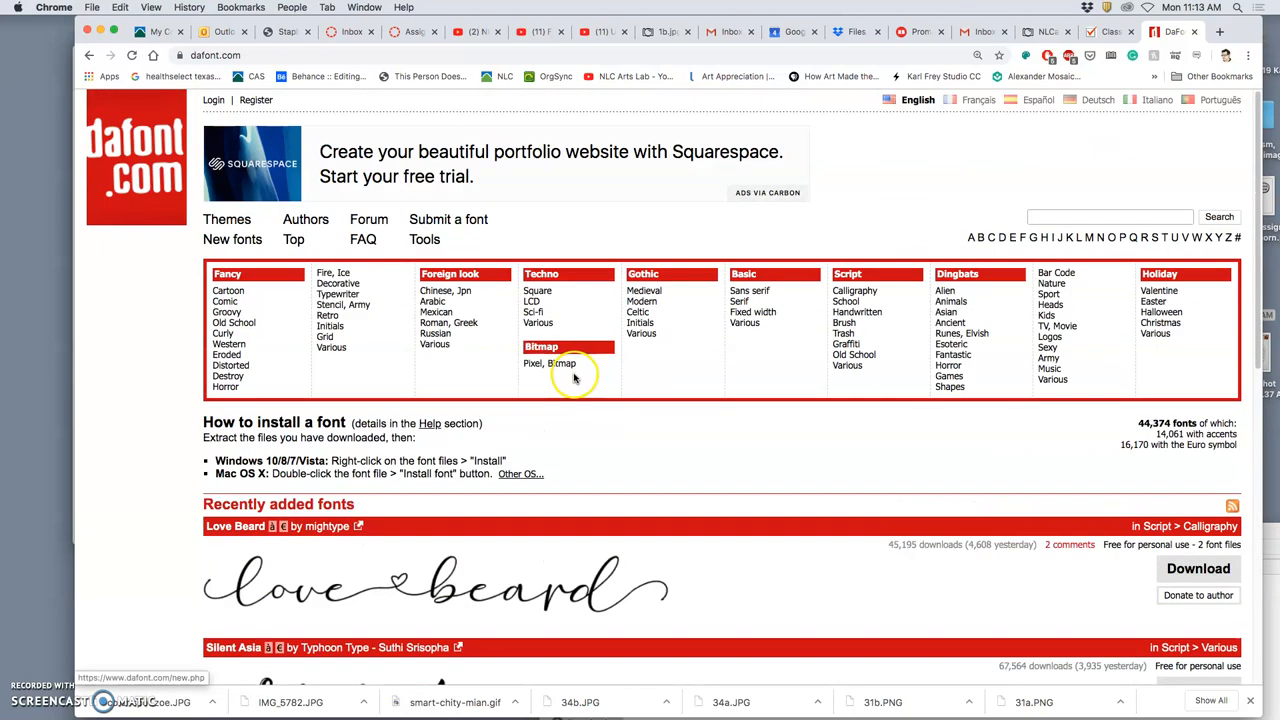
{"action": "left_click", "coordinate": [1108, 216]}
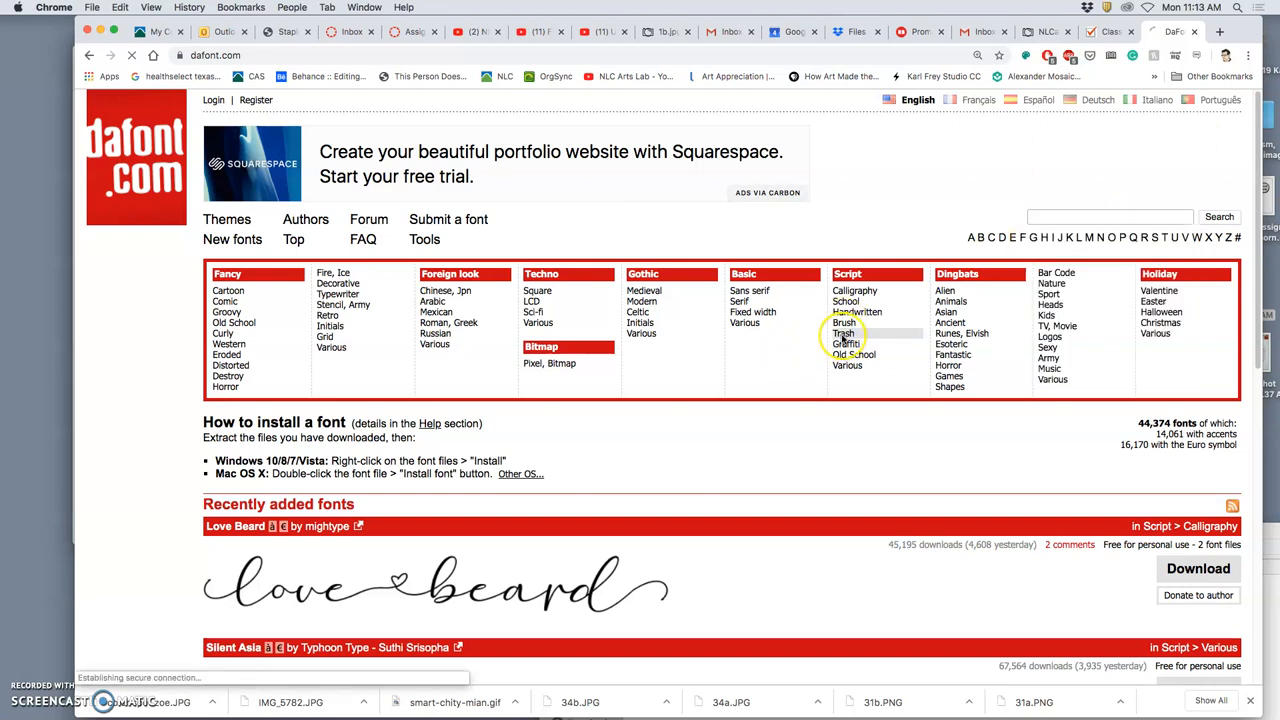
Browse the Script > Trash category and begin a site search for 'Letterpress'.
{"action": "left_click", "coordinate": [844, 332]}
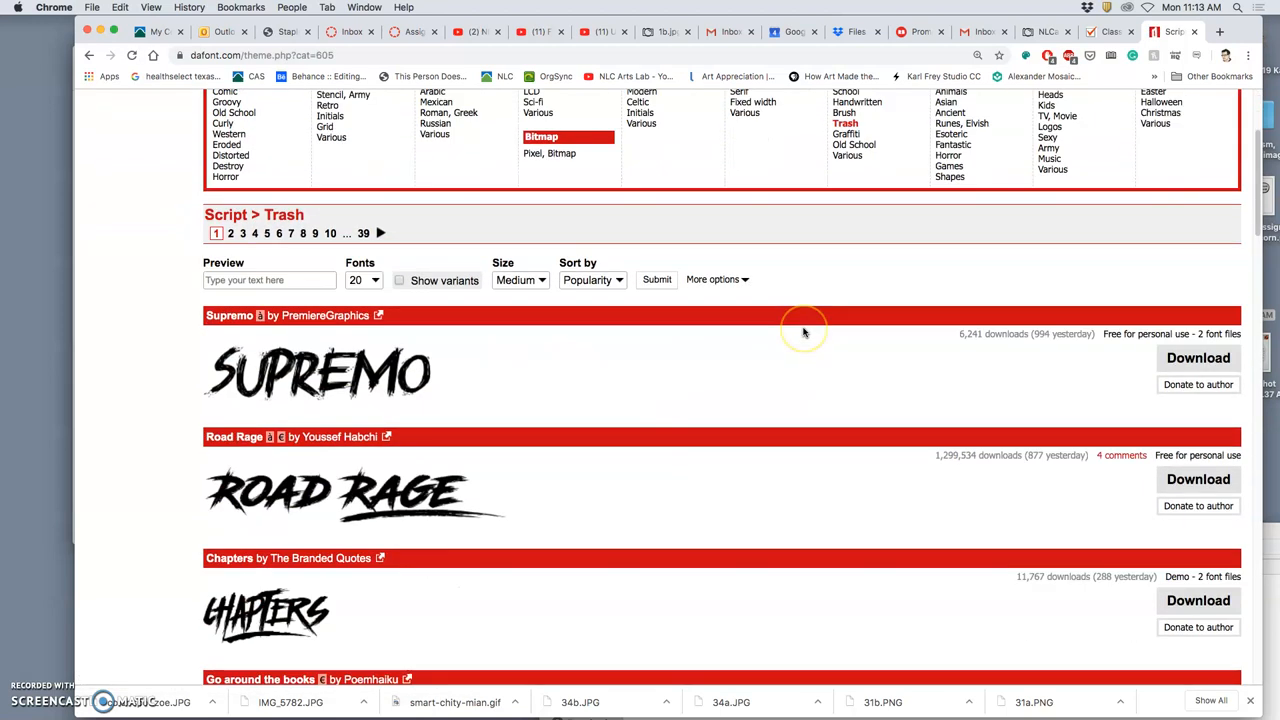
{"action": "scroll", "scroll_direction": "down", "scroll_amount": 3}
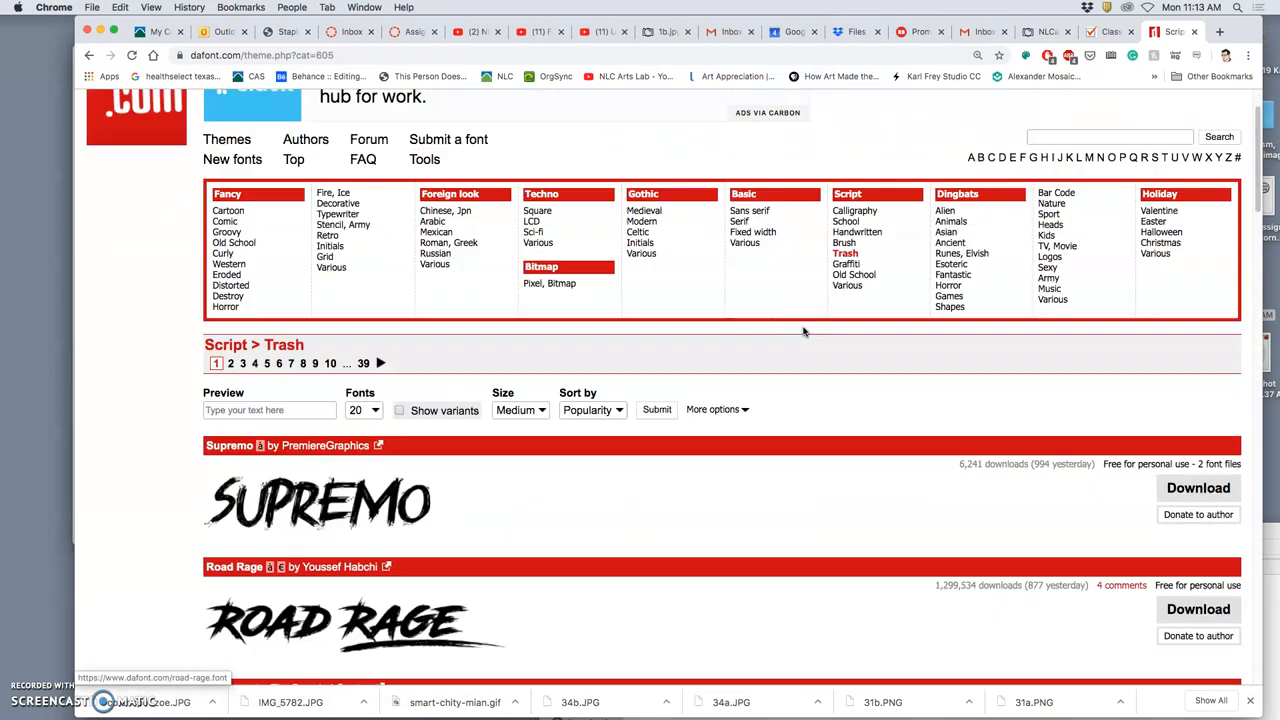
{"action": "left_click", "coordinate": [1108, 216]}
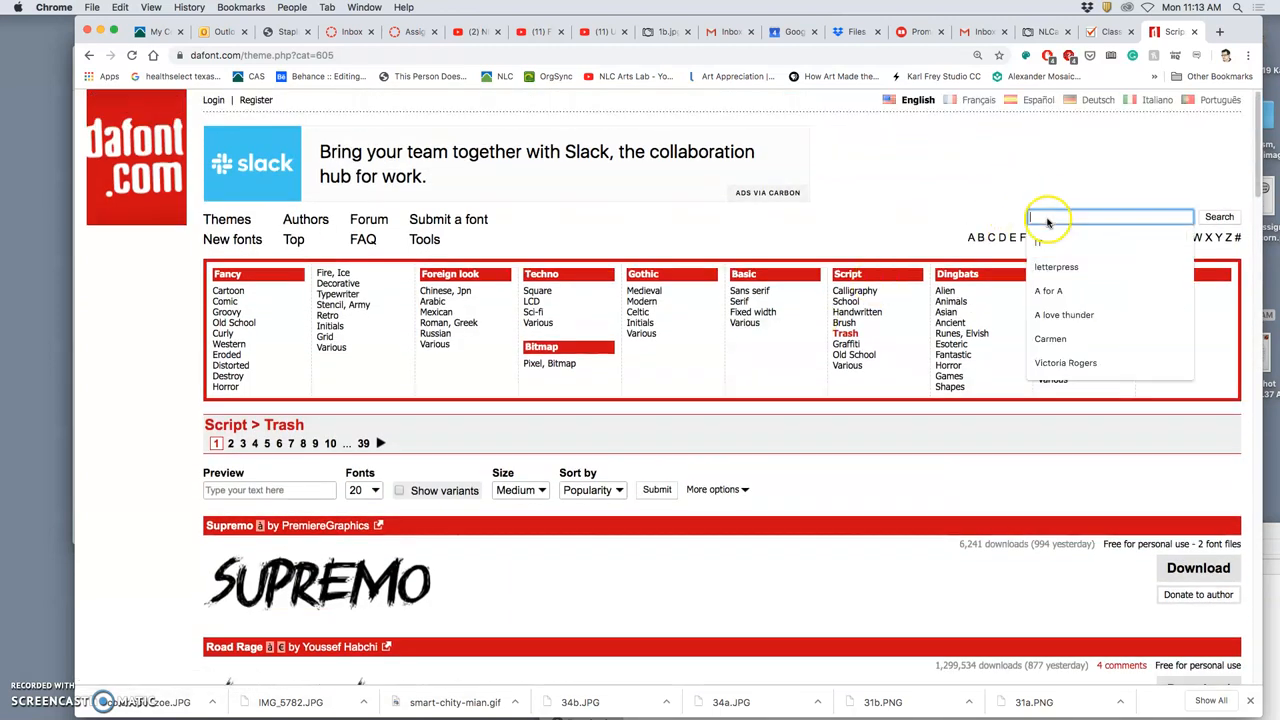
{"action": "type", "text": "Letterpress"}
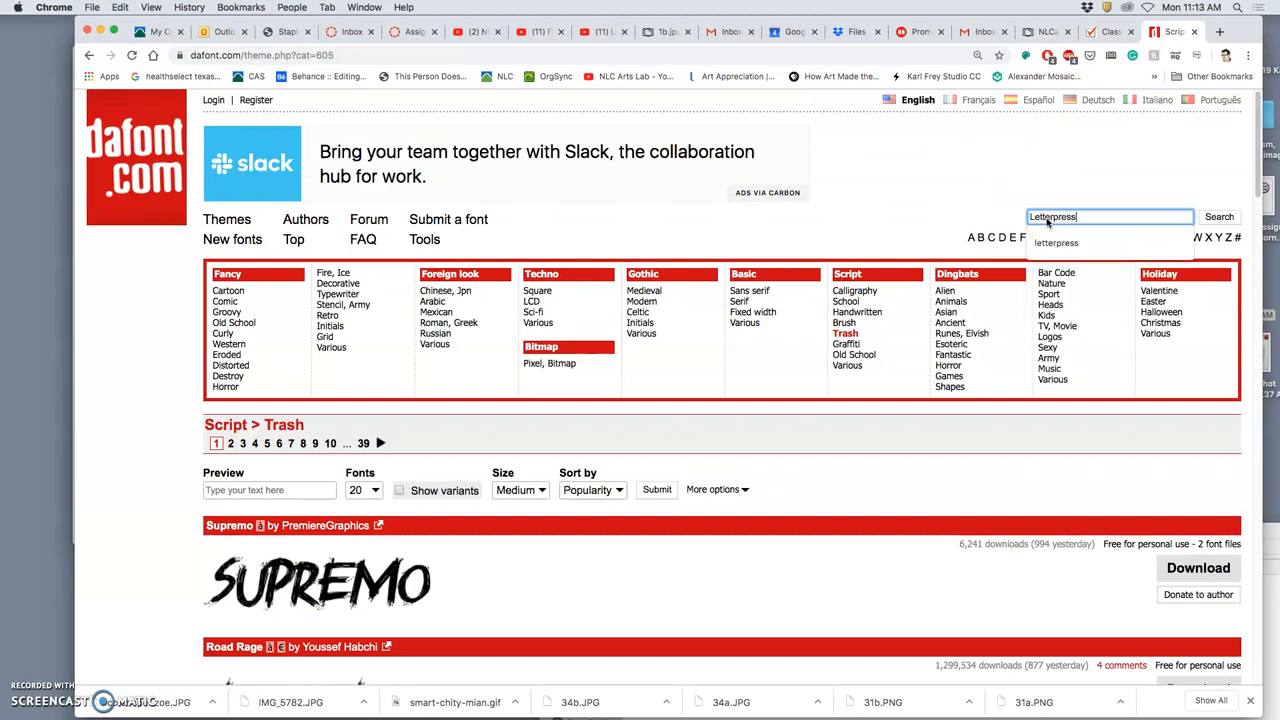
Run the Letterpress search and look through the three results.
{"action": "left_click", "coordinate": [1220, 216]}
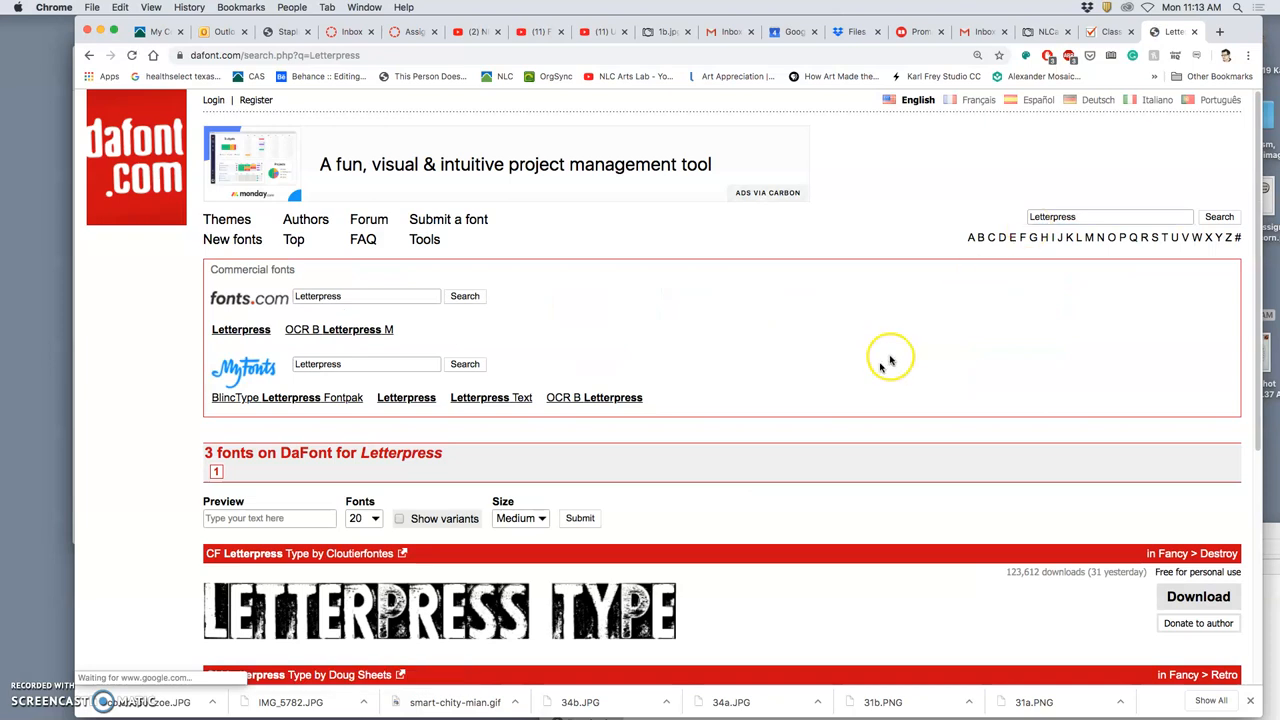
{"action": "scroll", "scroll_direction": "down", "scroll_amount": 3}
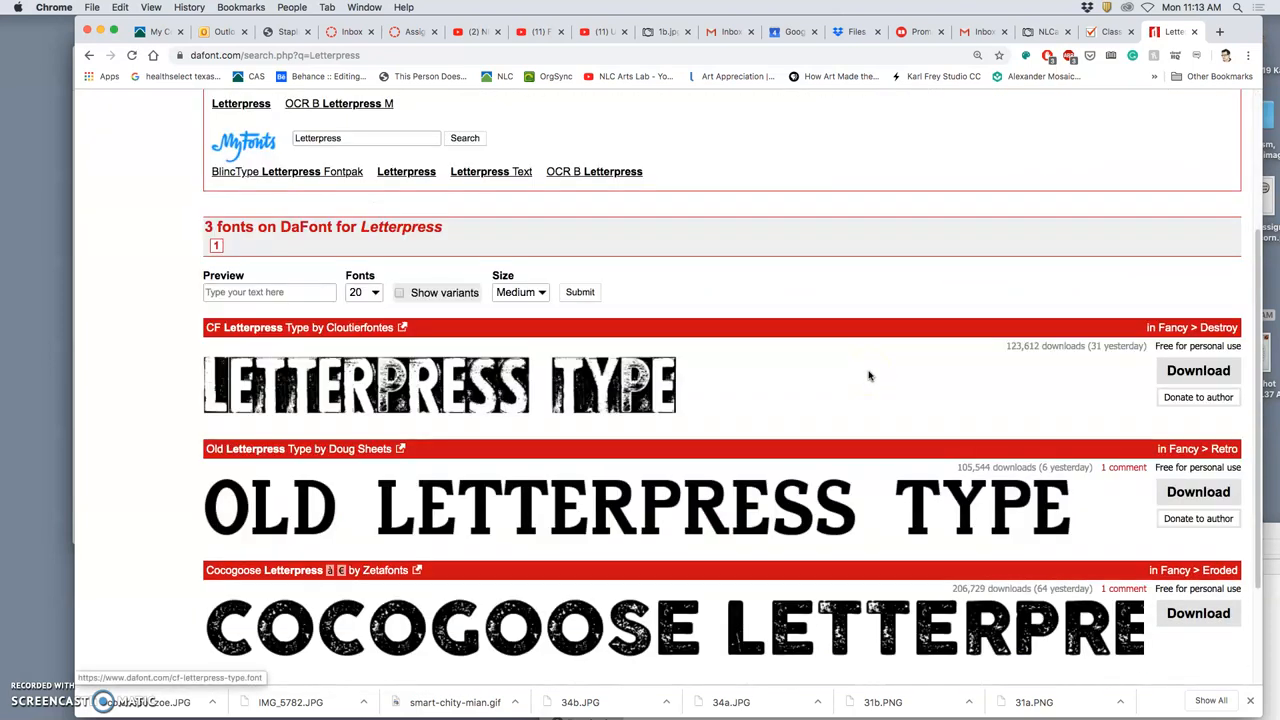
{"action": "scroll", "scroll_direction": "down", "scroll_amount": 3}
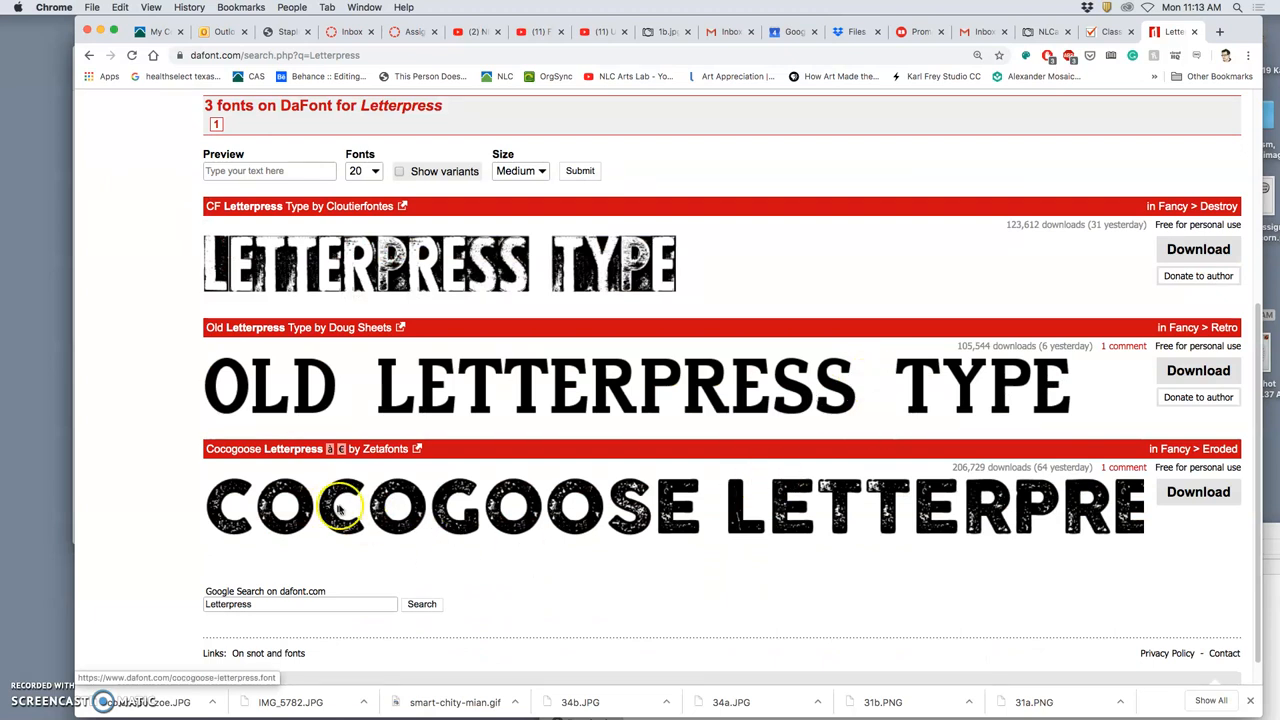
{"action": "mouse_move", "coordinate": [688, 524]}
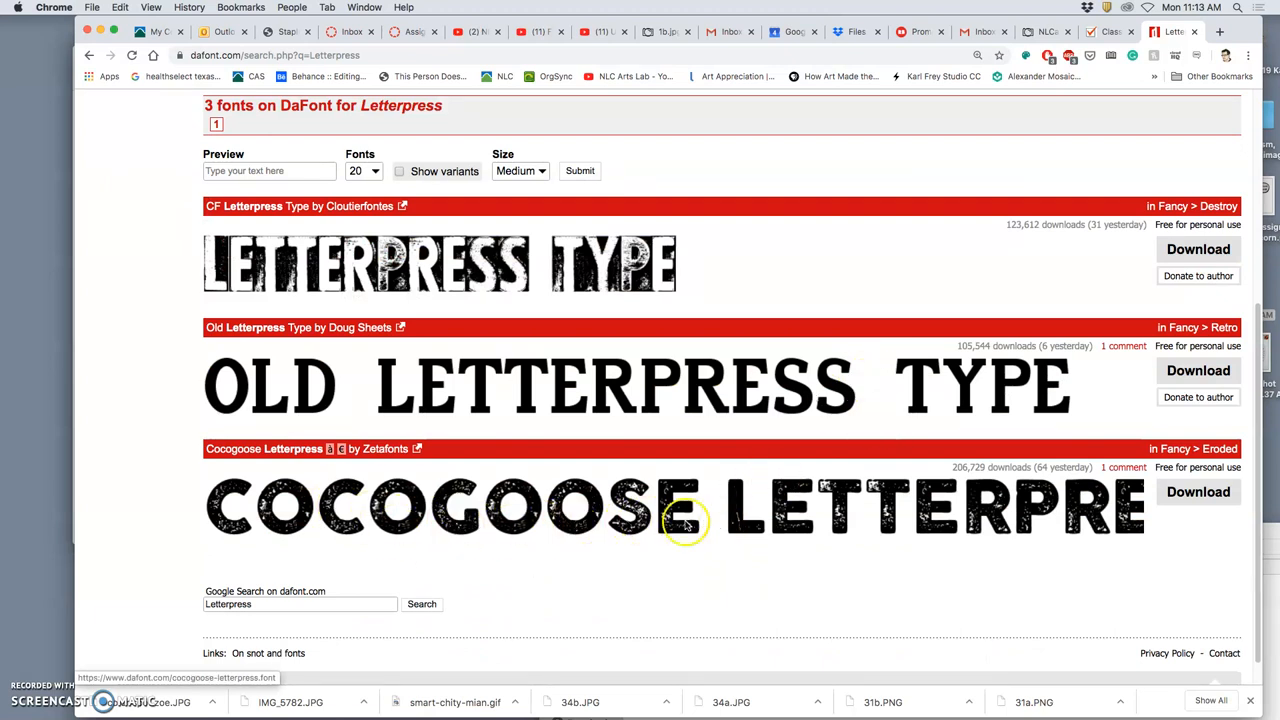
{"action": "mouse_move", "coordinate": [464, 528]}
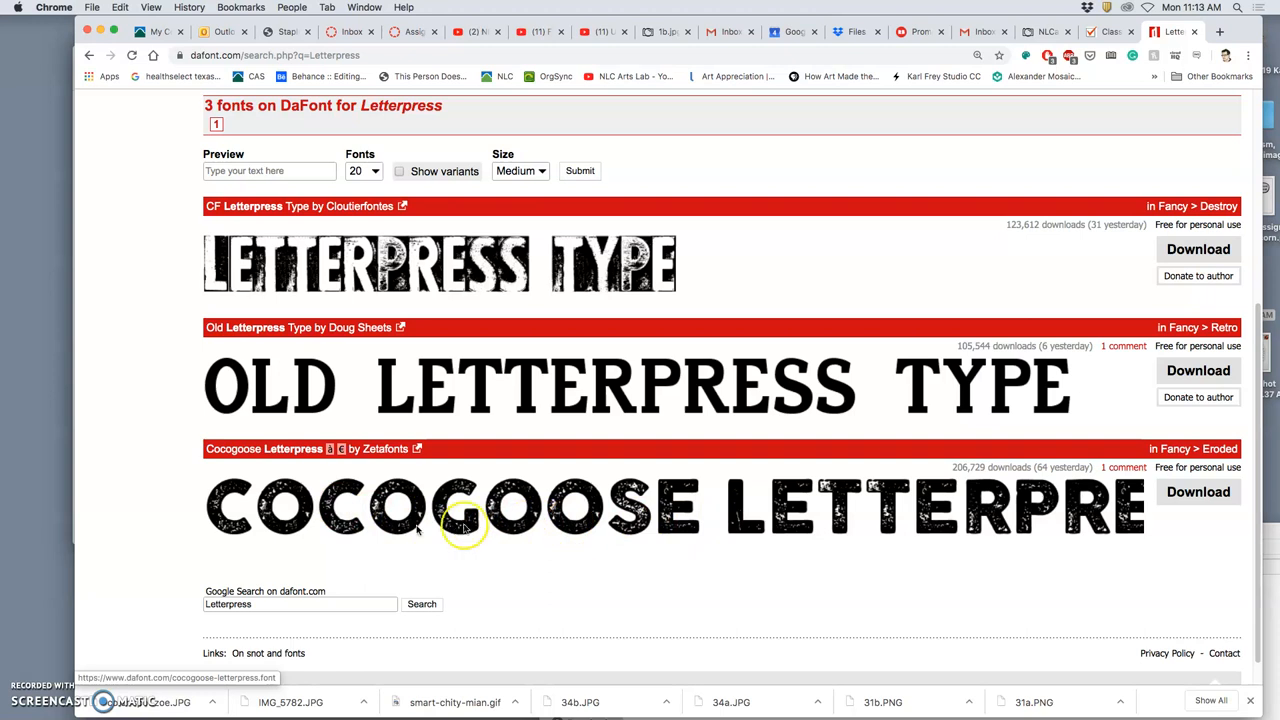
{"action": "mouse_move", "coordinate": [610, 510]}
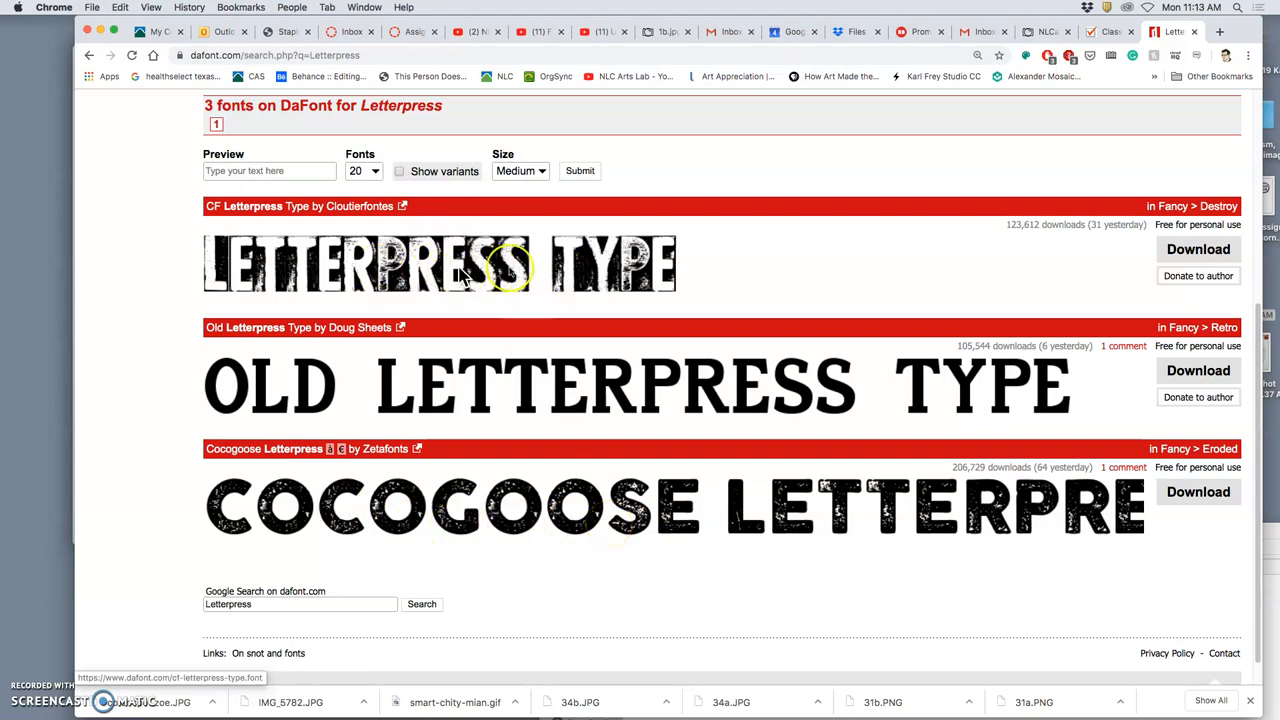
Download CF Letterpress Type and Cocogoose Letterpress, then go to the CF Letterpress Type page.
{"action": "left_click", "coordinate": [1198, 248]}
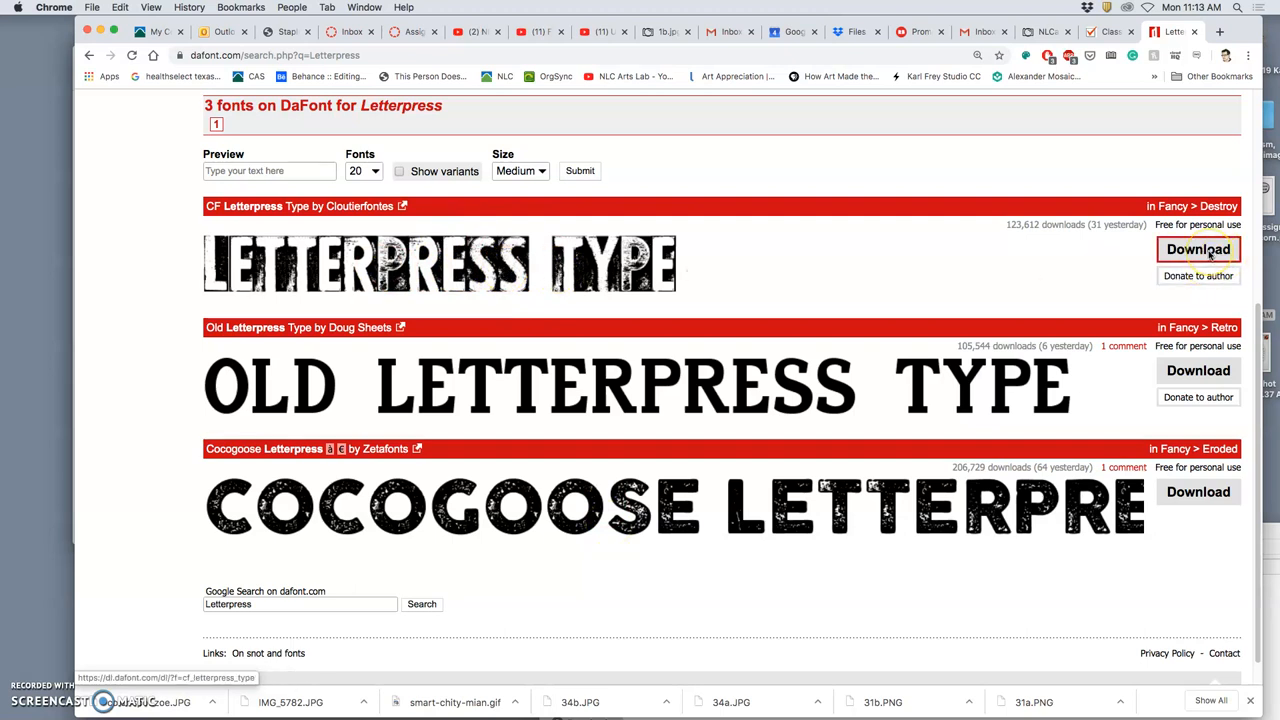
{"action": "left_click", "coordinate": [1198, 248]}
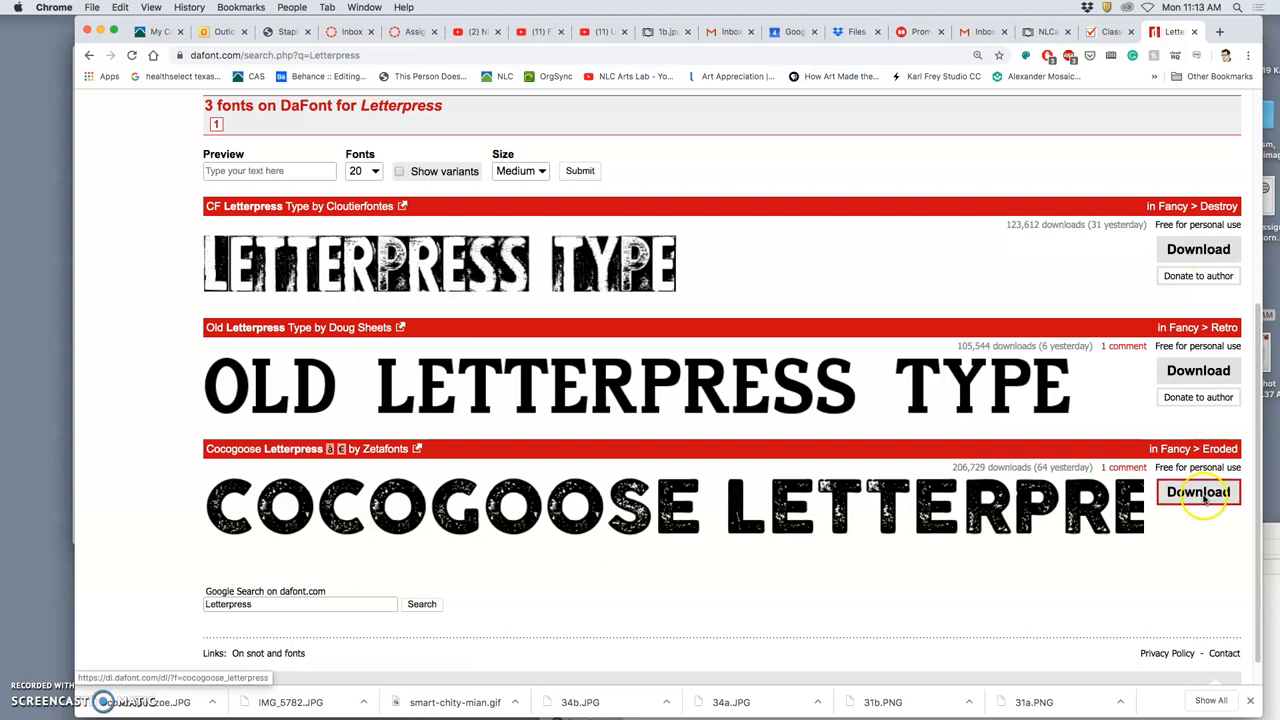
{"action": "left_click", "coordinate": [1198, 492]}
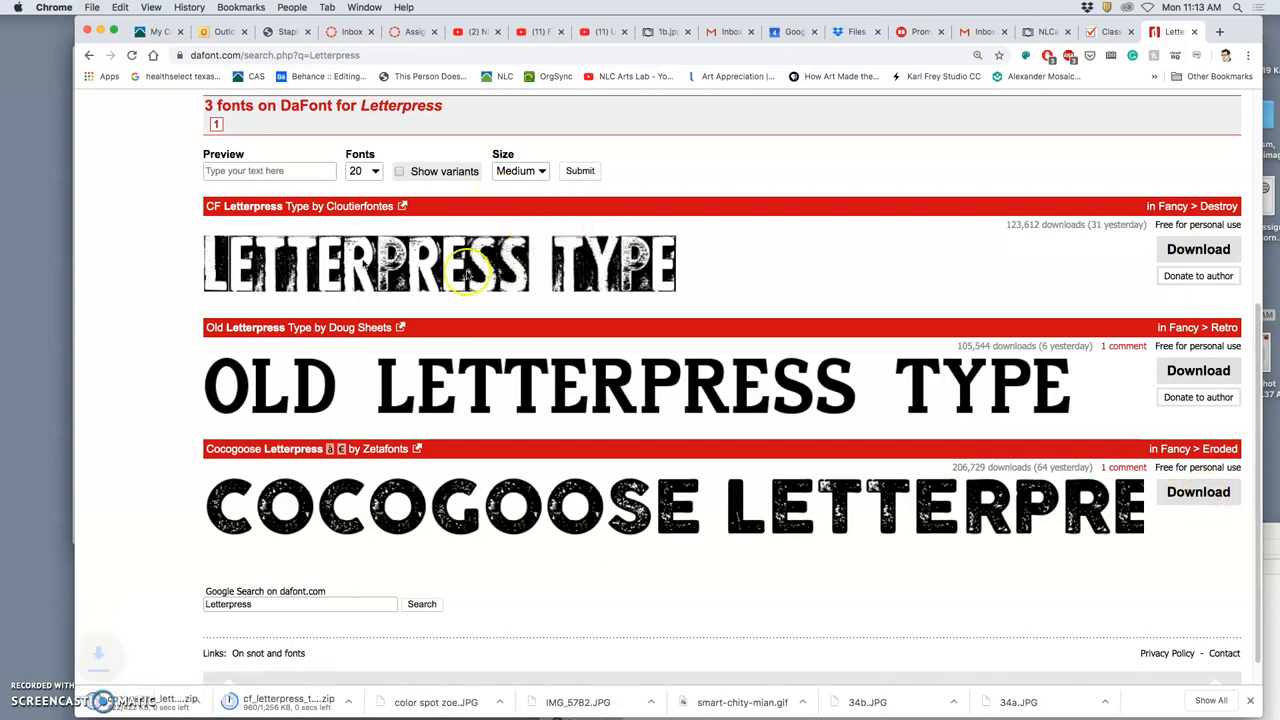
{"action": "left_click", "coordinate": [1198, 248]}
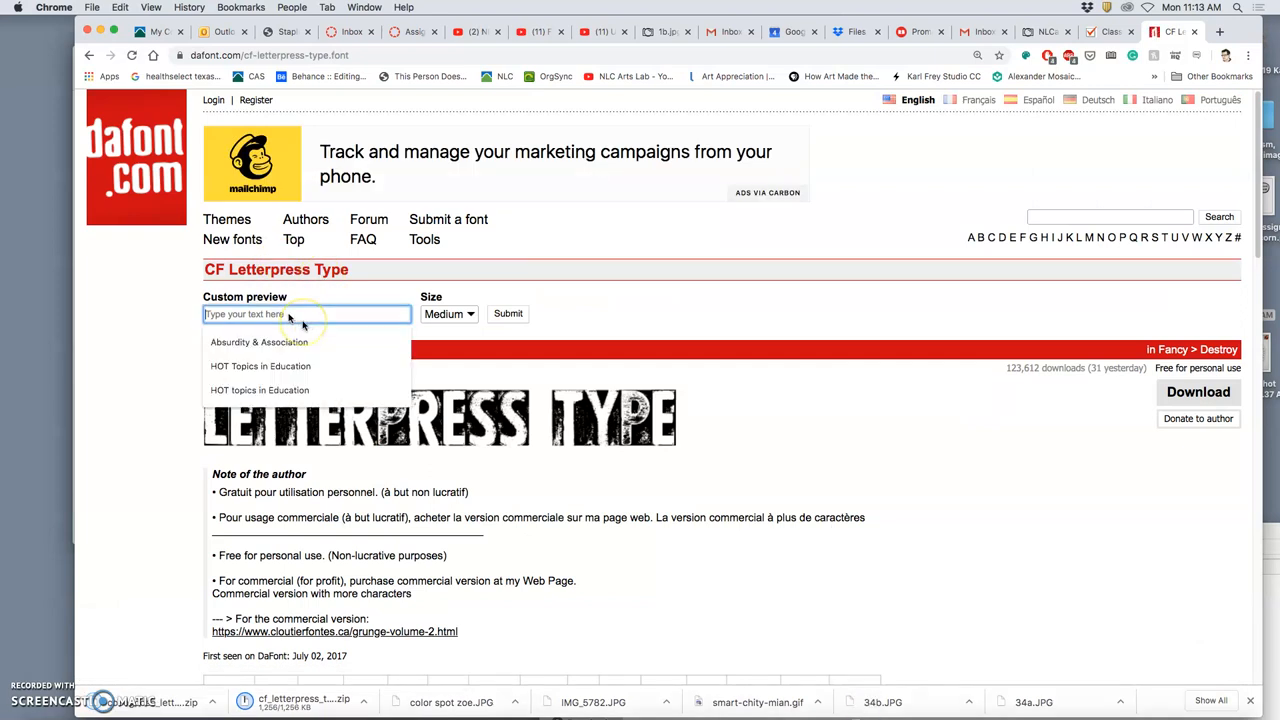
Preview 'The Unicorn' in CF Letterpress Type, then return to the Letterpress results.
{"action": "type", "text": "1"}
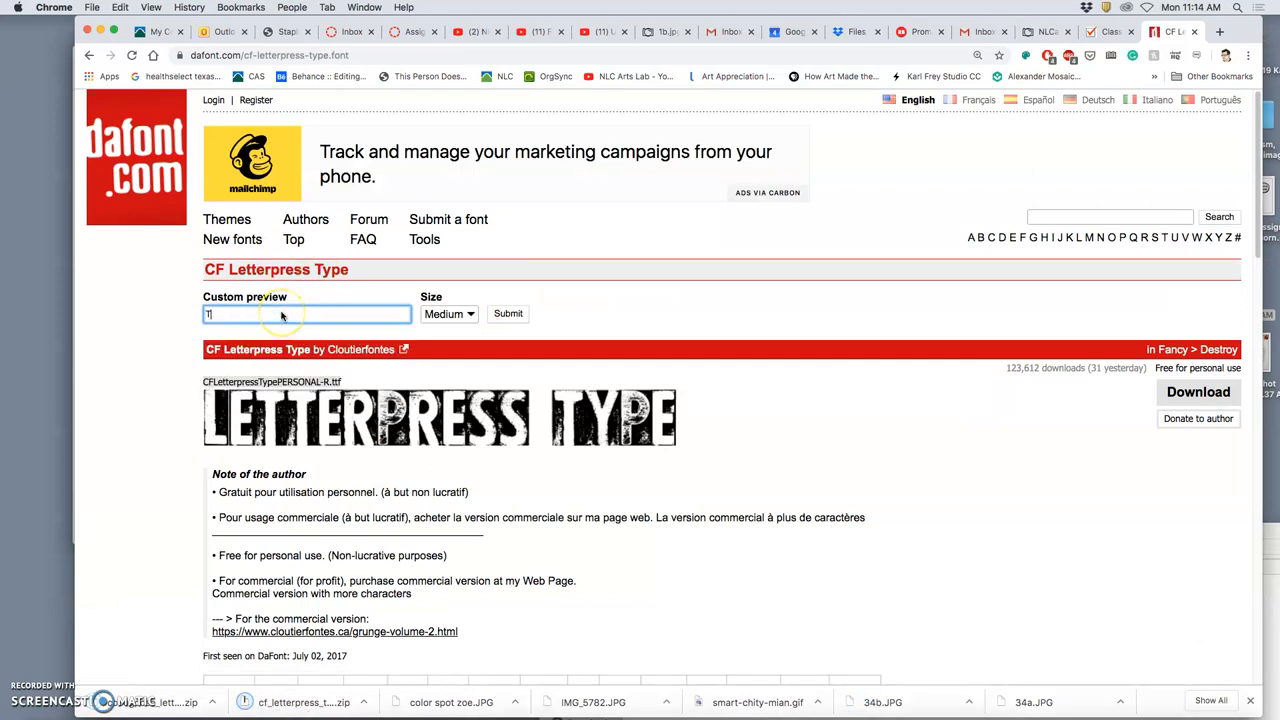
{"action": "type", "text": "he"}
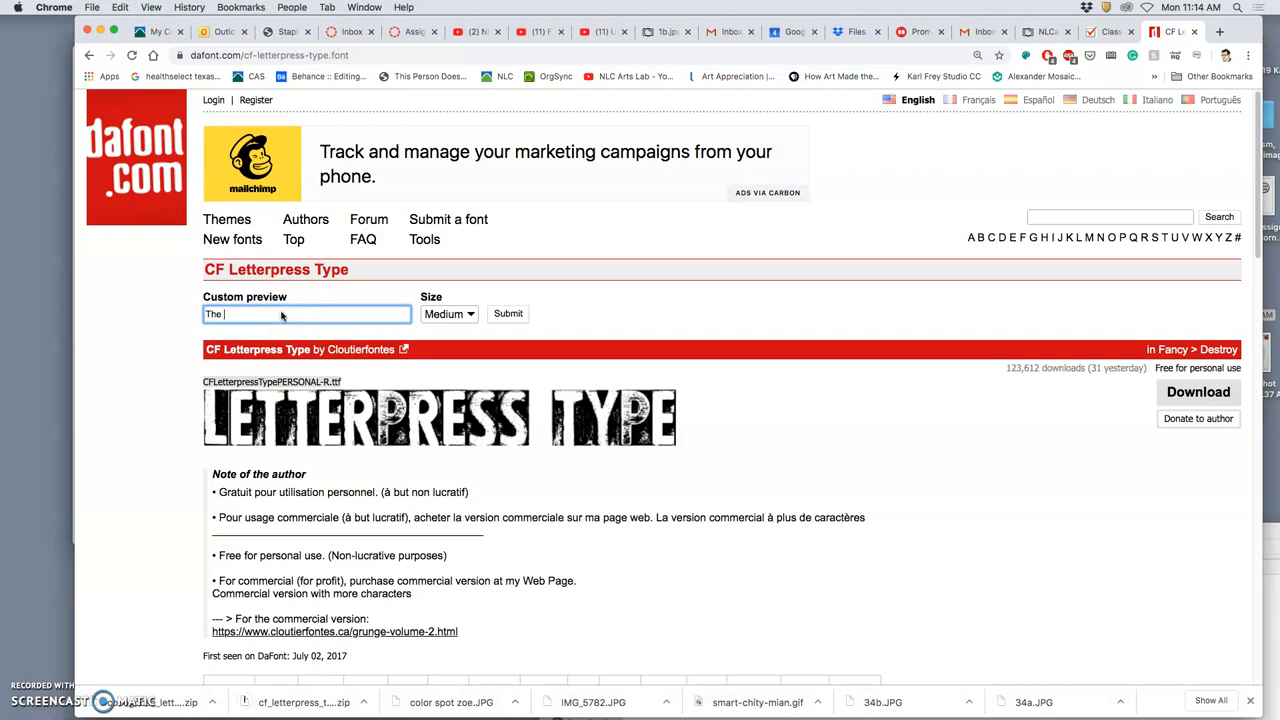
{"action": "type", "text": "L"}
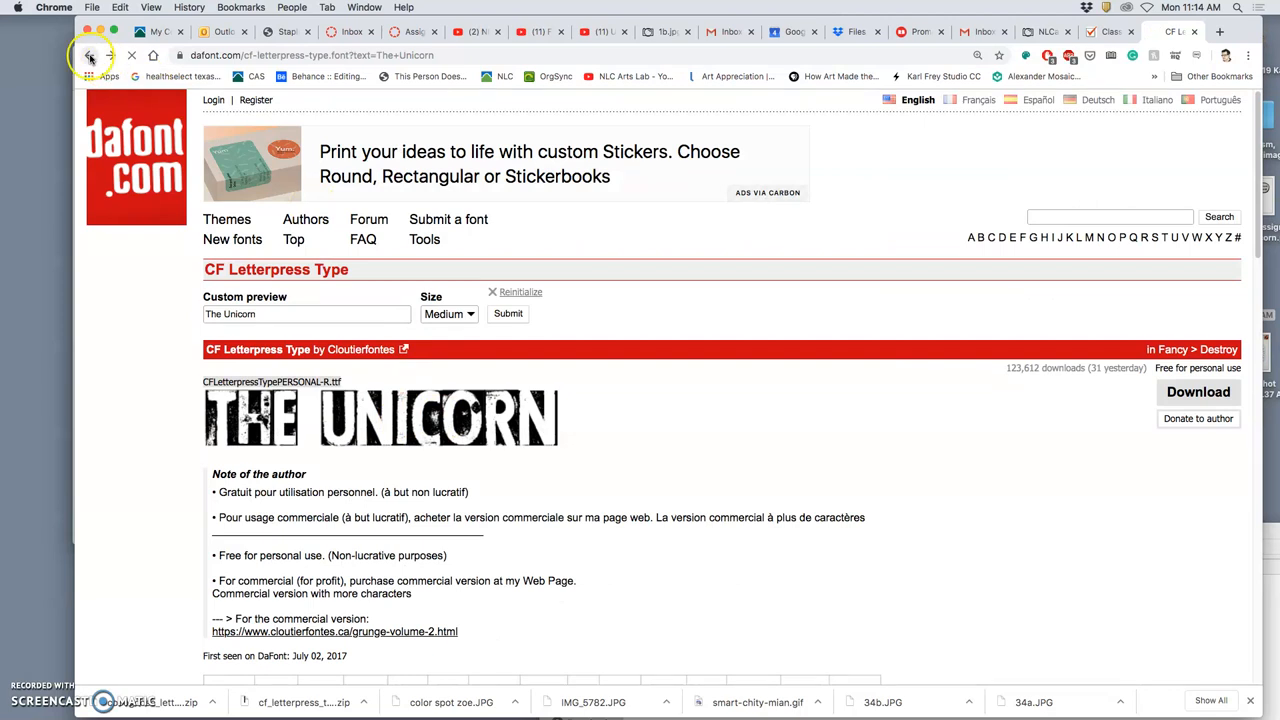
{"action": "left_click", "coordinate": [90, 56]}
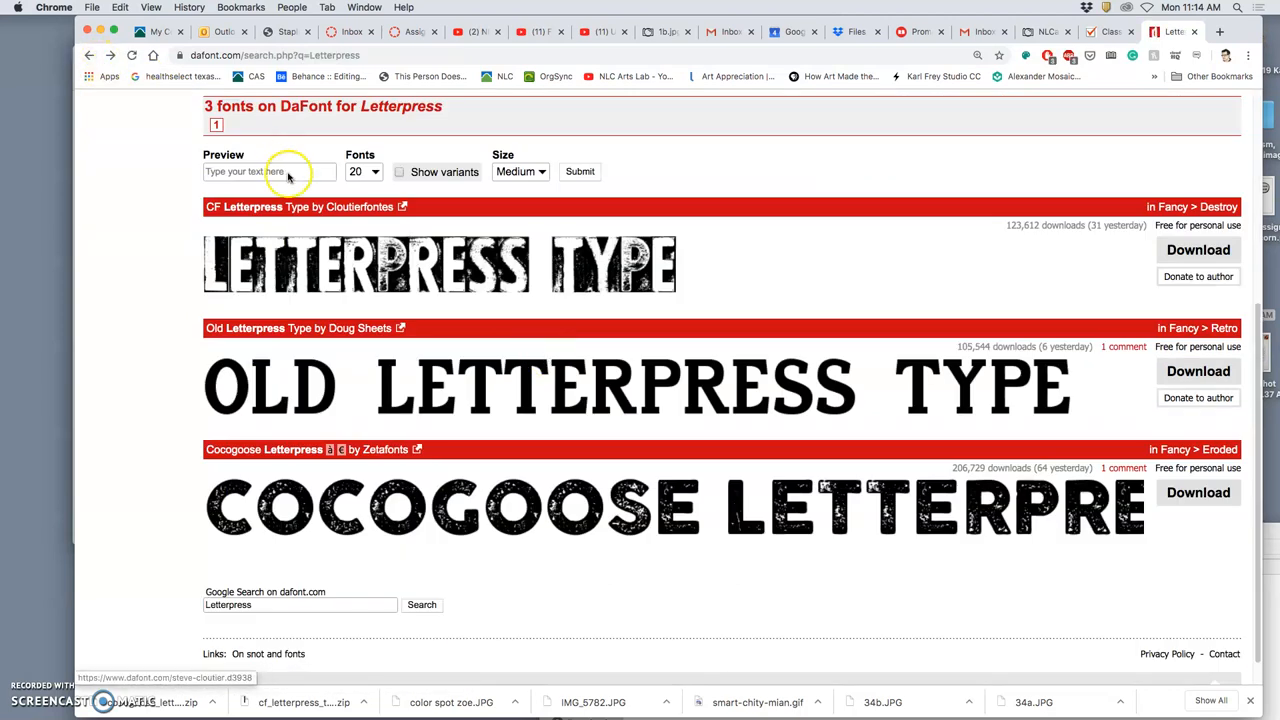
Set 'The Unicorn' as the preview text for all three Letterpress results.
{"action": "left_click", "coordinate": [270, 172]}
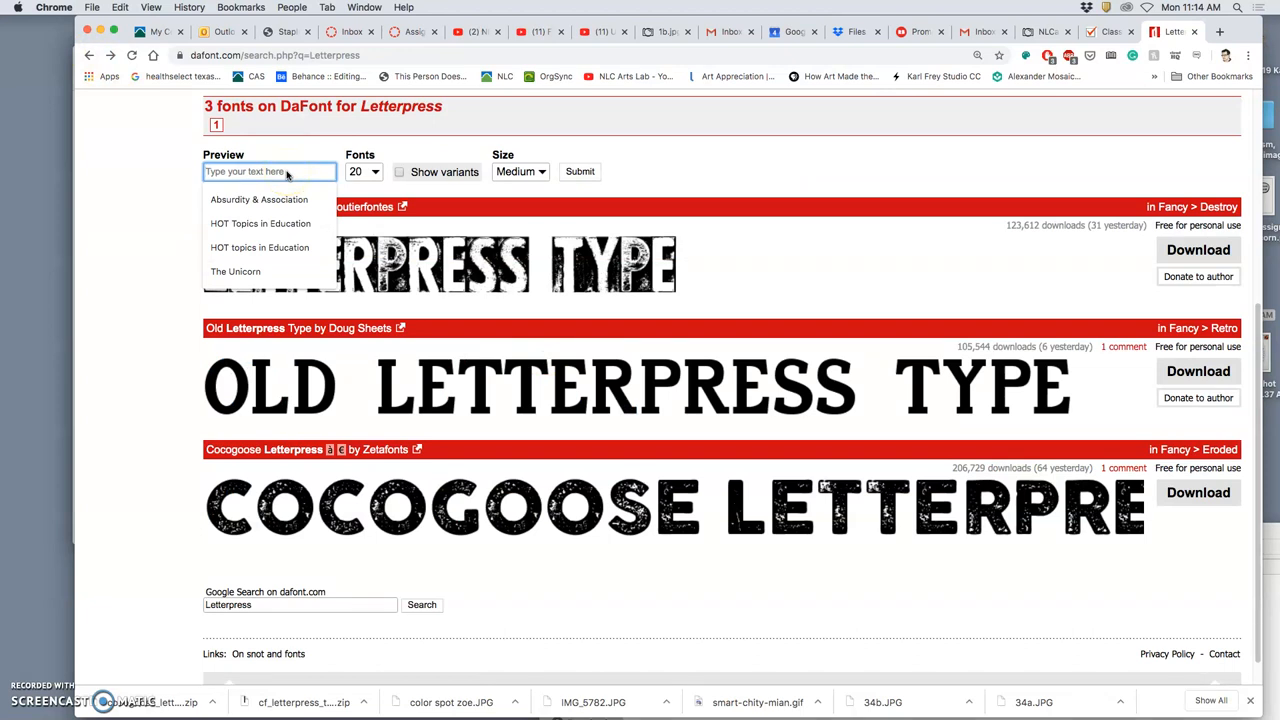
{"action": "type", "text": "The"}
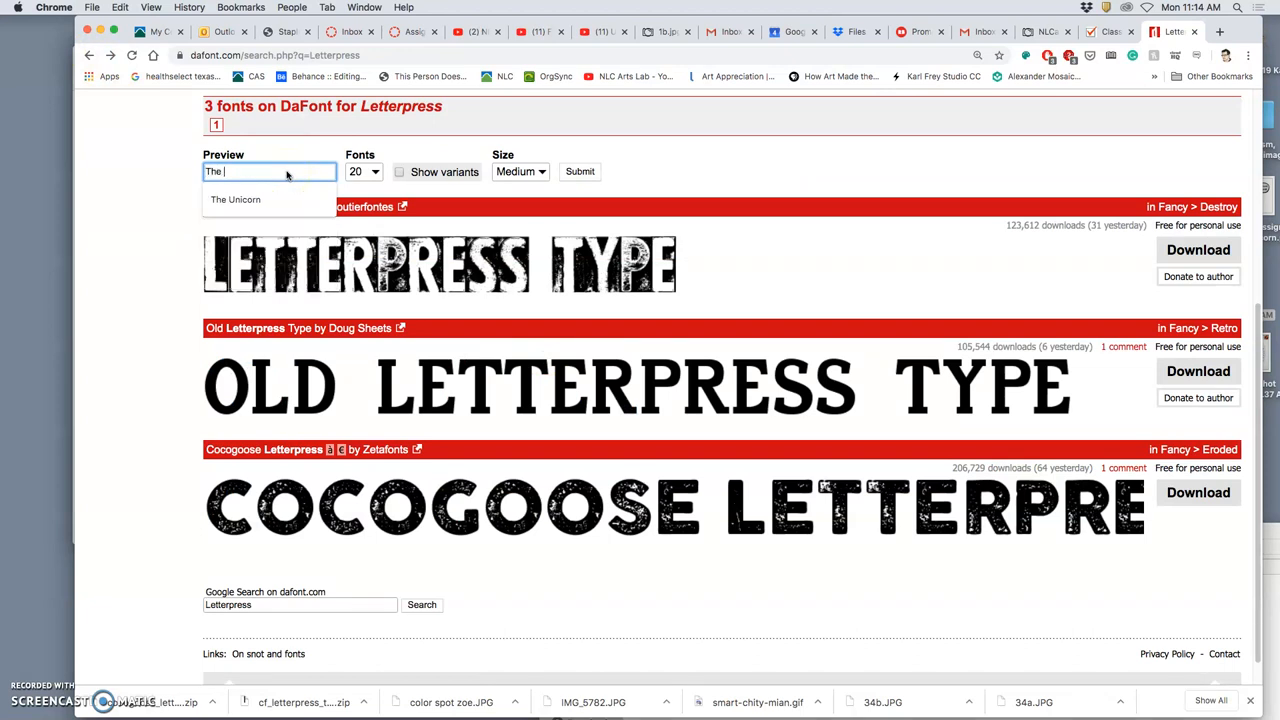
{"action": "left_click", "coordinate": [236, 200]}
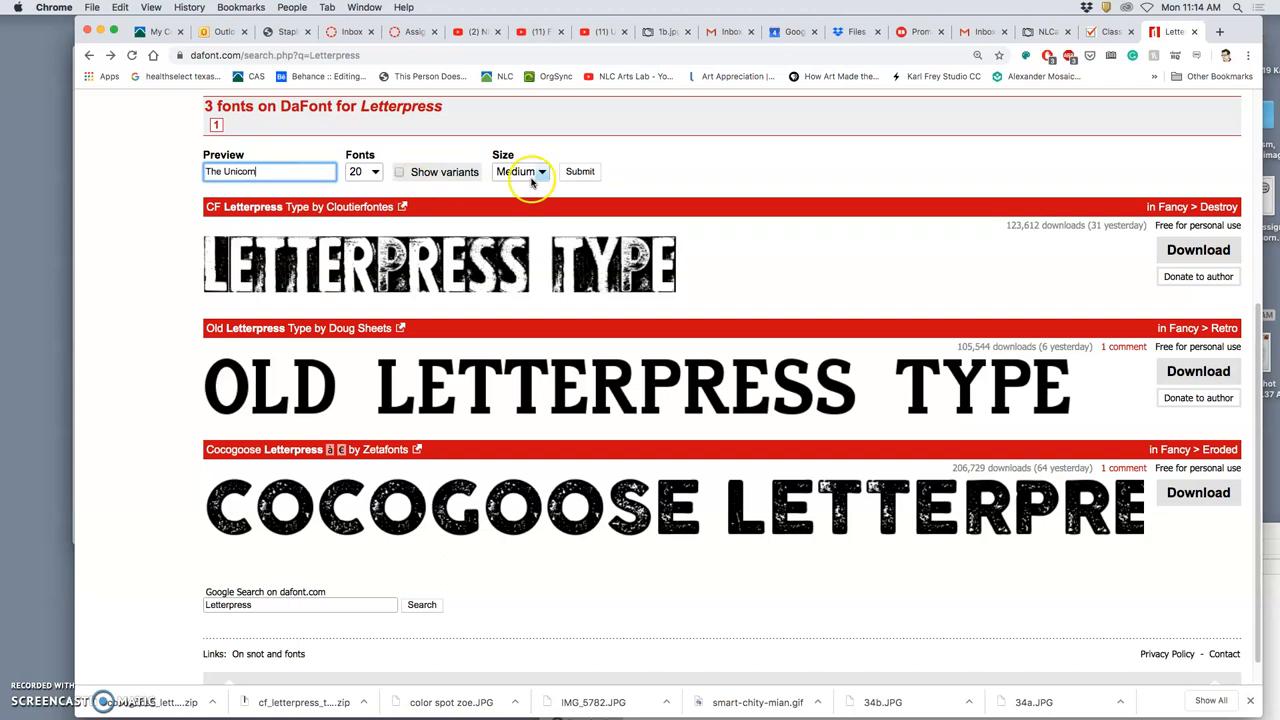
{"action": "left_click", "coordinate": [580, 172]}
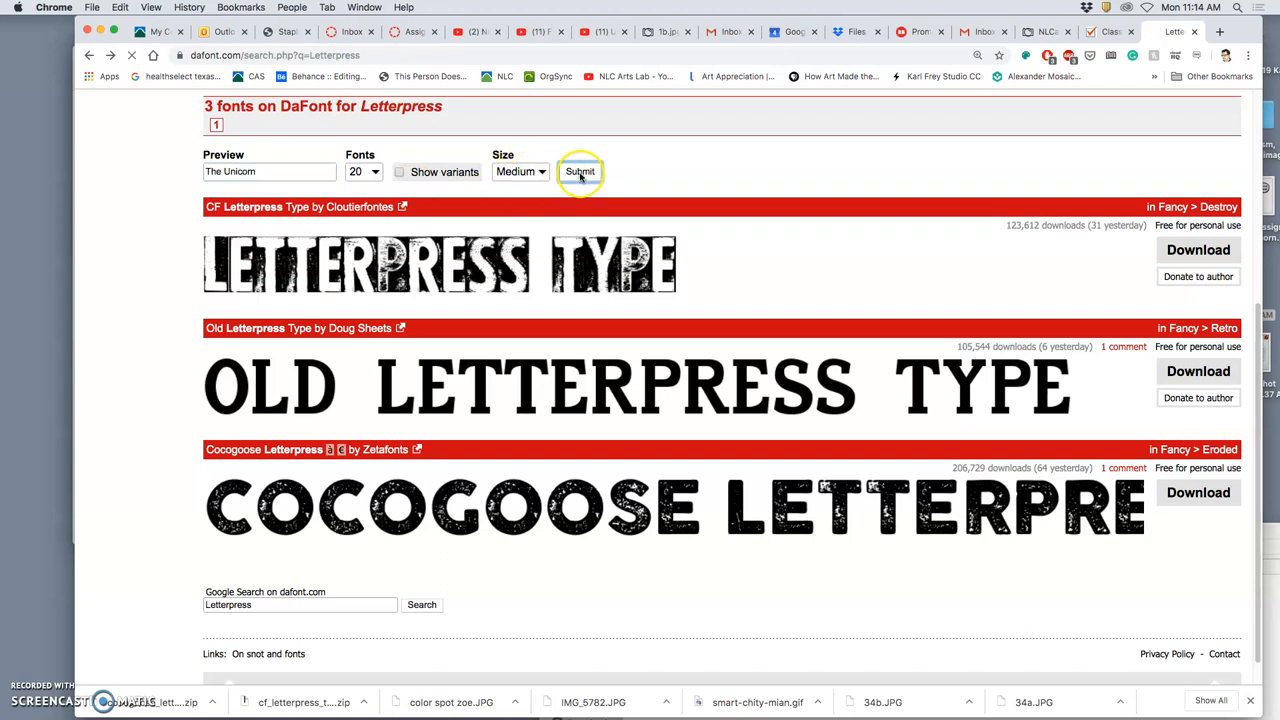
{"action": "left_click", "coordinate": [580, 172]}
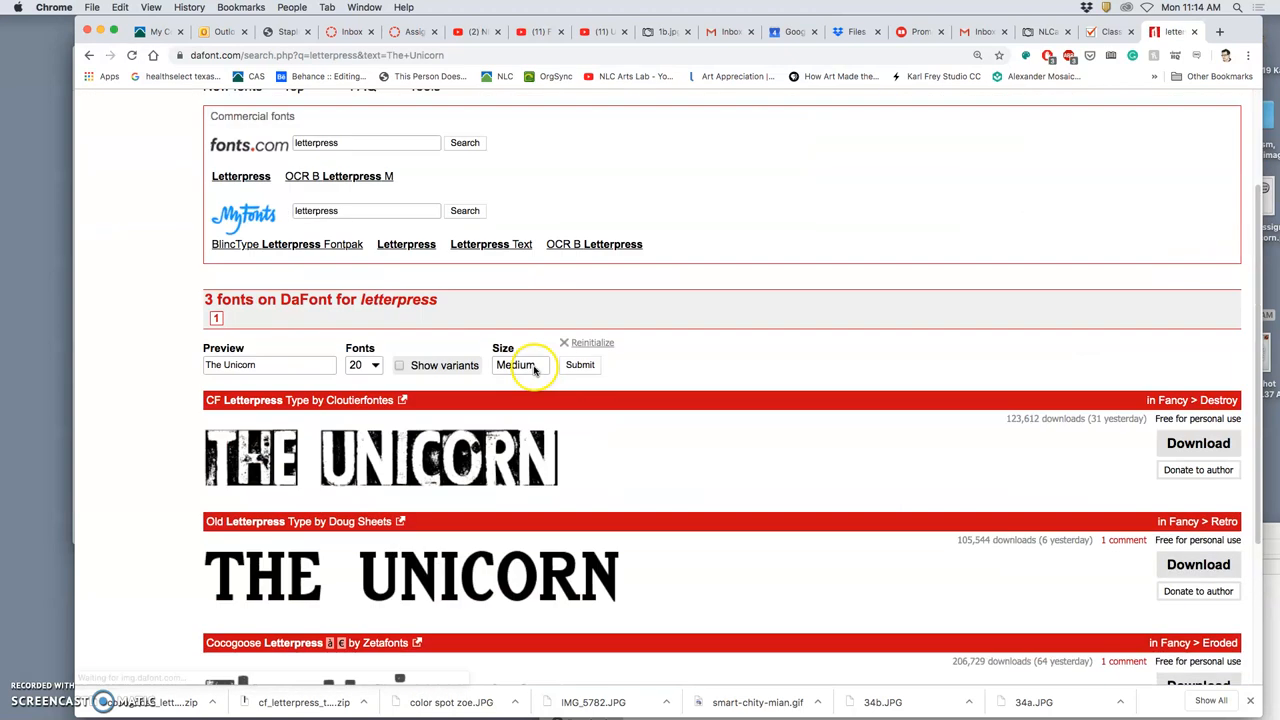
{"action": "scroll", "scroll_direction": "down", "scroll_amount": 3}
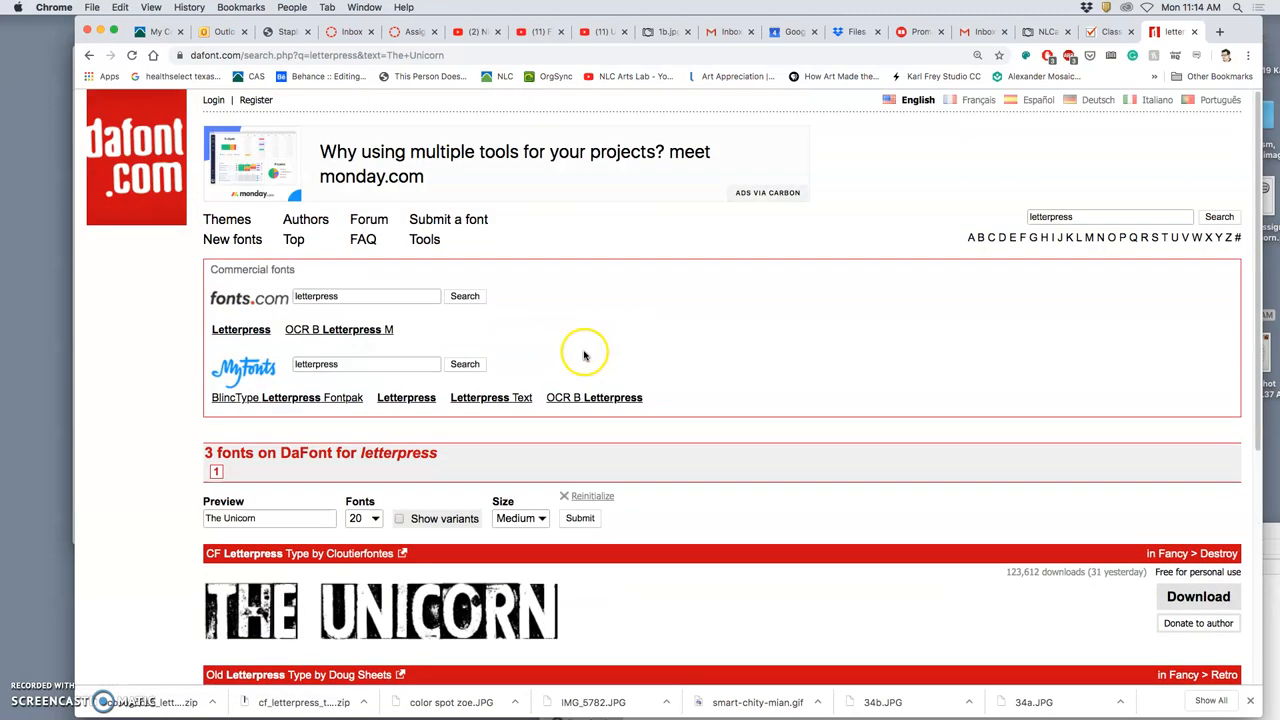
{"action": "mouse_move", "coordinate": [1078, 218]}
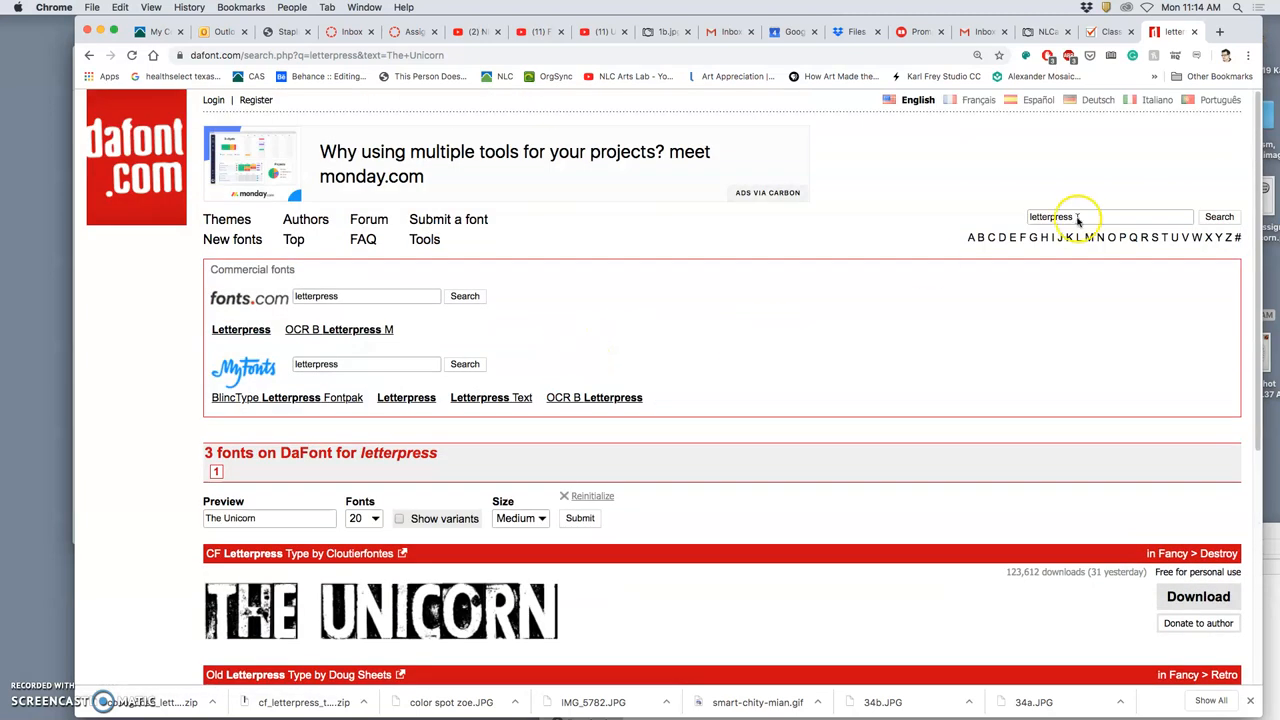
Search dafont.com for 'childish' fonts and scroll through the results.
{"action": "left_click", "coordinate": [1110, 216]}
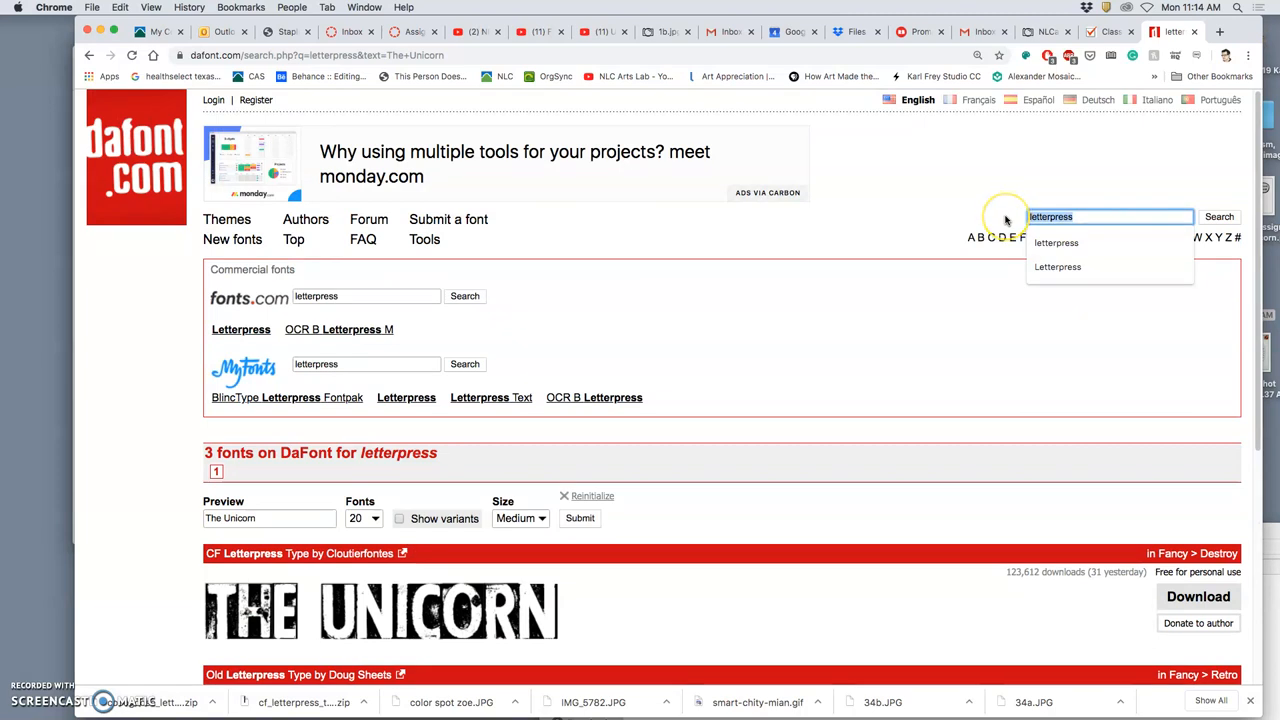
{"action": "type", "text": "modern"}
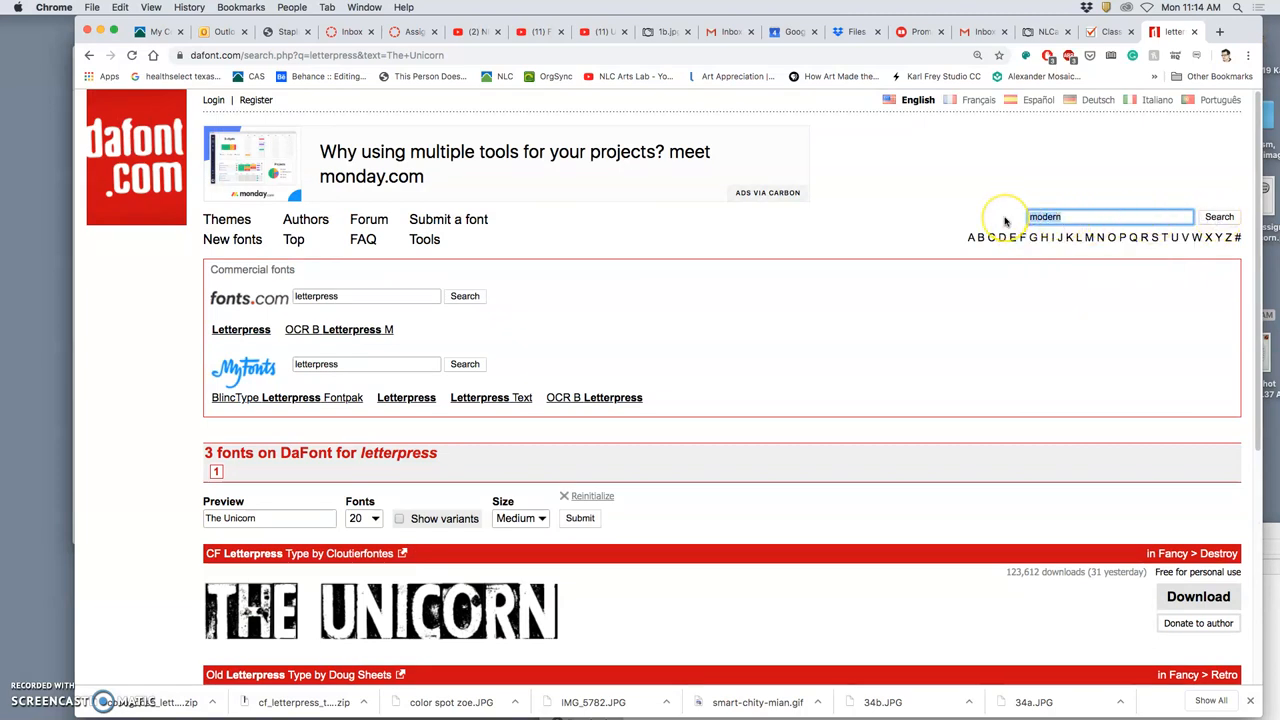
{"action": "type", "text": "childish"}
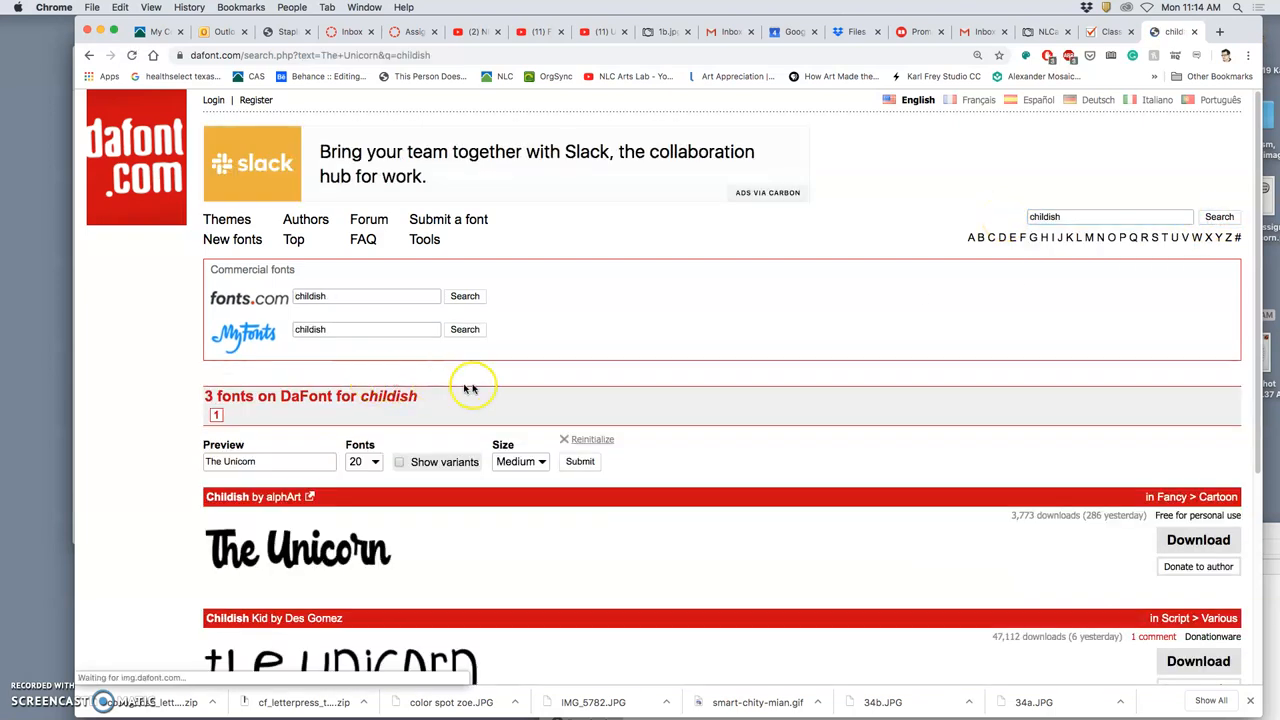
{"action": "scroll", "scroll_direction": "down", "scroll_amount": 3}
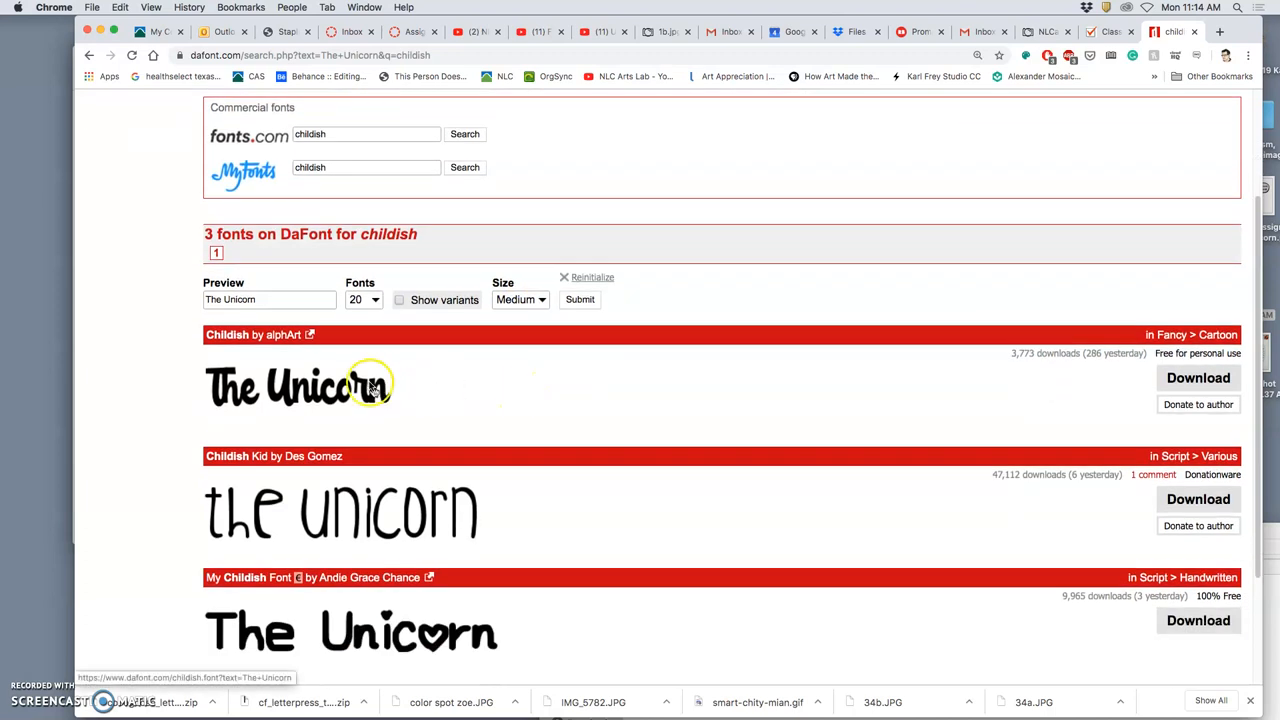
{"action": "scroll", "scroll_direction": "down", "scroll_amount": 3}
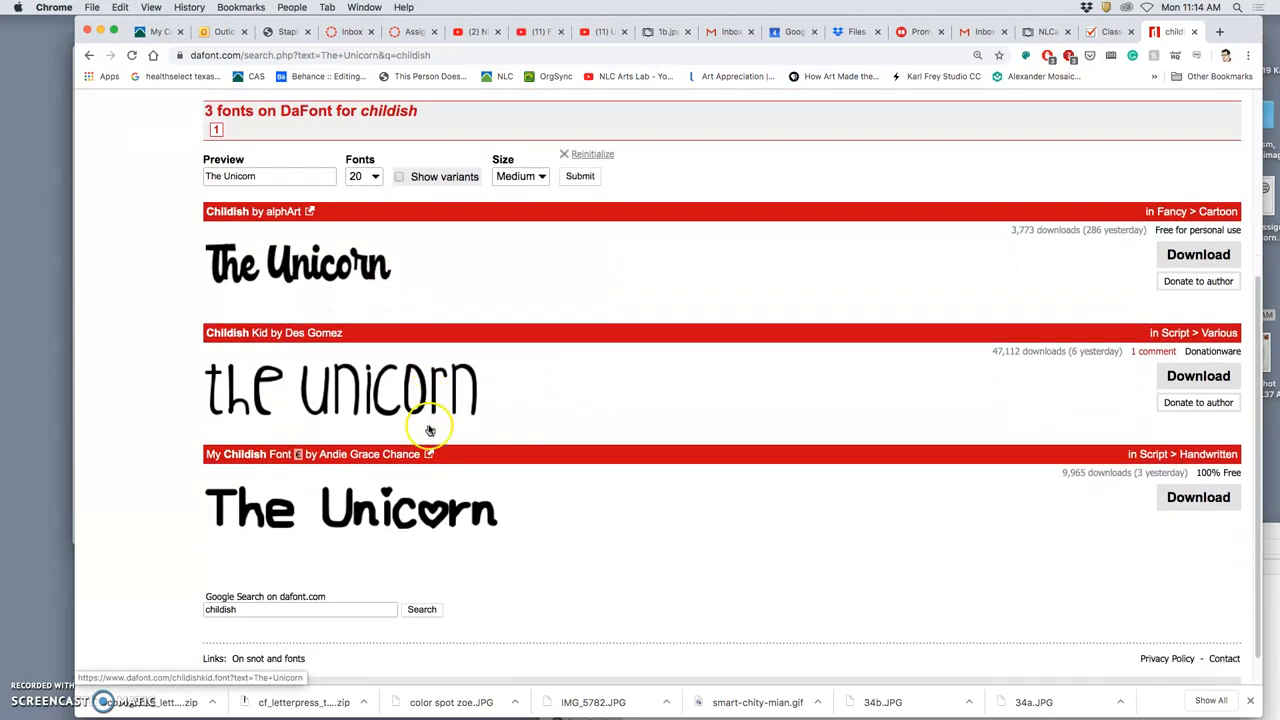
{"action": "mouse_move", "coordinate": [304, 384]}
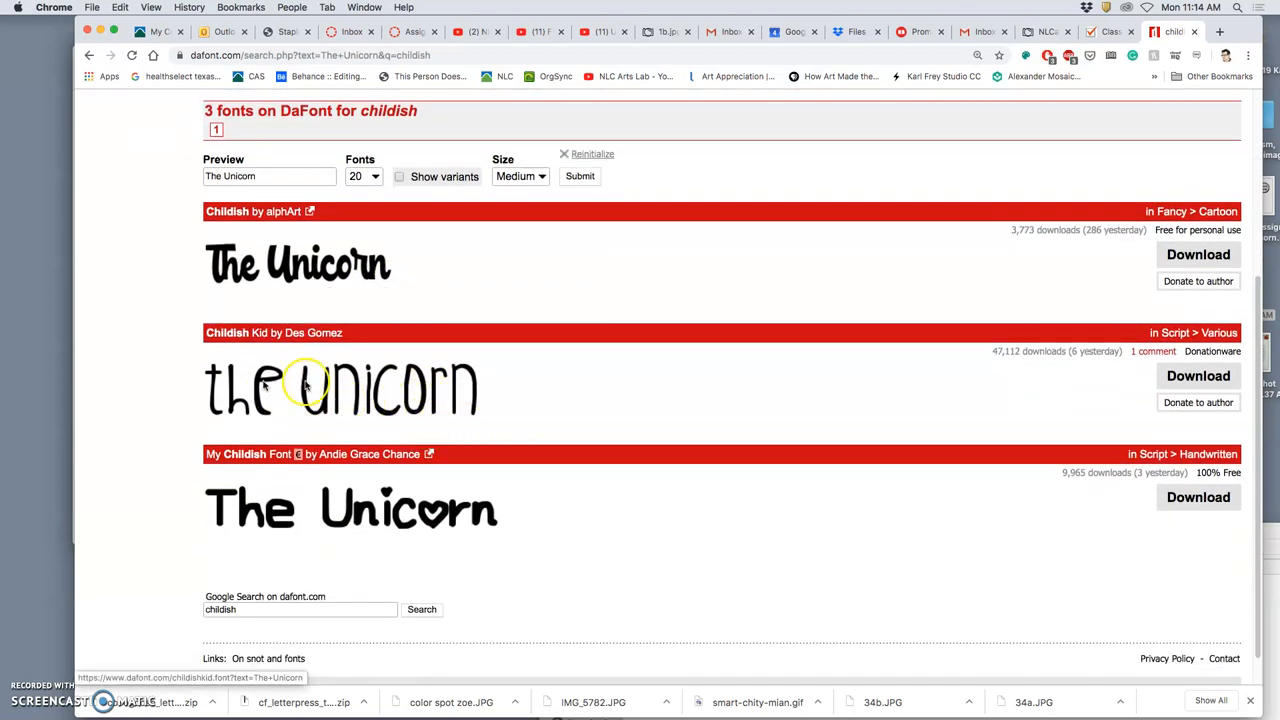
{"action": "mouse_move", "coordinate": [360, 410]}
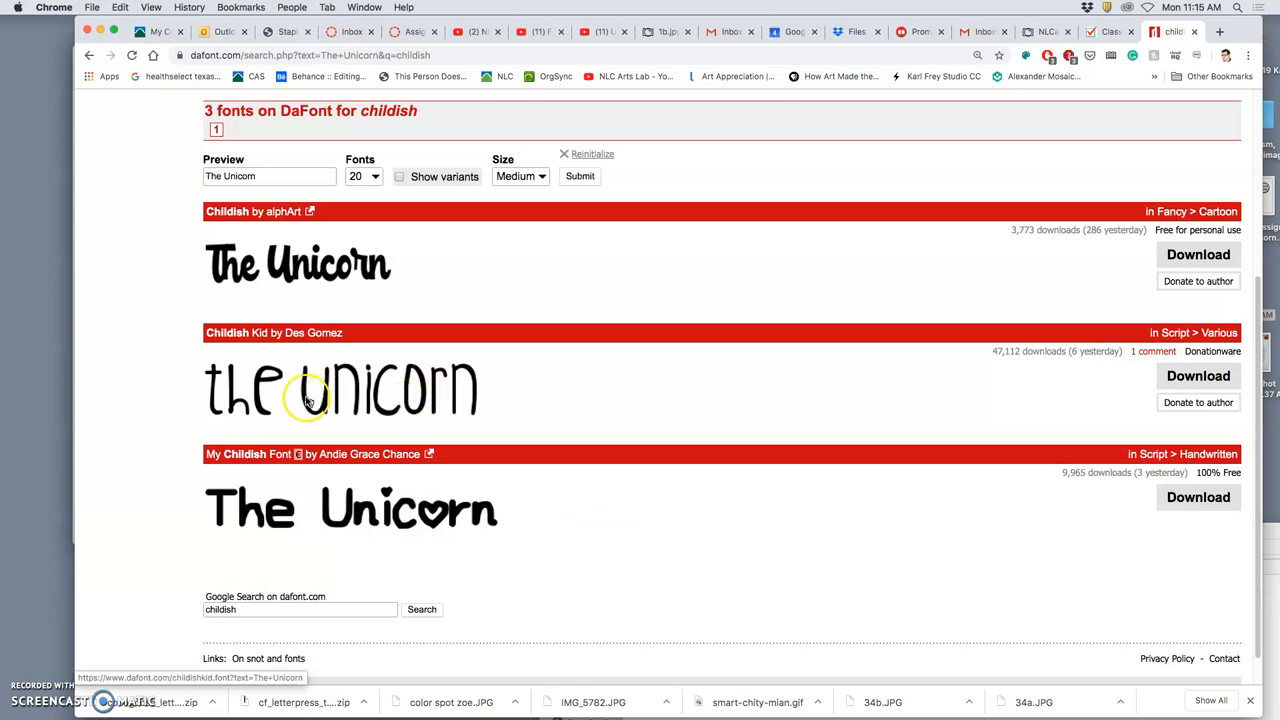
{"action": "mouse_move", "coordinate": [676, 396]}
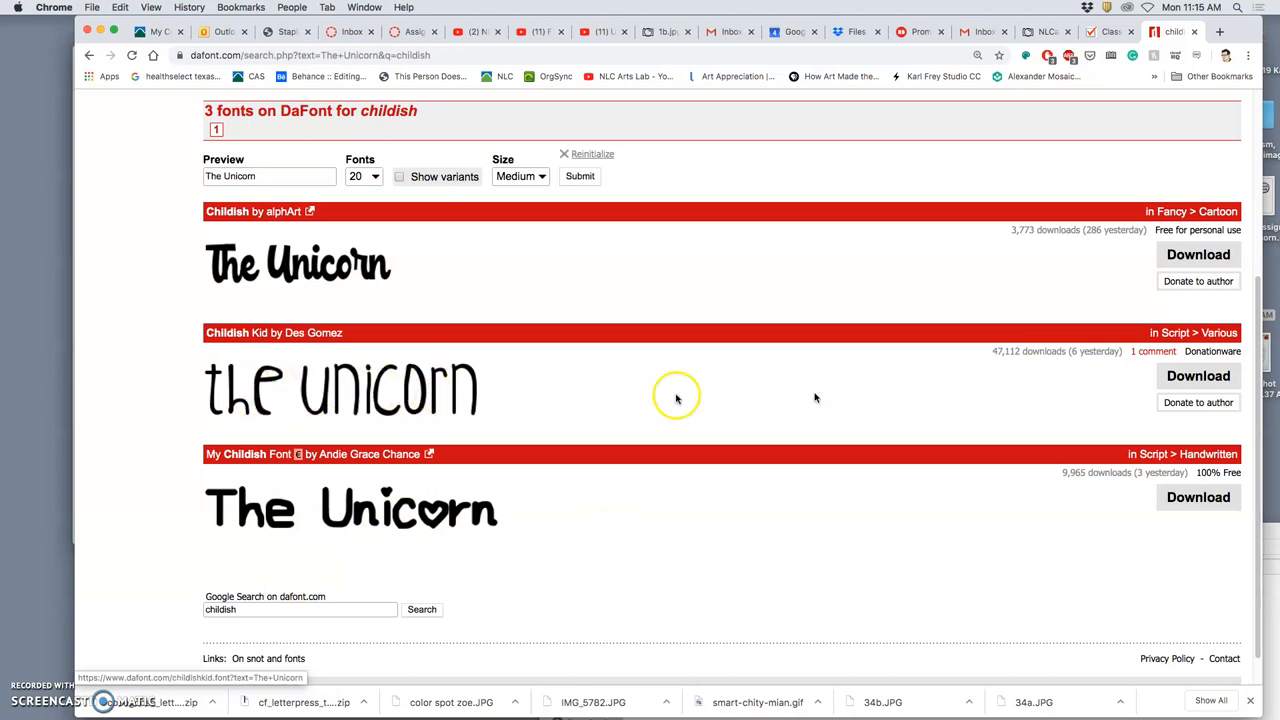
Download the Childish Kid font as a zip.
{"action": "left_click", "coordinate": [1198, 376]}
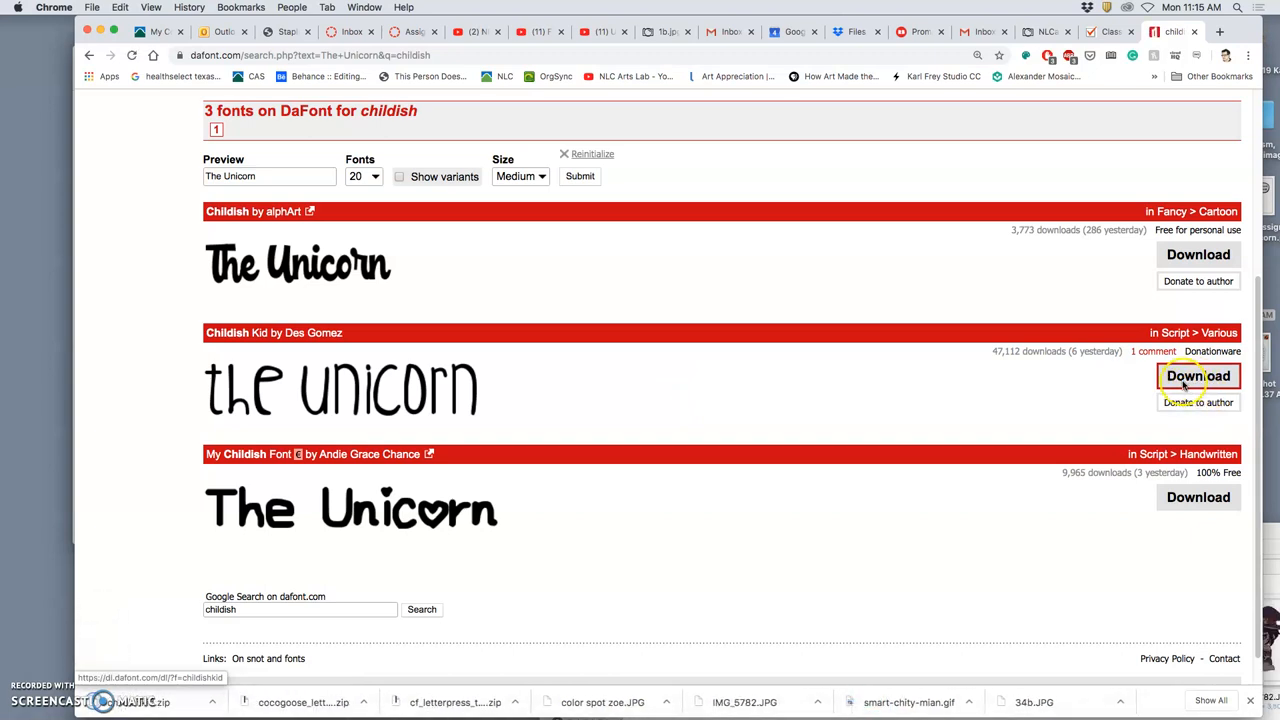
{"action": "left_click", "coordinate": [1198, 376]}
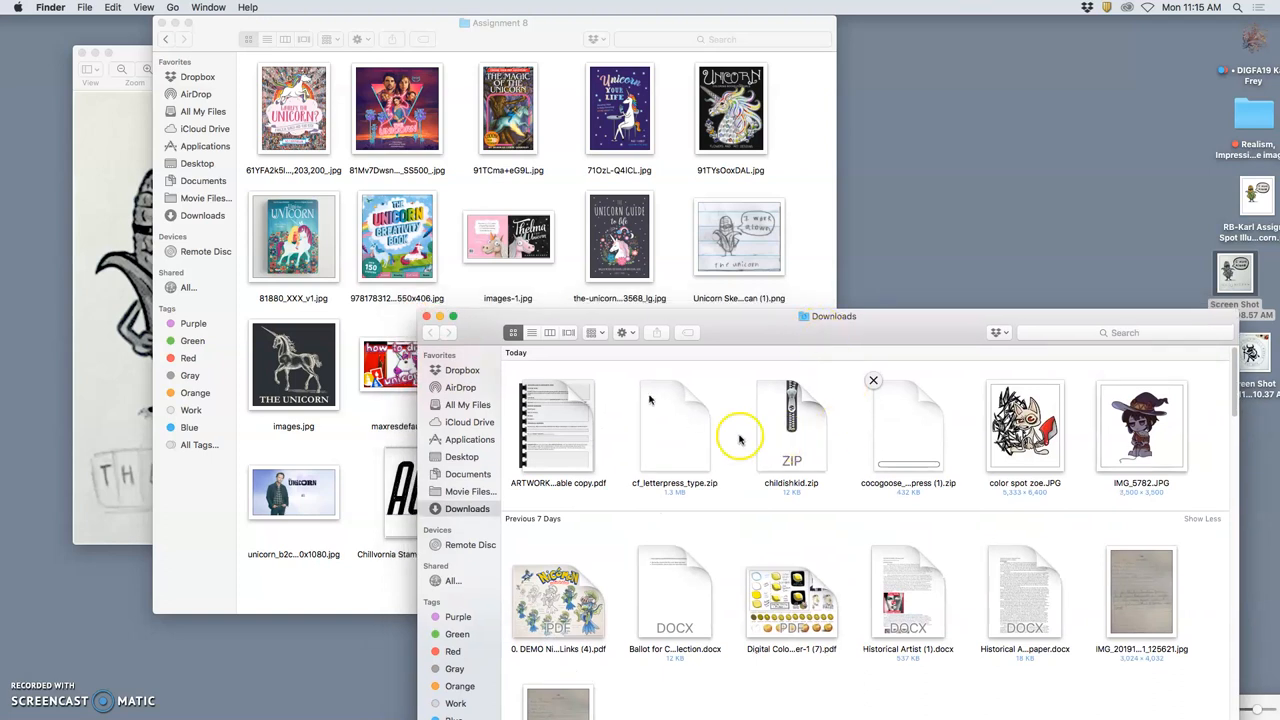
Arrange Downloads by Date Added so today's font zips, including childkid, list first.
{"action": "left_click", "coordinate": [620, 332]}
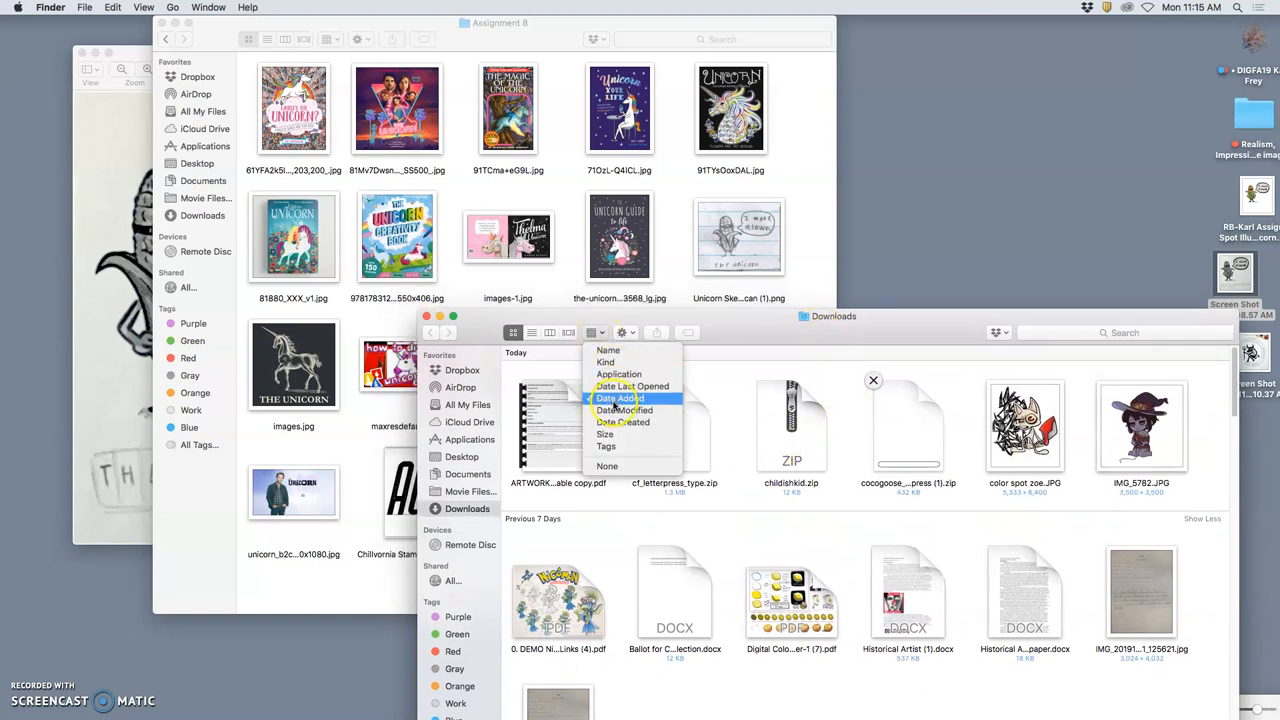
{"action": "left_click", "coordinate": [618, 398]}
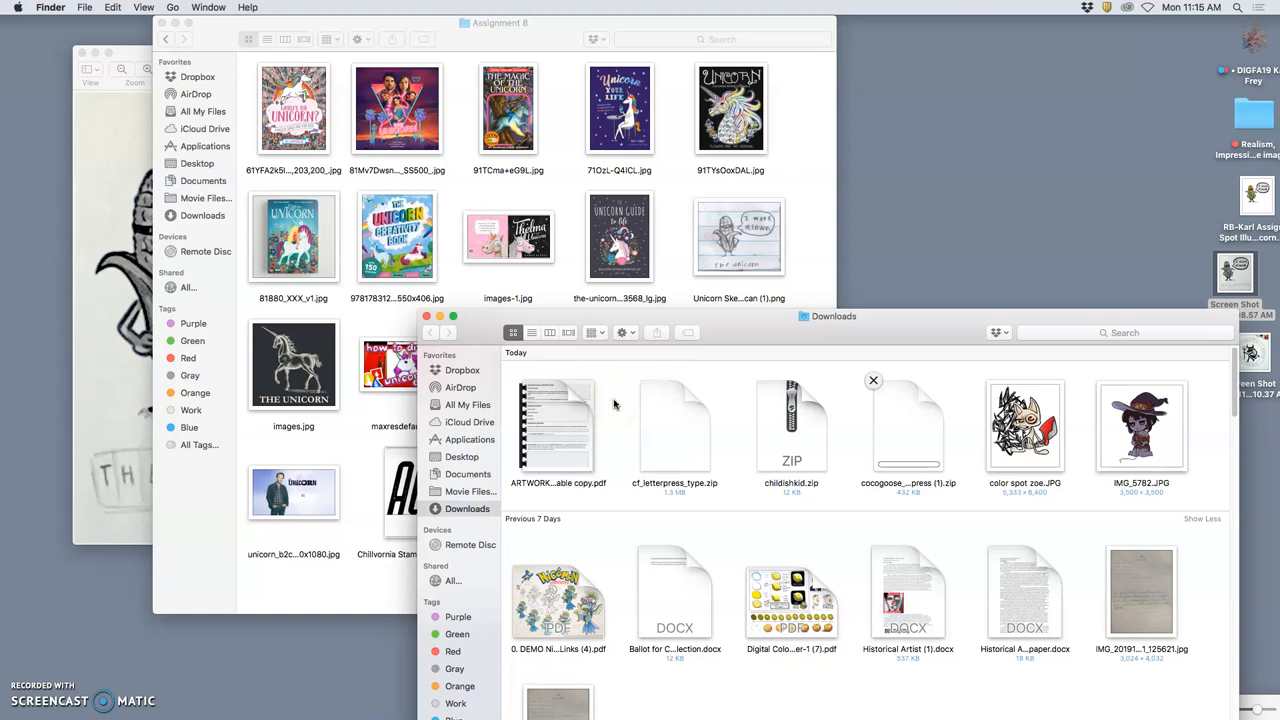
{"action": "left_click", "coordinate": [594, 332]}
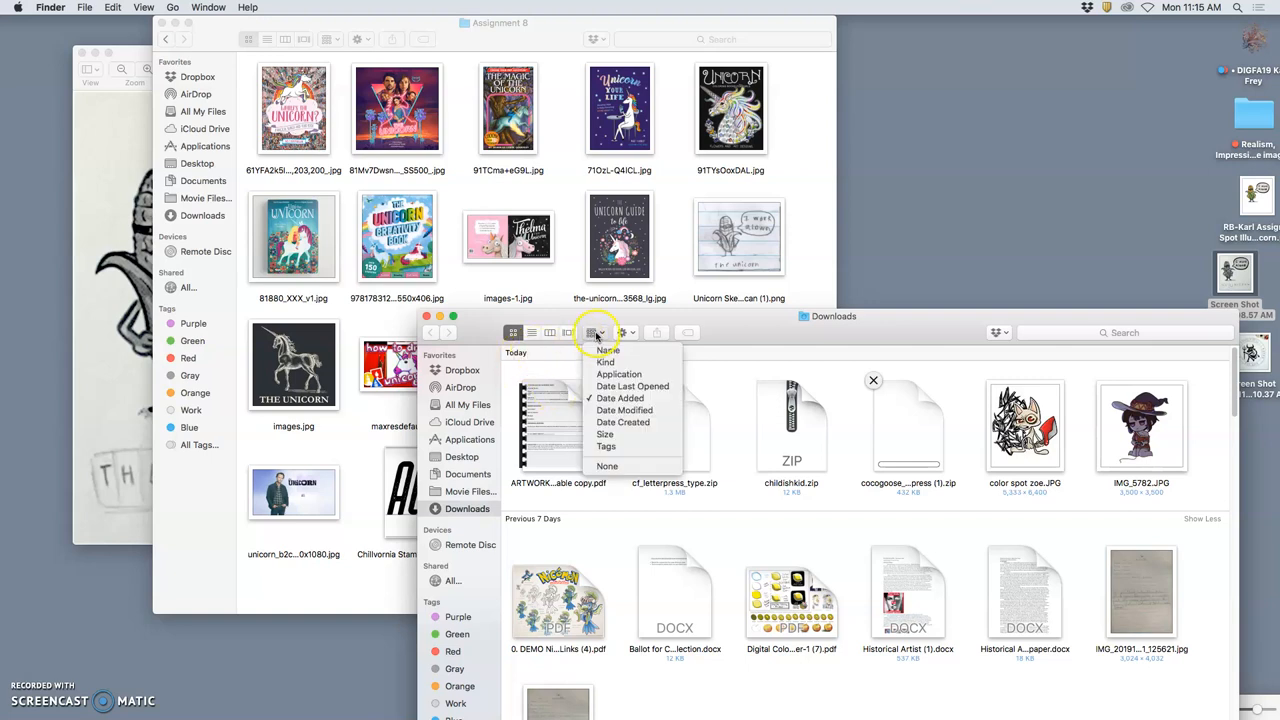